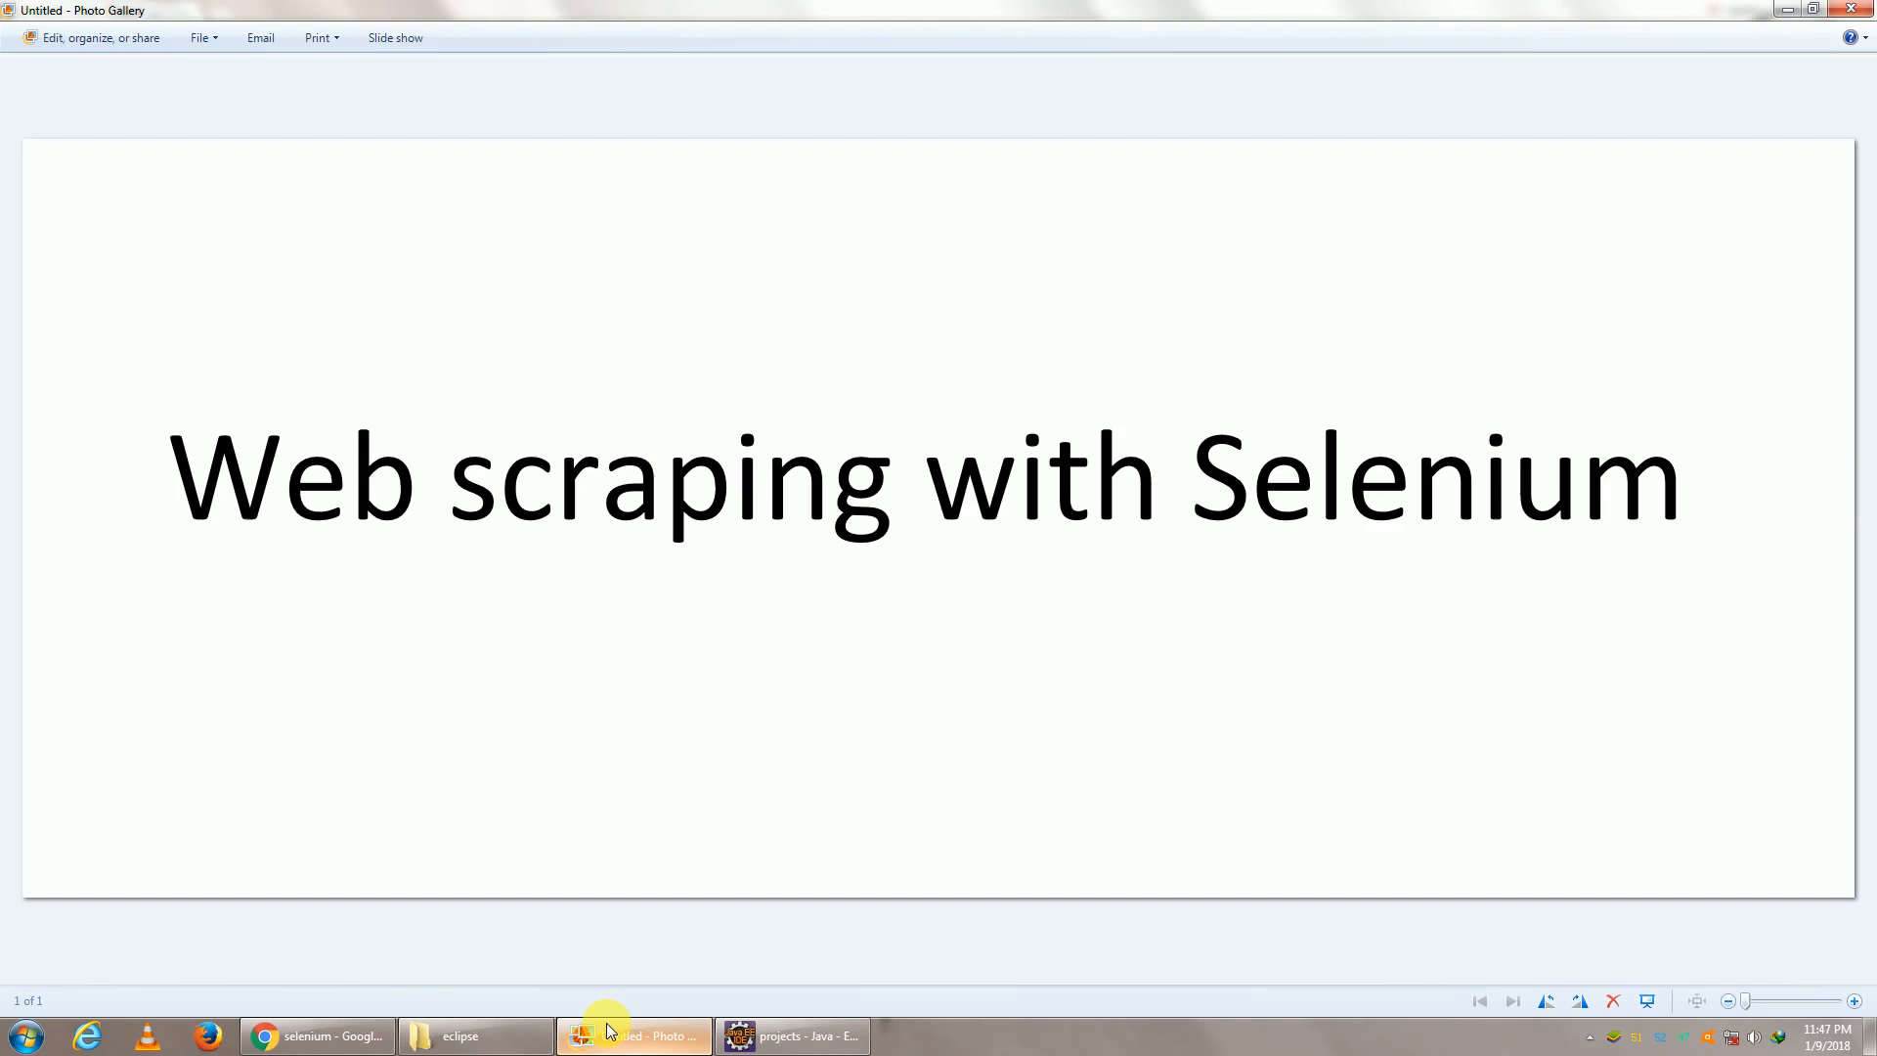
# Switch to Chrome, rerun the selenium Google search and browse the results
pyautogui.click(317, 1036)
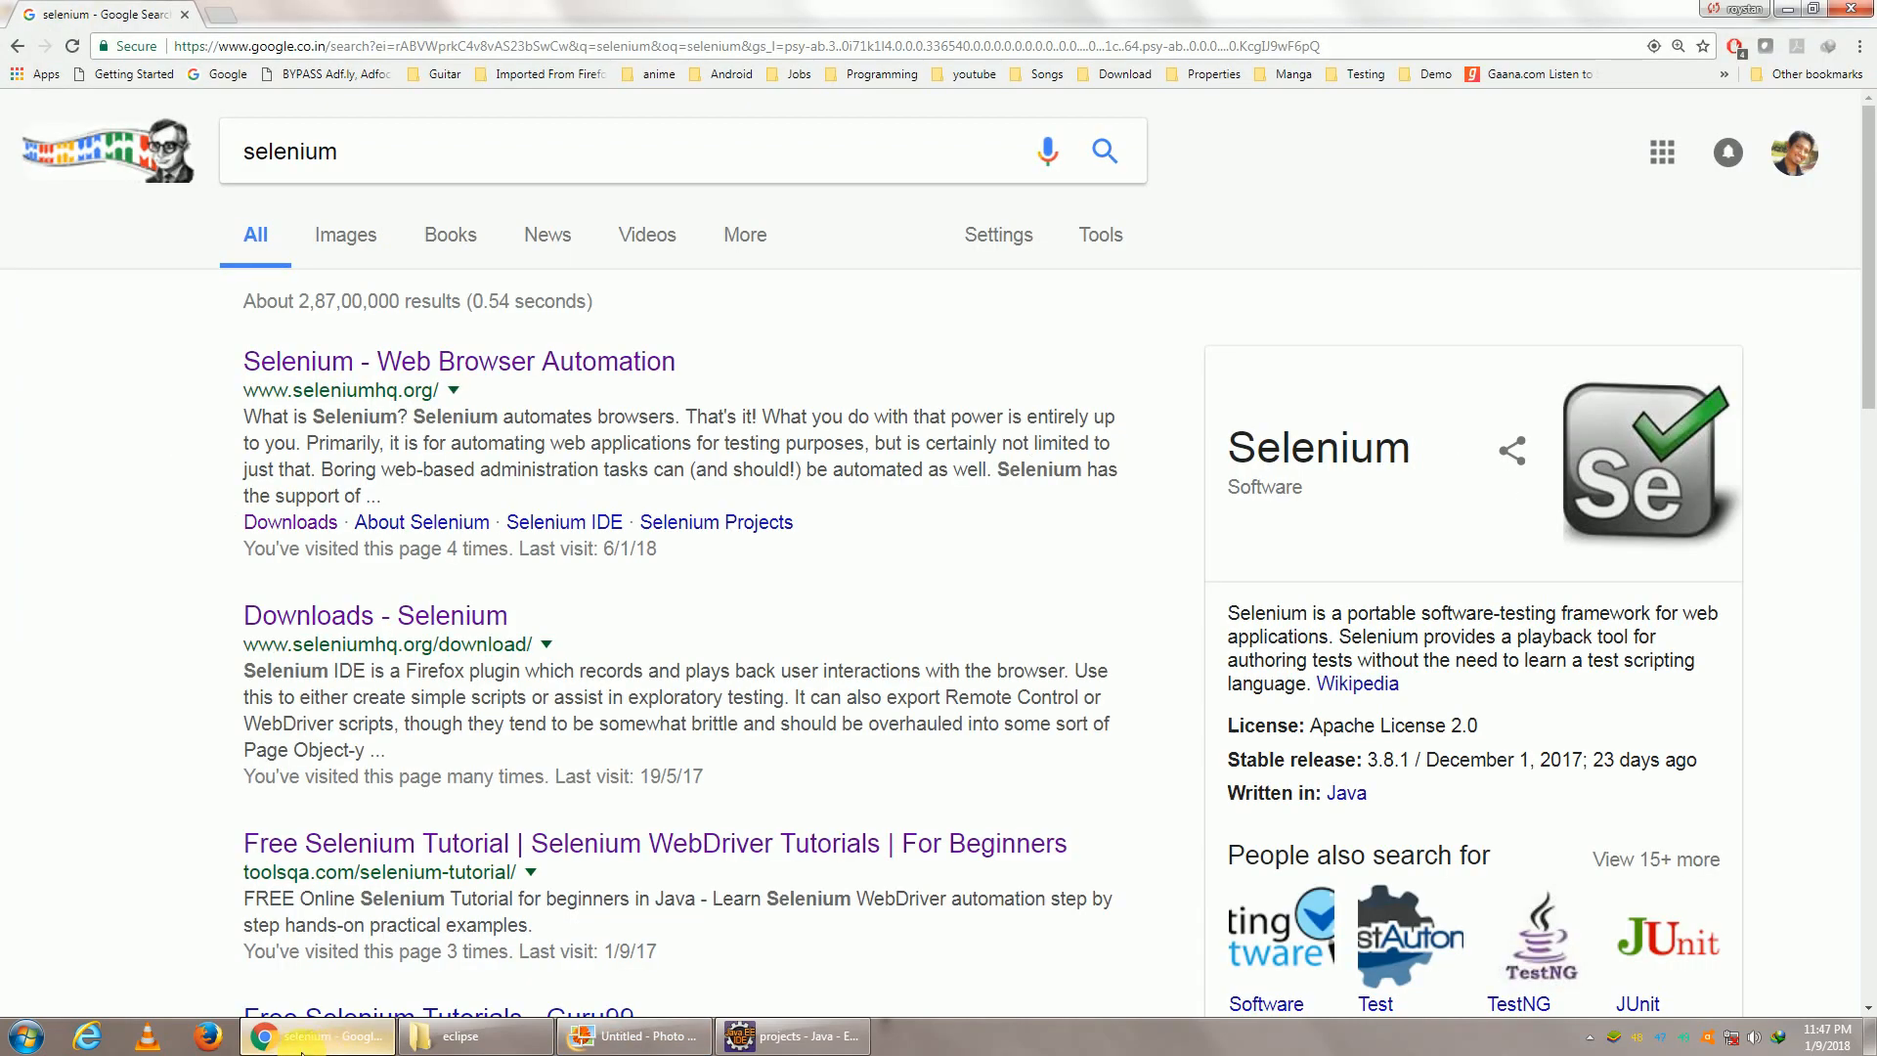
pyautogui.moveTo(281, 151)
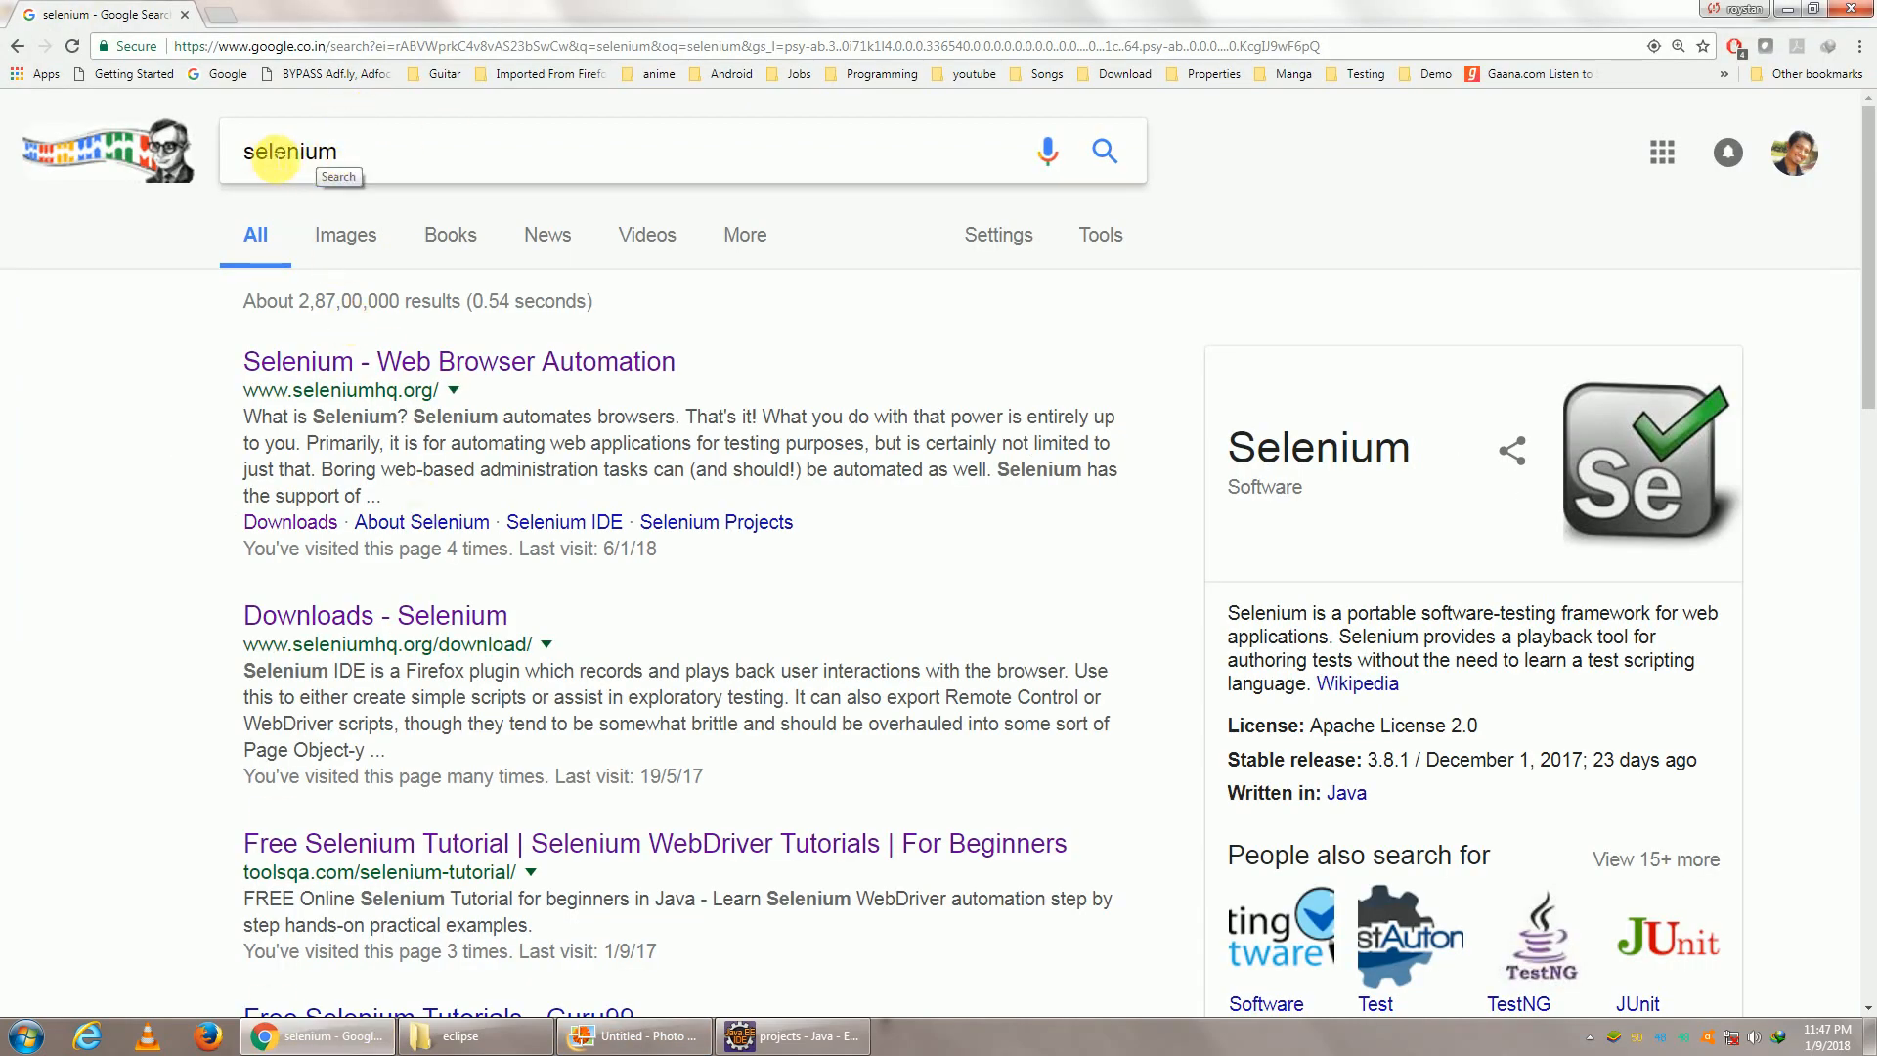
pyautogui.click(1100, 153)
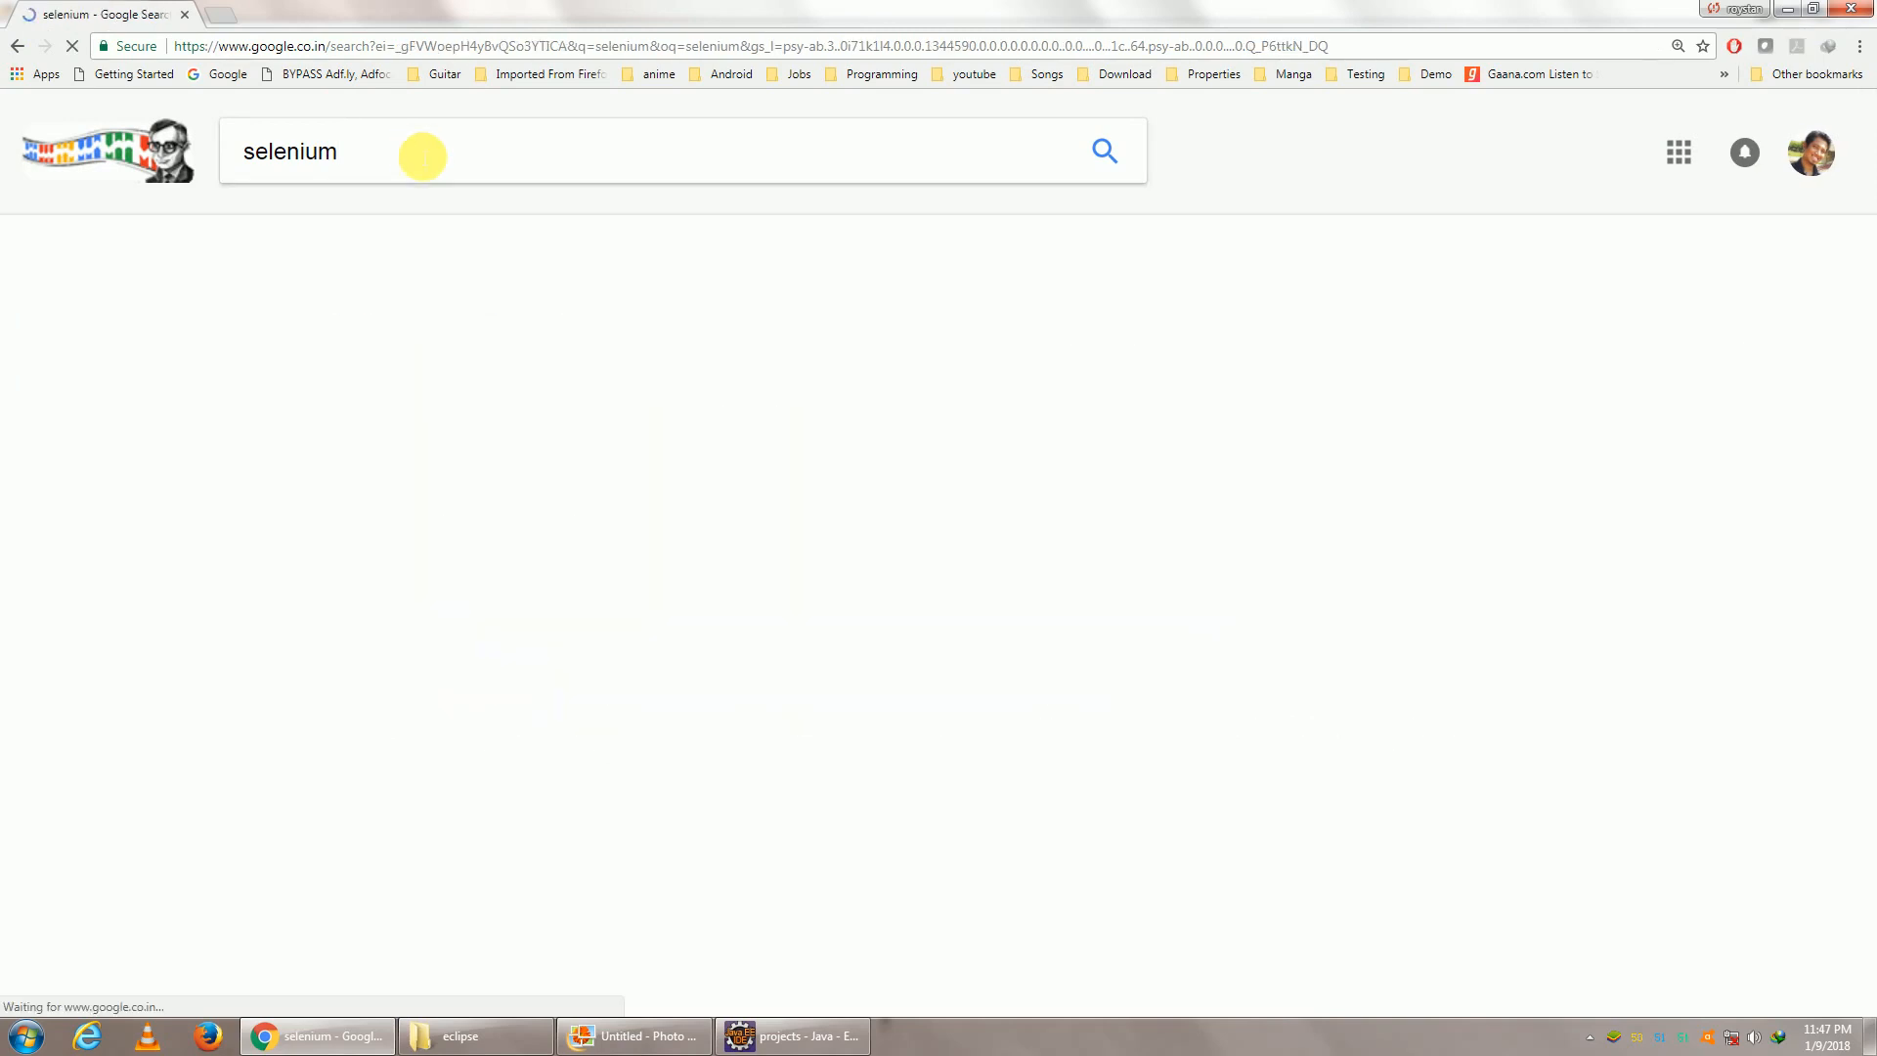
pyautogui.click(1101, 151)
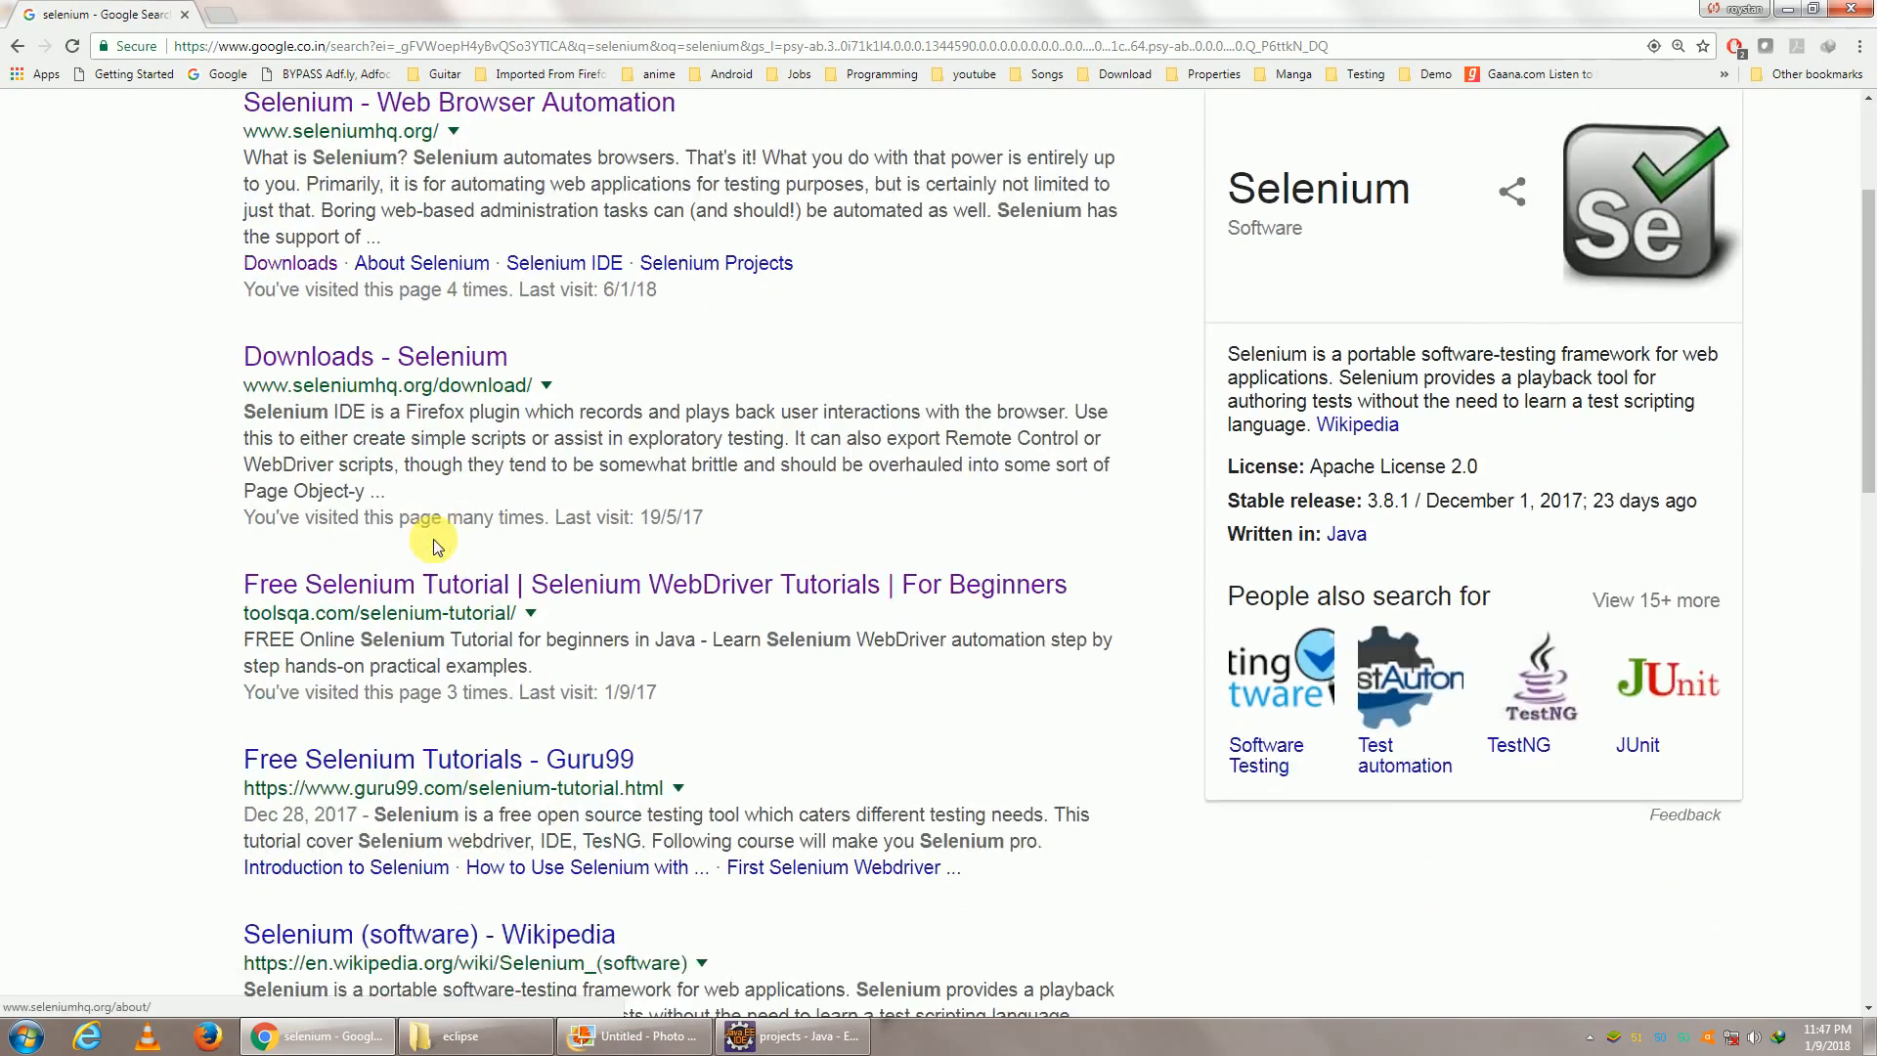
pyautogui.scroll(-3)
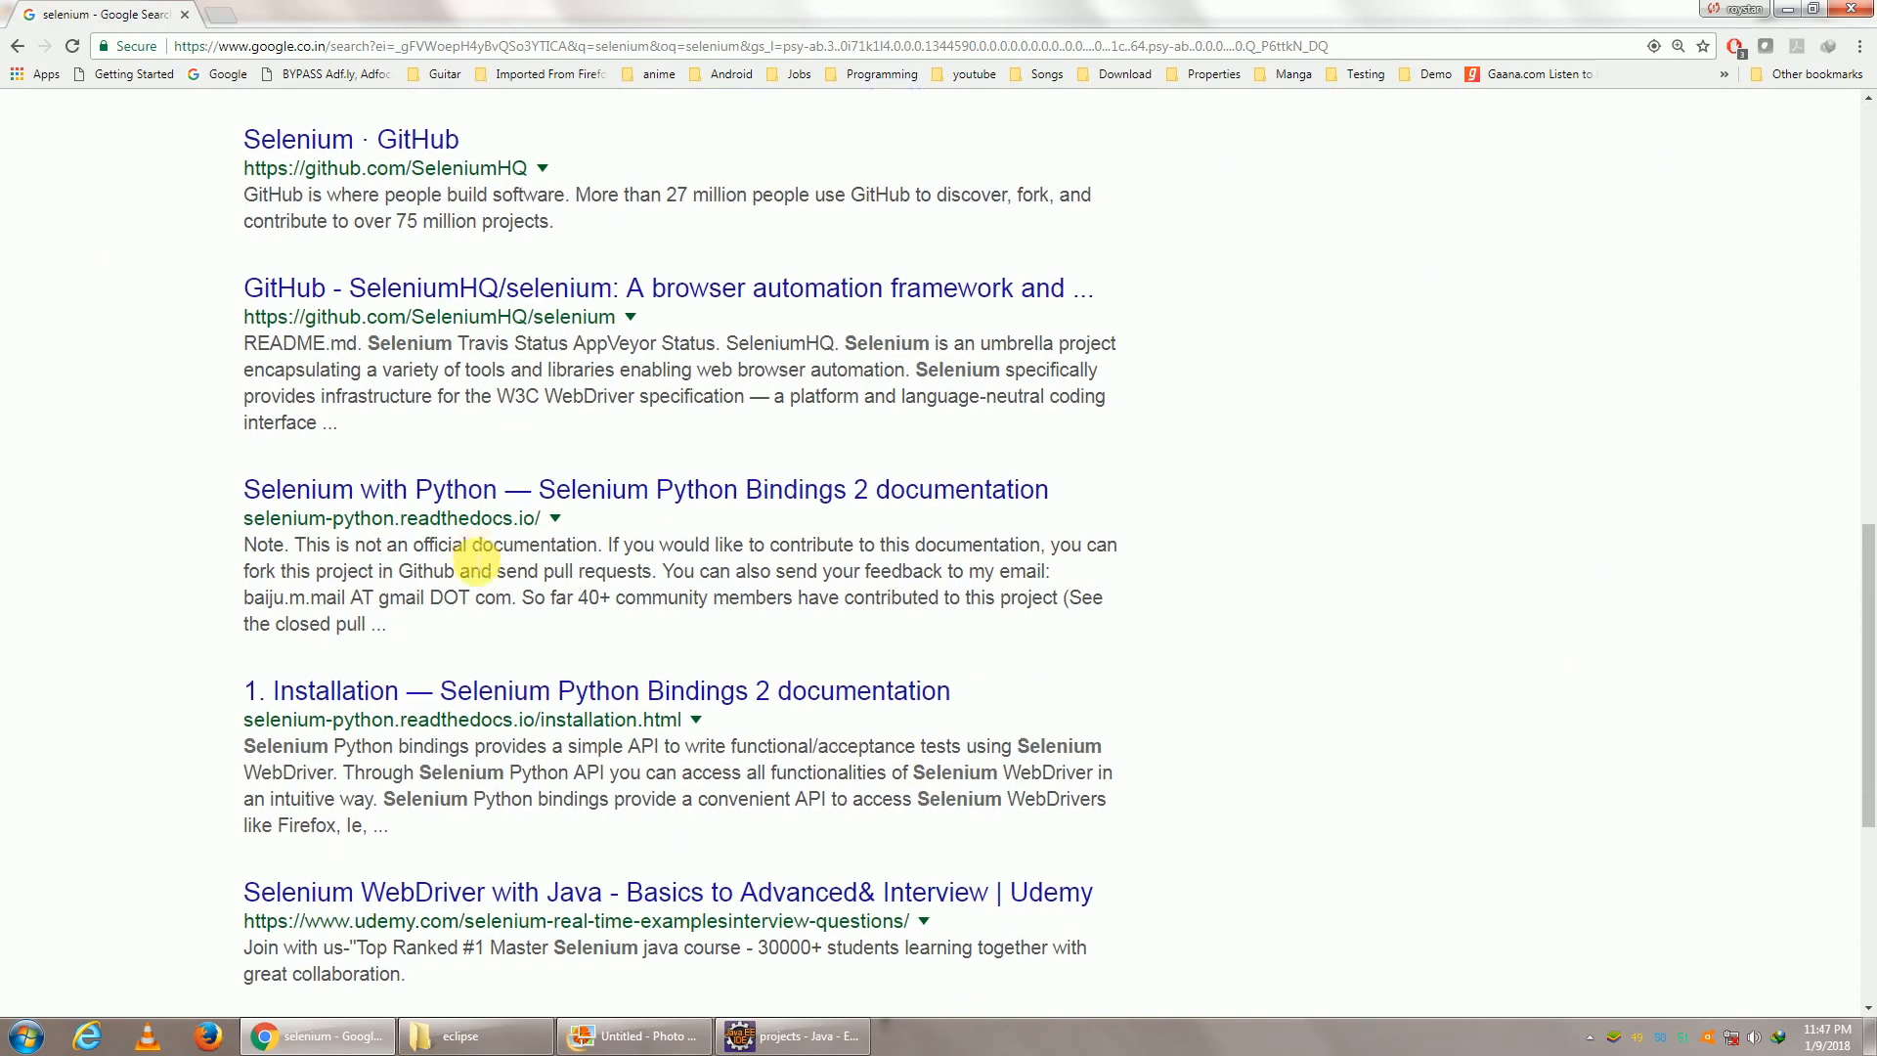
pyautogui.scroll(-3)
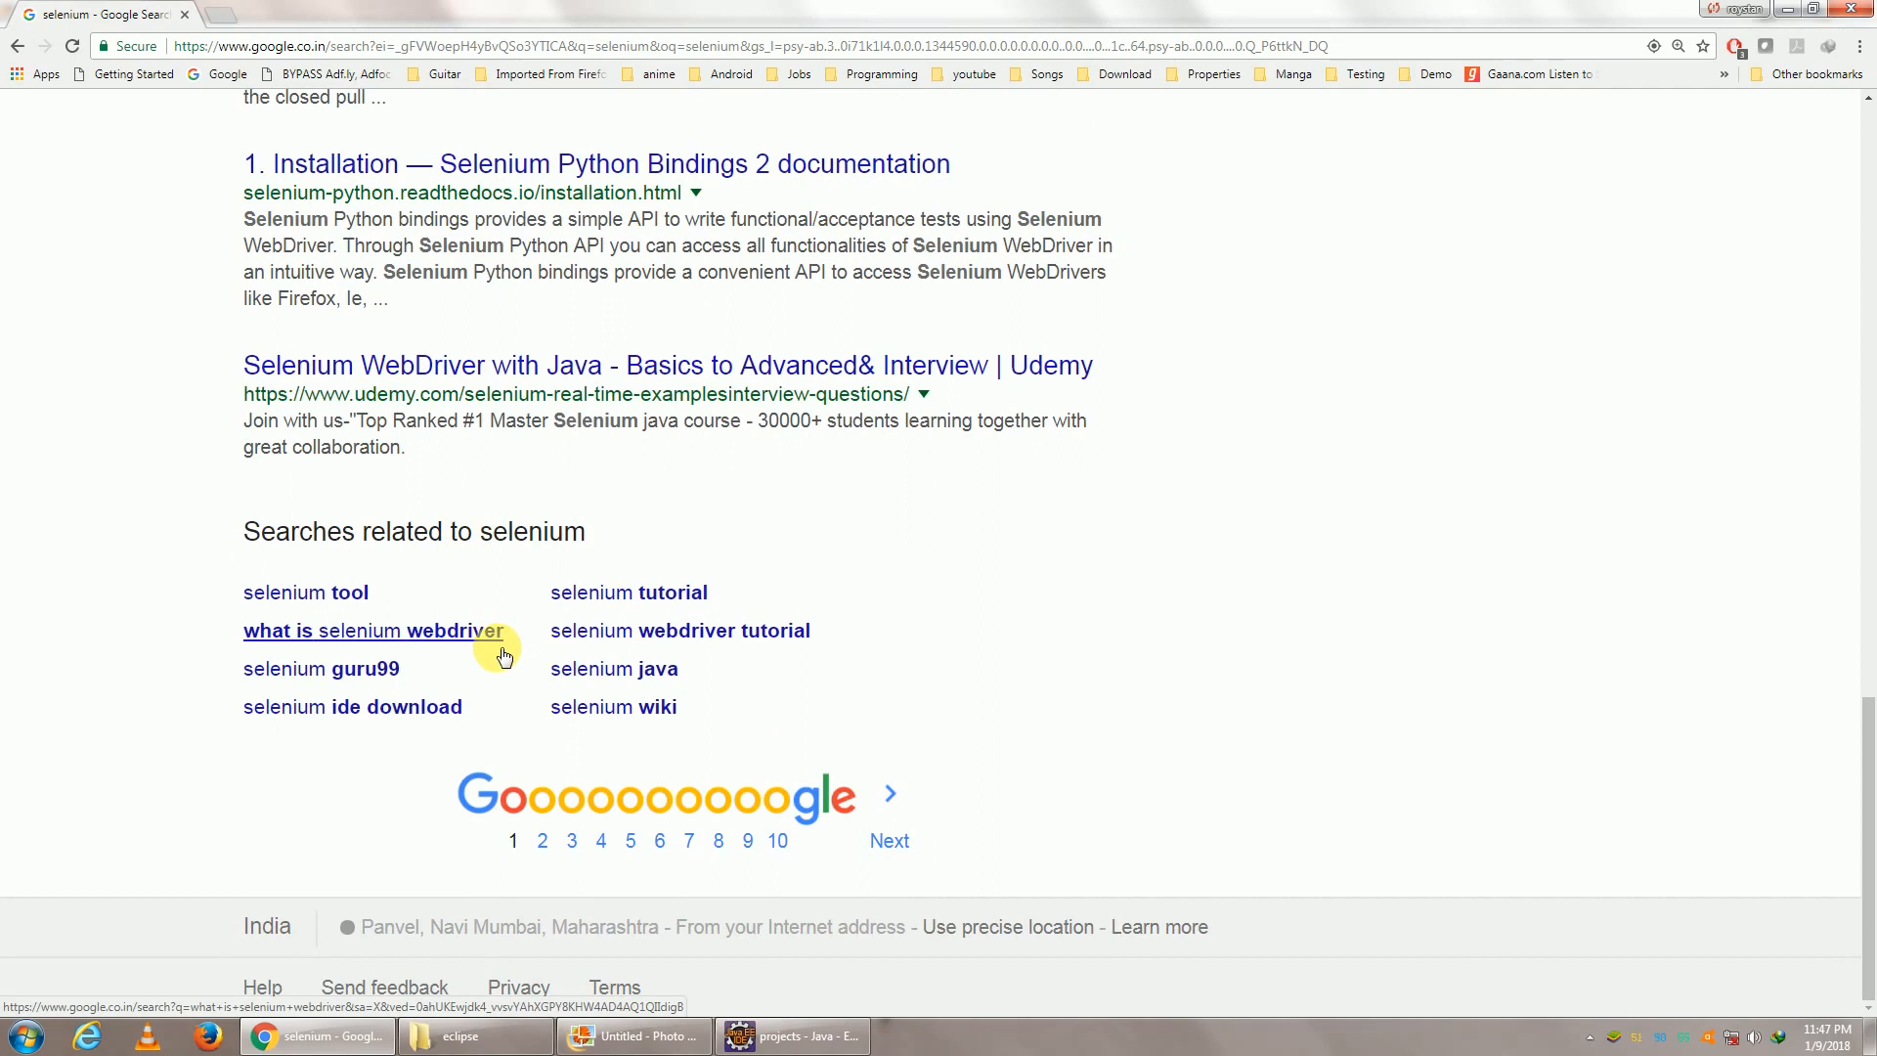
pyautogui.scroll(3)
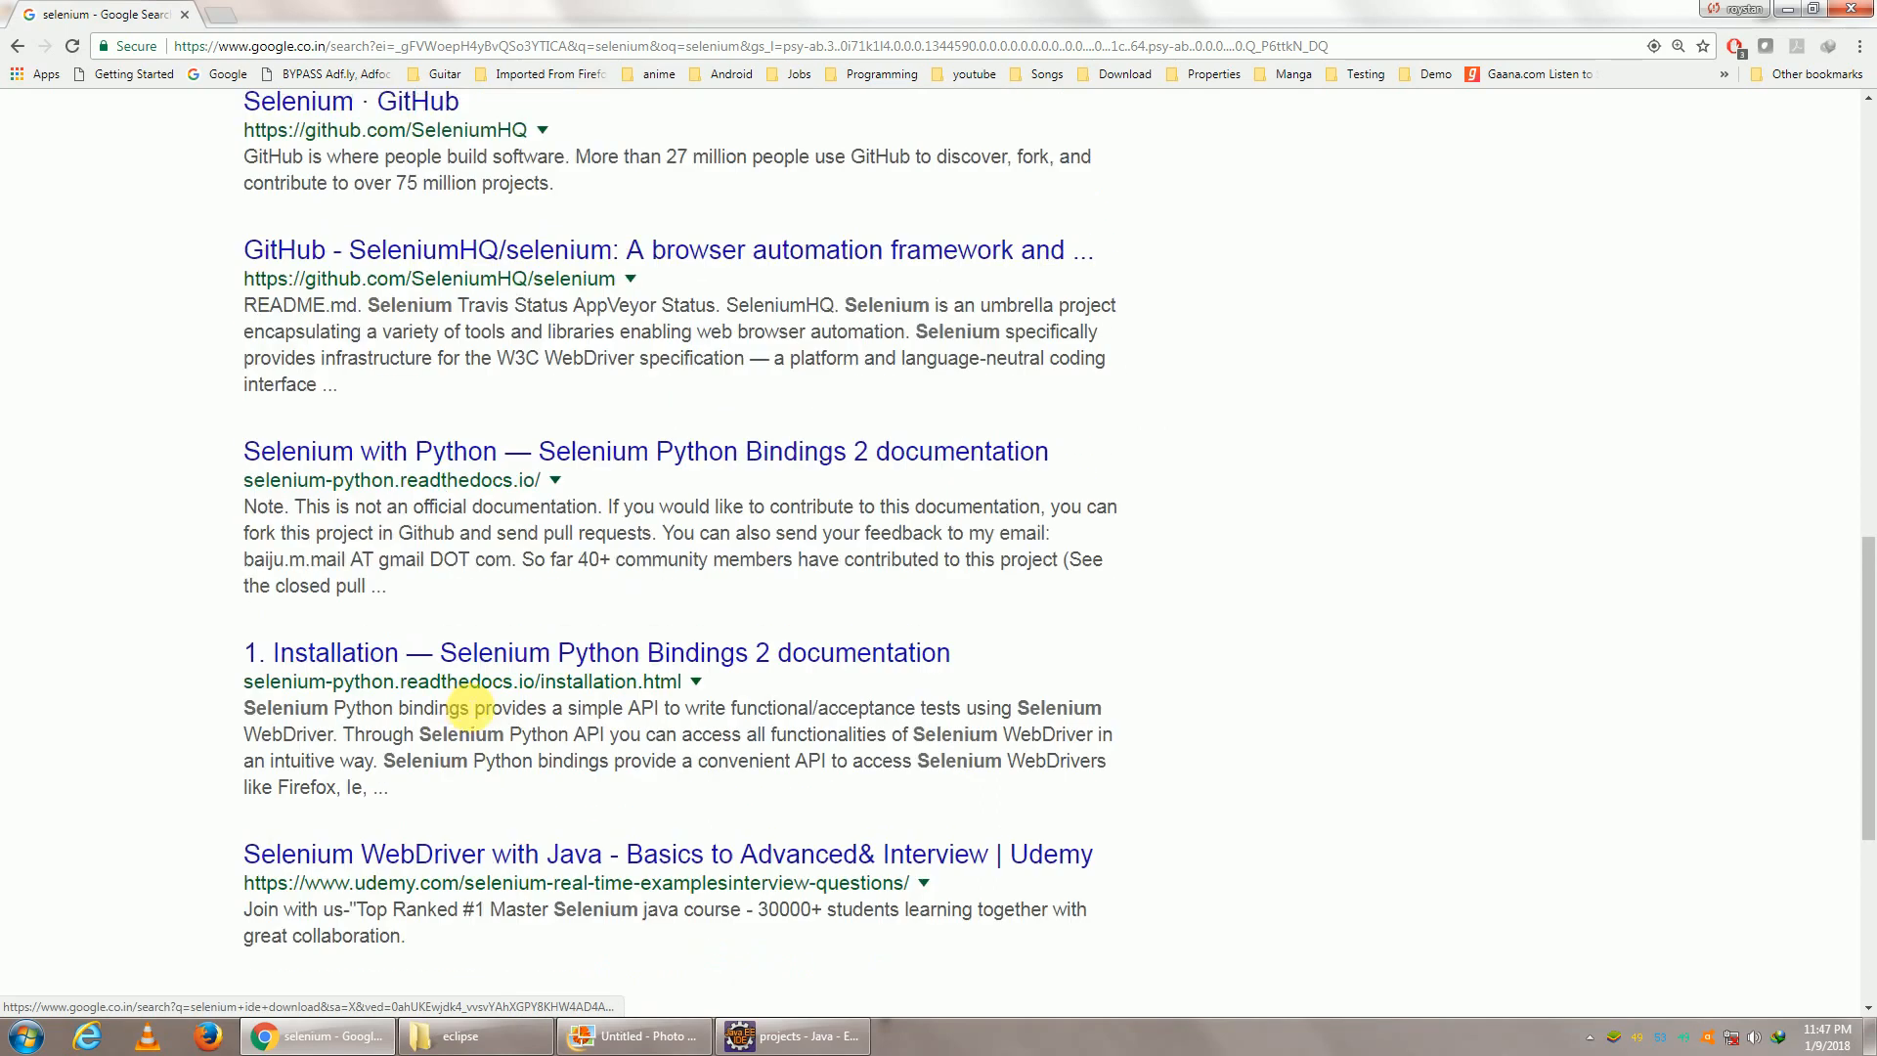
pyautogui.scroll(3)
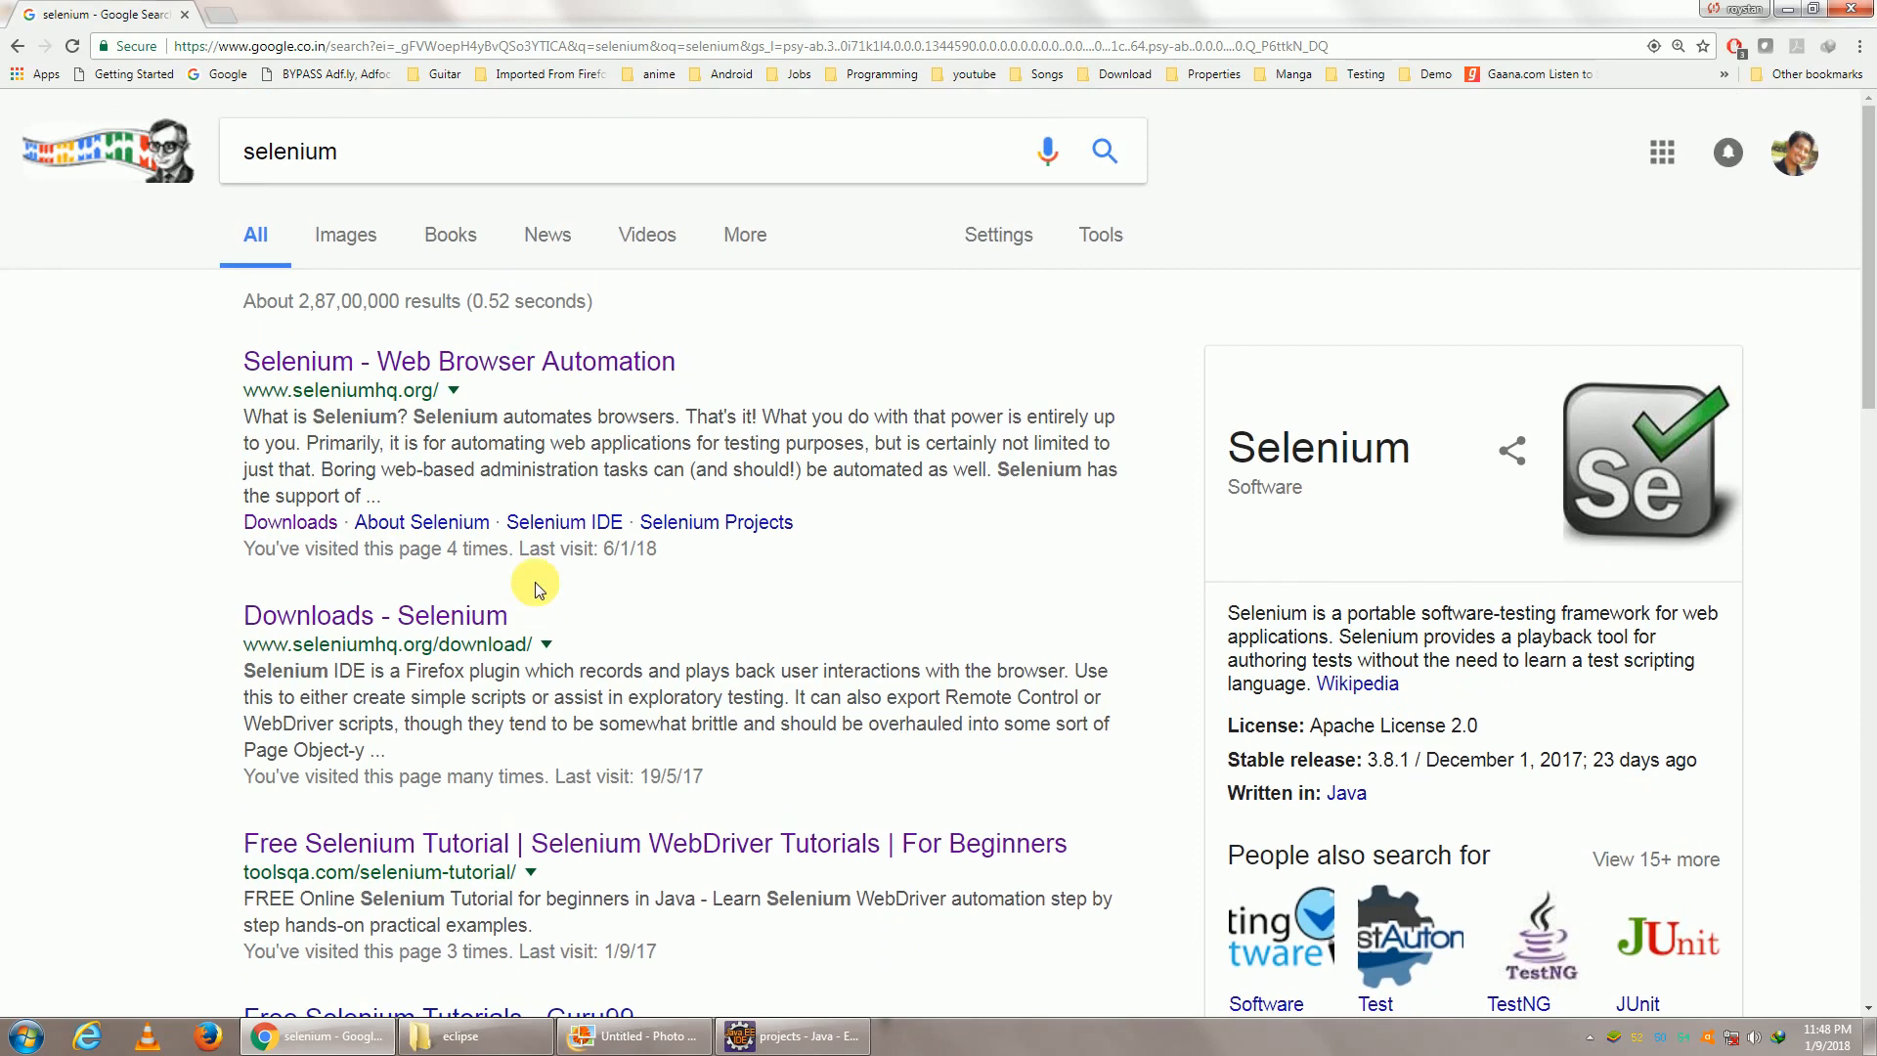
# Scroll to the Goooogle page numbers and move to the next results page
pyautogui.scroll(-3)
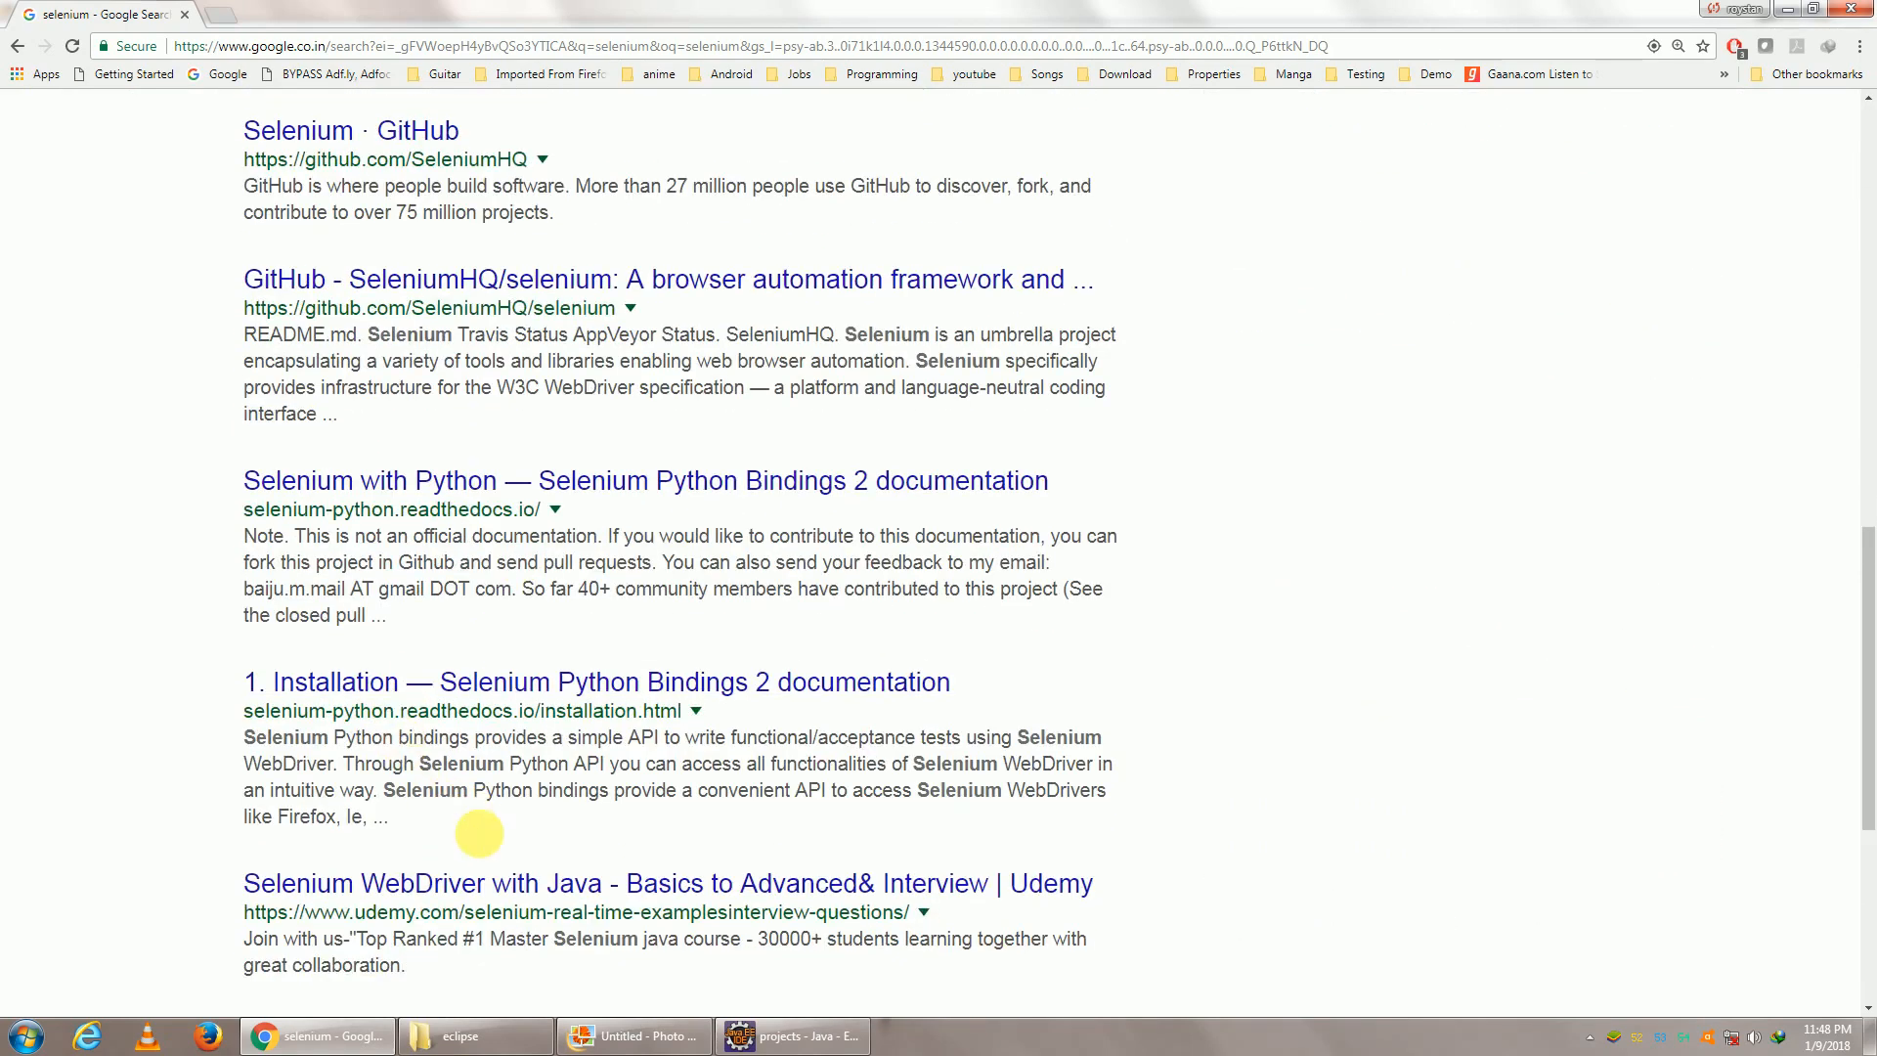
pyautogui.scroll(-3)
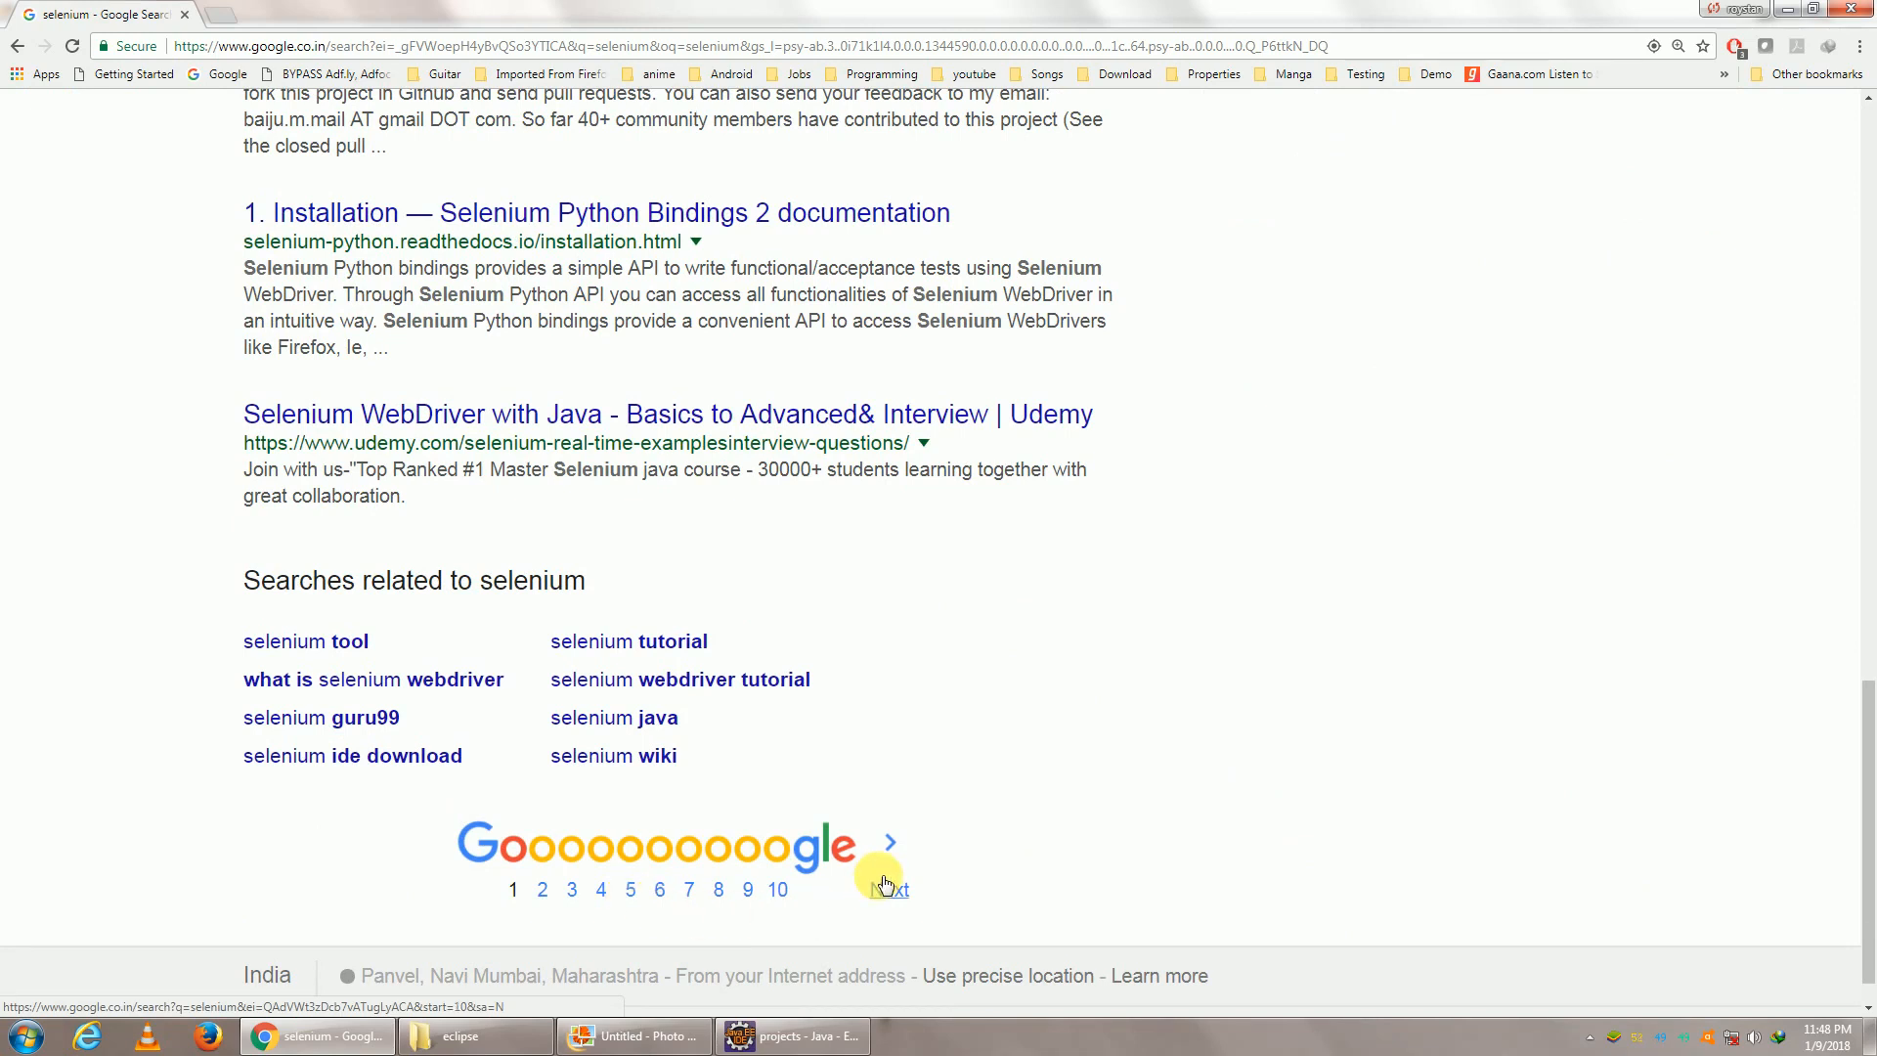
pyautogui.click(789, 1036)
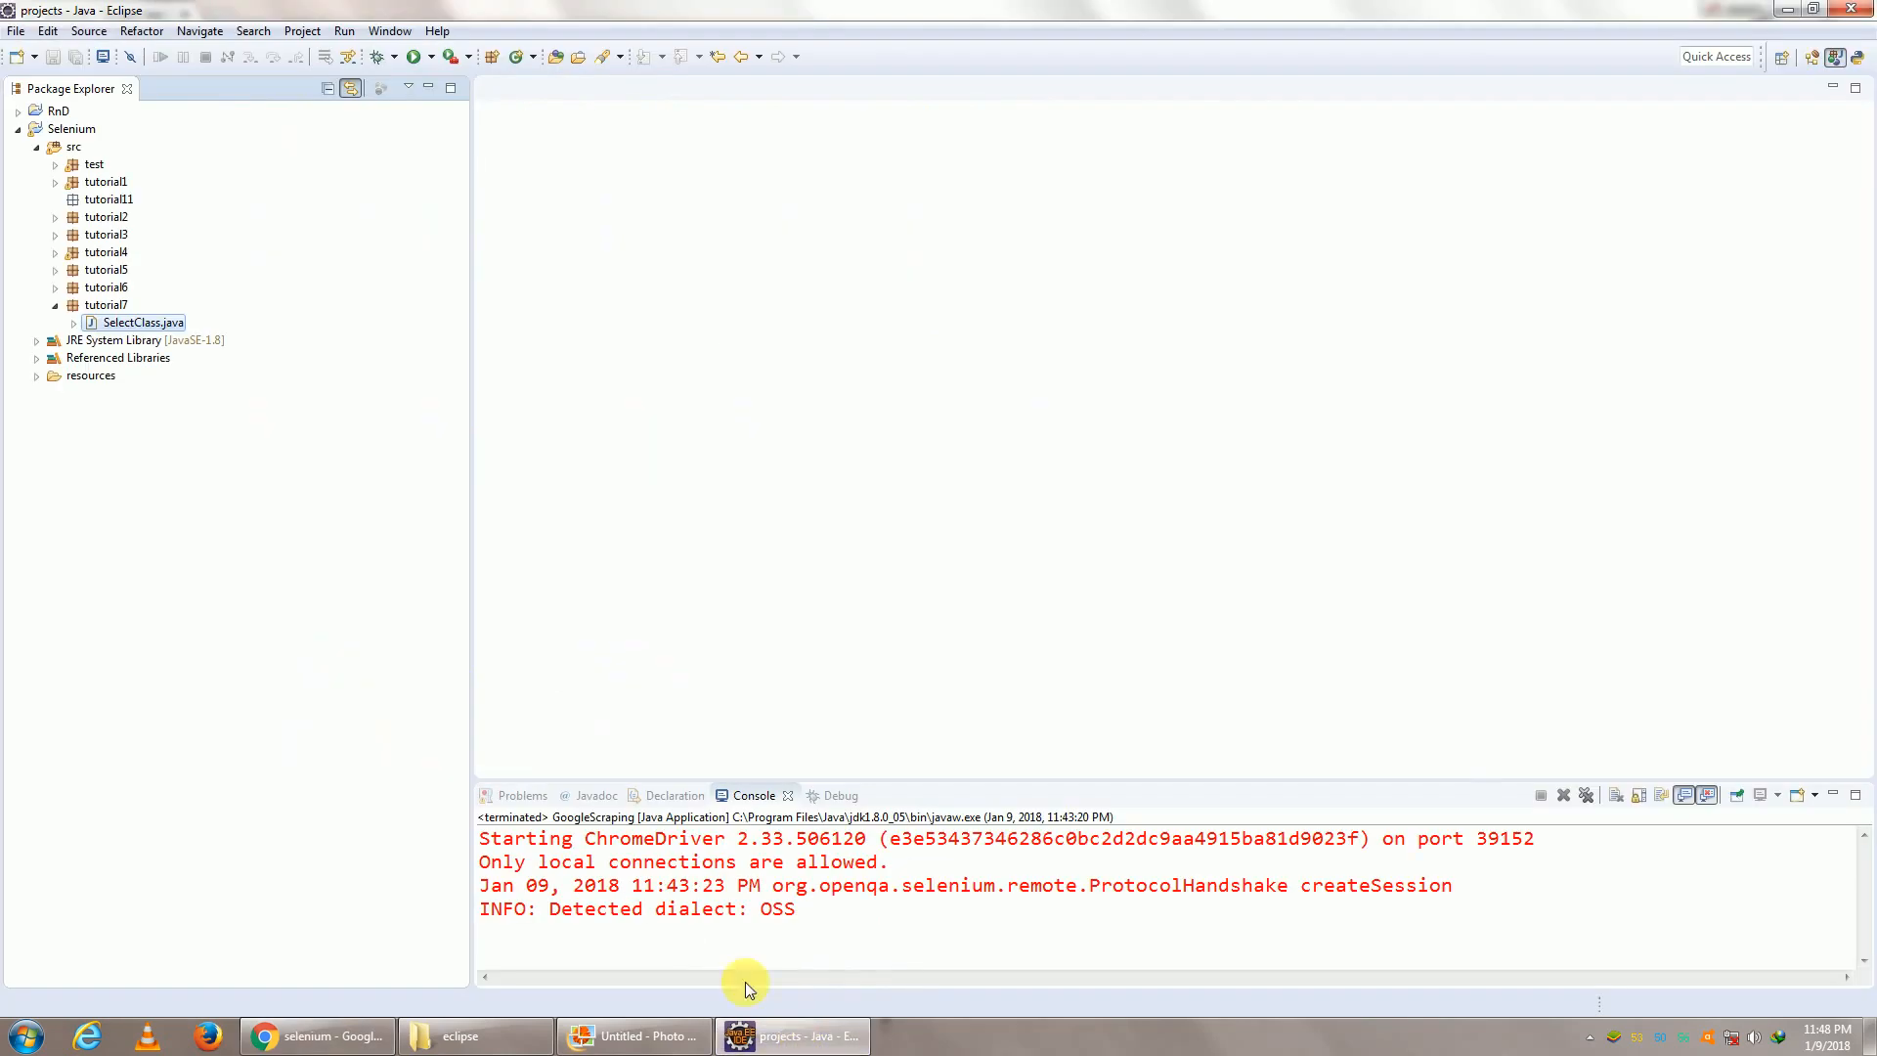
pyautogui.moveTo(143, 227)
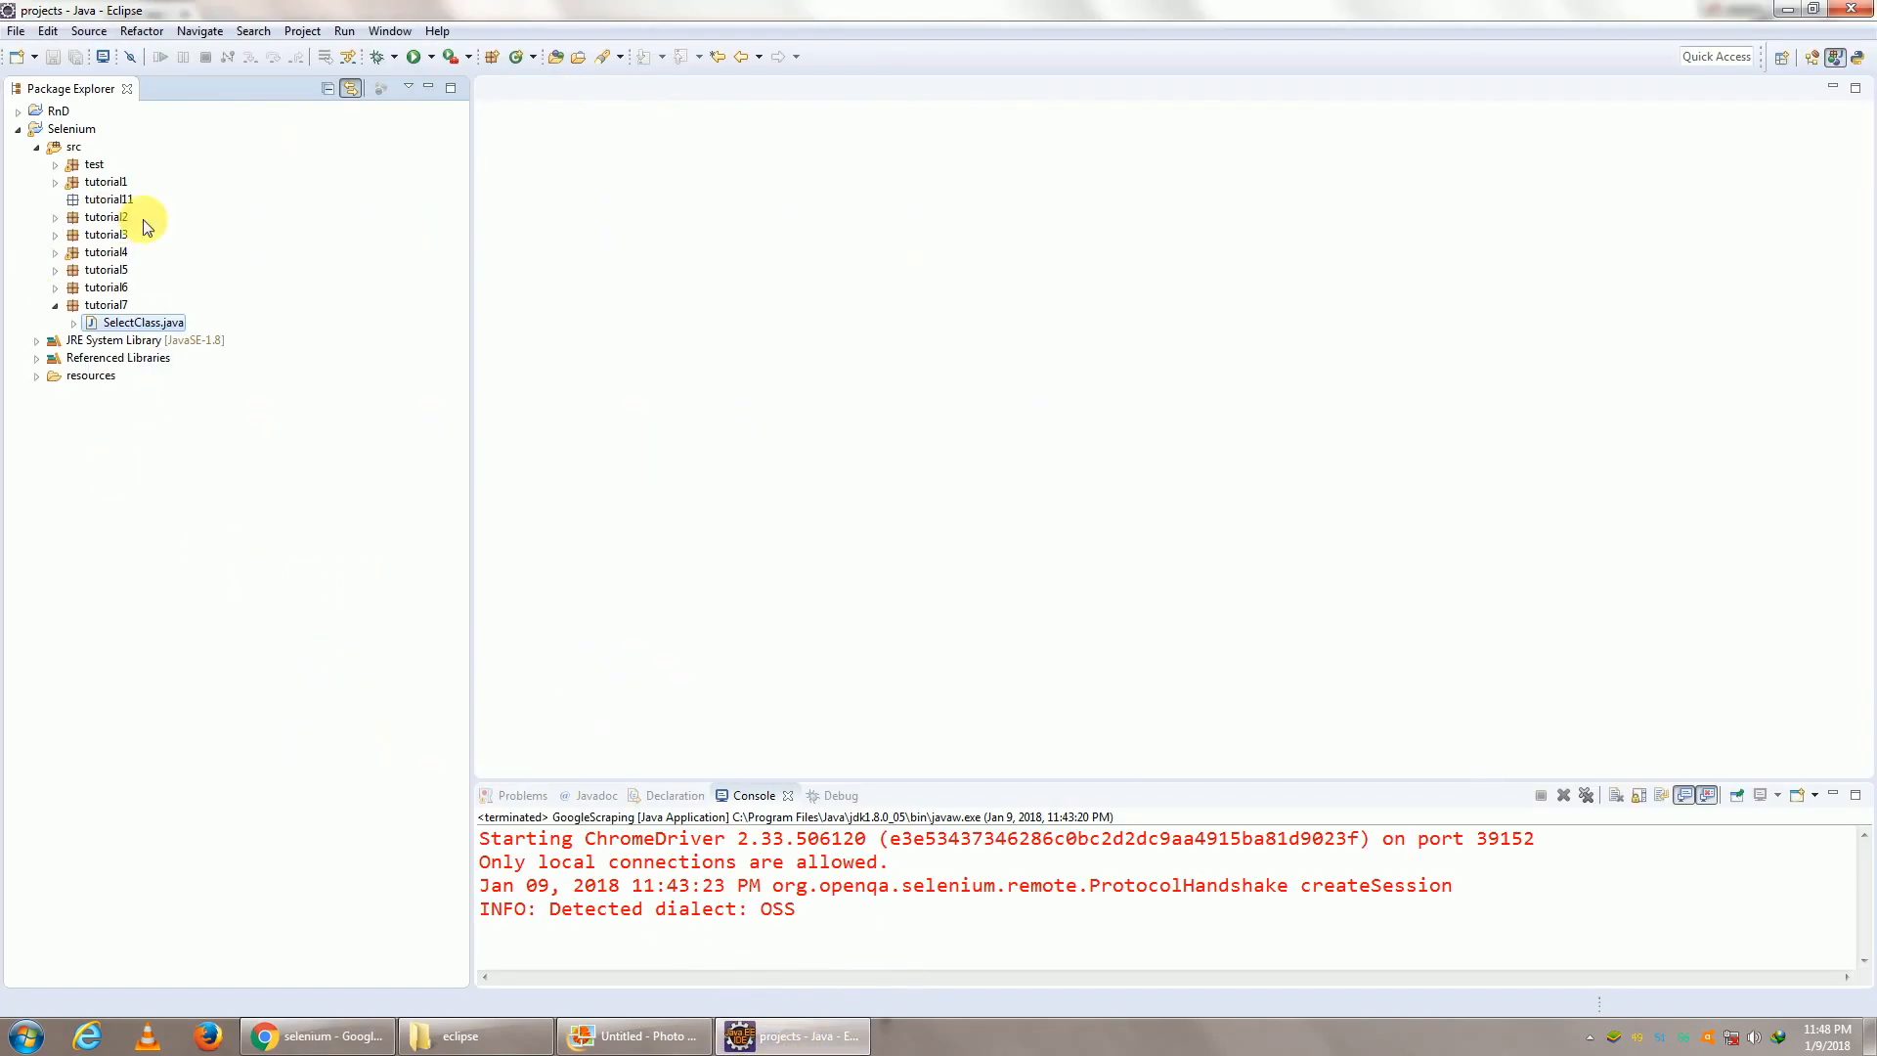
# Create class GoogleScraper with a main method stub in the tutorial11 package
pyautogui.rightClick(109, 199)
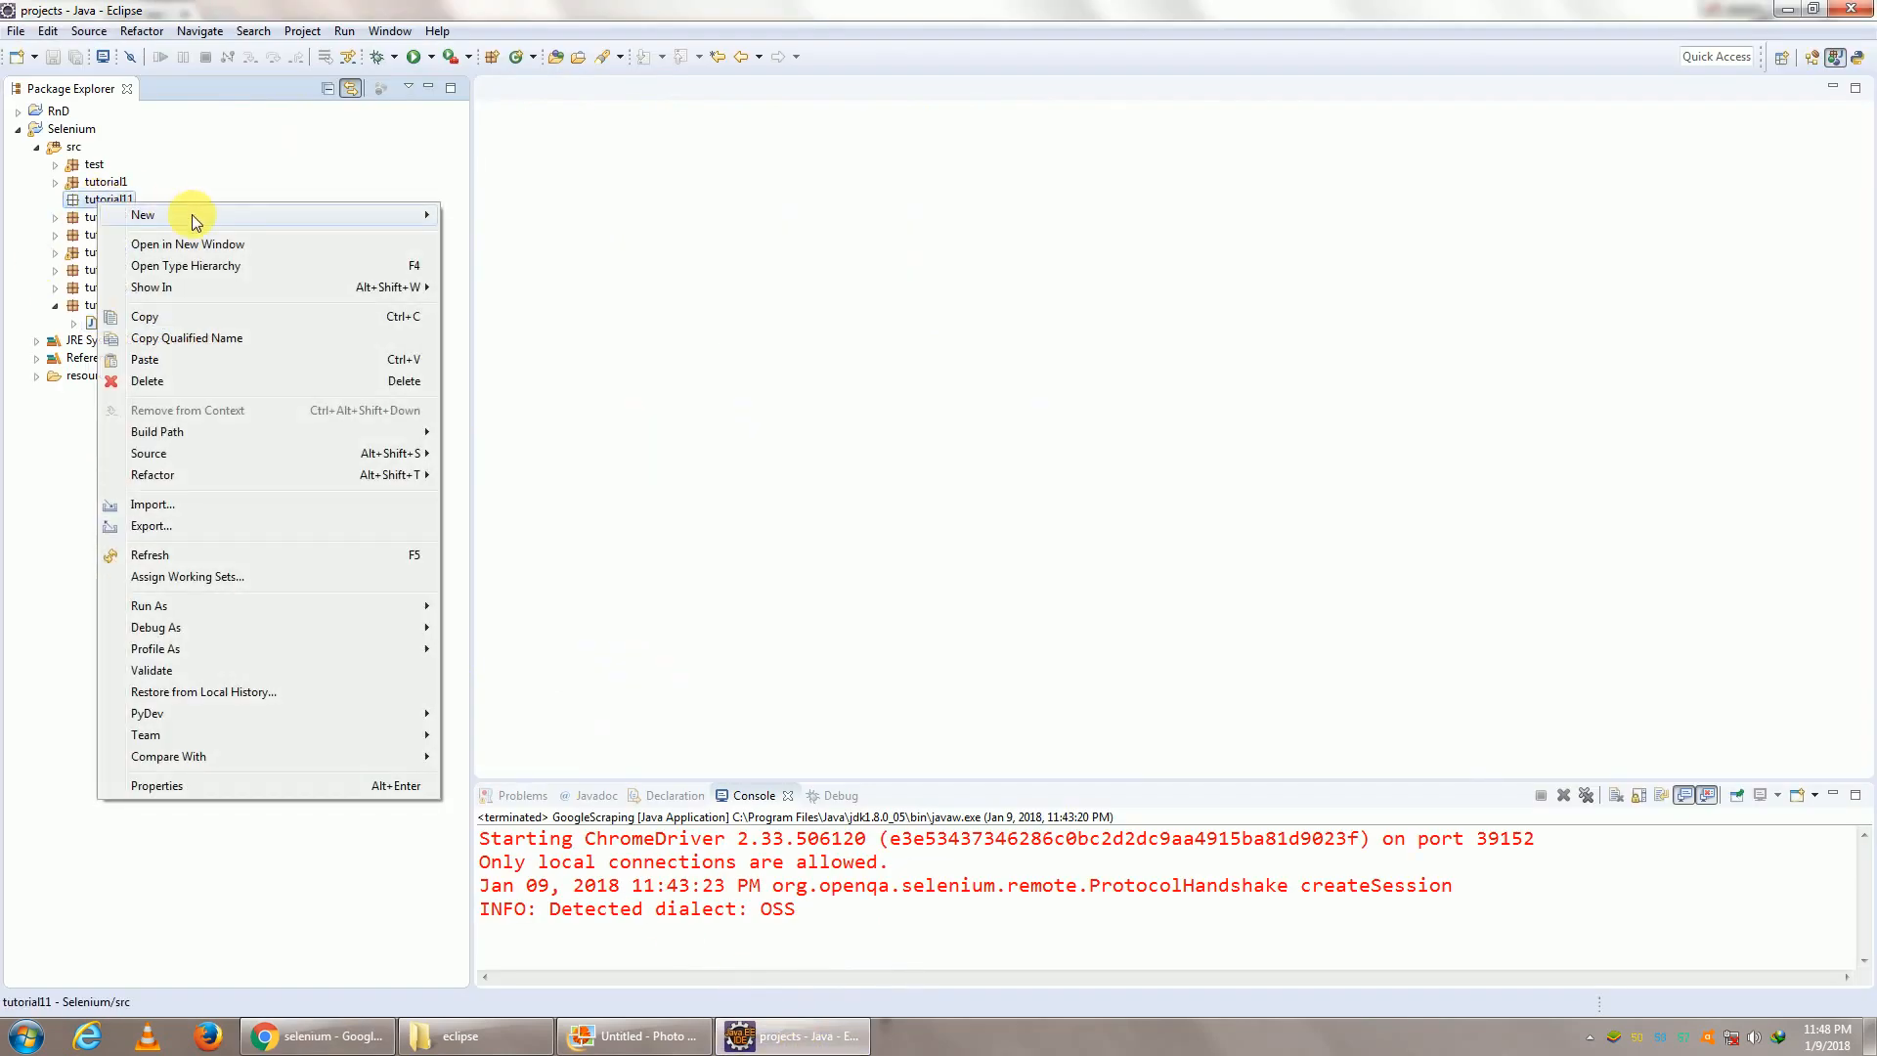
pyautogui.click(143, 215)
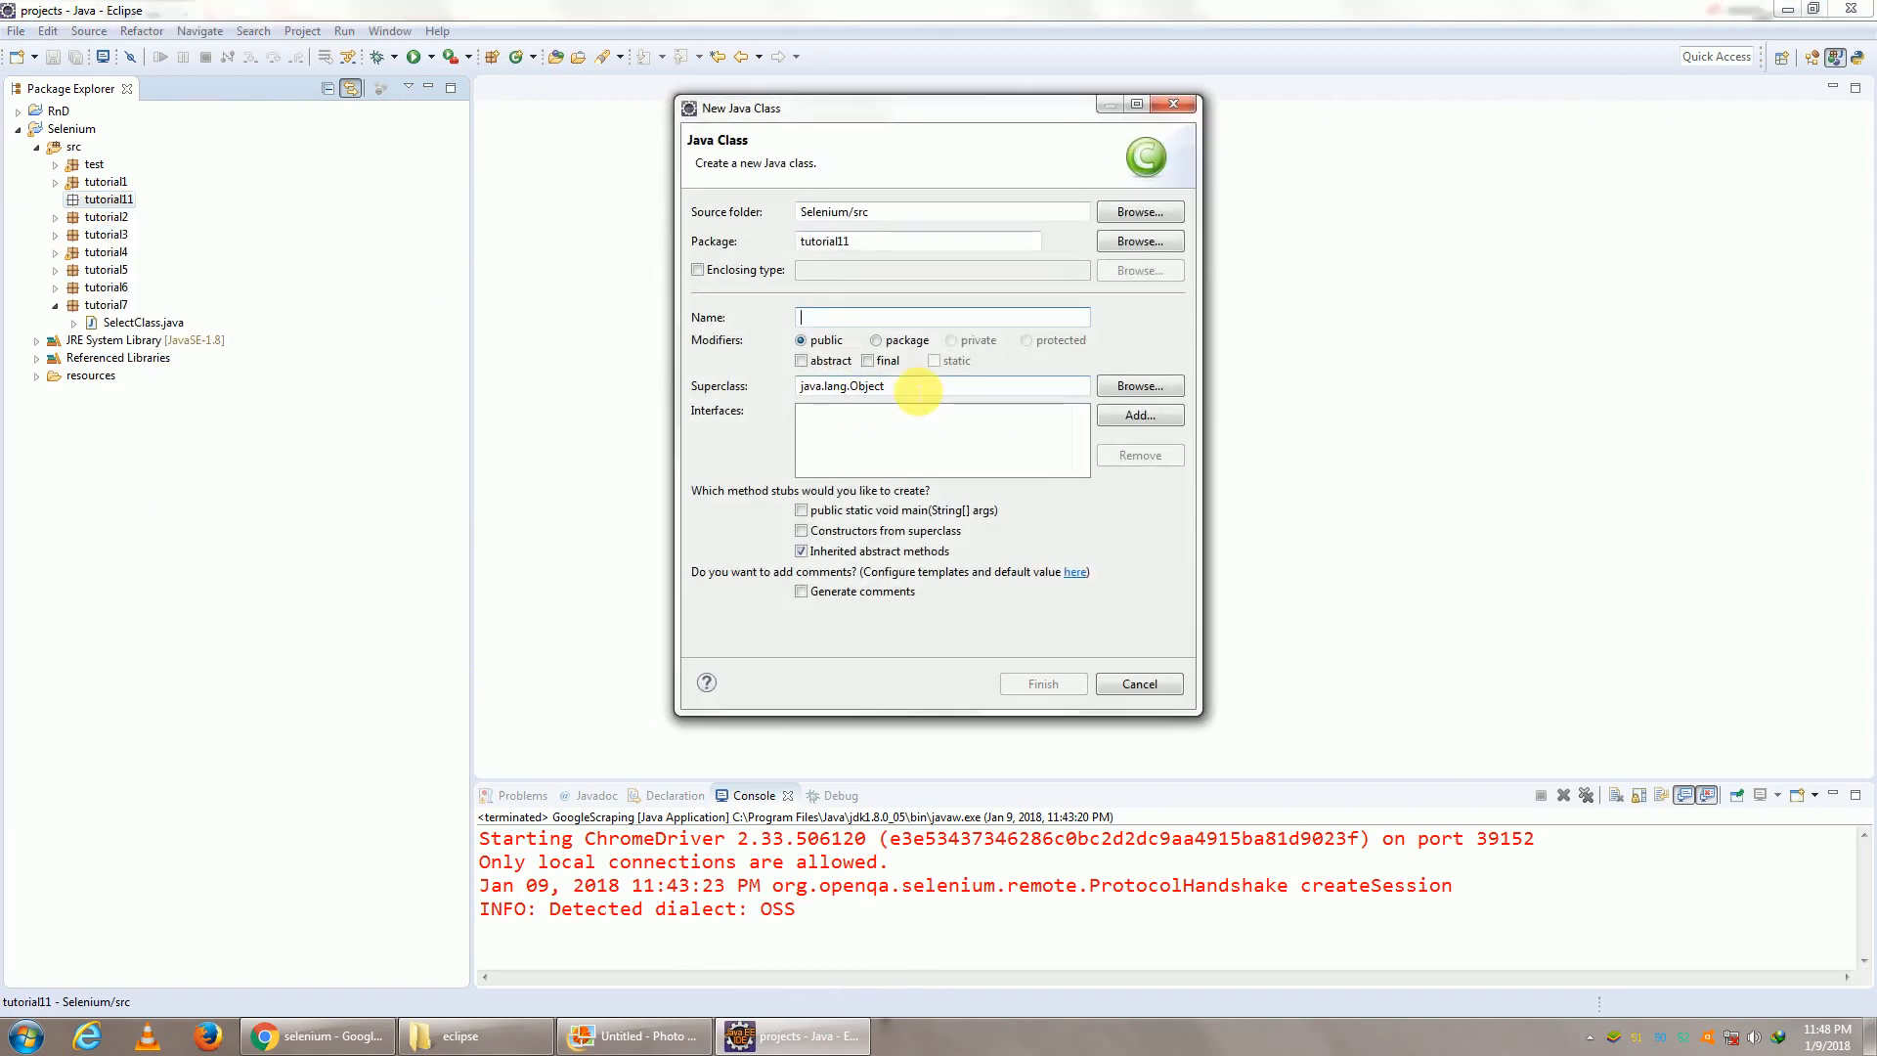
pyautogui.write('GoogleWeb')
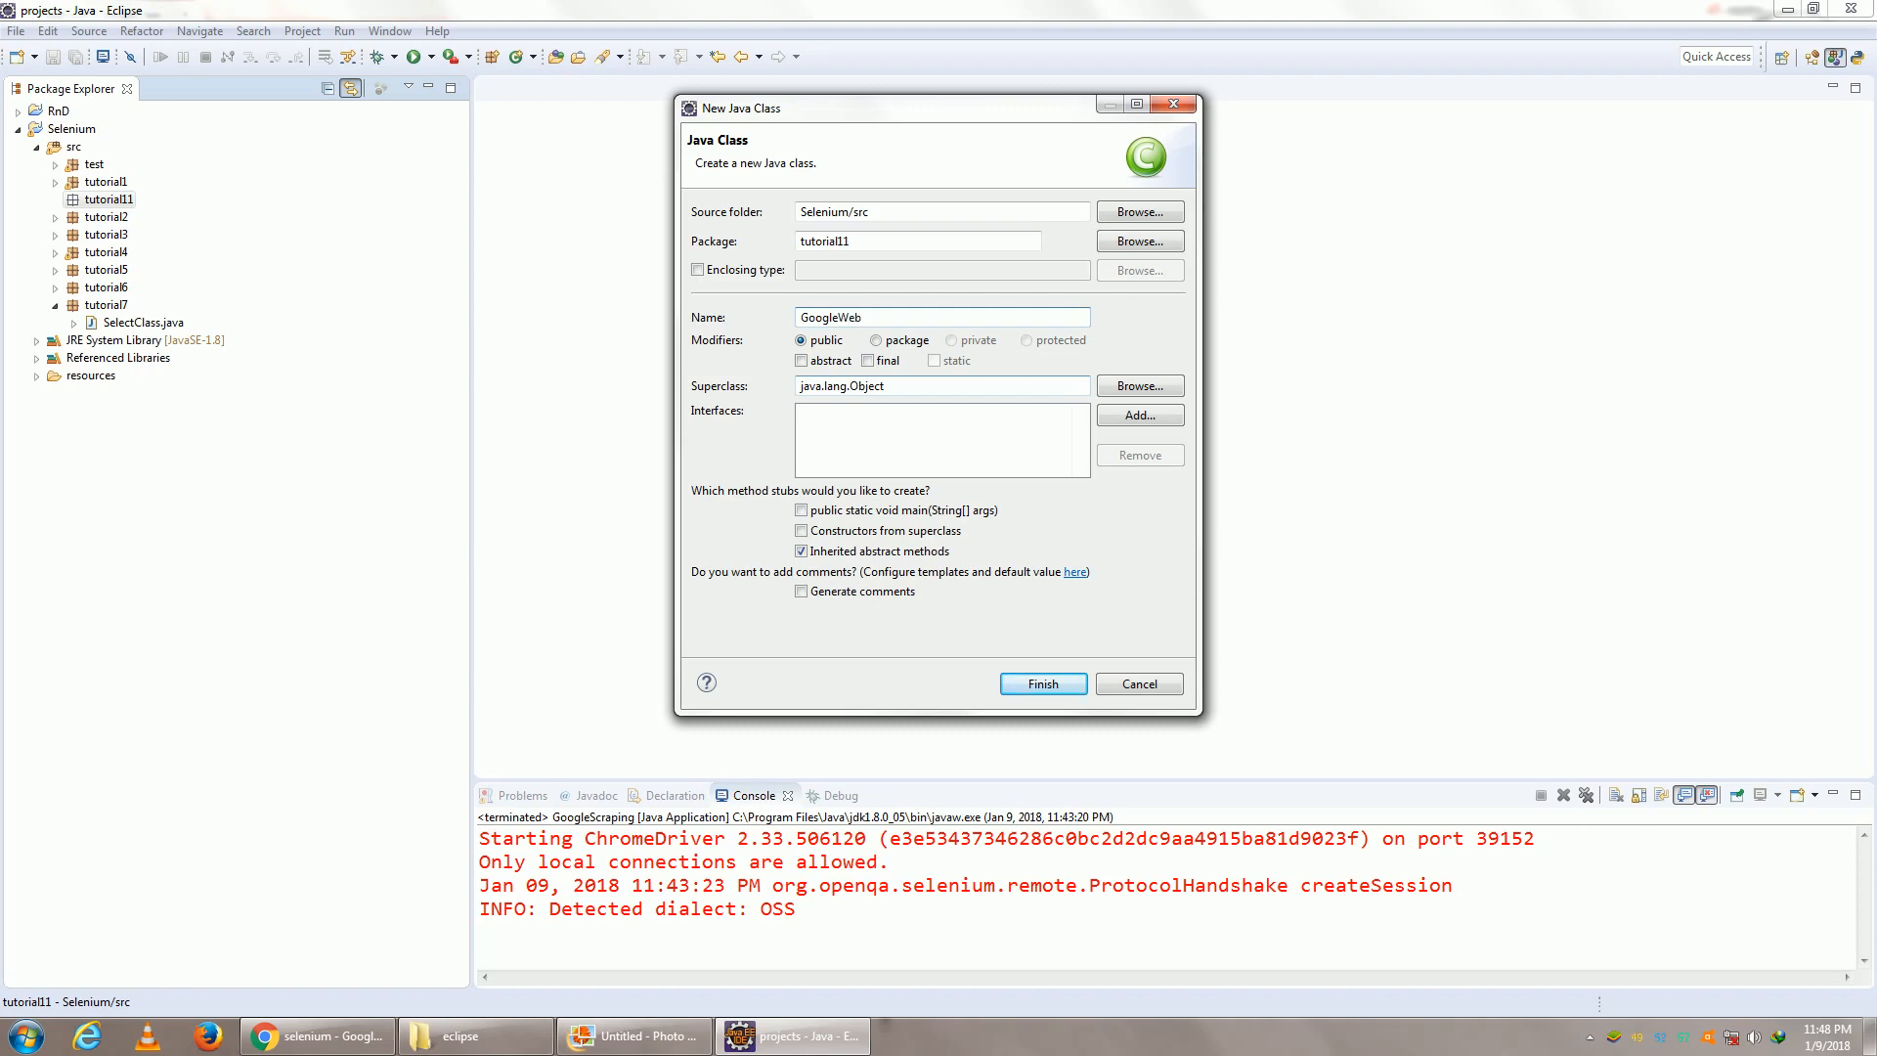
pyautogui.write('GoogleScraper')
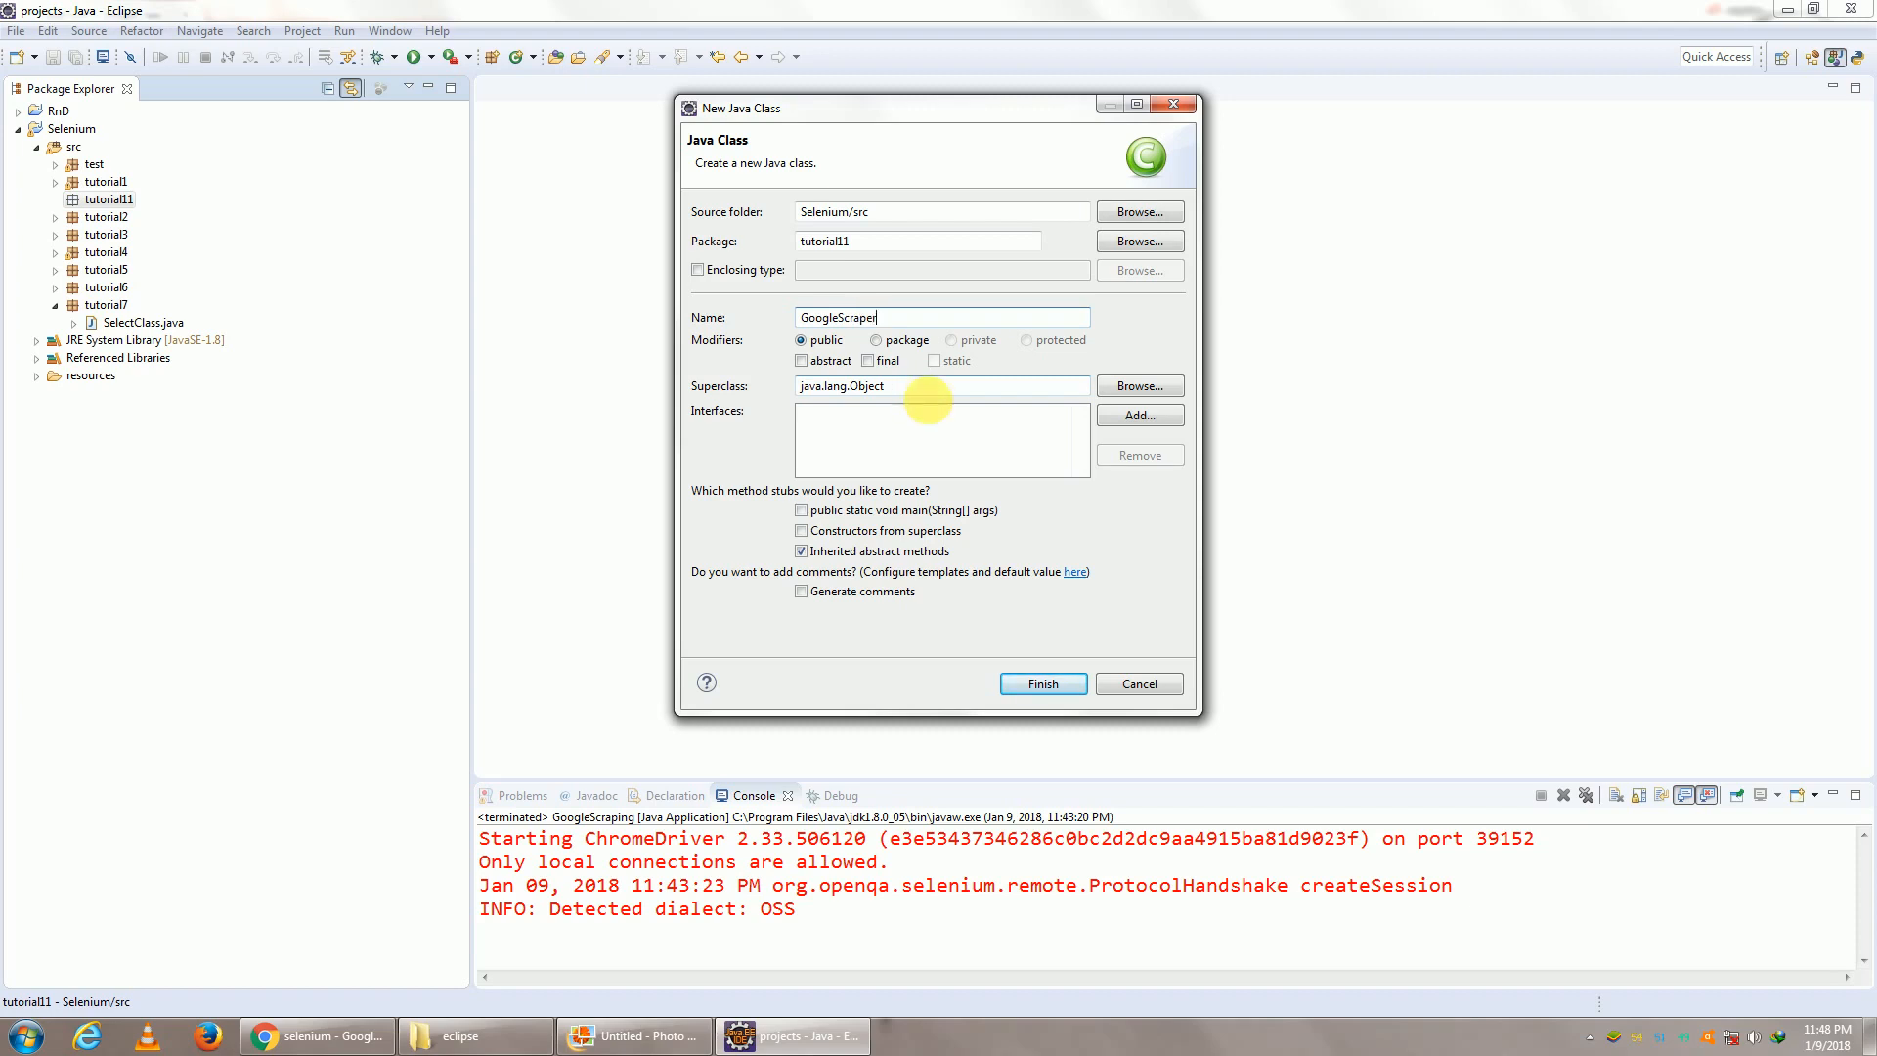
pyautogui.click(1040, 684)
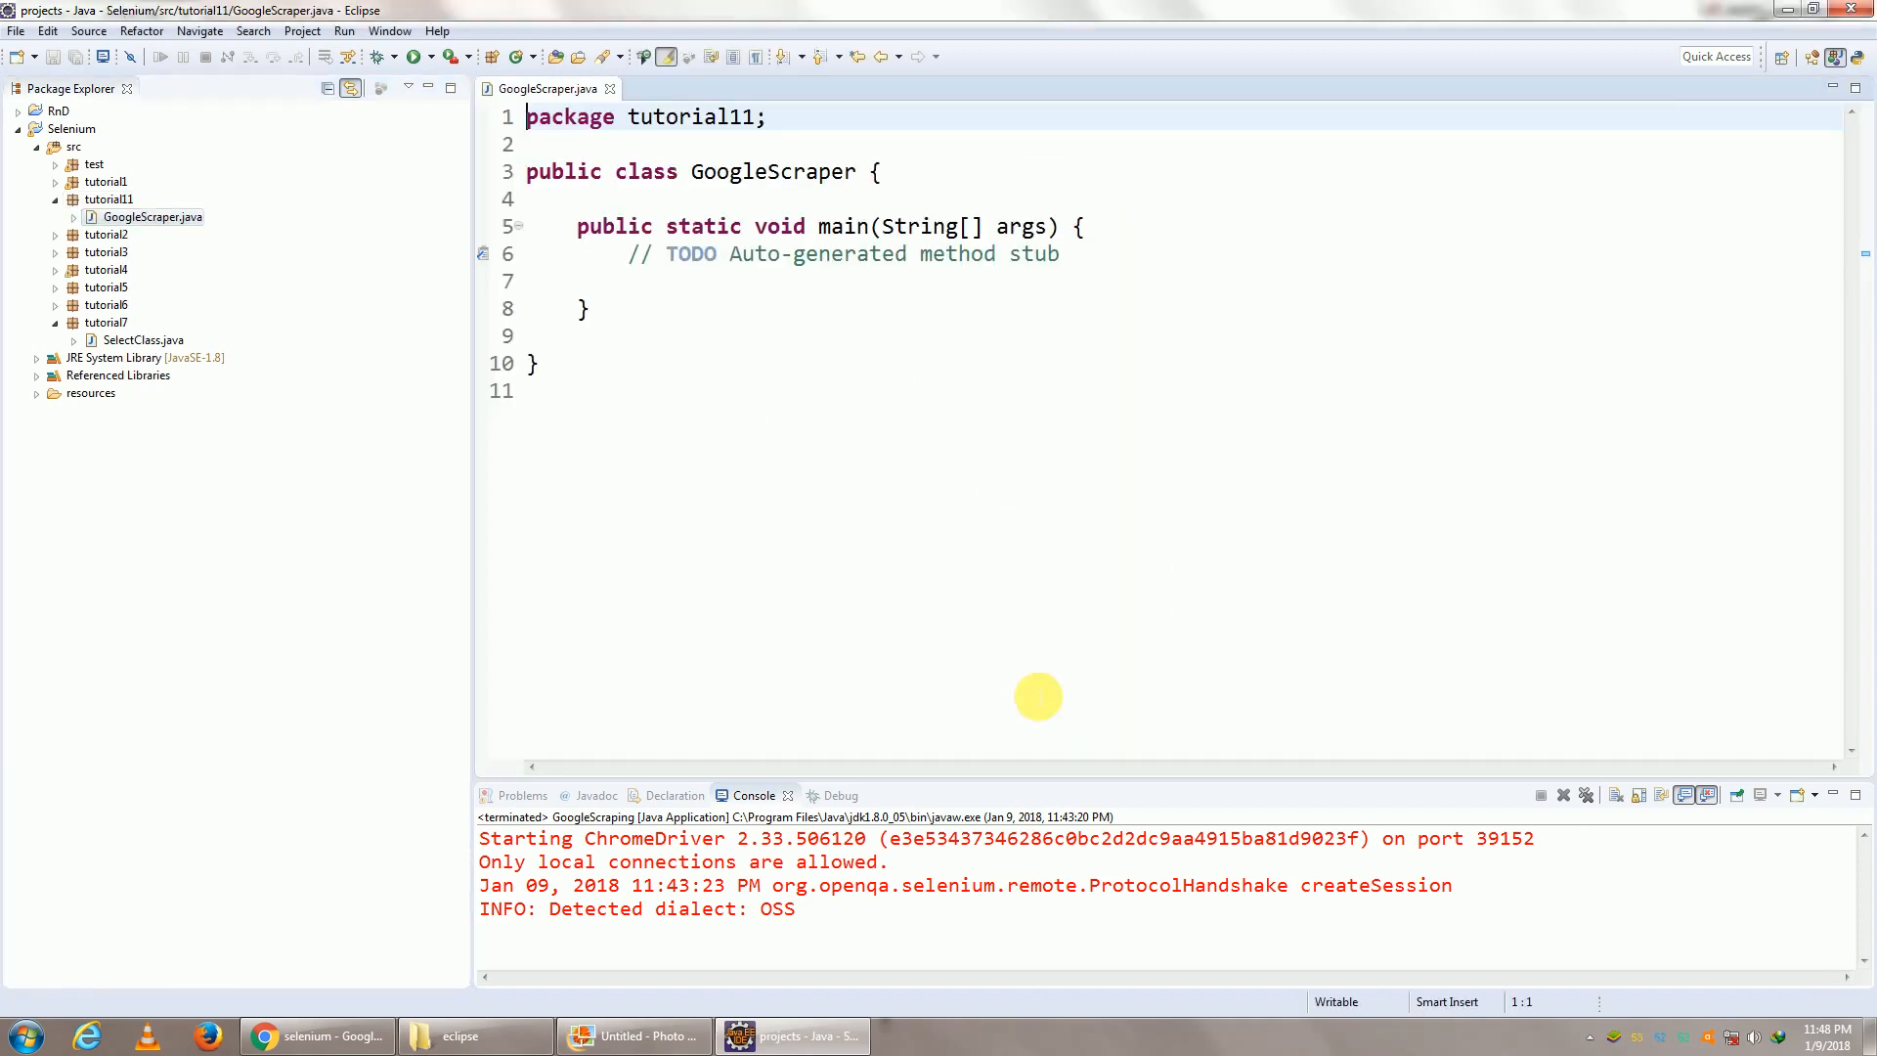
pyautogui.tripleClick(845, 254)
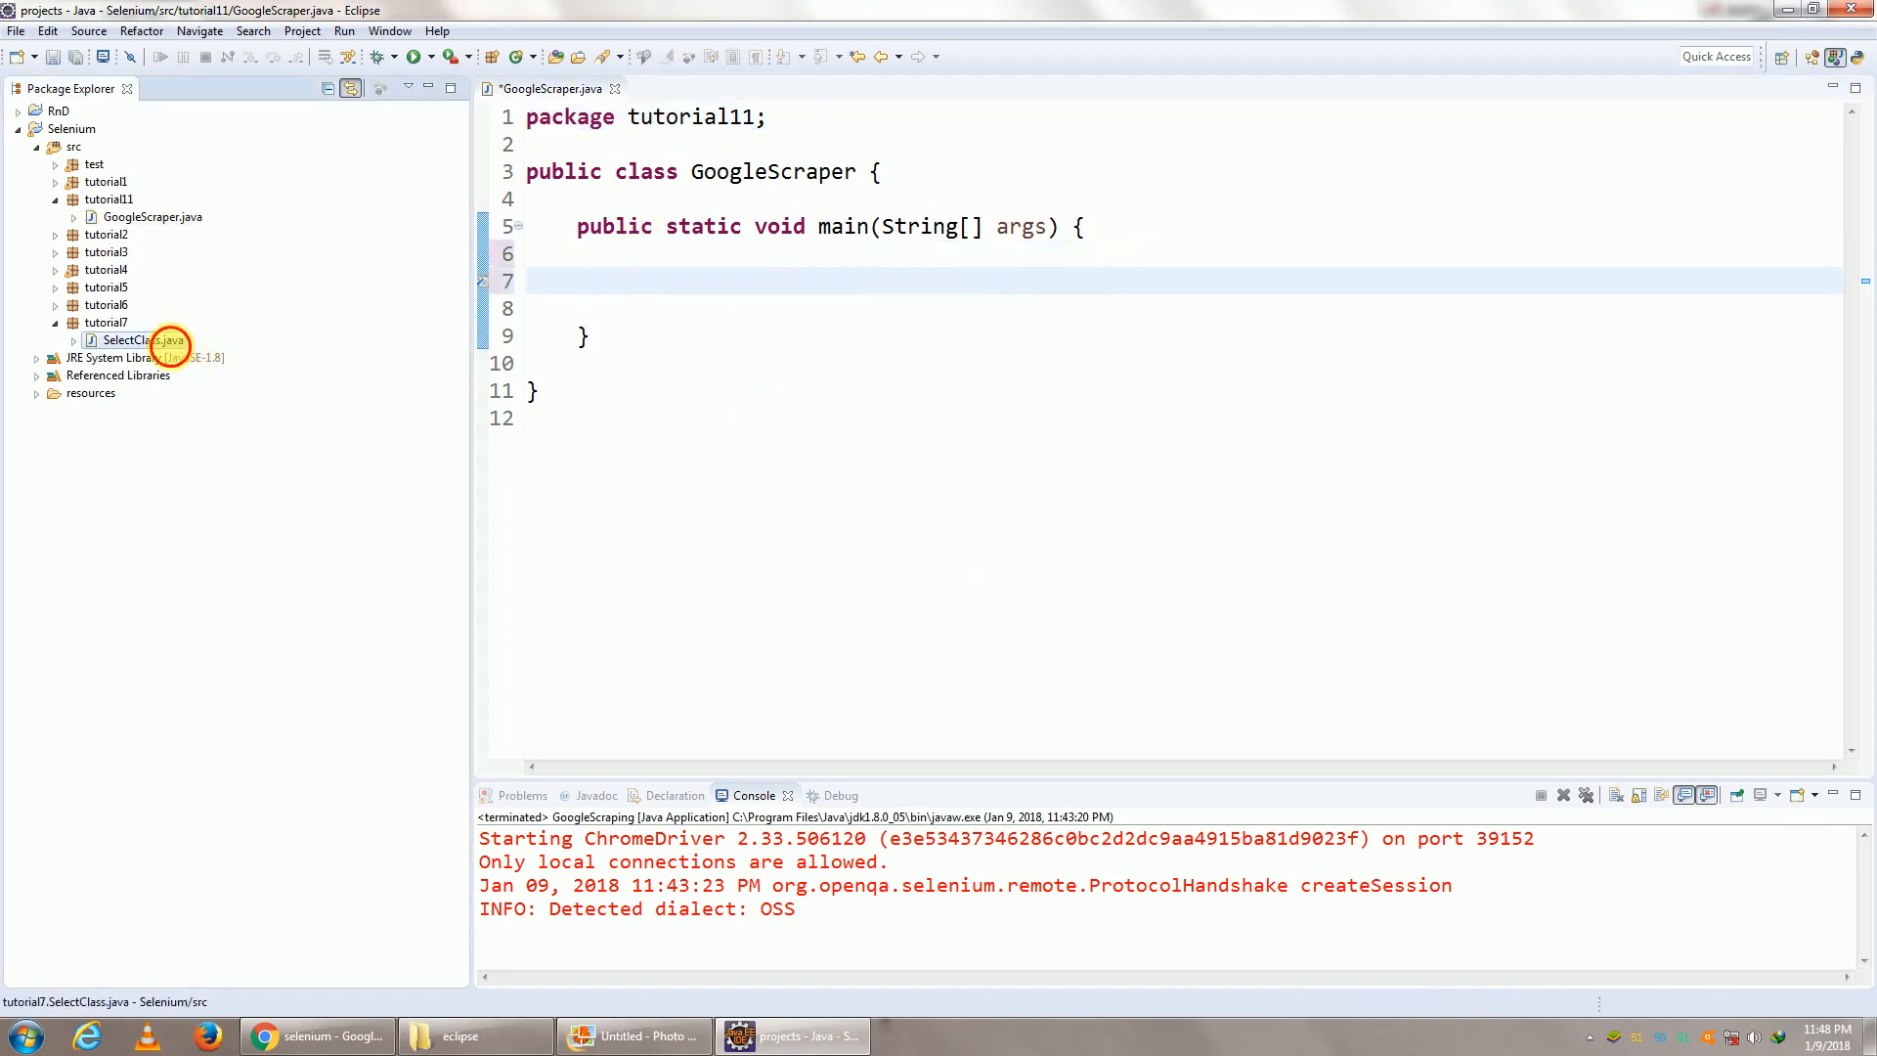
pyautogui.doubleClick(141, 340)
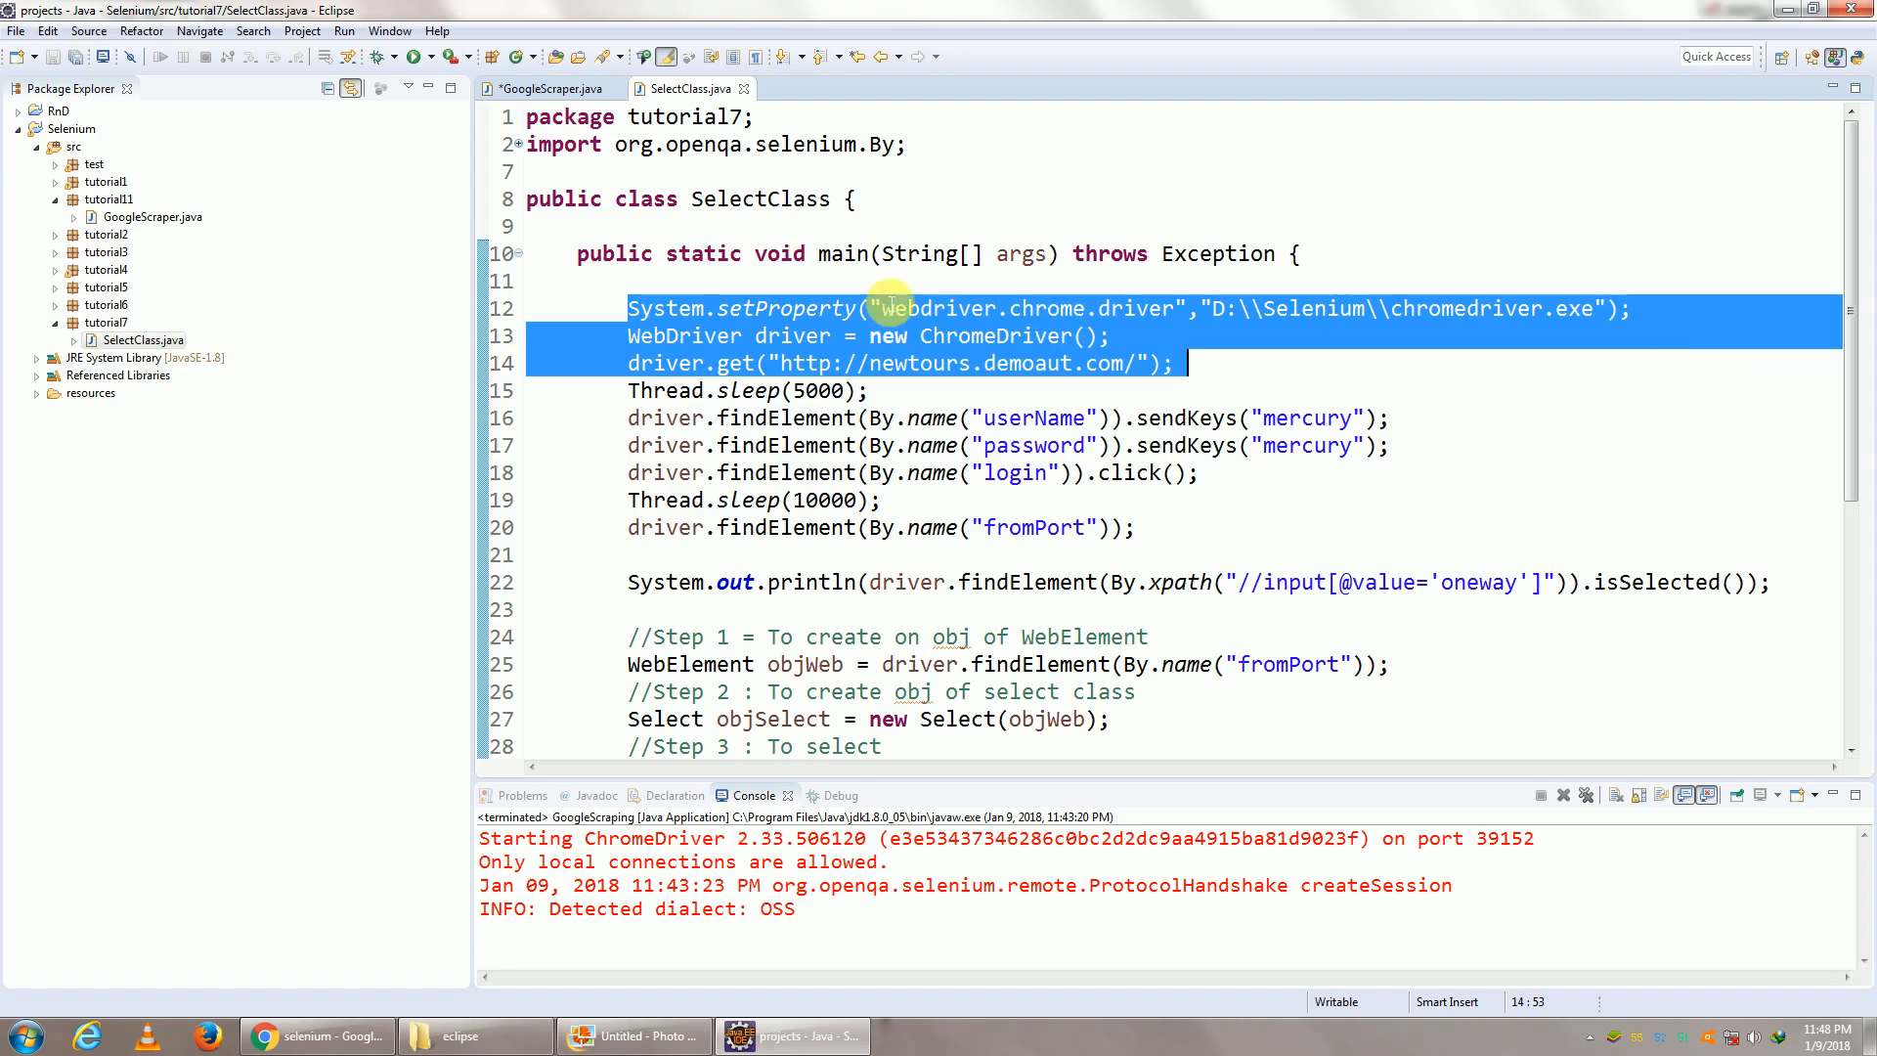
pyautogui.click(548, 88)
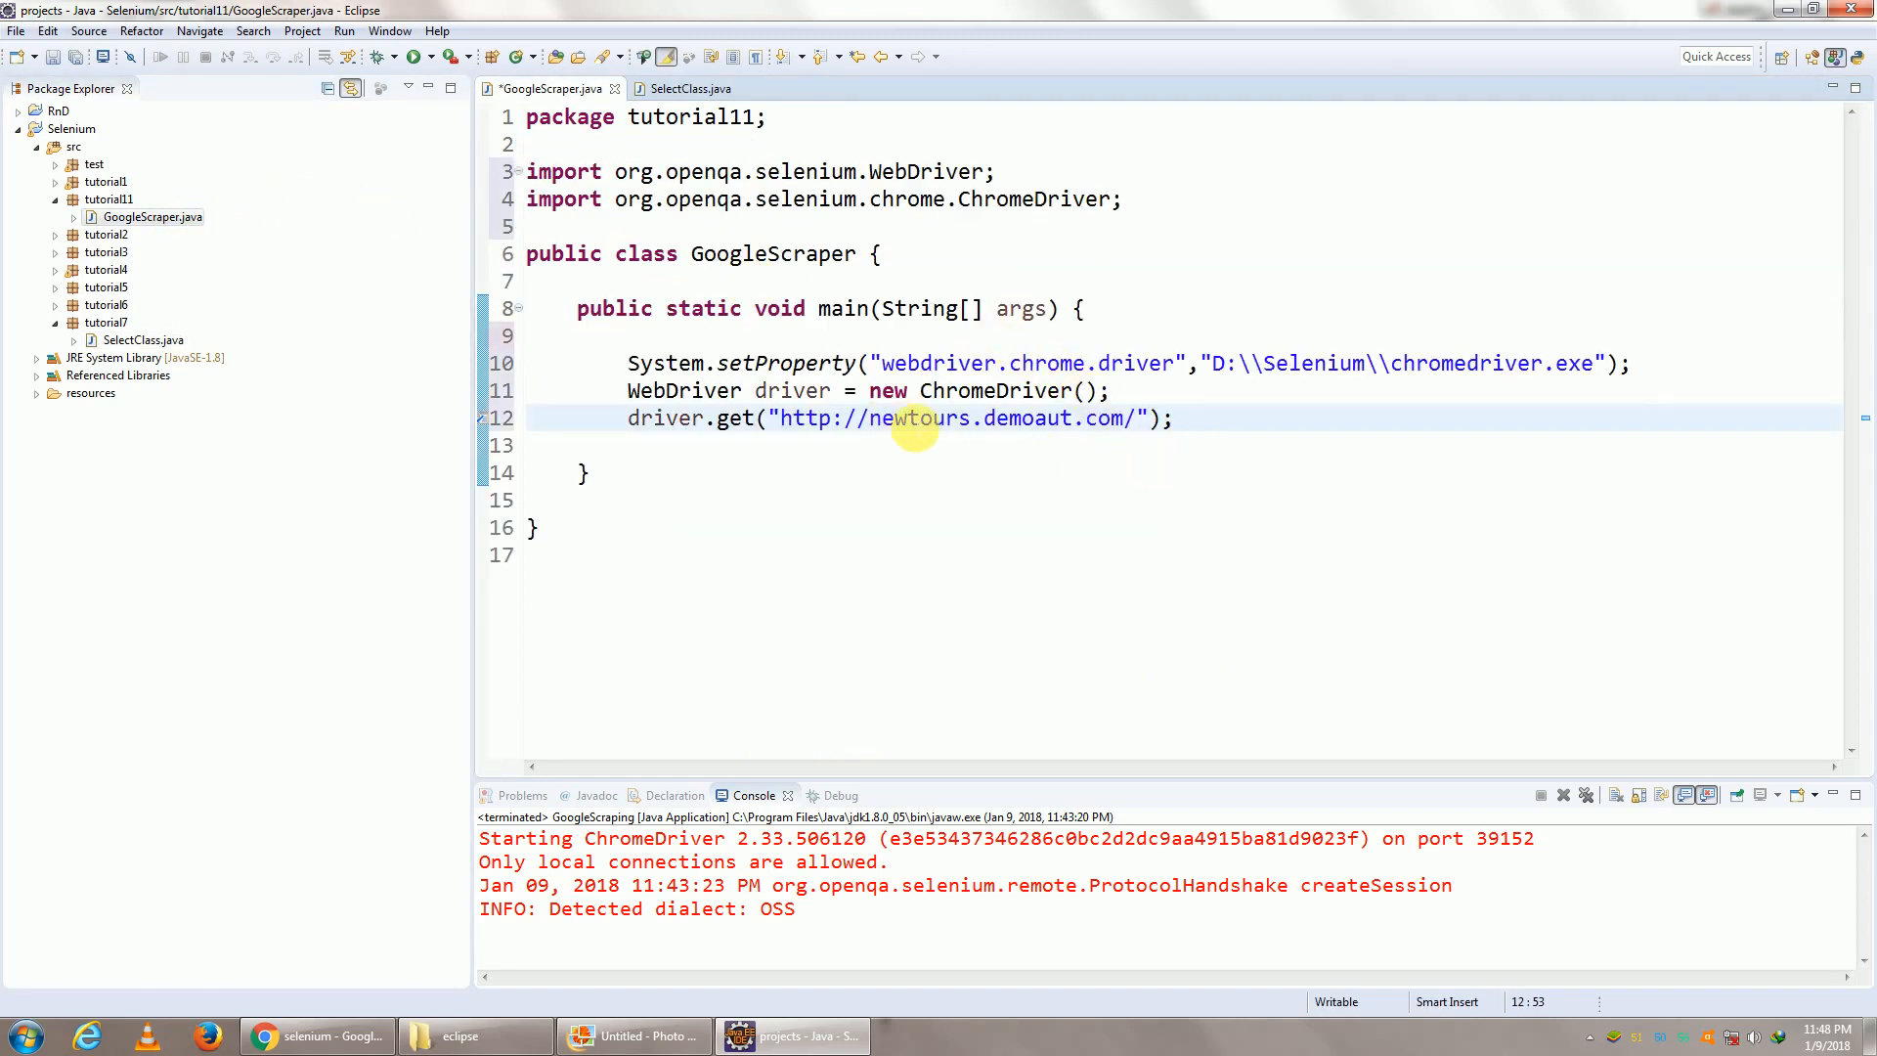
pyautogui.doubleClick(919, 418)
pyautogui.write('ww')
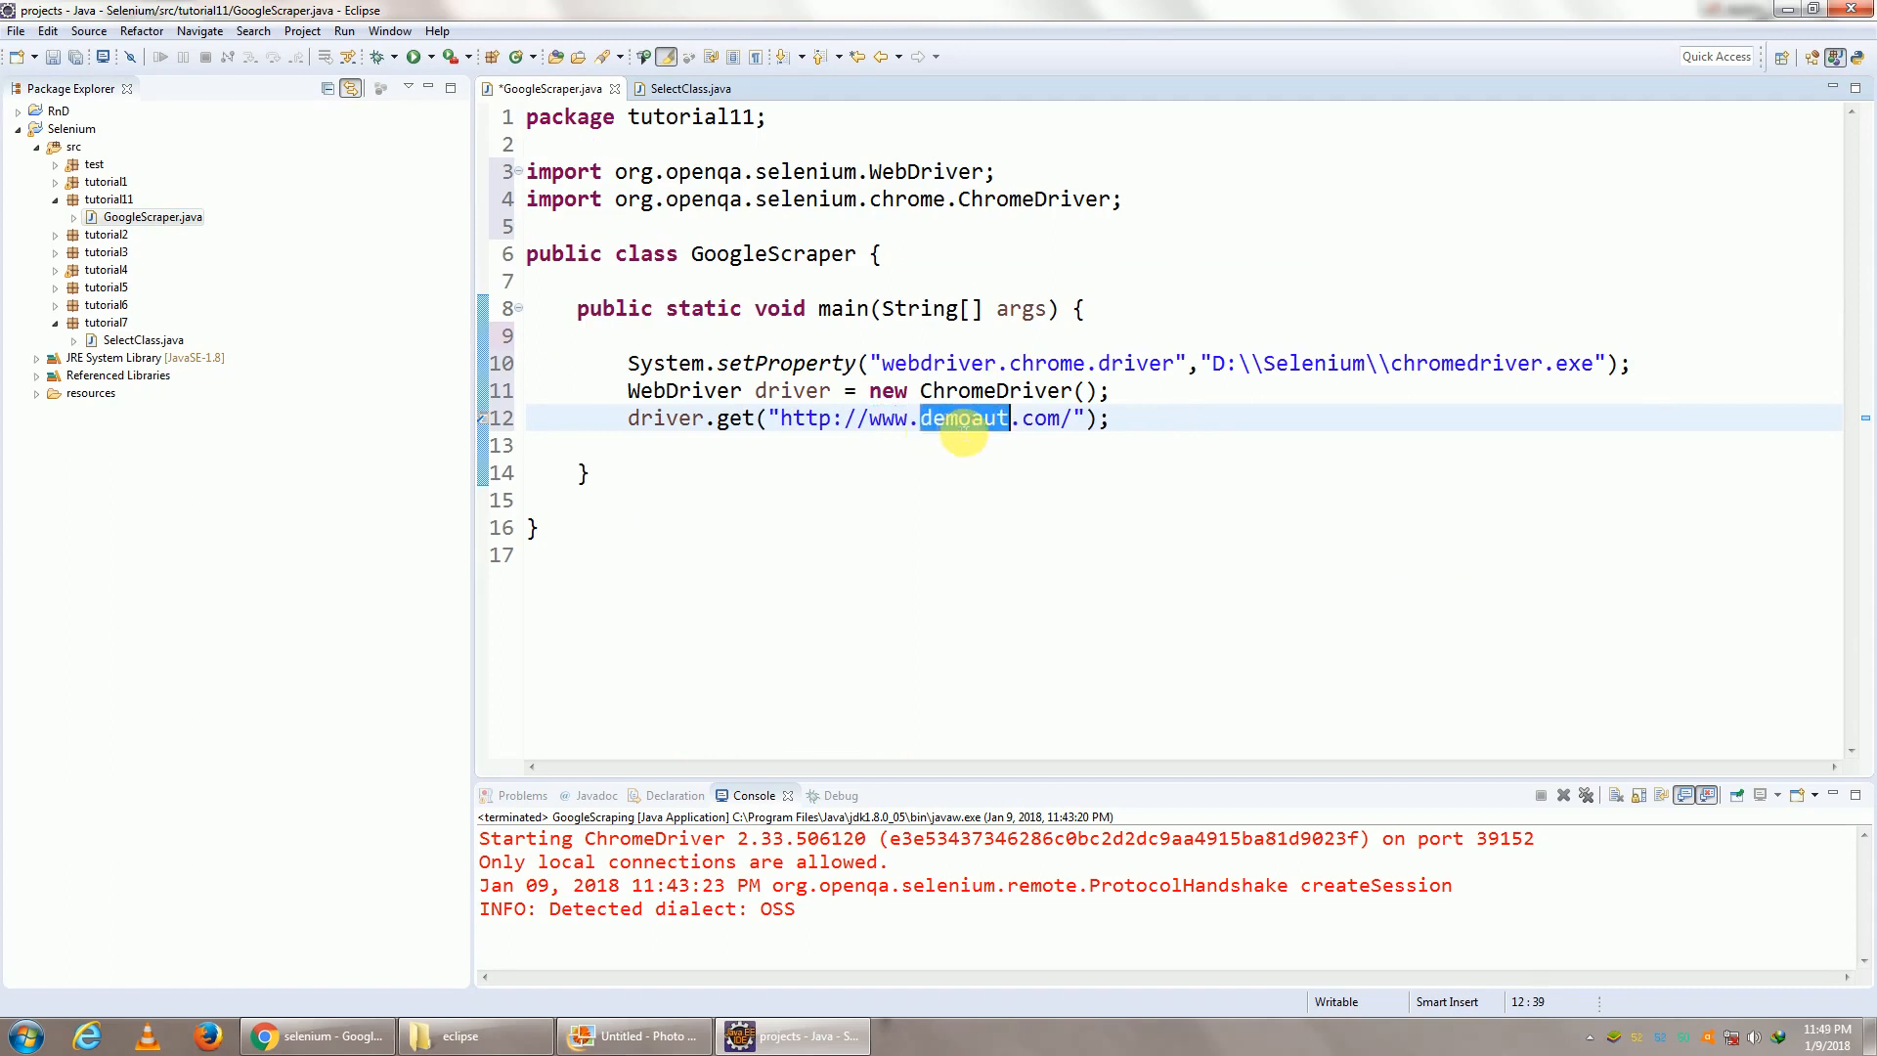
pyautogui.write('google')
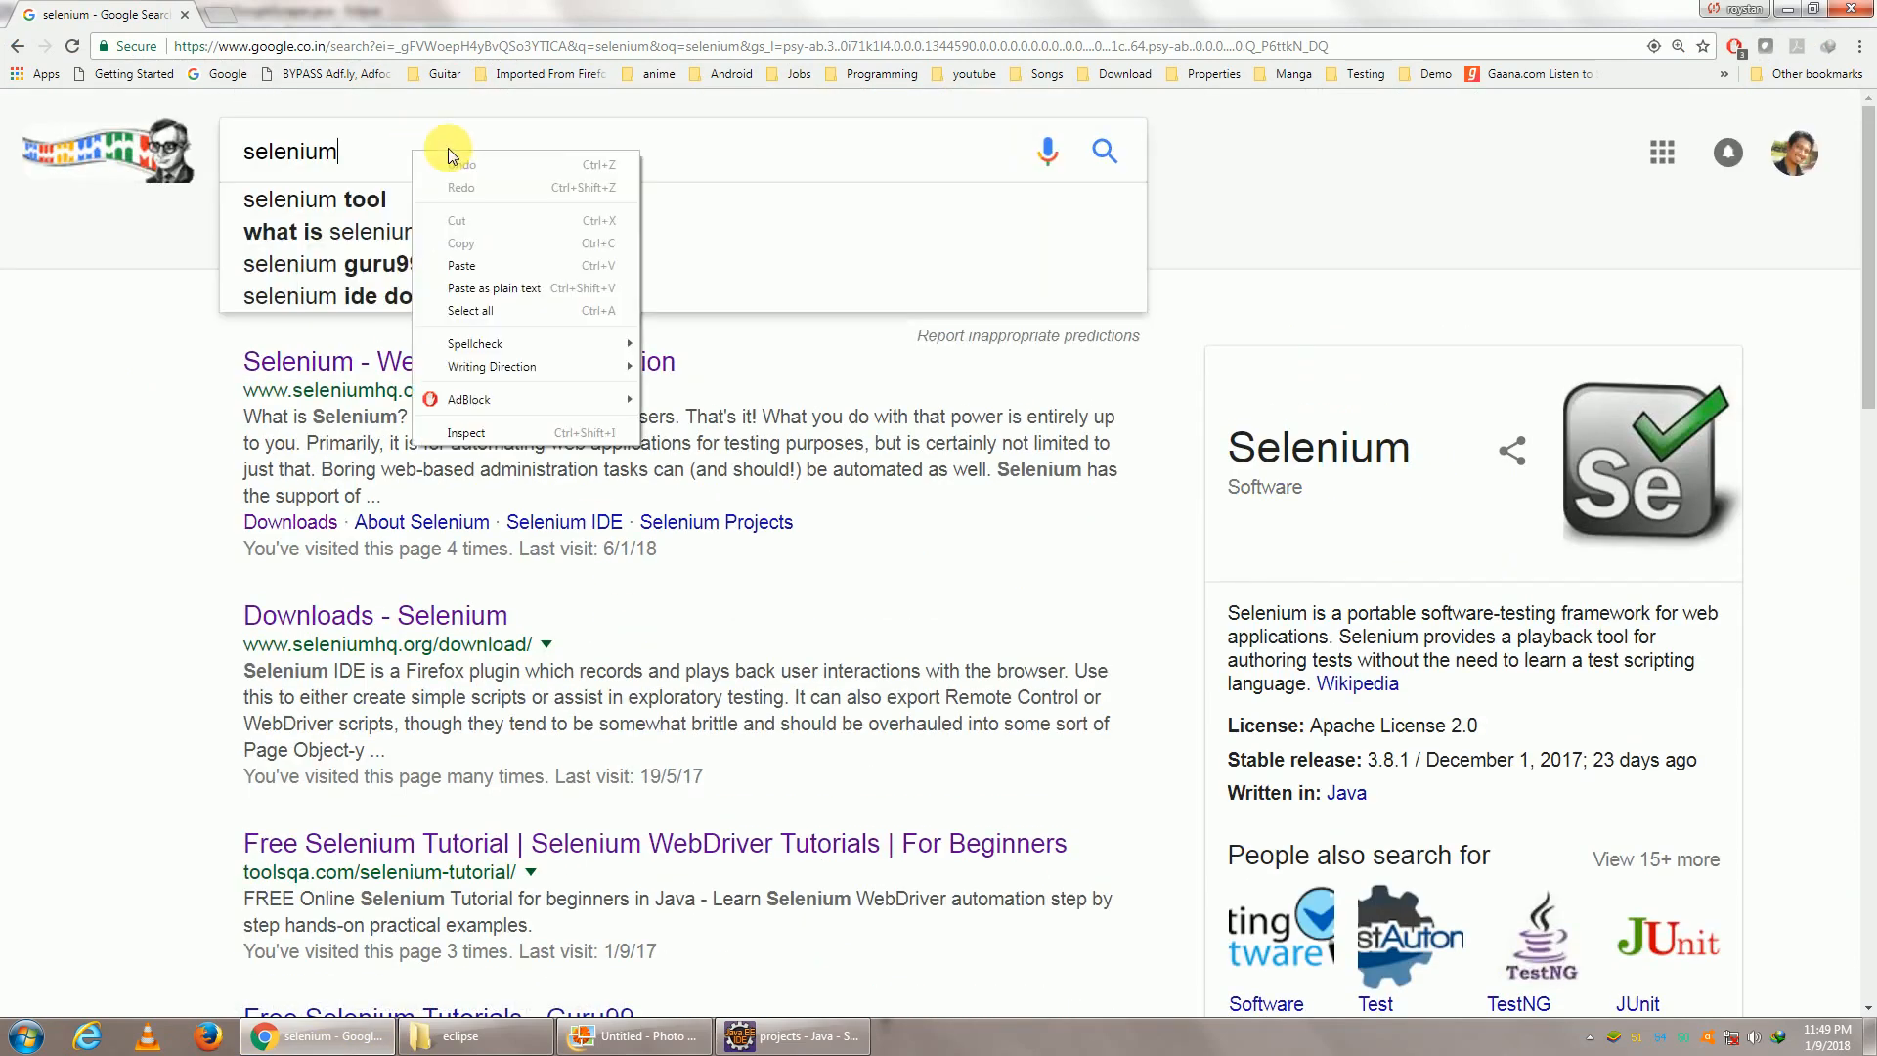
# Inspect the Google search box to read name="q", then return to Eclipse
pyautogui.click(467, 432)
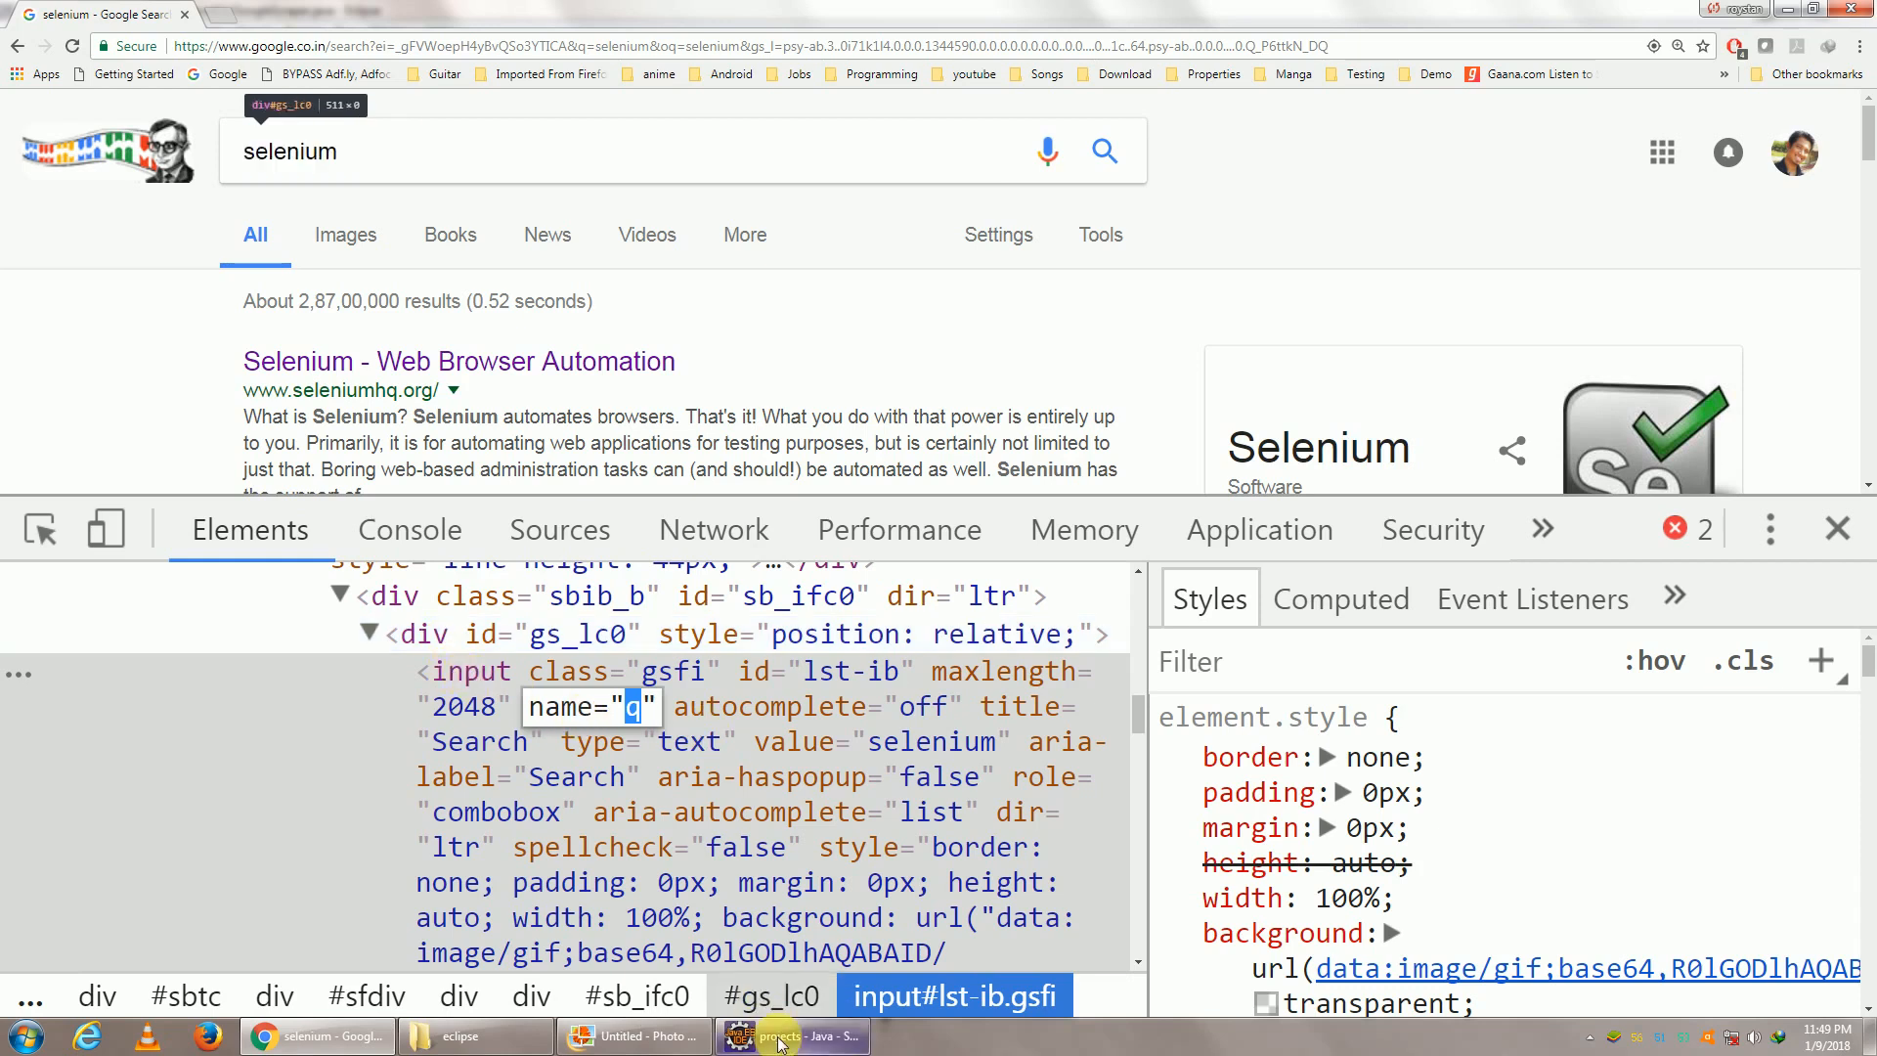
pyautogui.click(789, 1036)
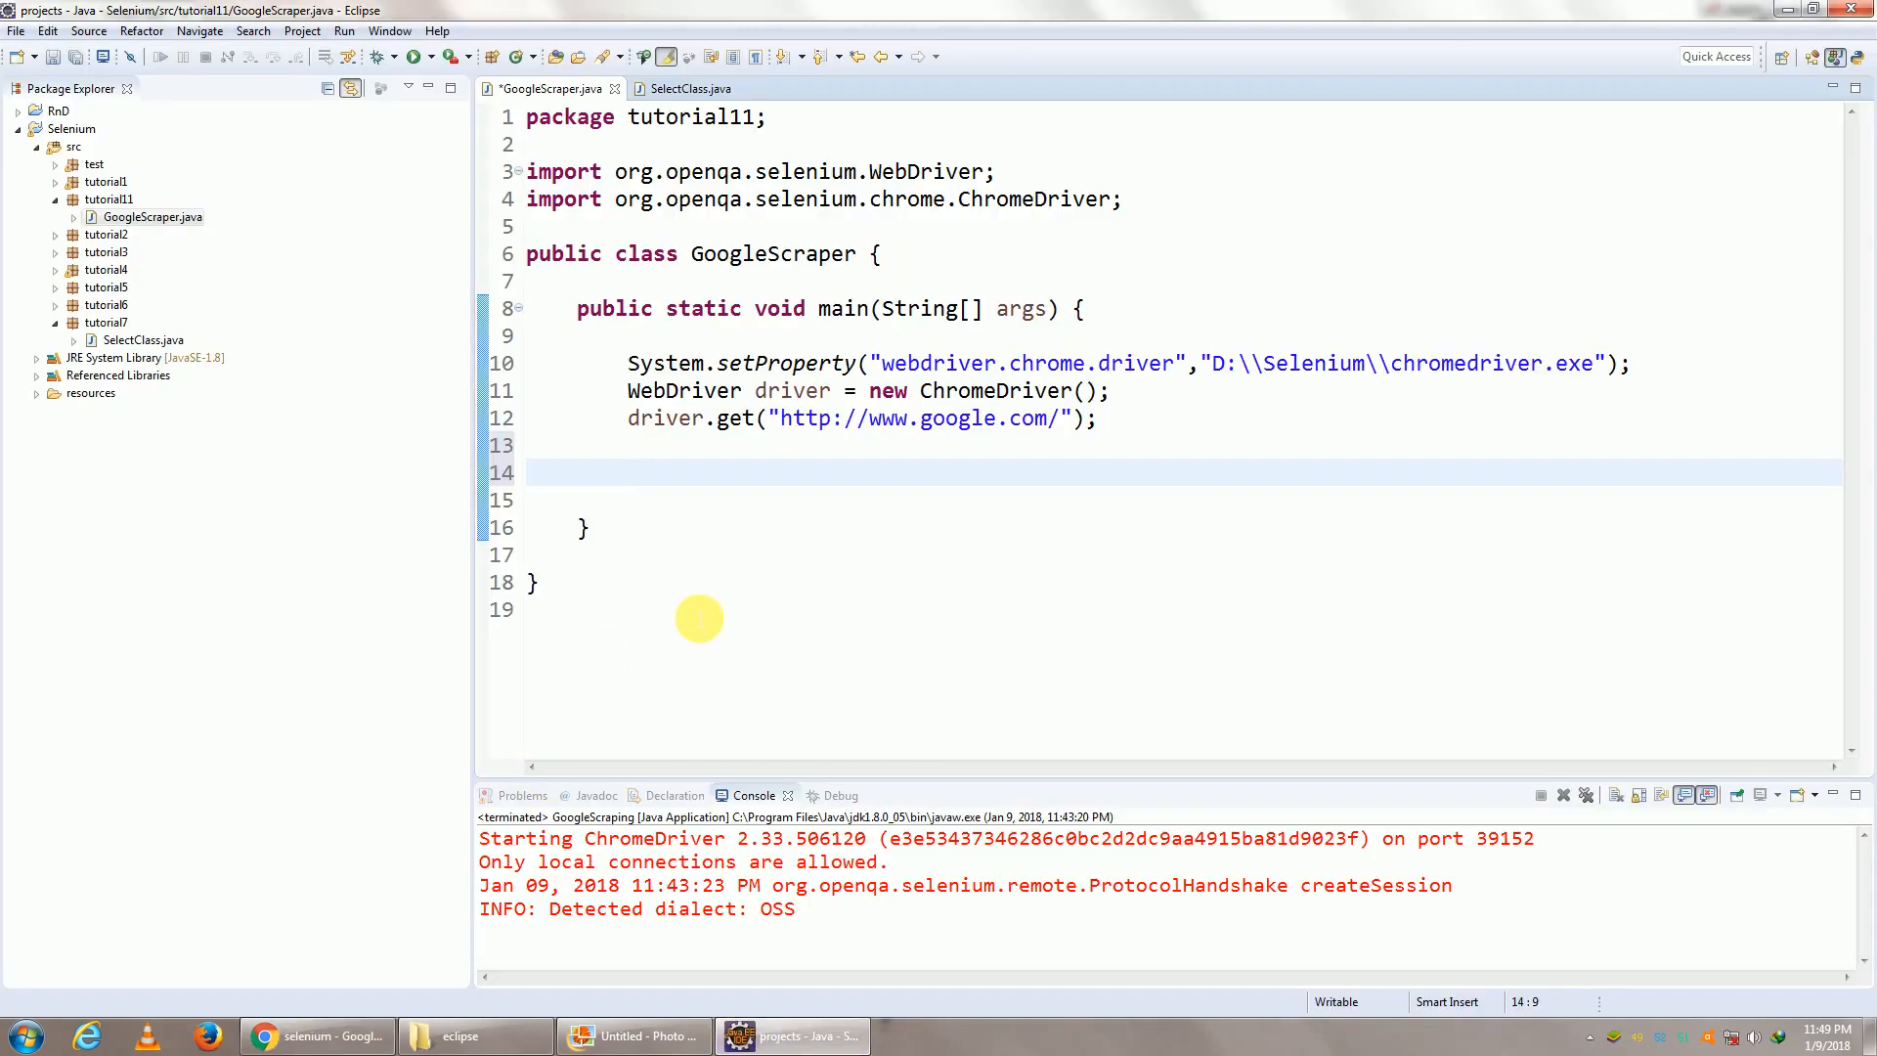
# Write driver.findElement(By.name("q")).sendKeys("Selenium") to type the search word
pyautogui.write('drive')
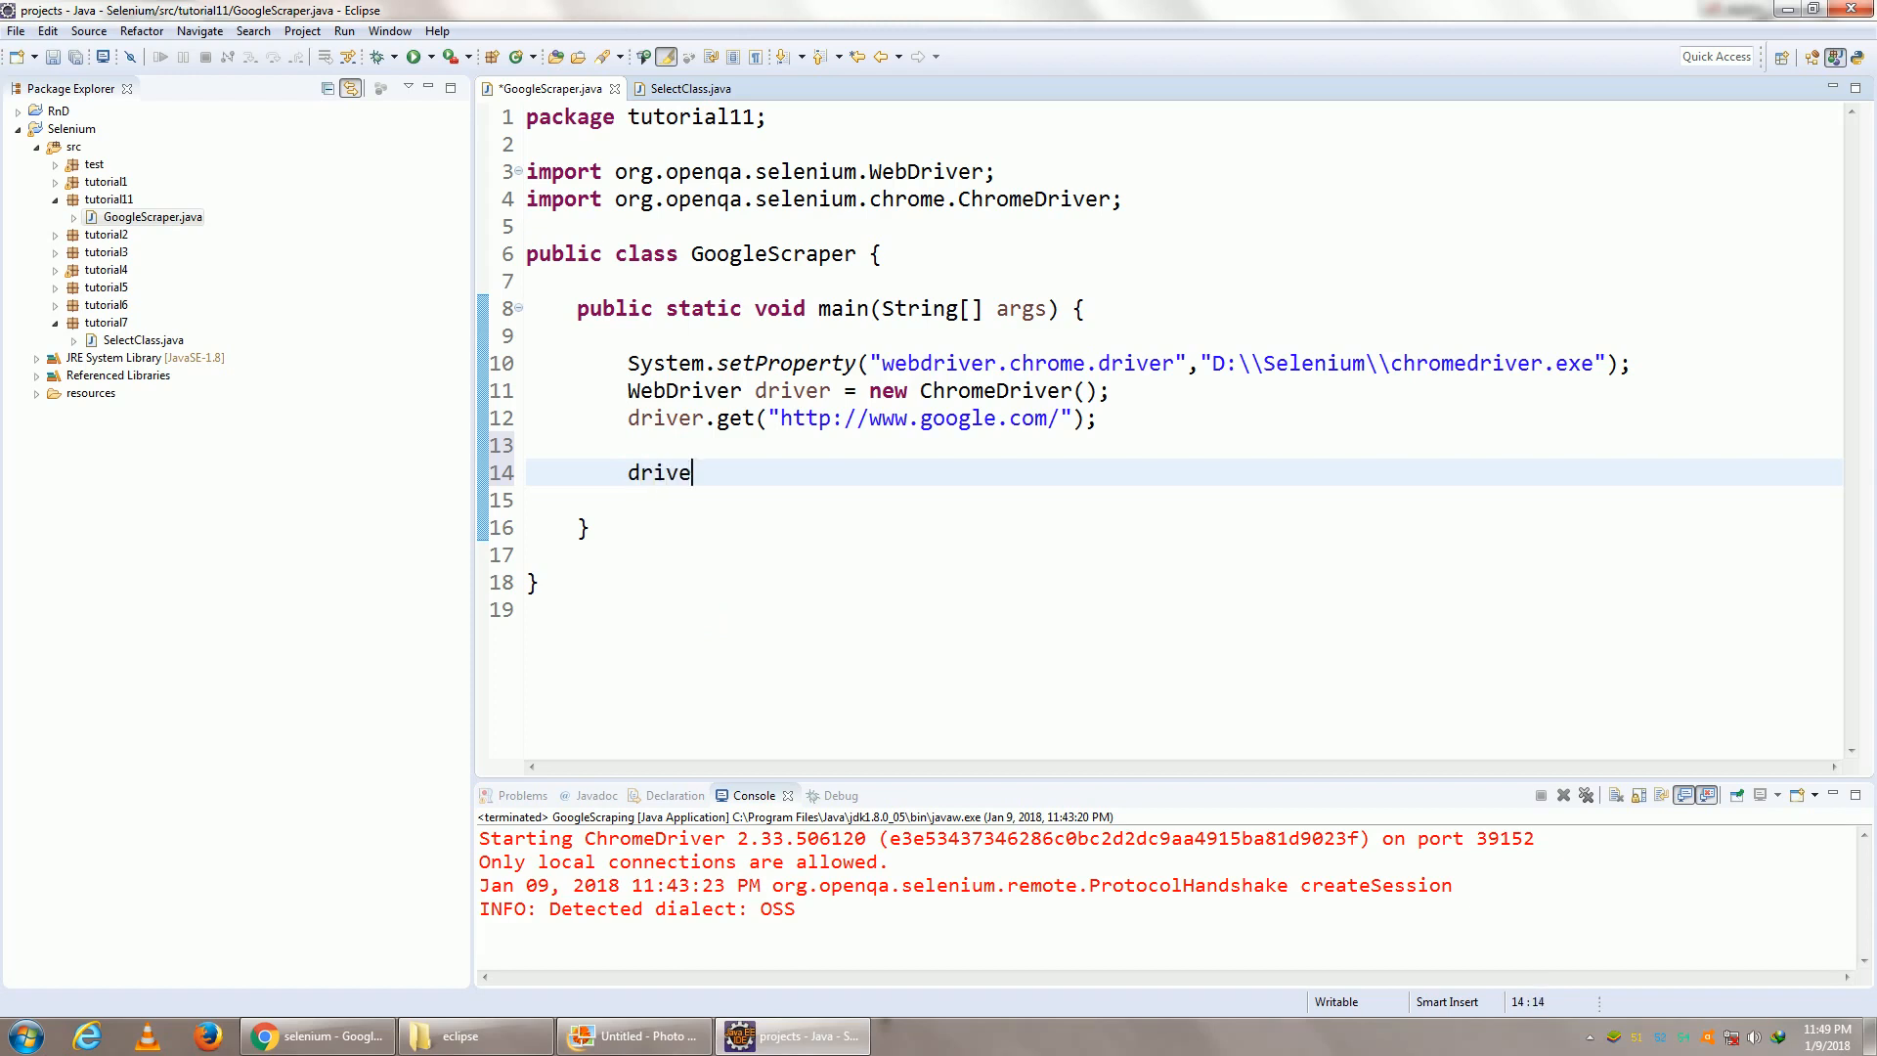
pyautogui.write('r.findElement(arg0')
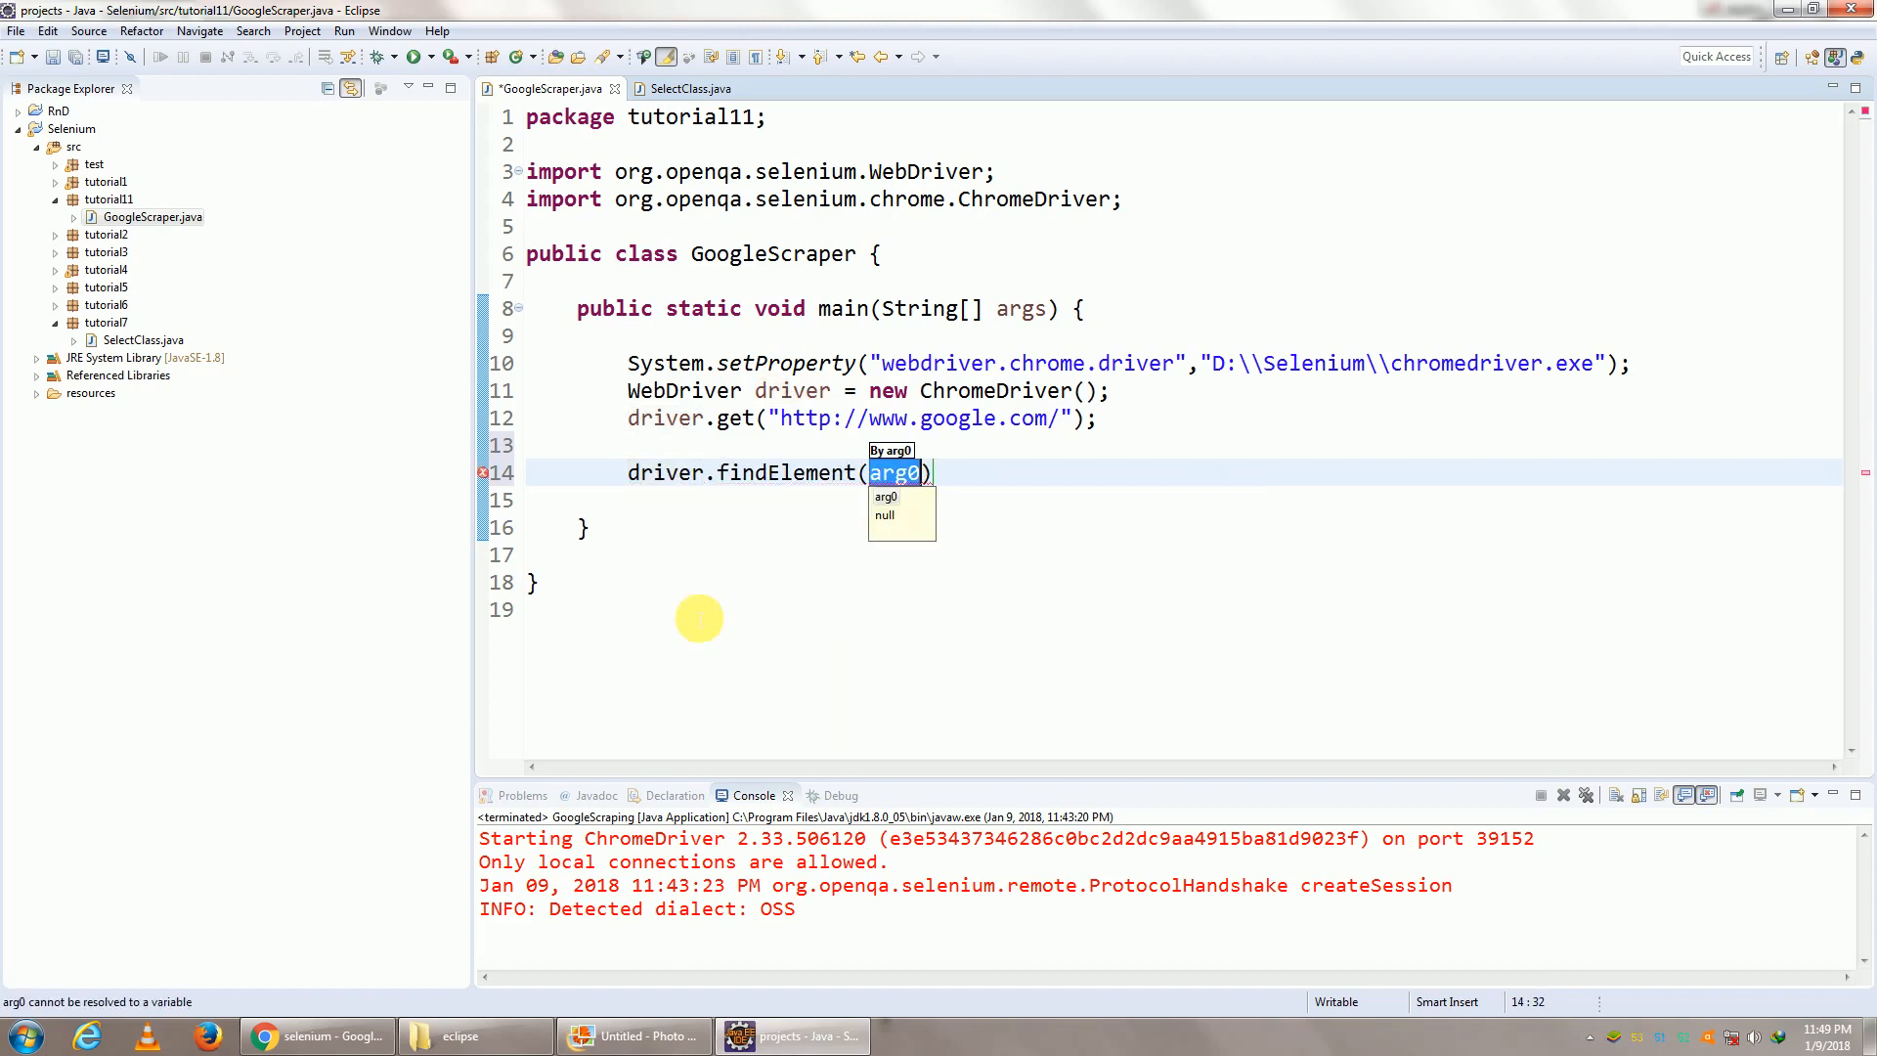
pyautogui.write('By.n')
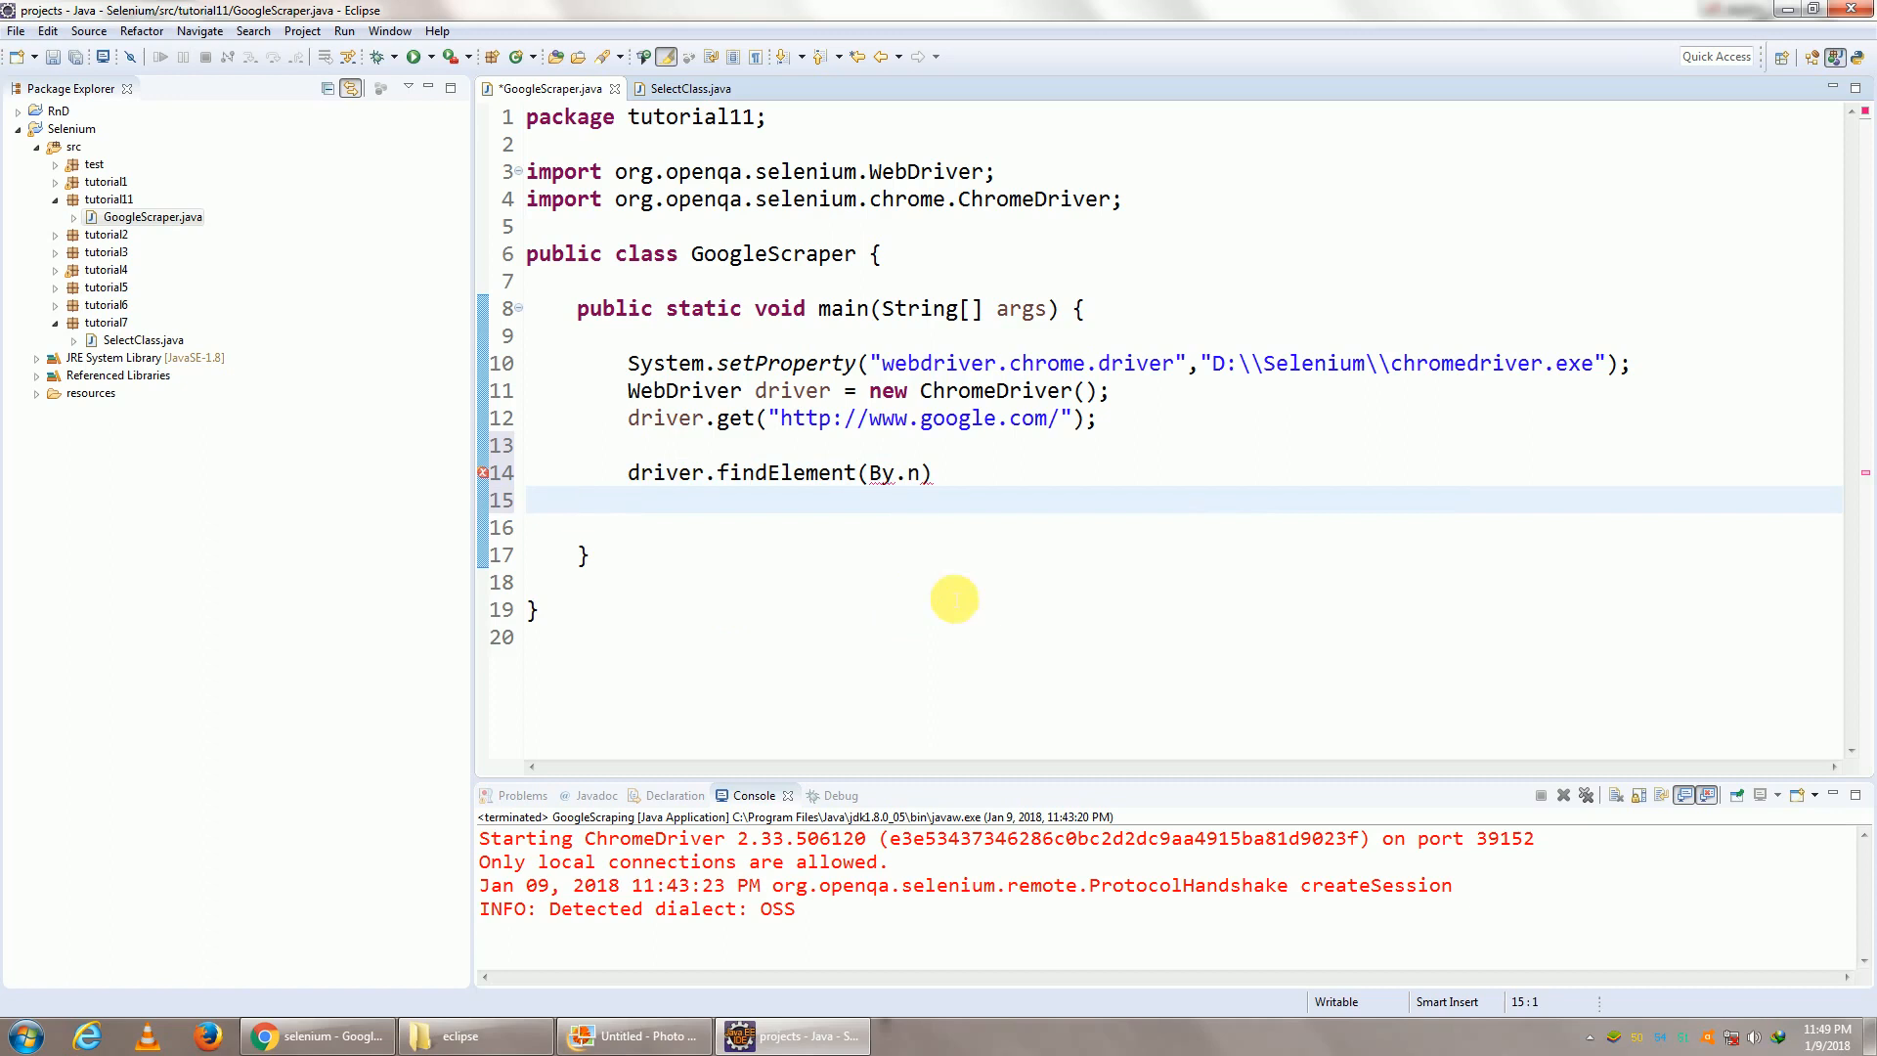
pyautogui.press('BackSpace')
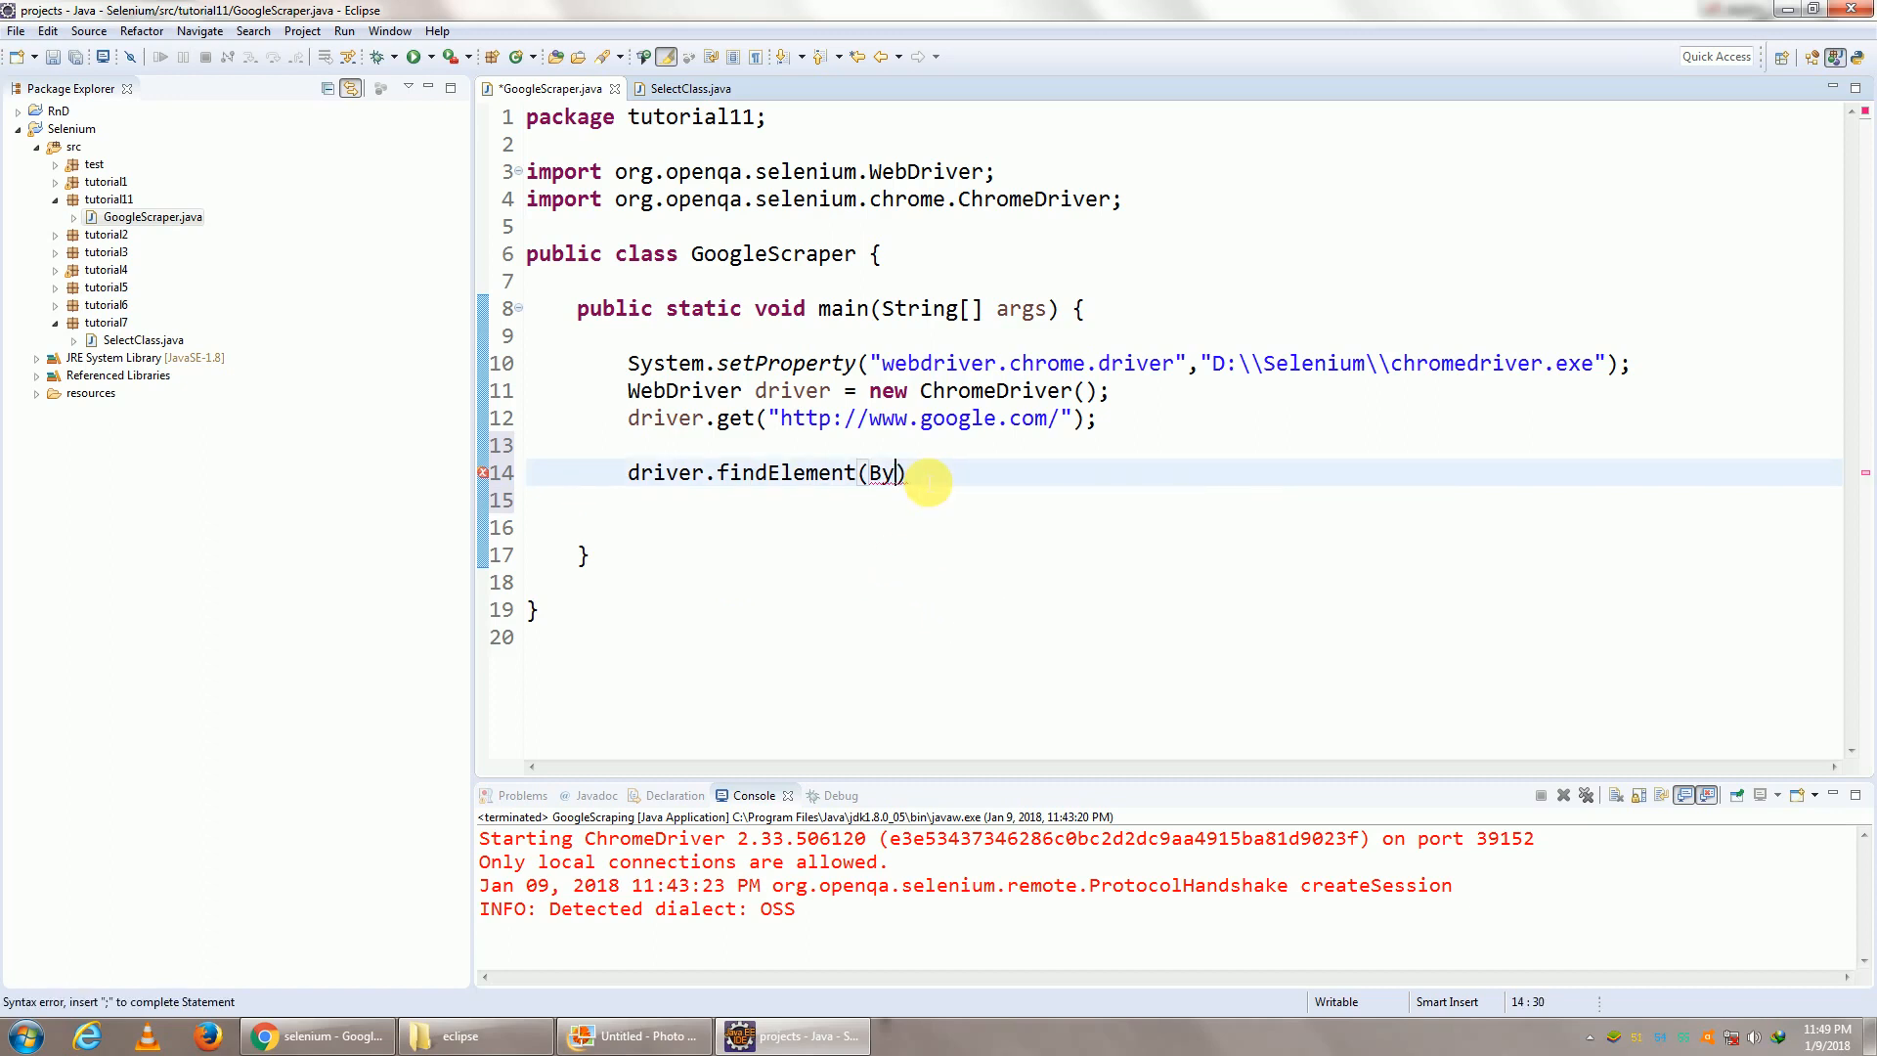
pyautogui.write('.name("q')
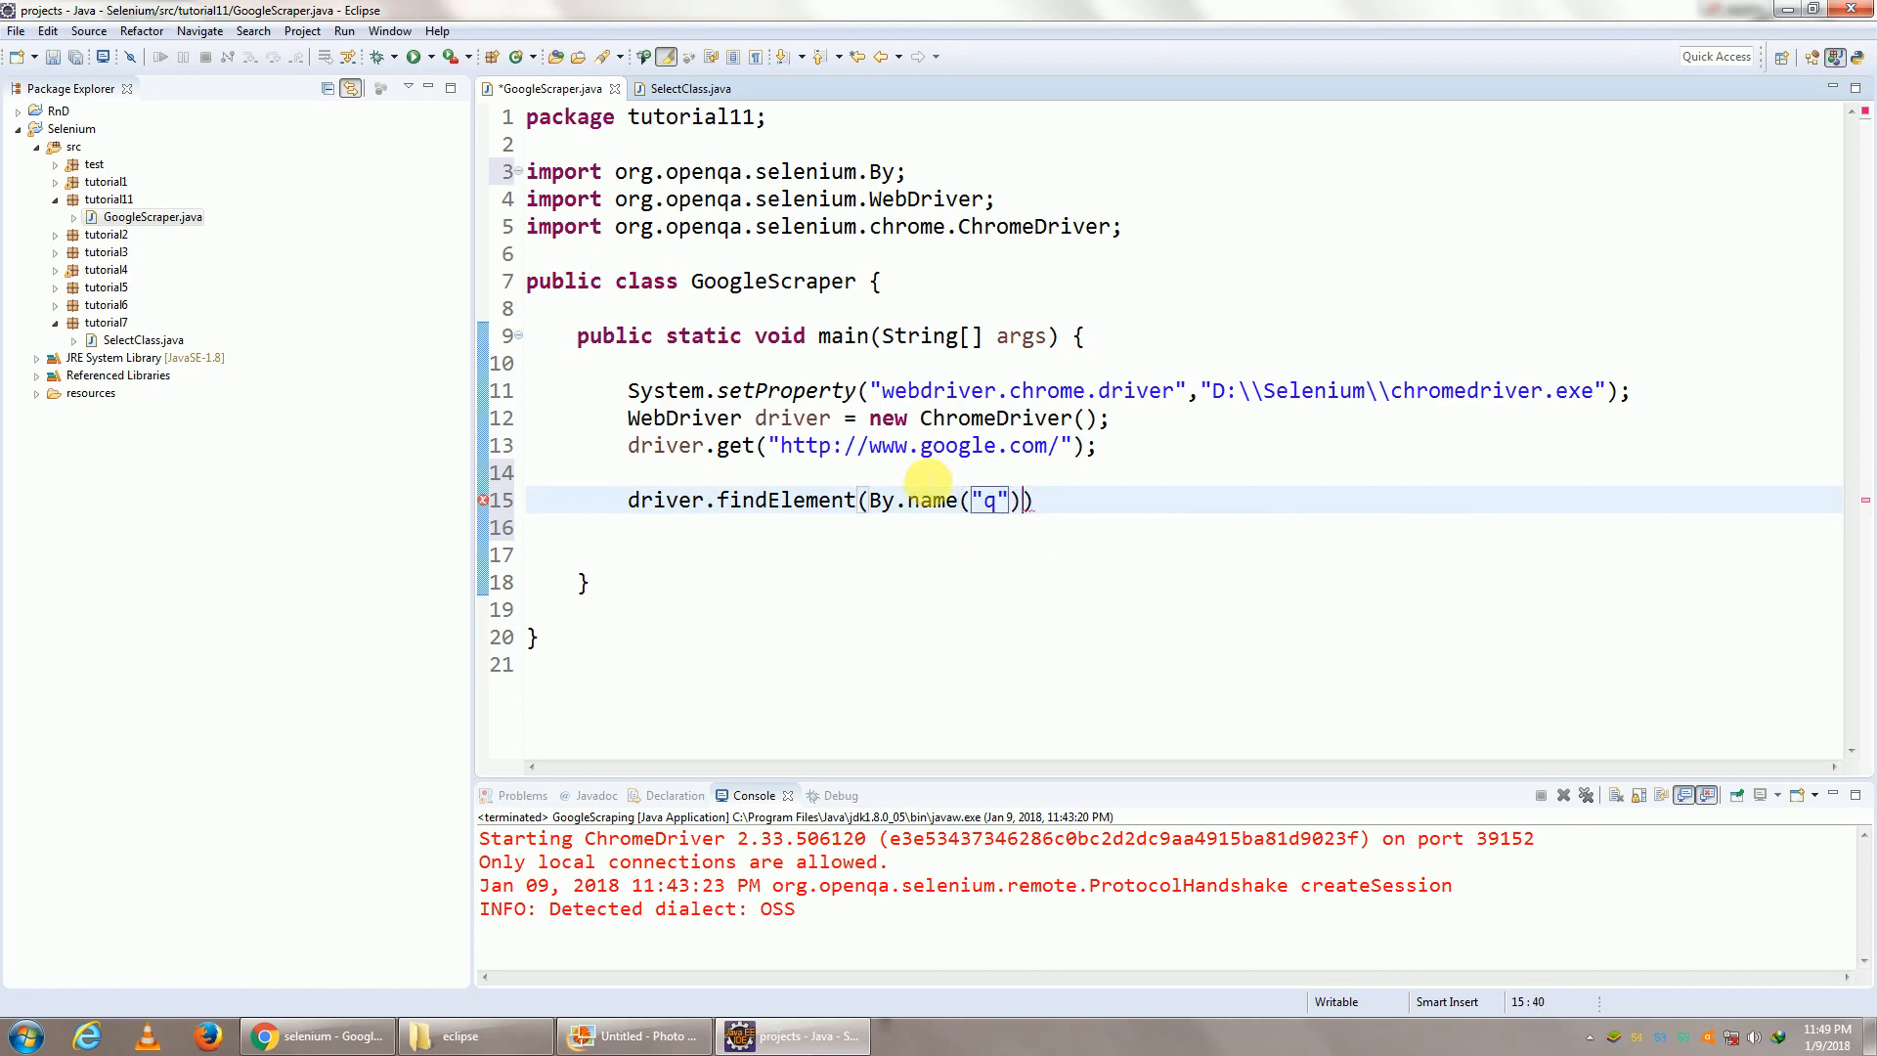
pyautogui.write(').sendKeys("");')
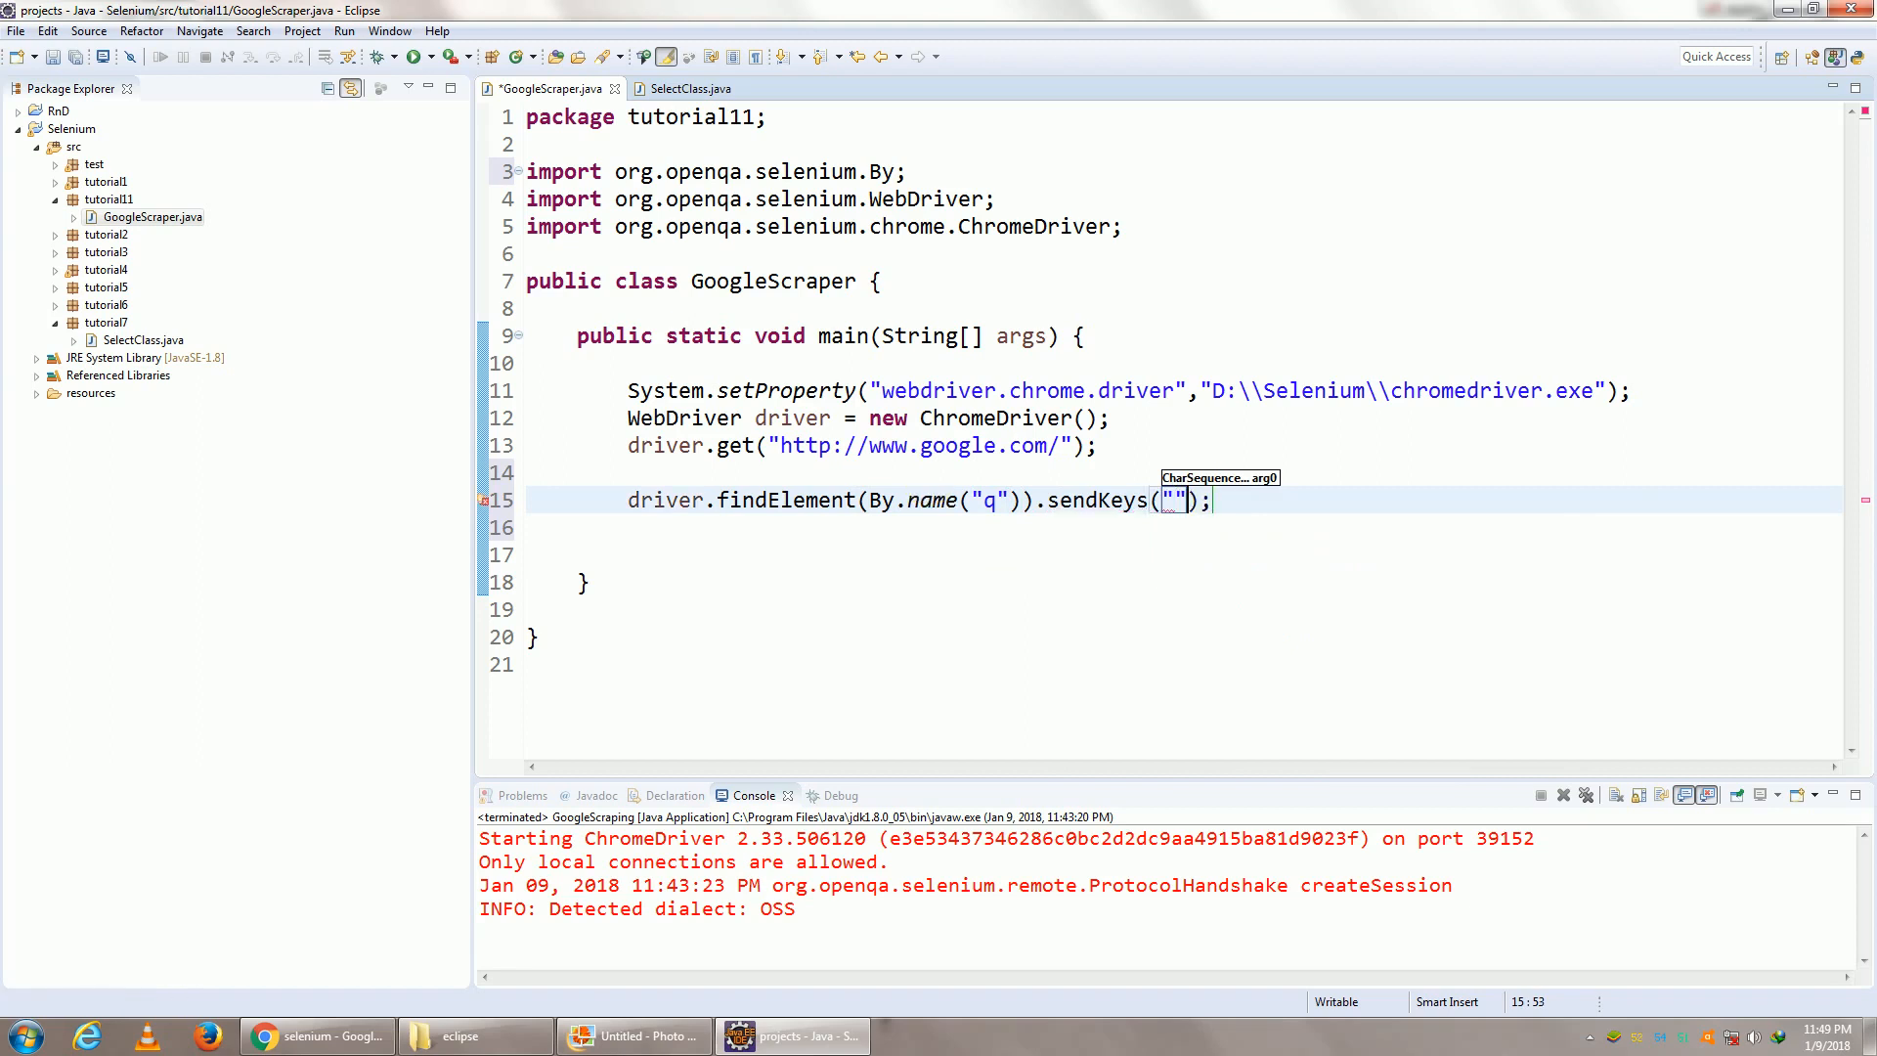
pyautogui.write('Selenium')
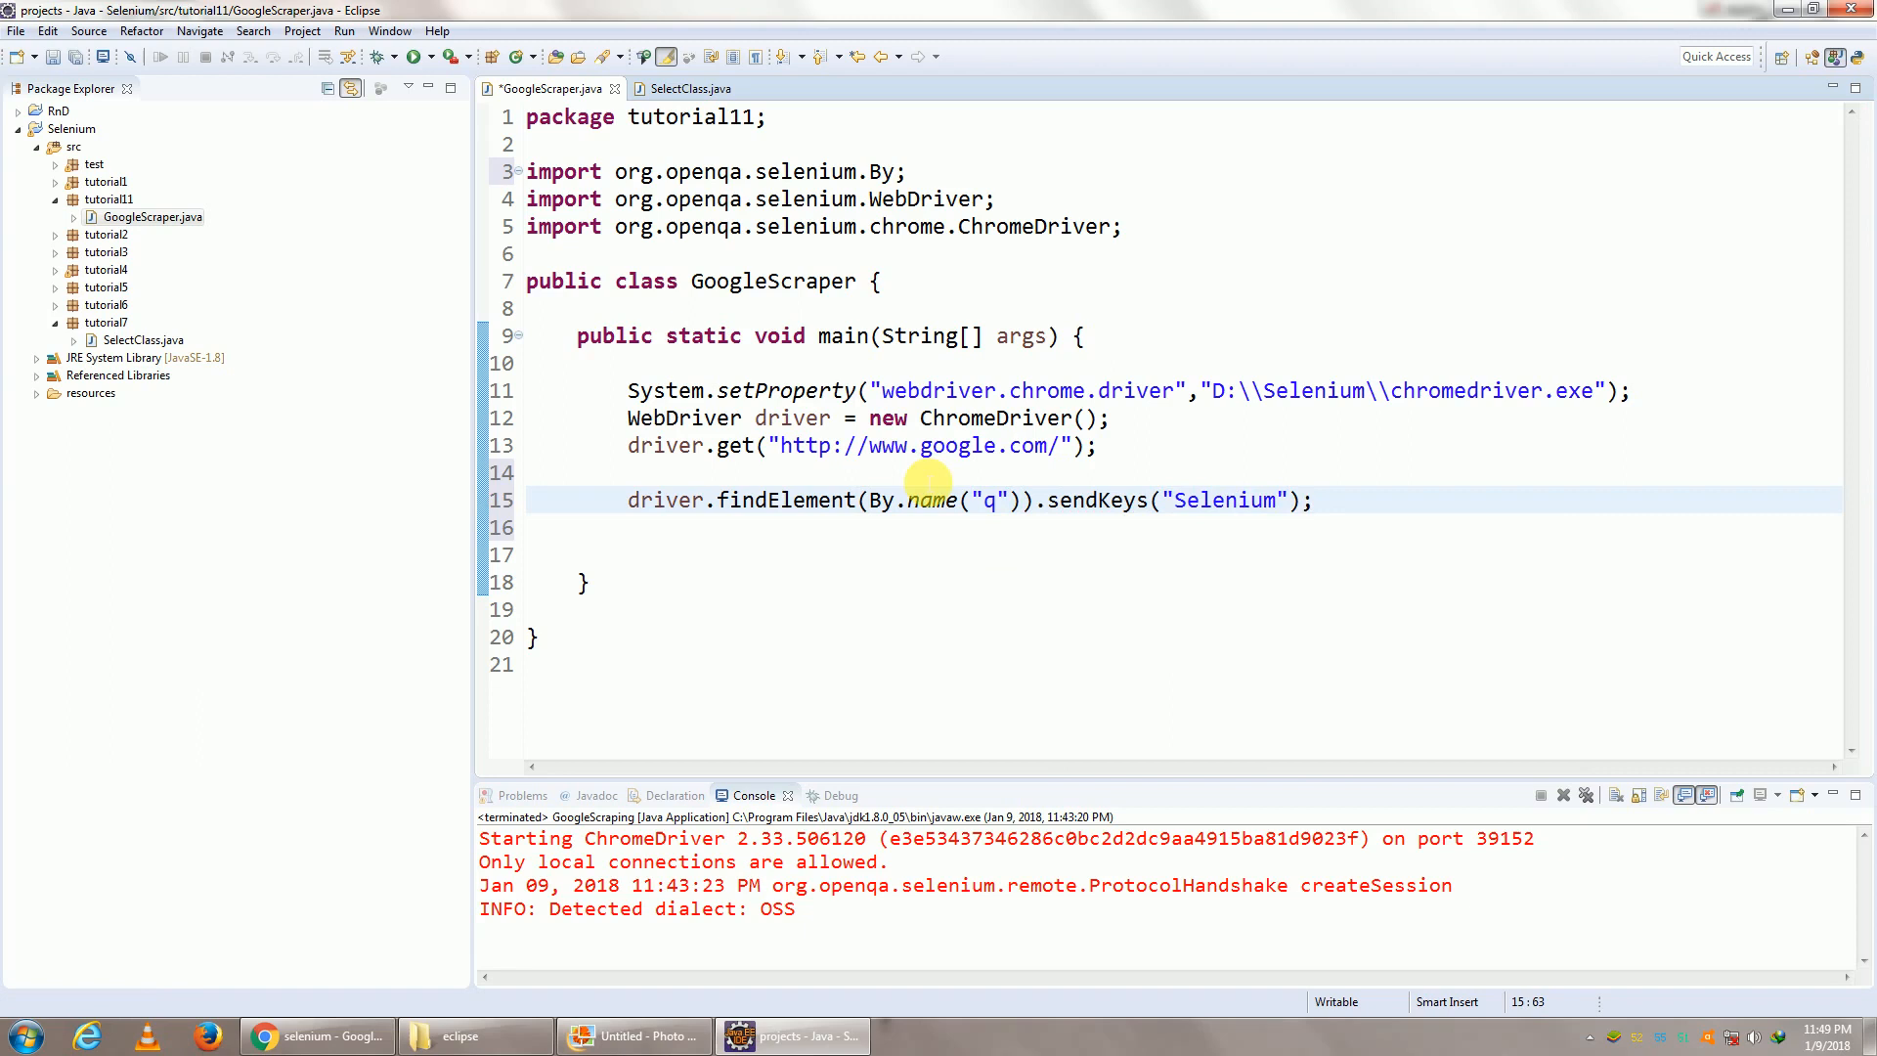
# Duplicate the line to send Keys.ENTER to the q box, importing org.openqa.selenium.Keys
pyautogui.tripleClick(968, 498)
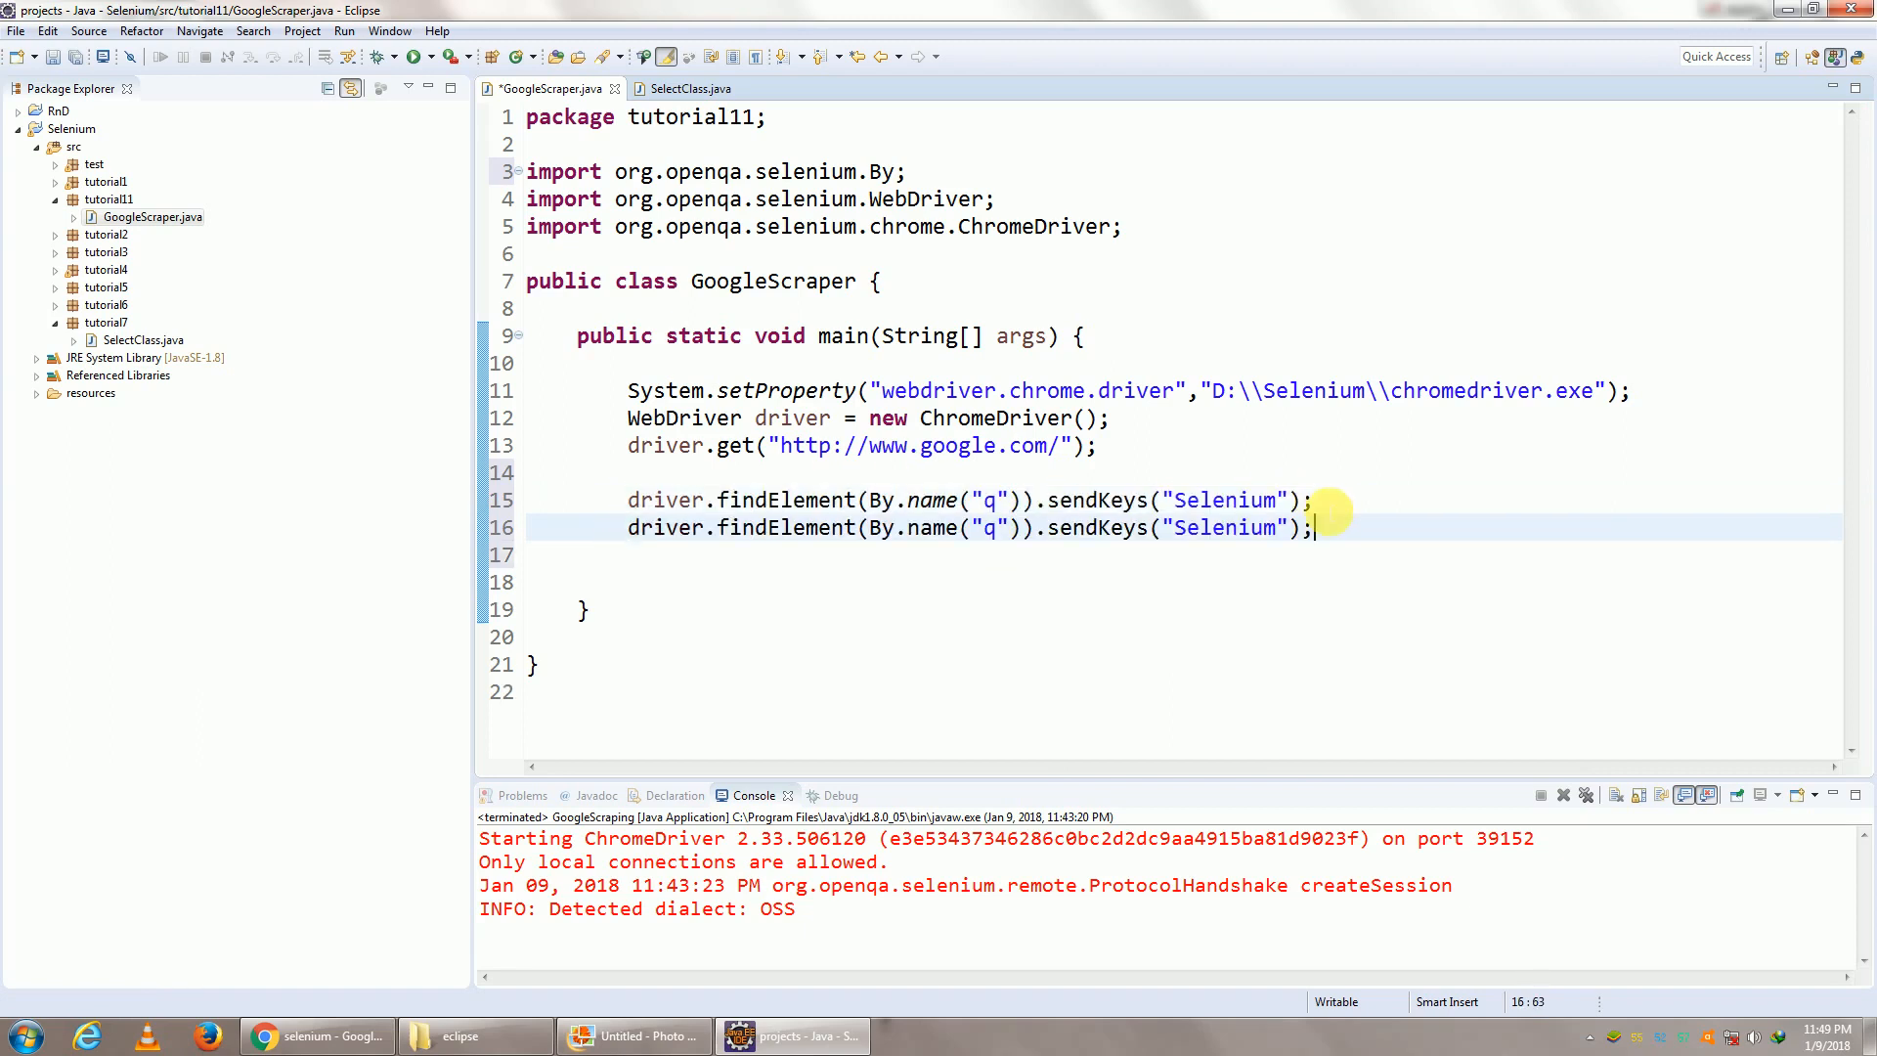
pyautogui.doubleClick(1224, 528)
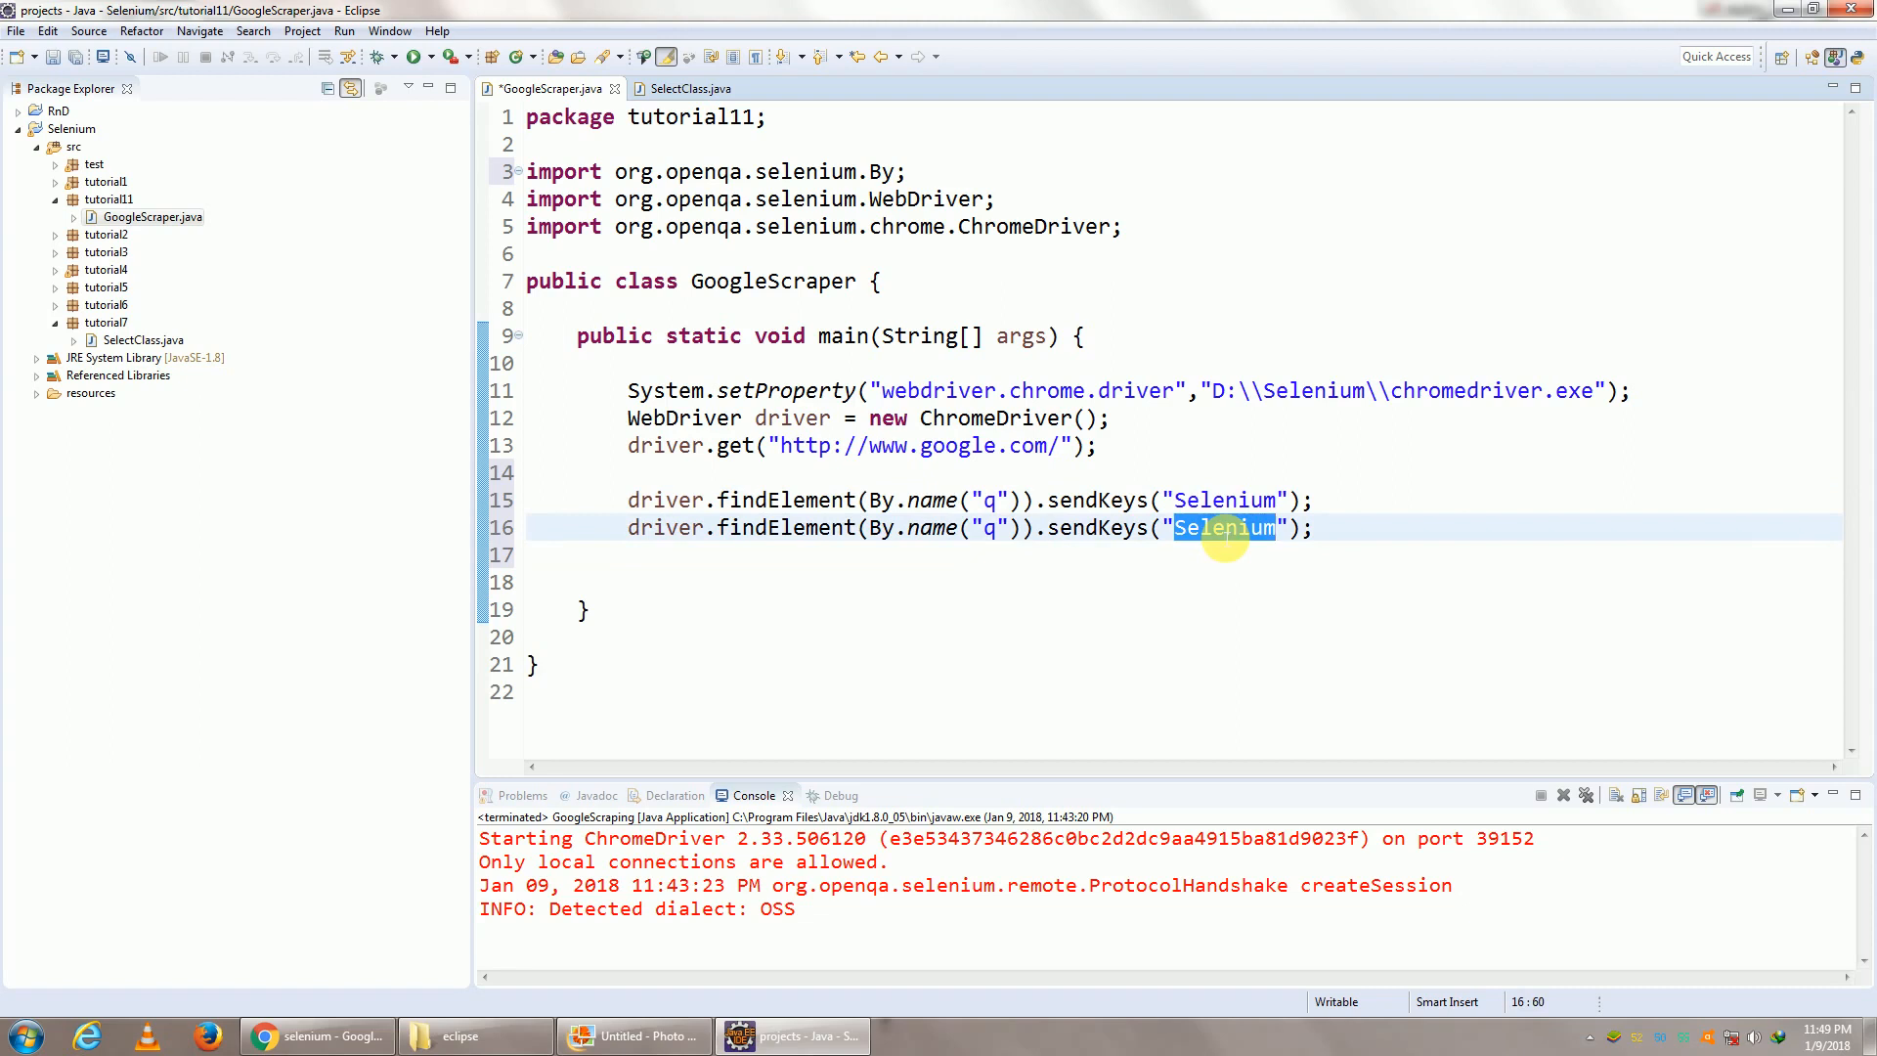
pyautogui.press('Delete')
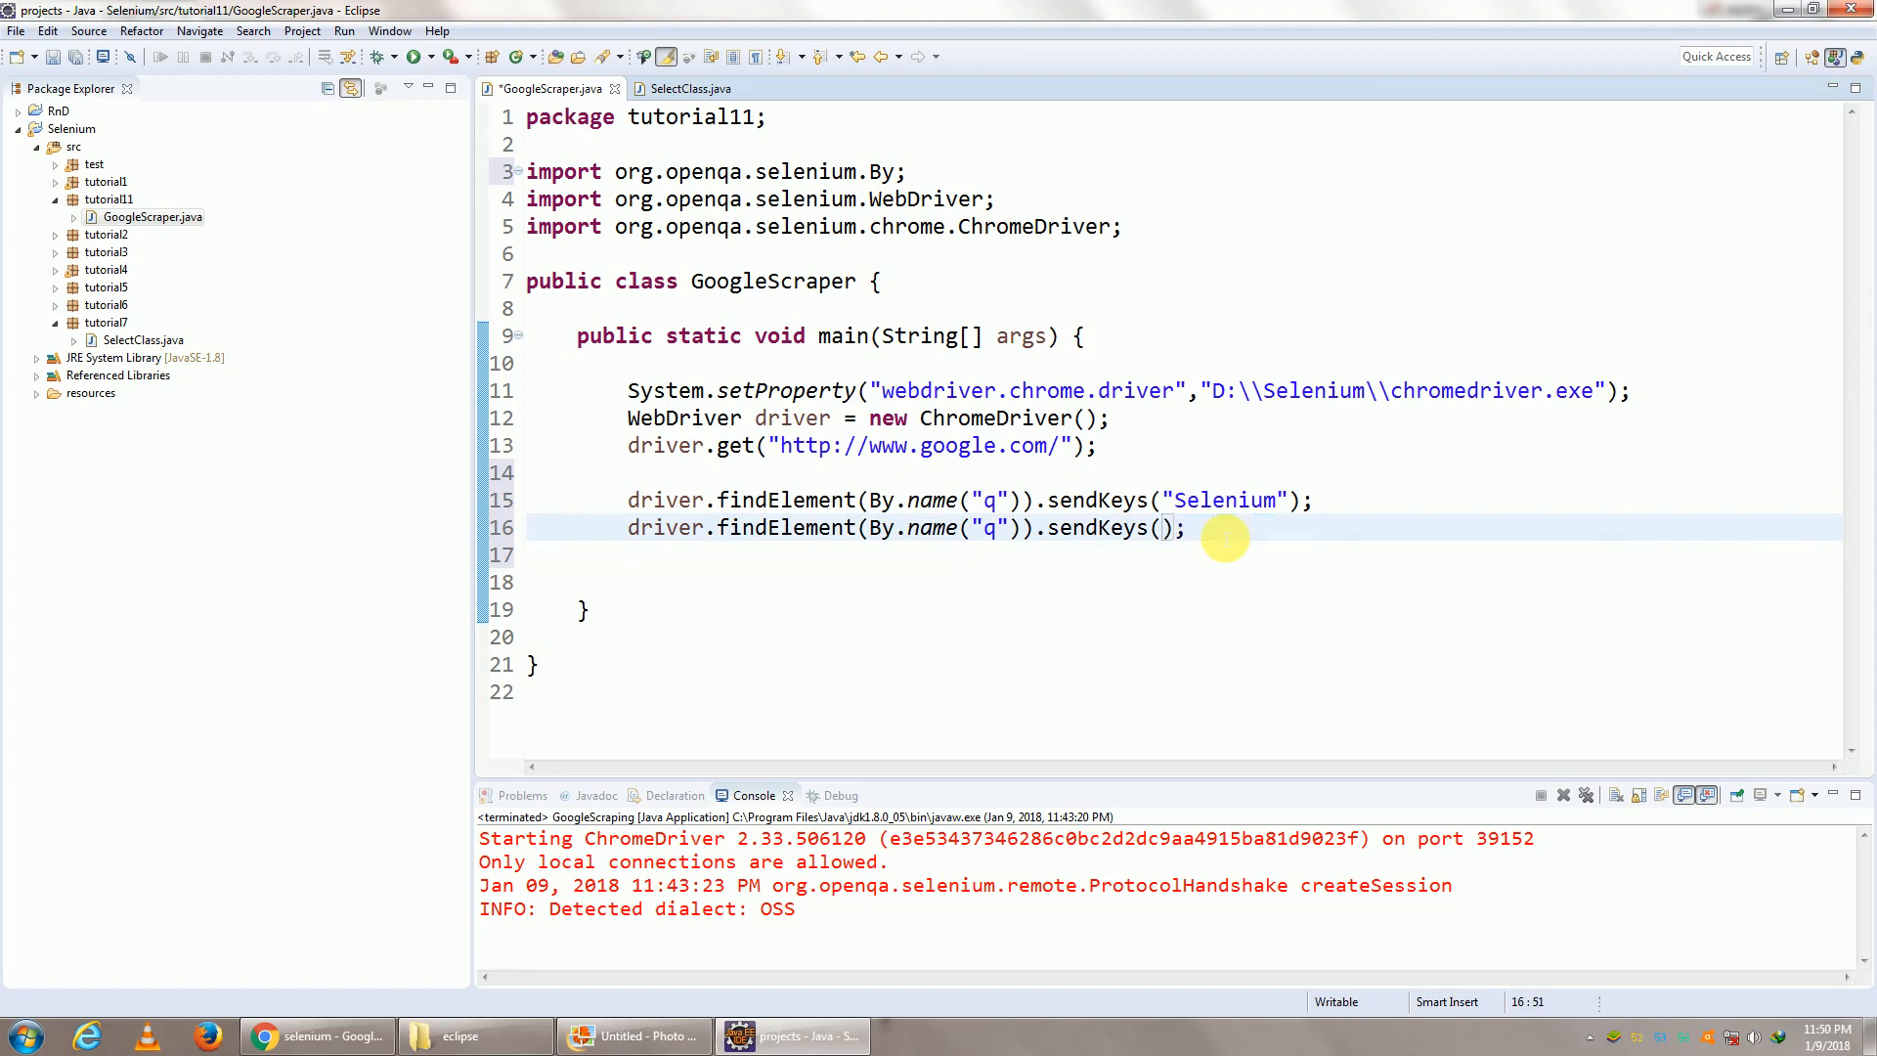
pyautogui.write('Keys')
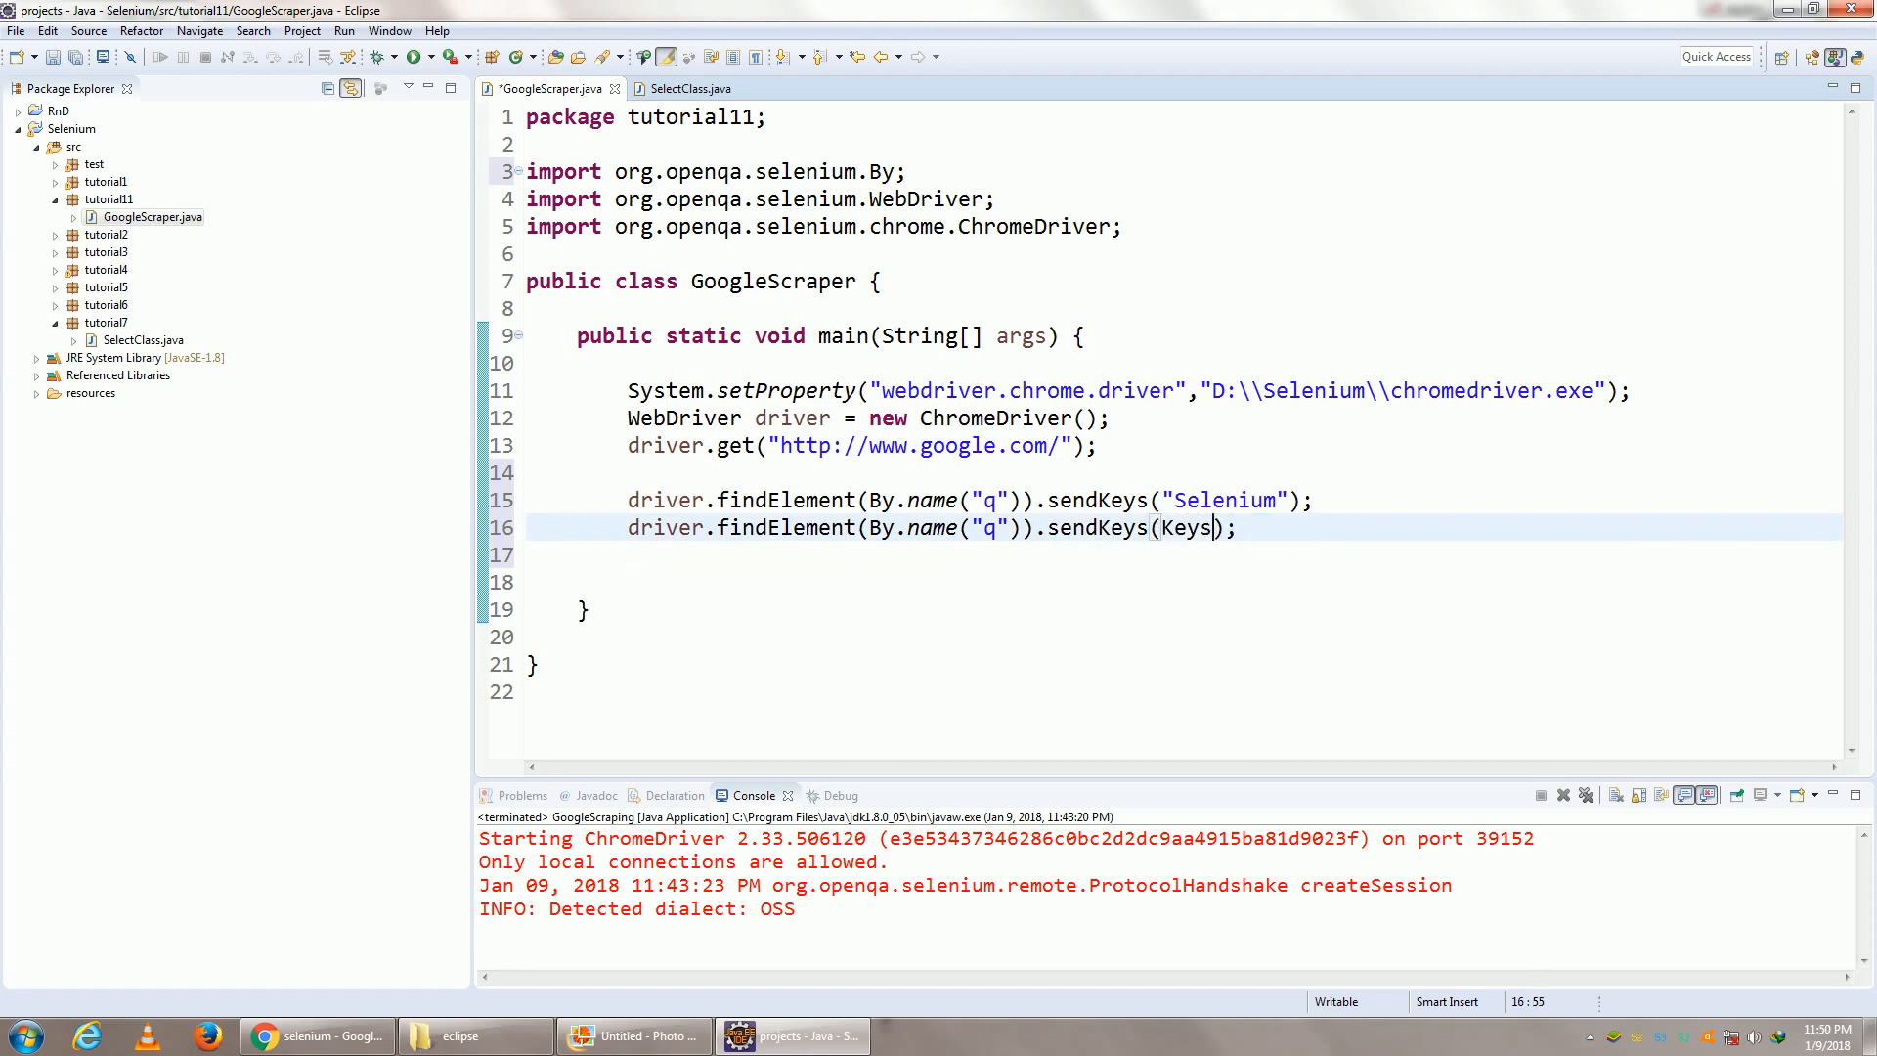
pyautogui.write('.e')
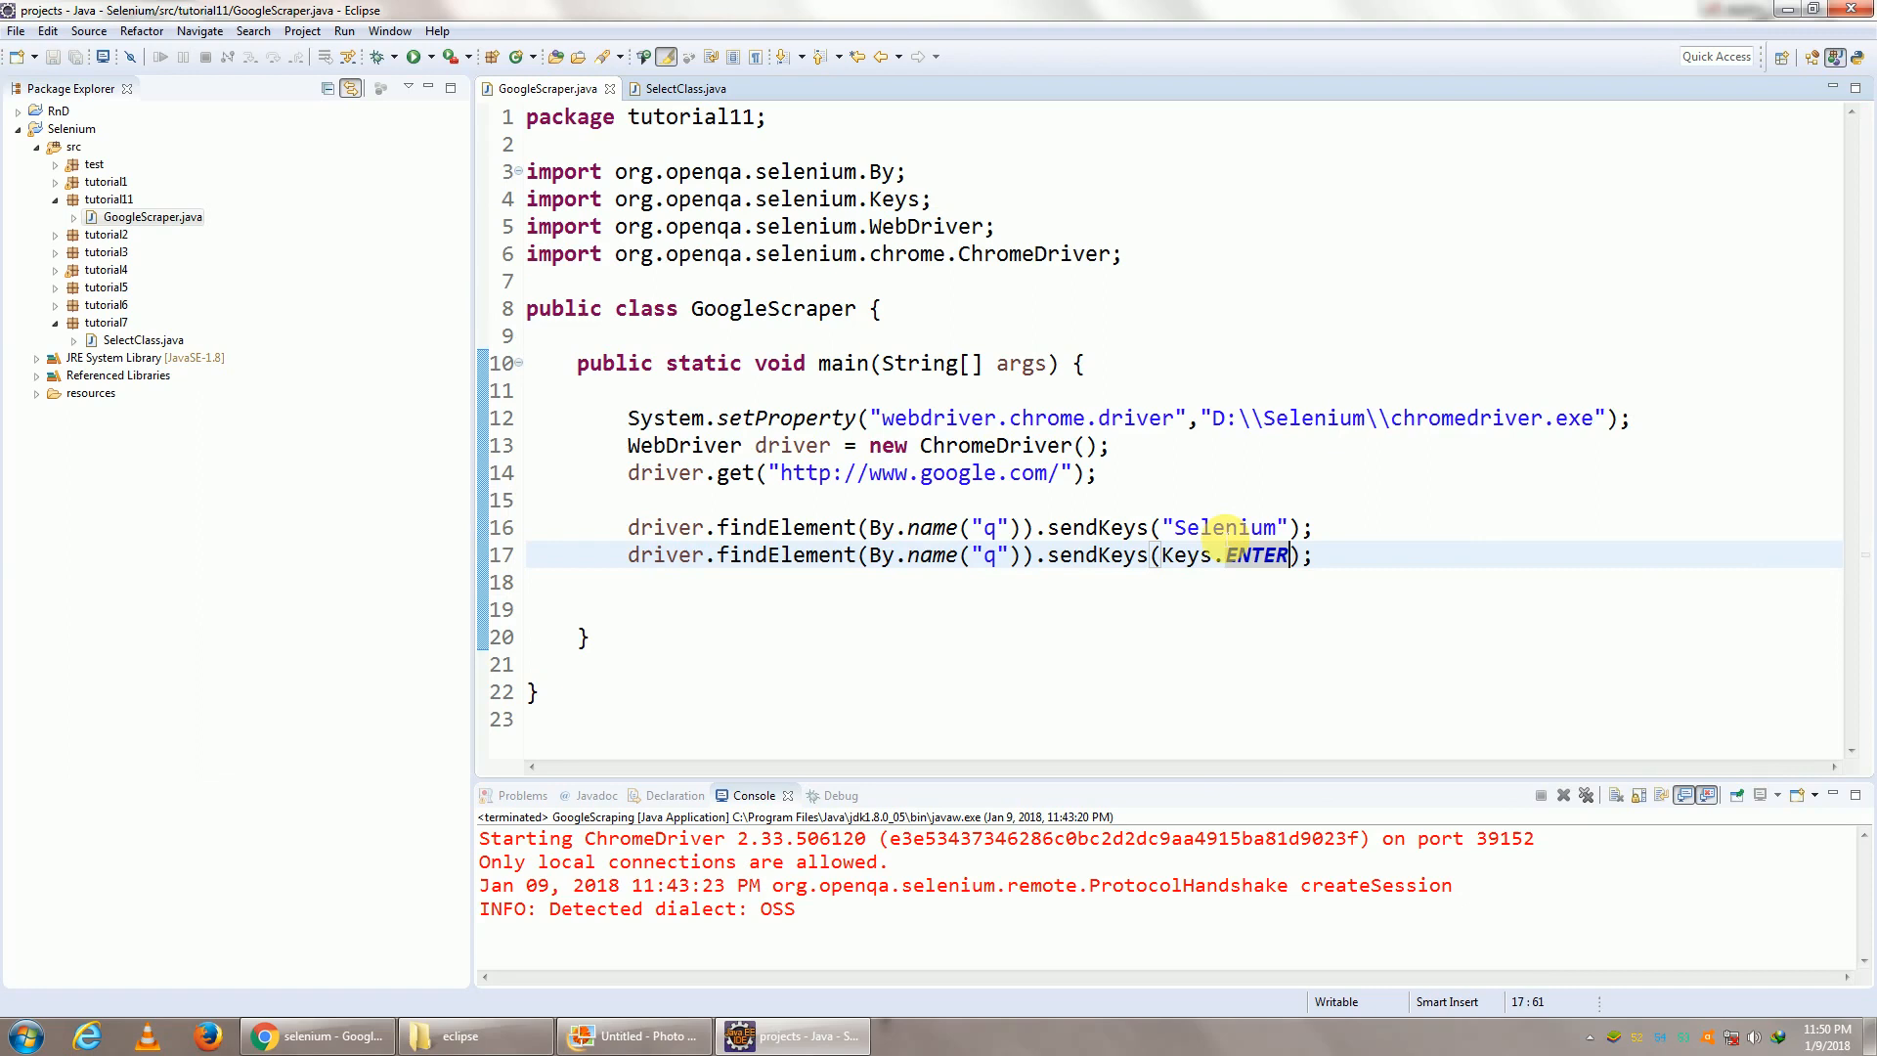
pyautogui.press('enter')
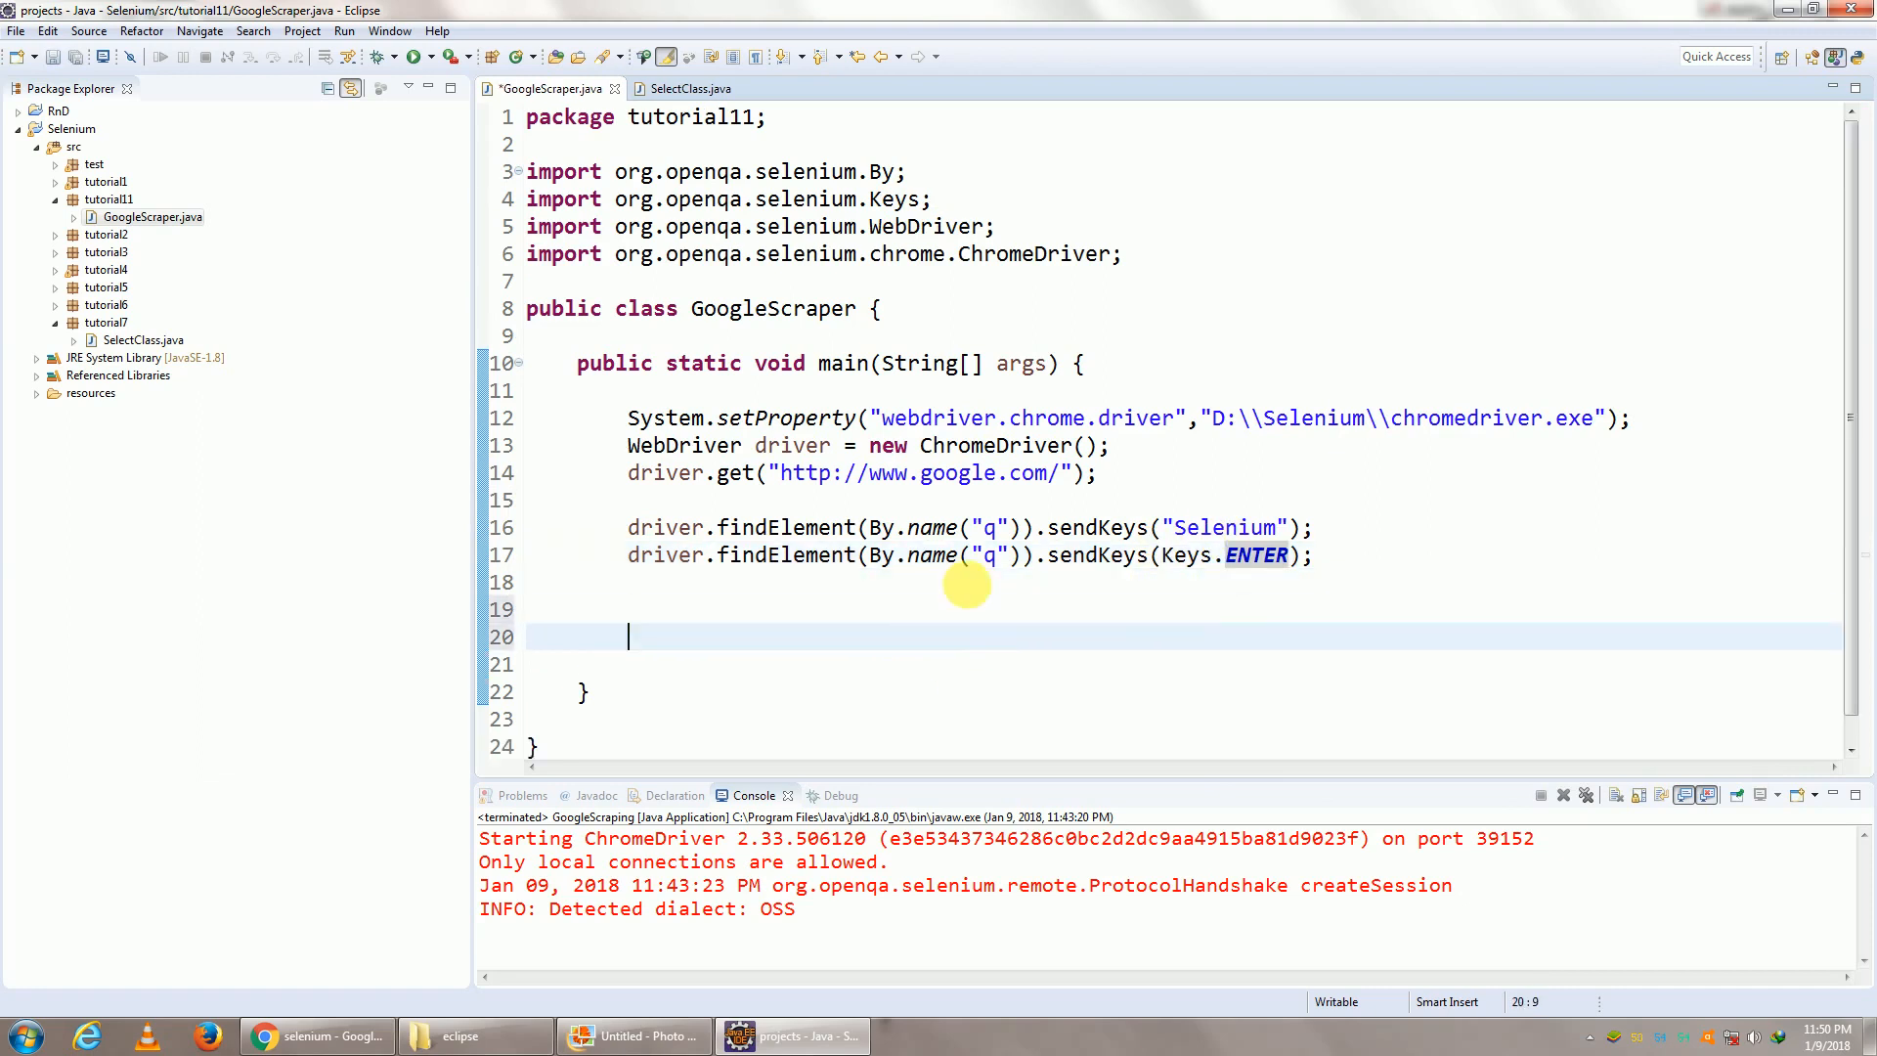
# Scroll the selenium results down to the numbered result pages and Next link
pyautogui.scroll(-3)
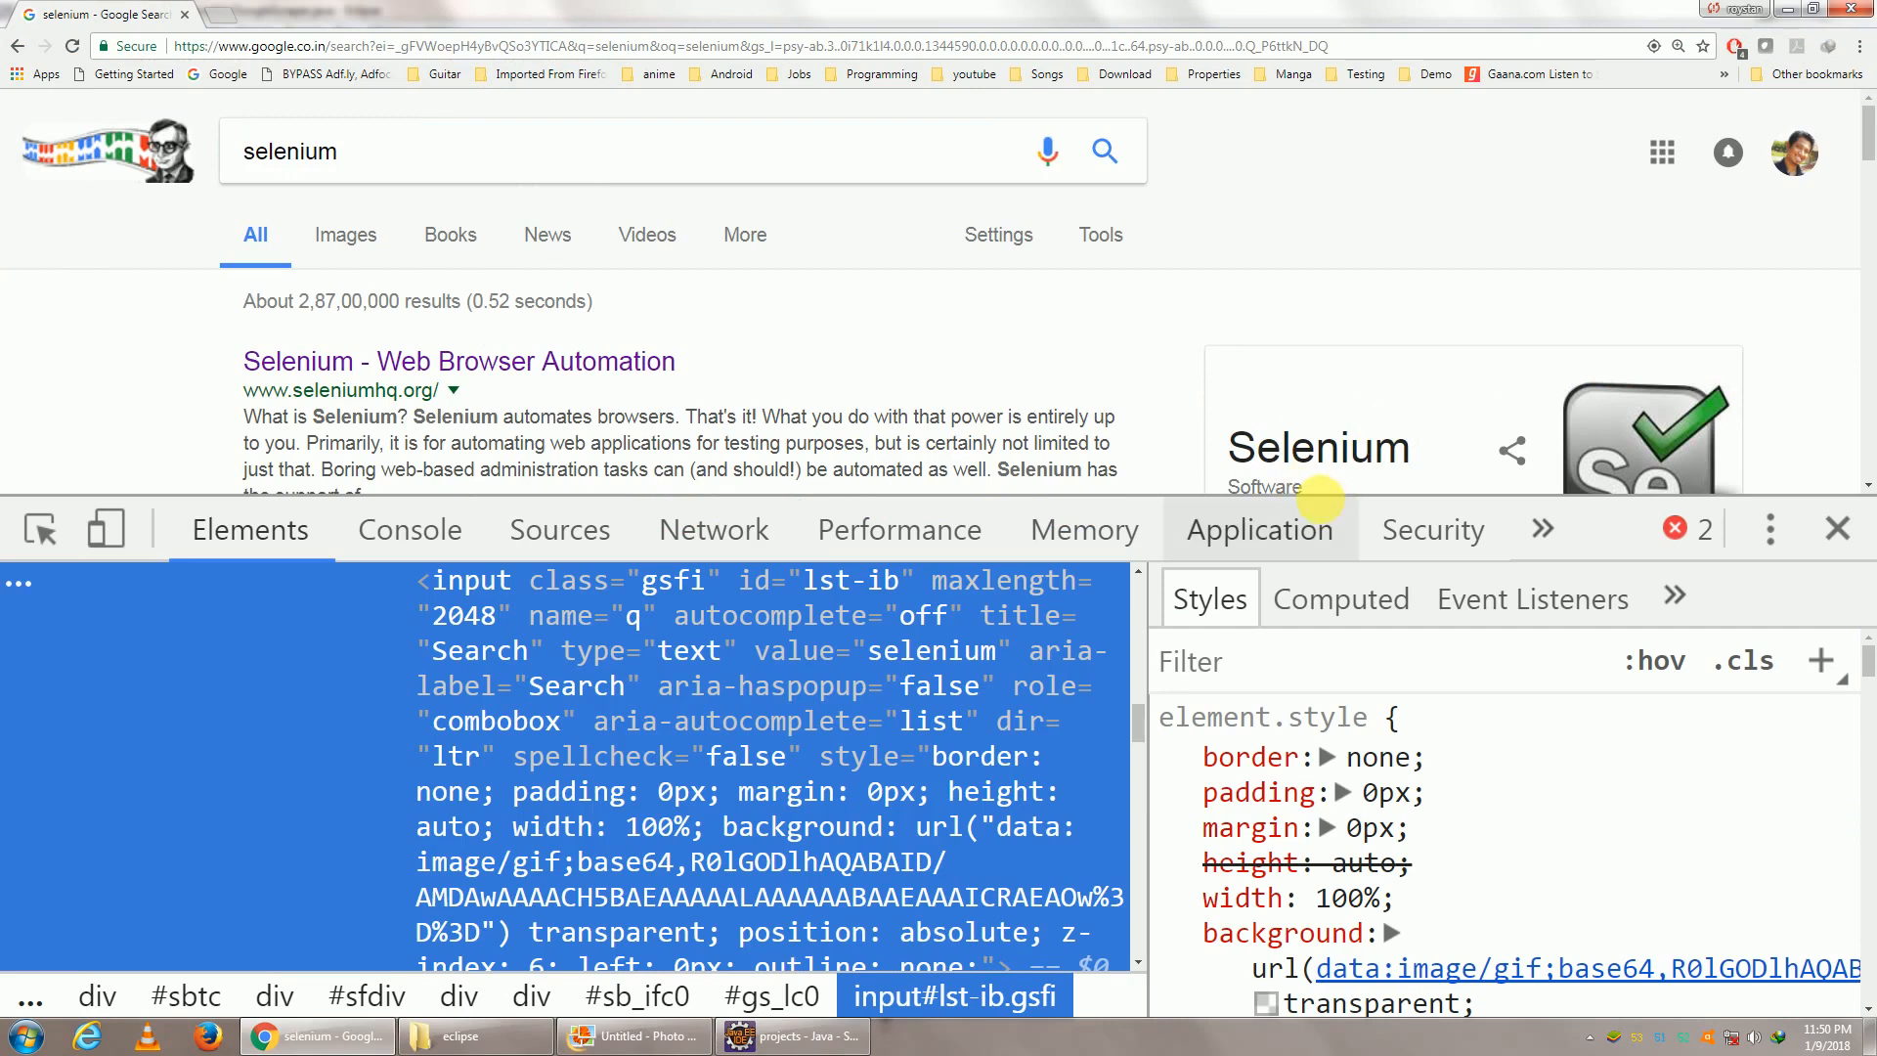
pyautogui.scroll(-3)
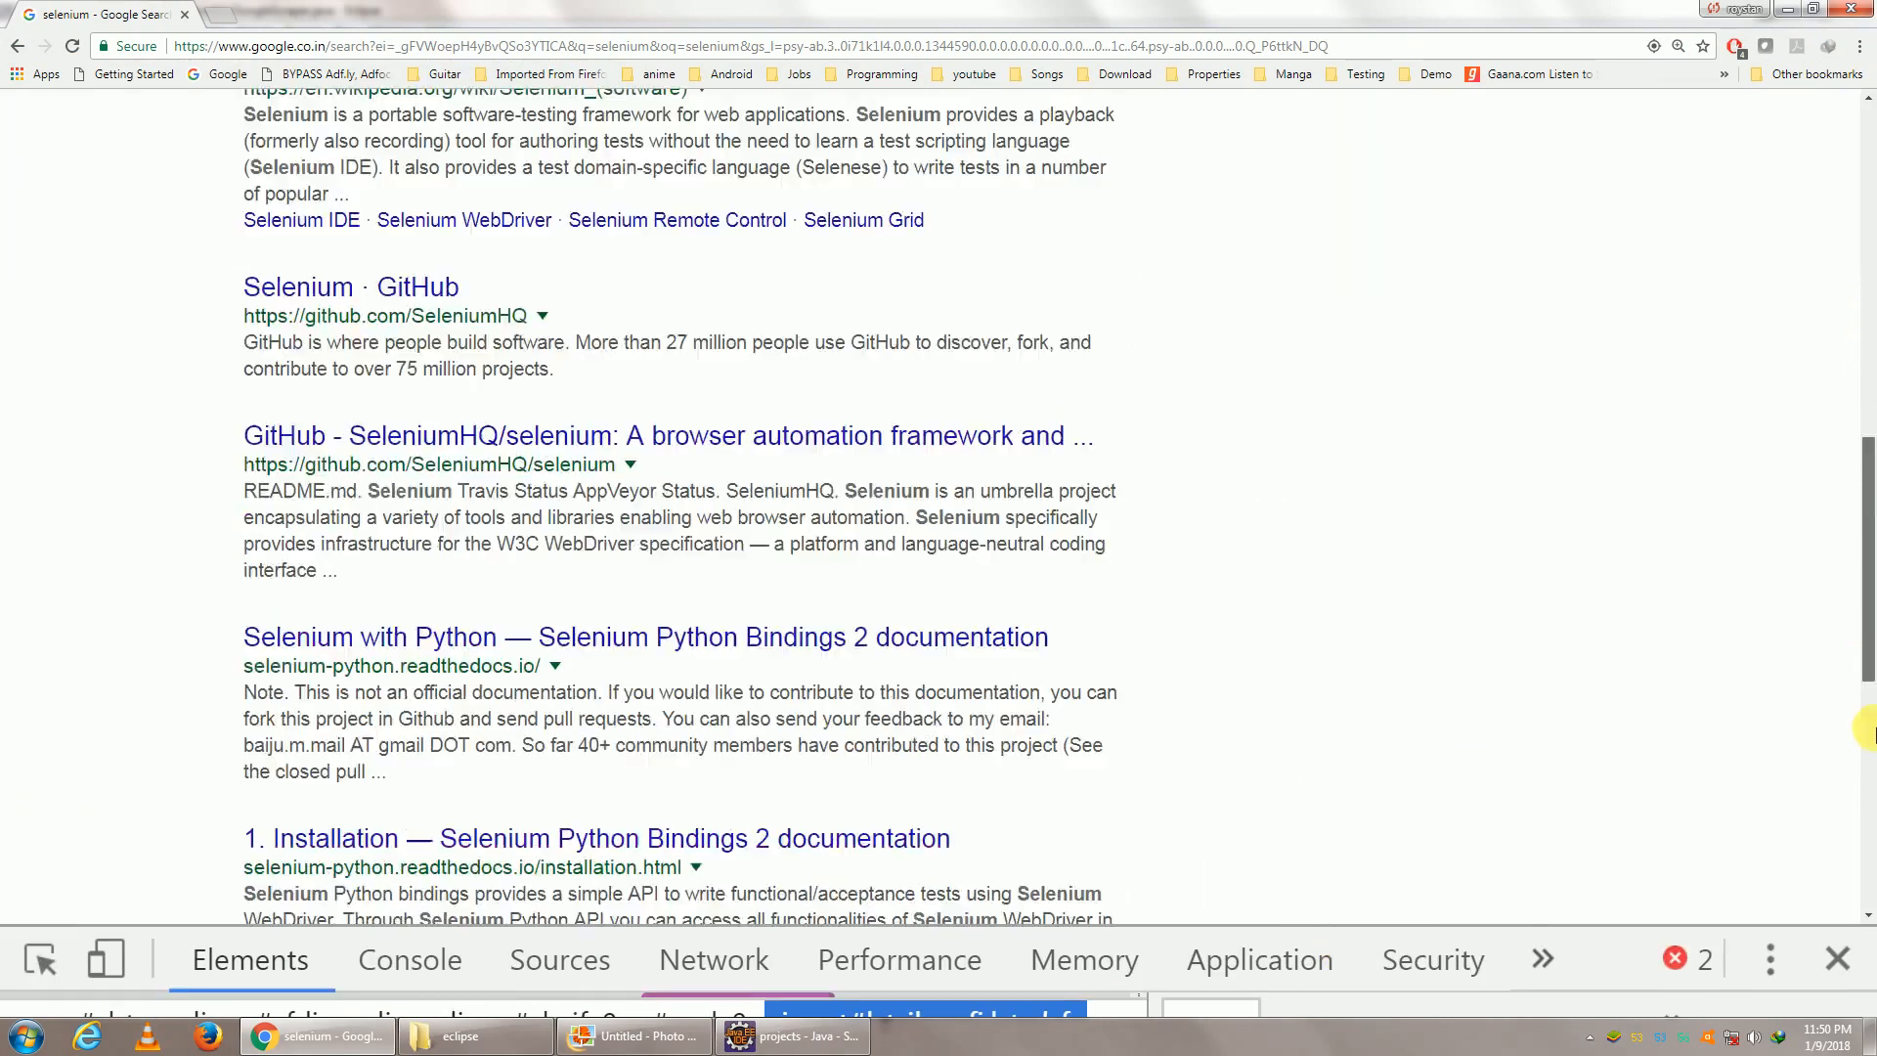
pyautogui.scroll(-3)
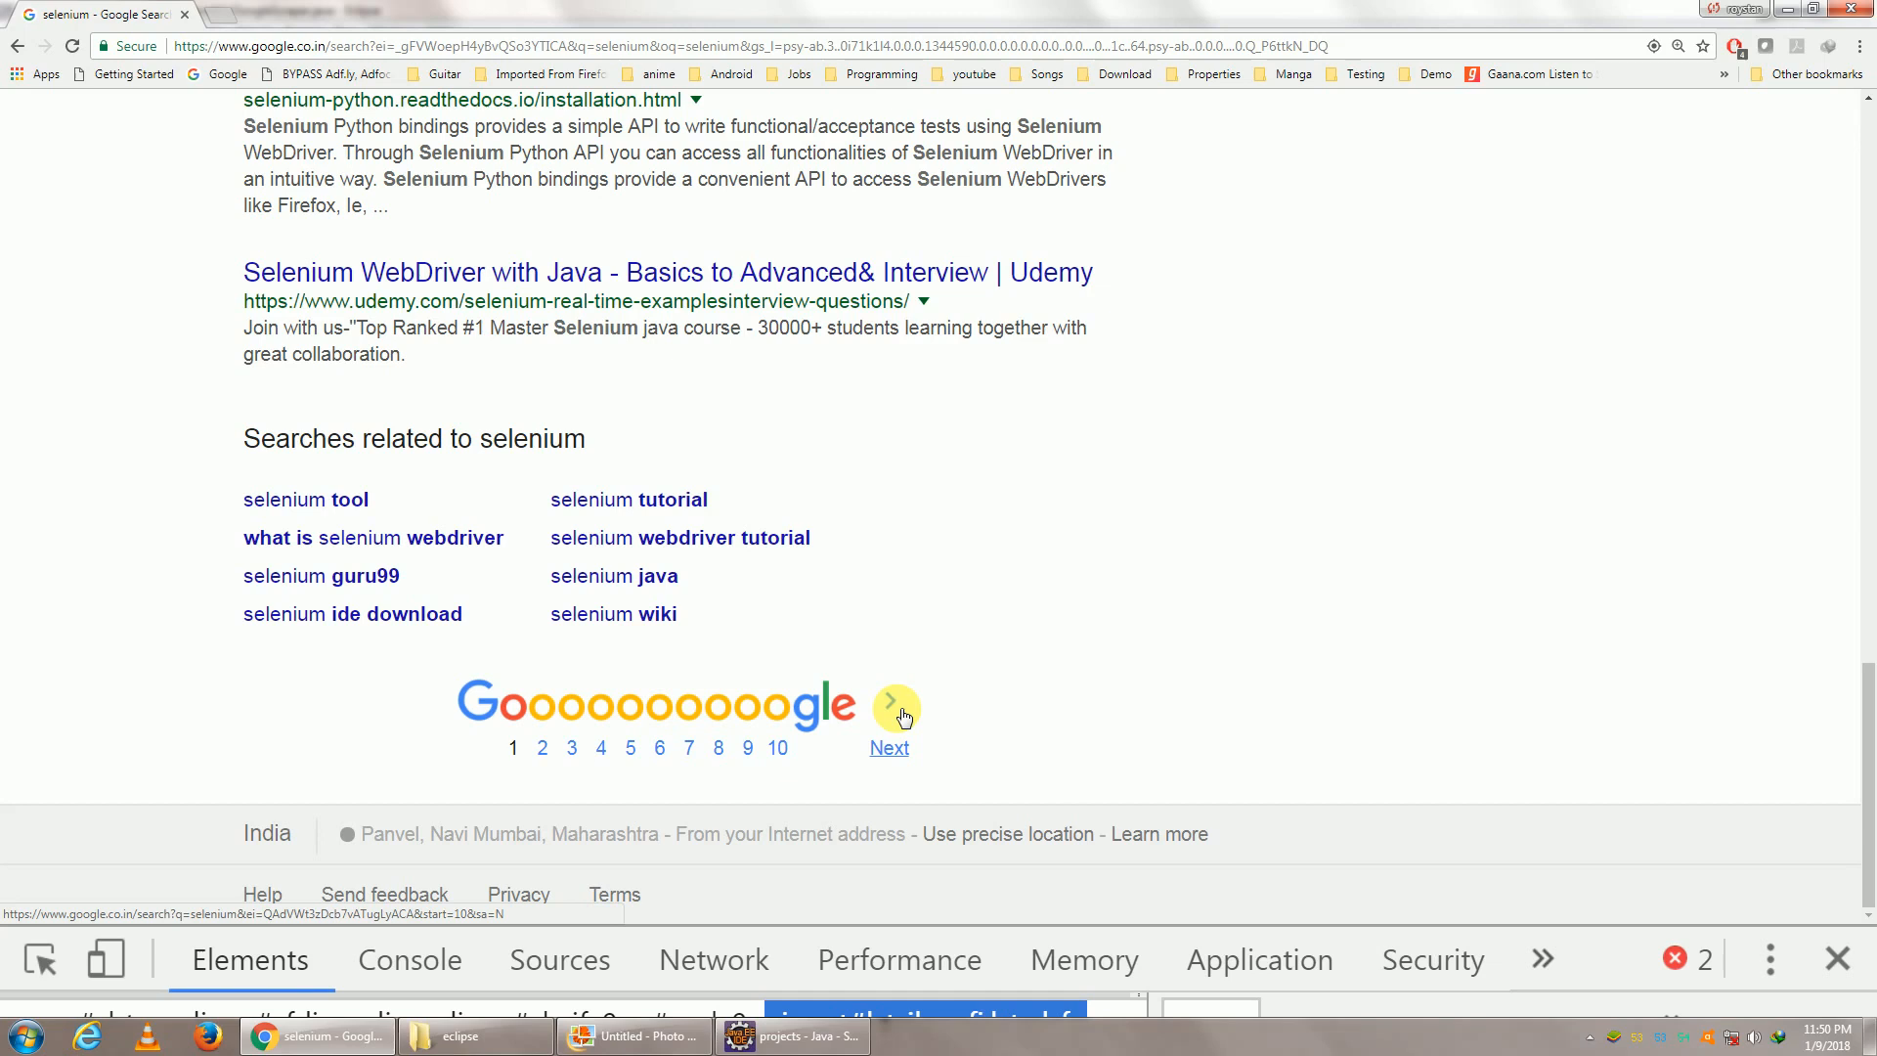
pyautogui.moveTo(860, 573)
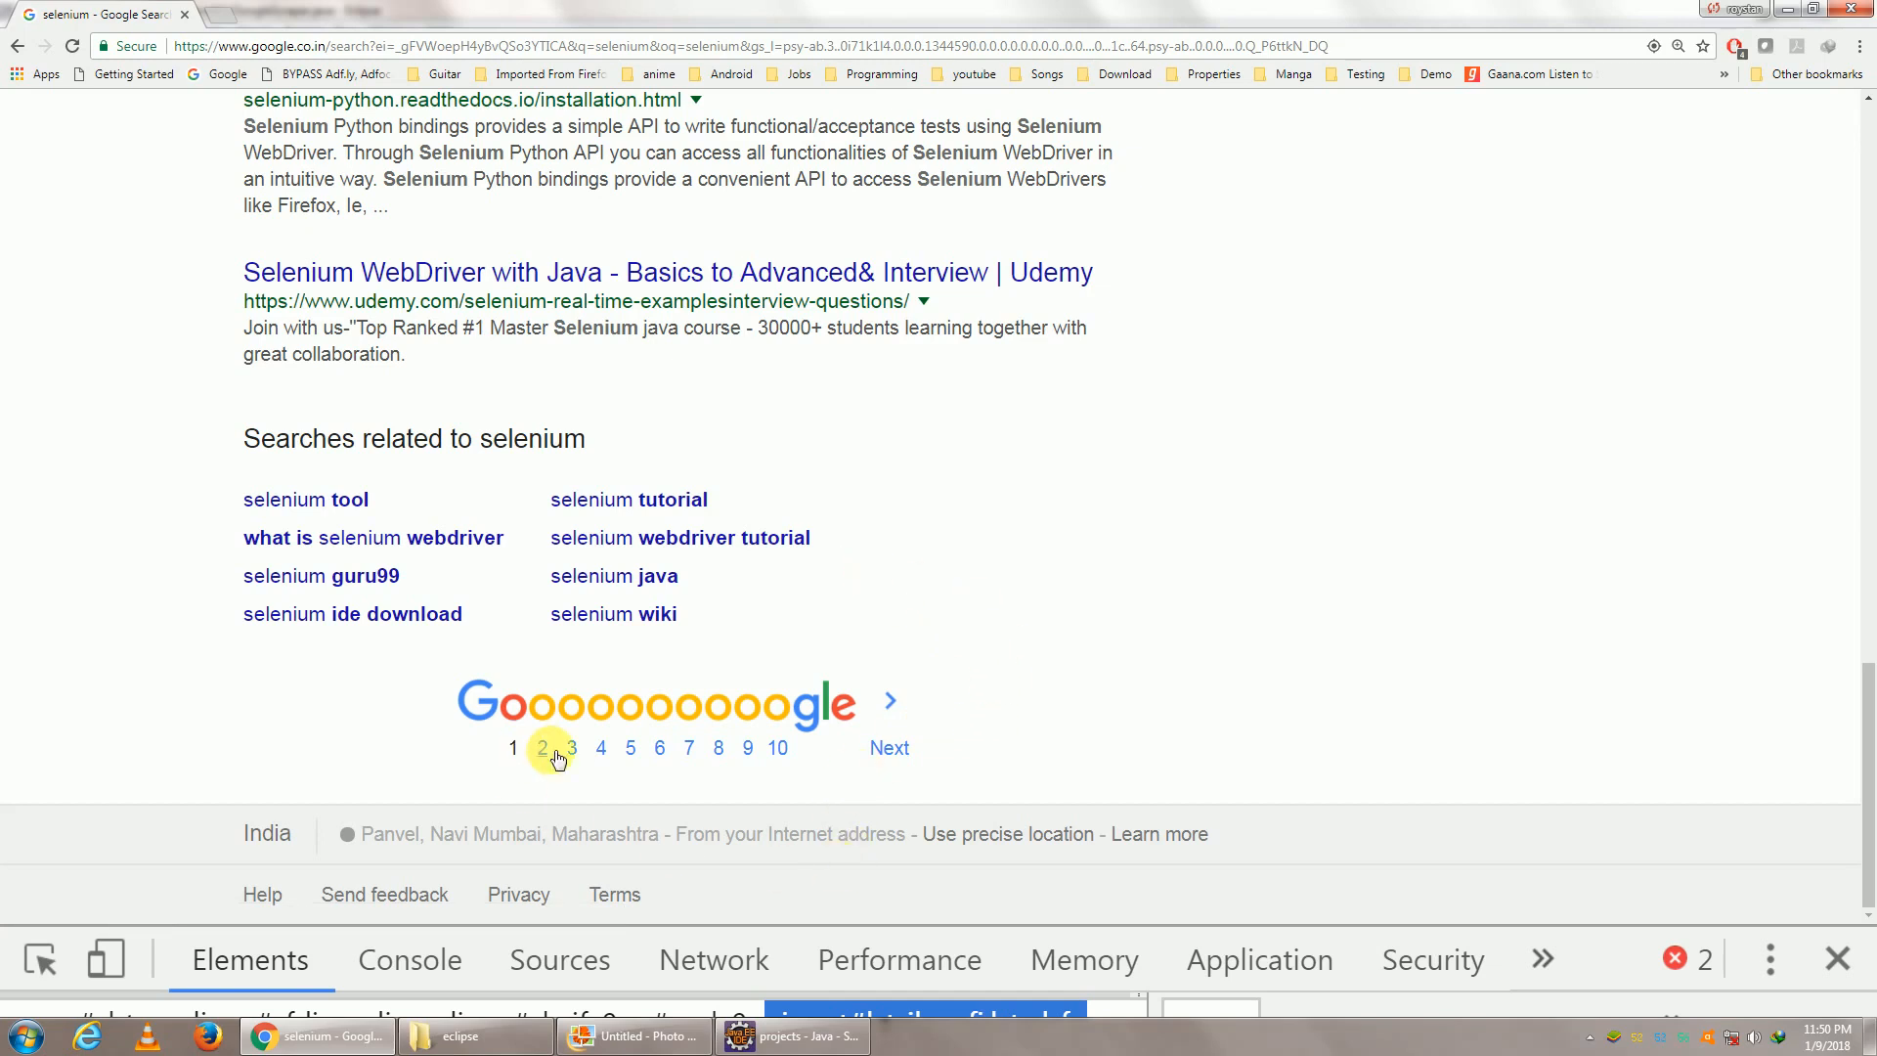
pyautogui.moveTo(571, 749)
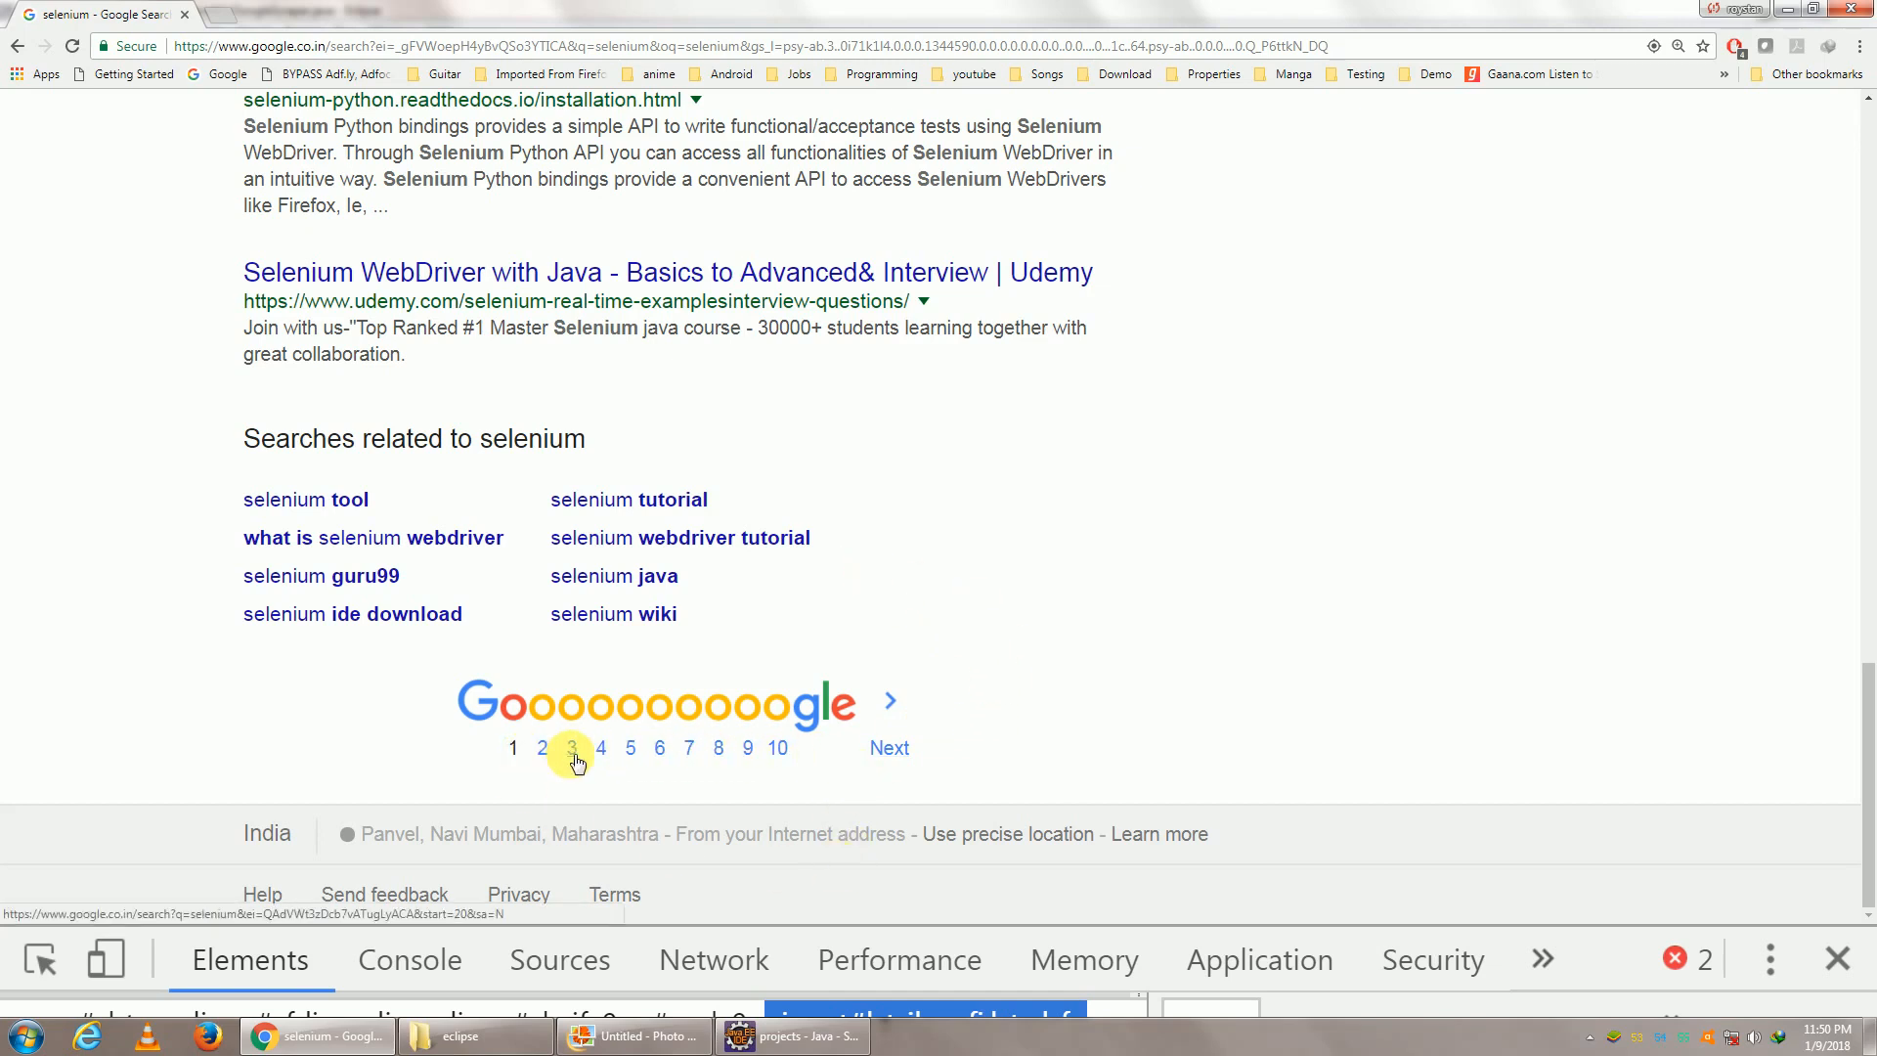
pyautogui.moveTo(600, 780)
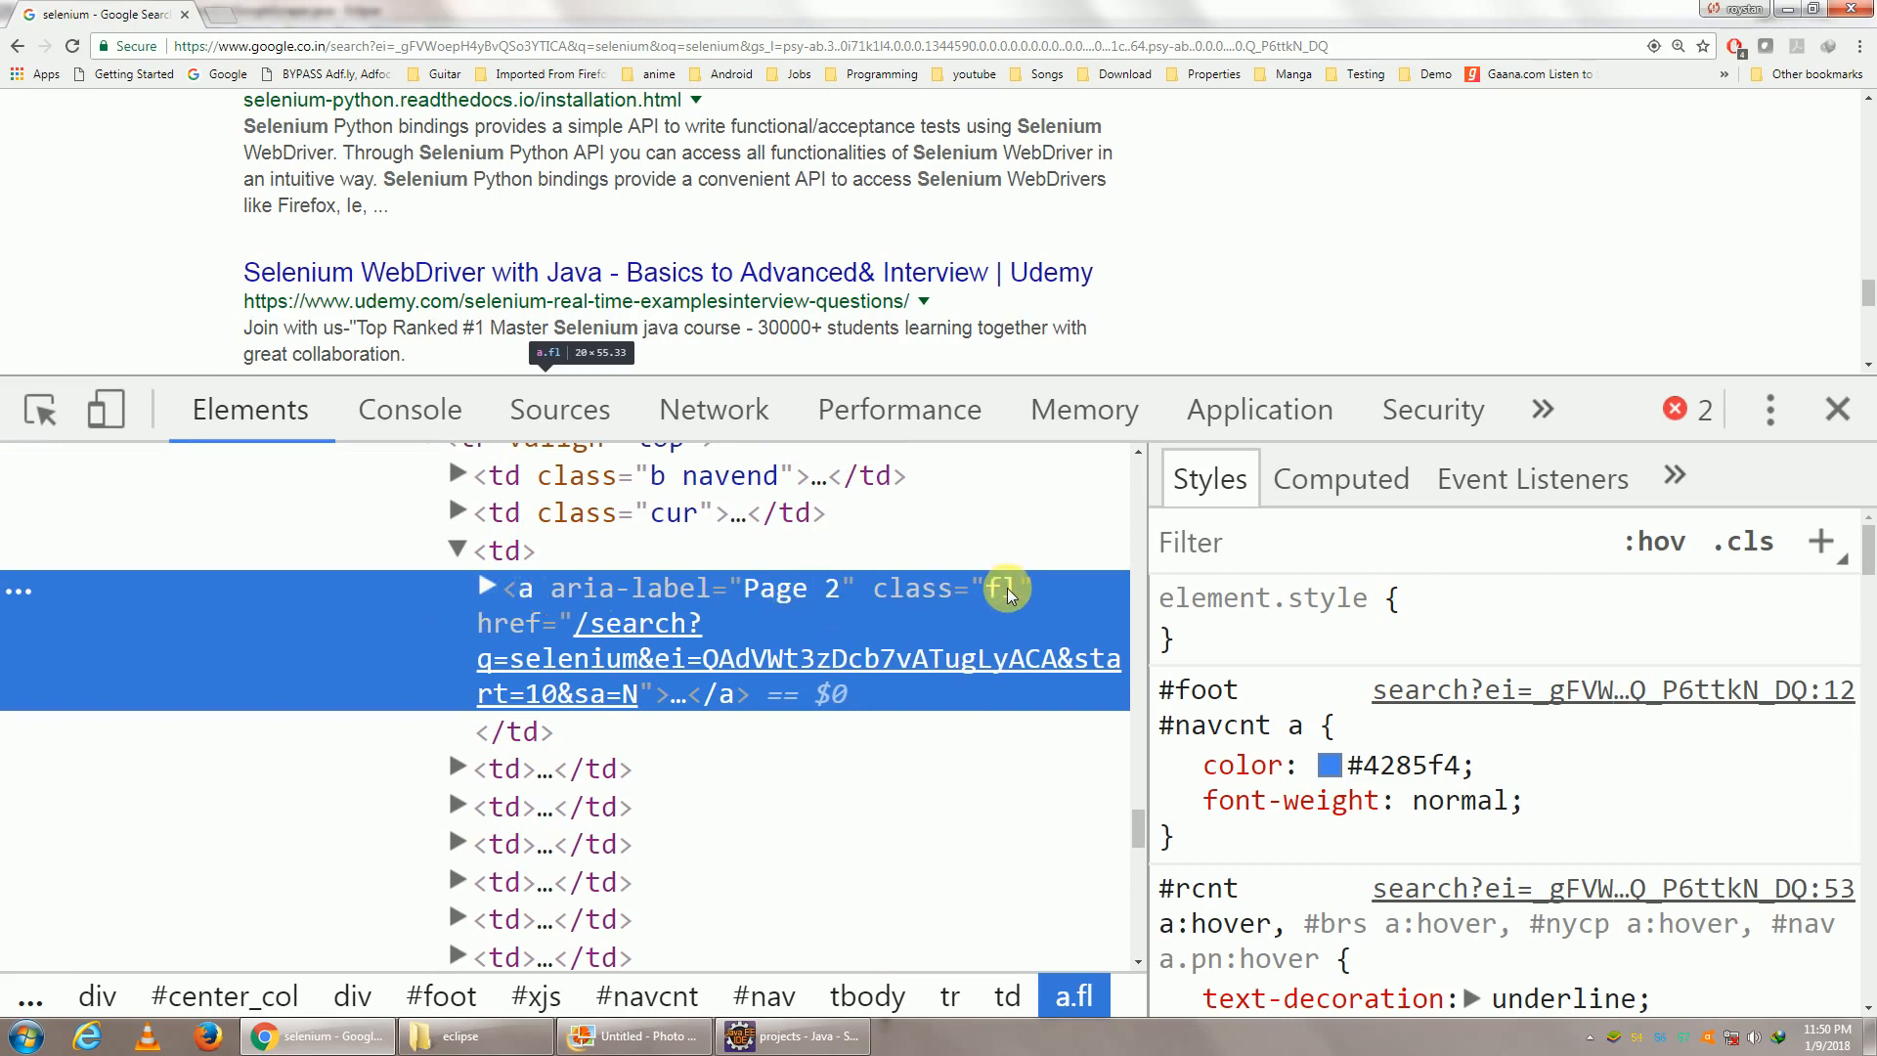
pyautogui.click(485, 589)
pyautogui.write('//a')
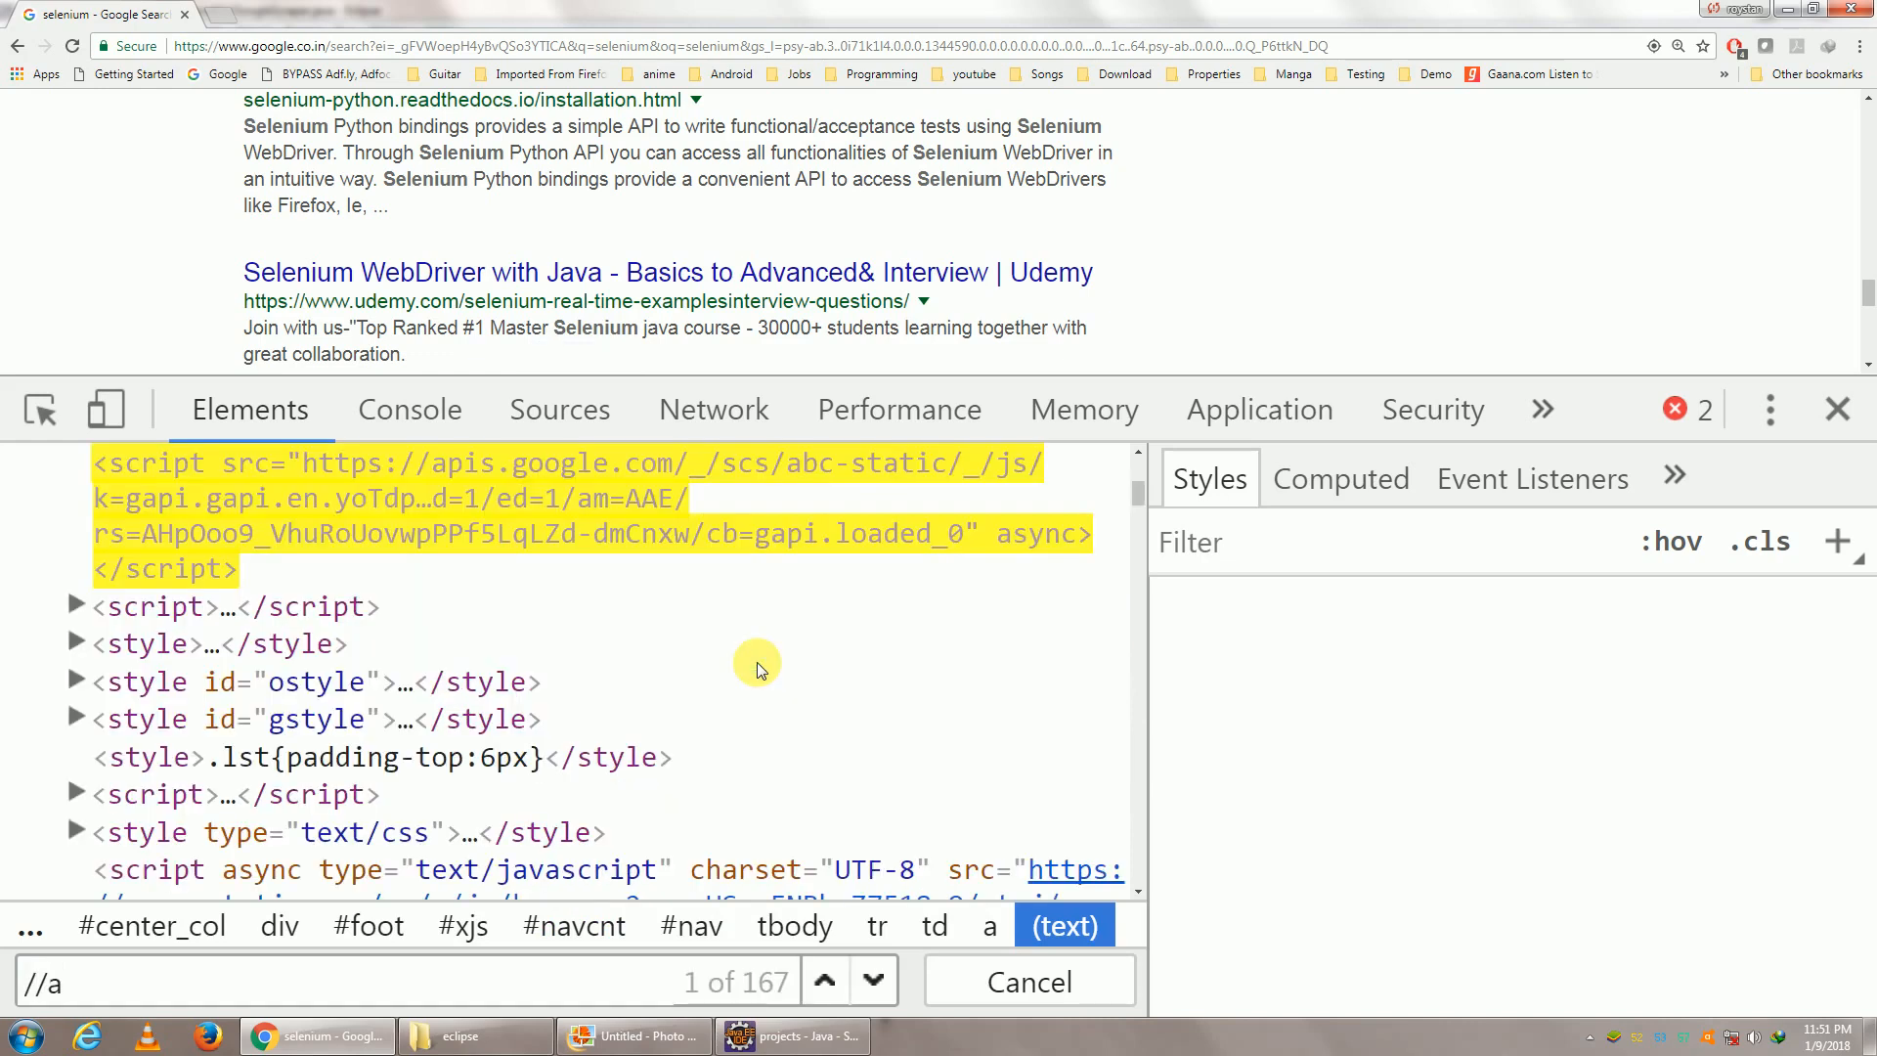
pyautogui.write('[@]')
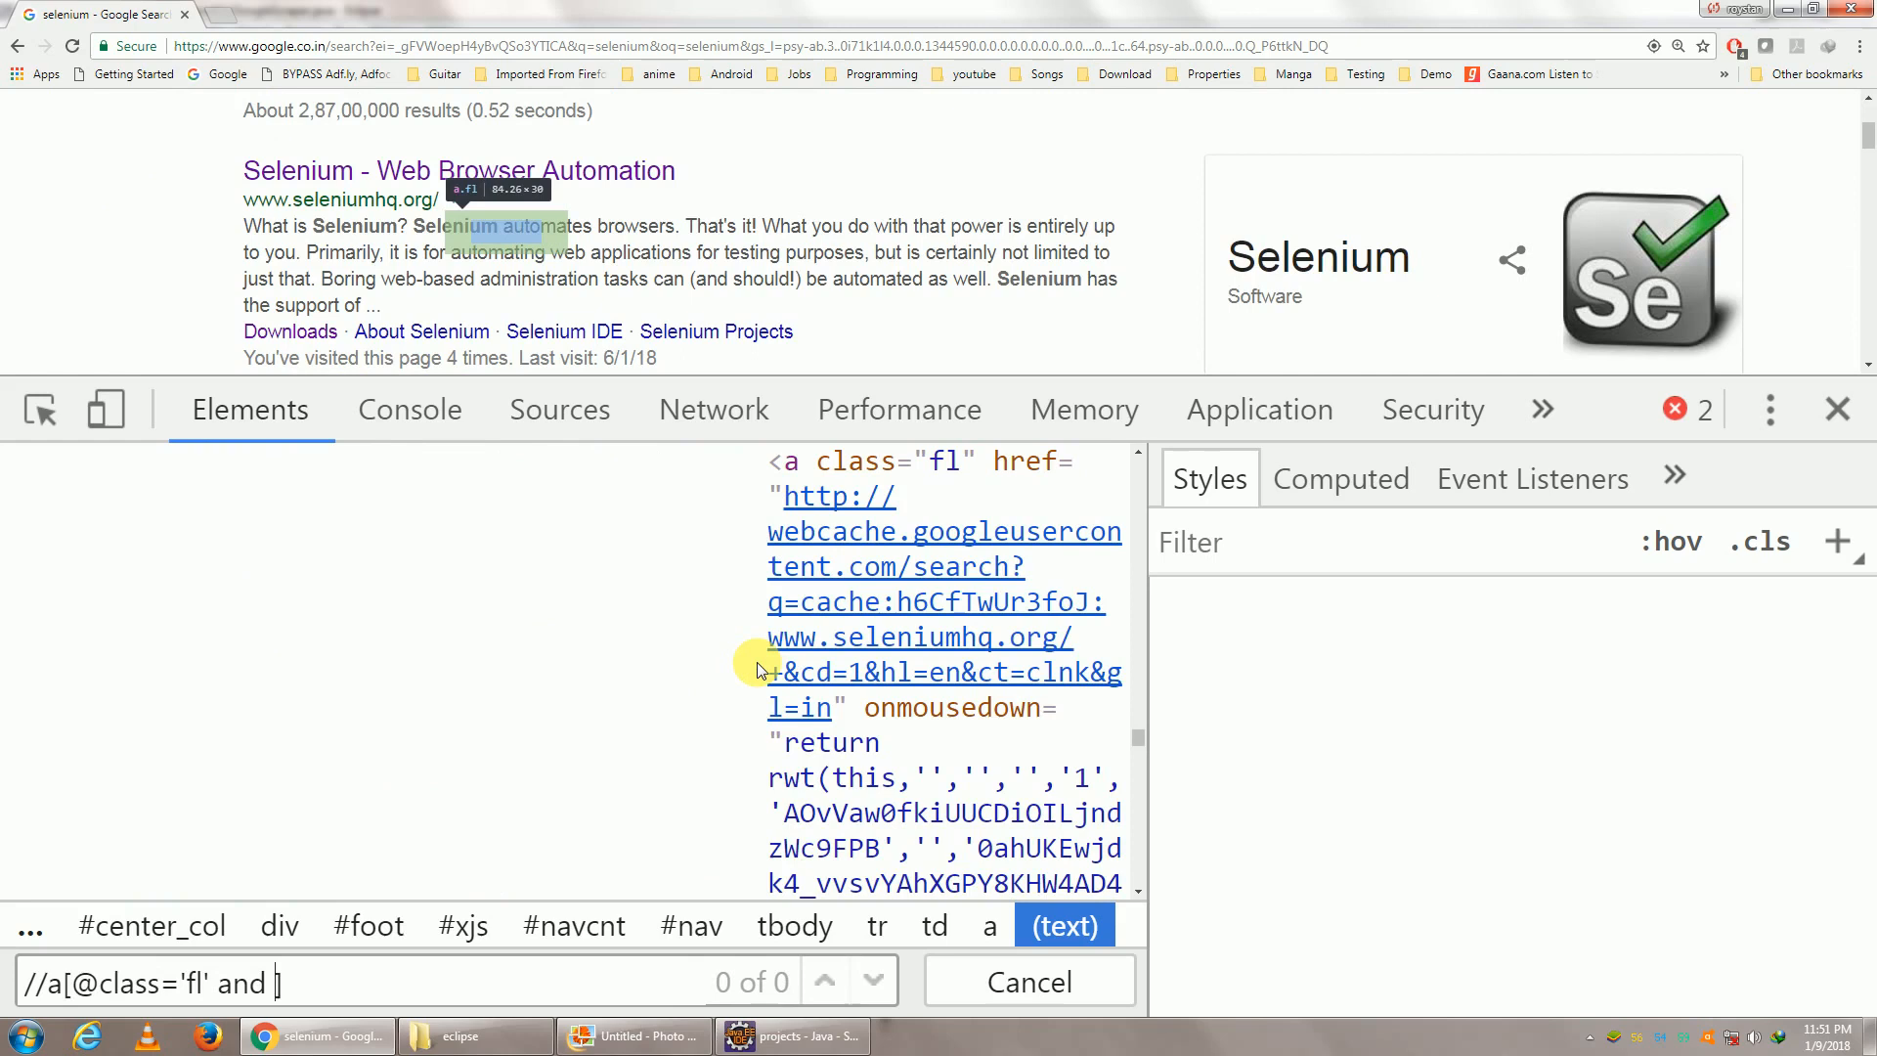
pyautogui.write('text()-')
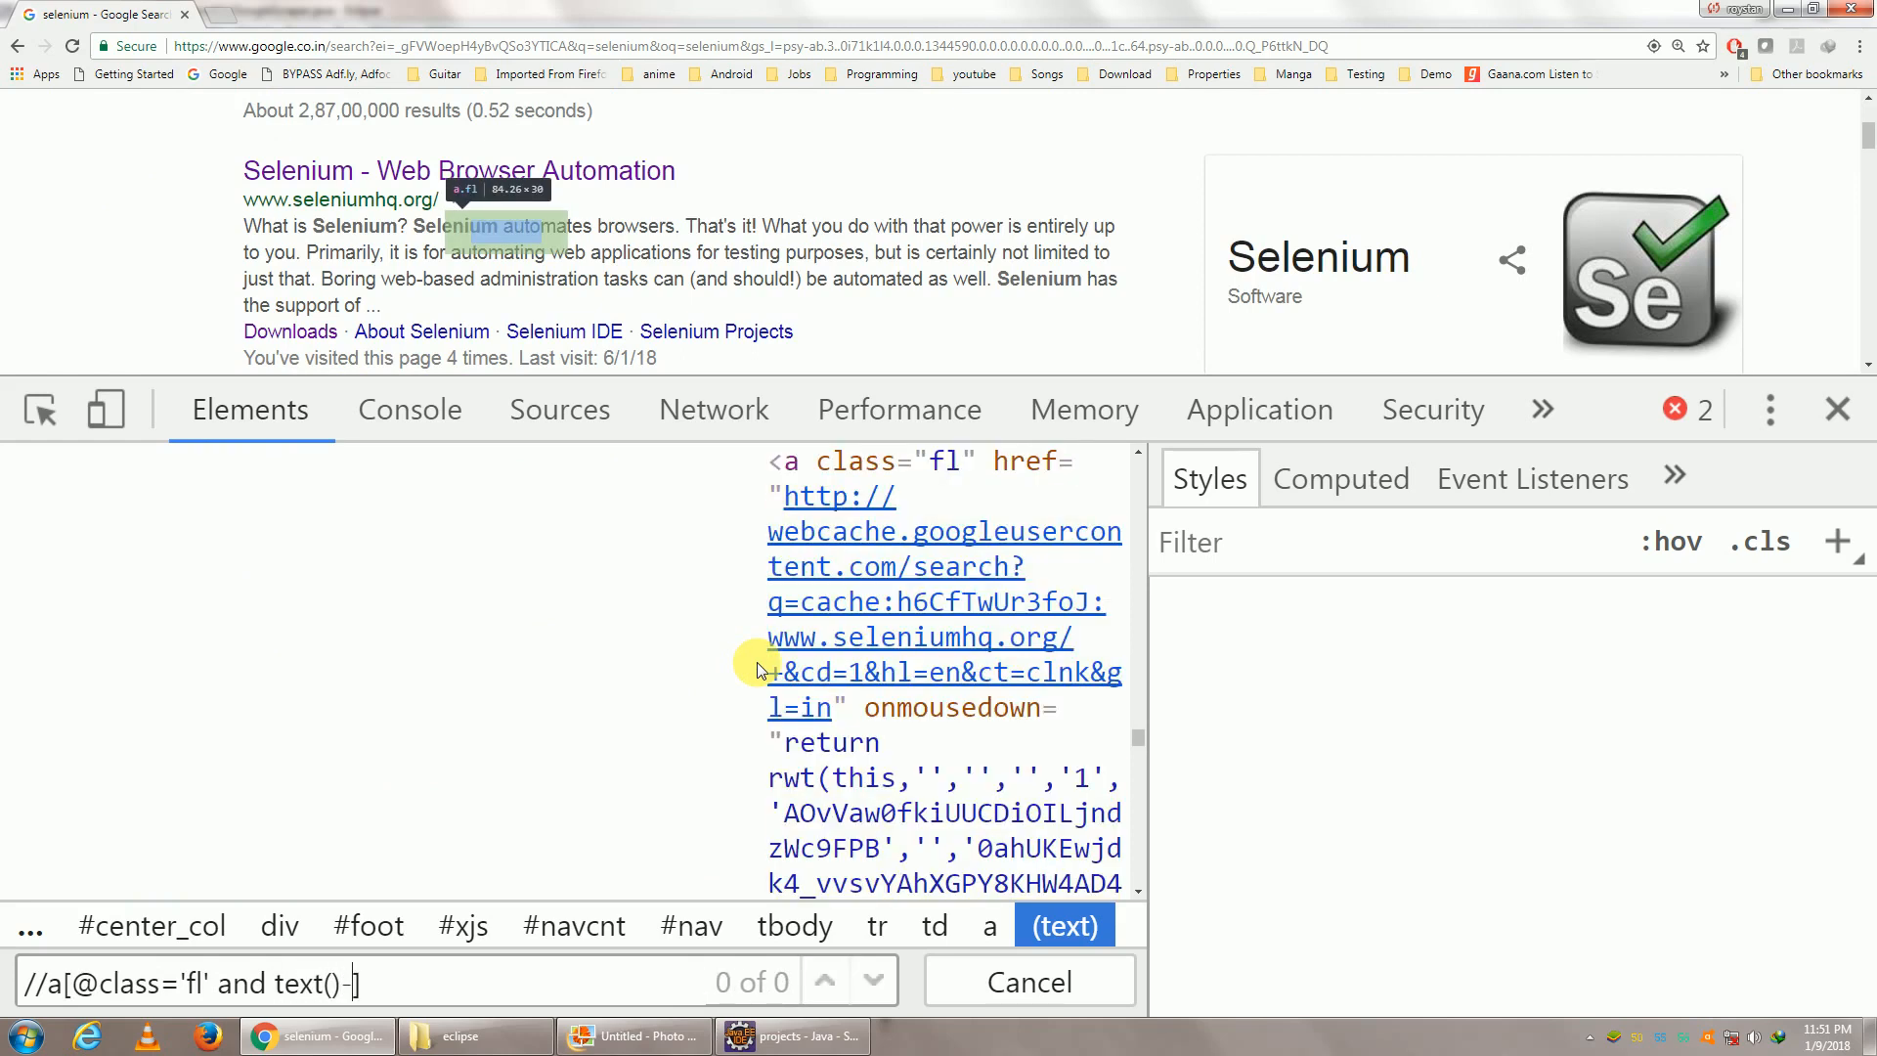
pyautogui.write("='1")
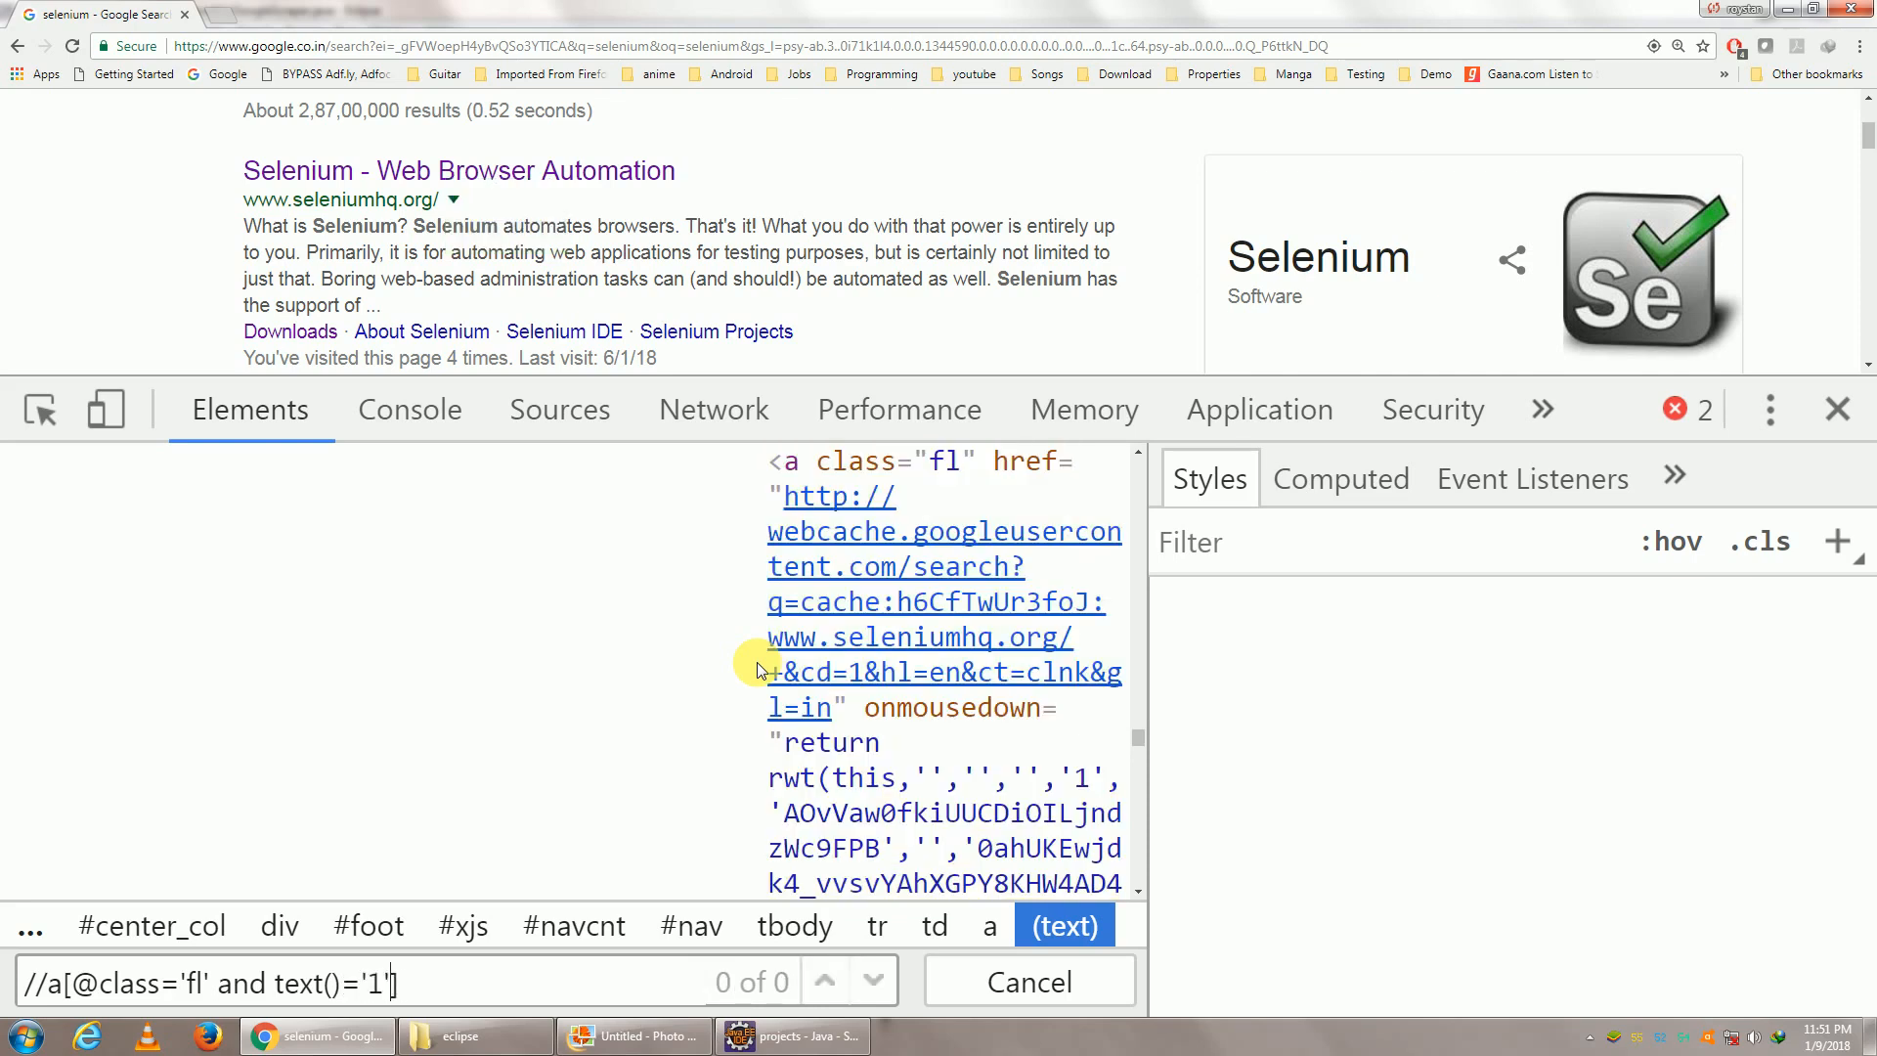
pyautogui.write('2')
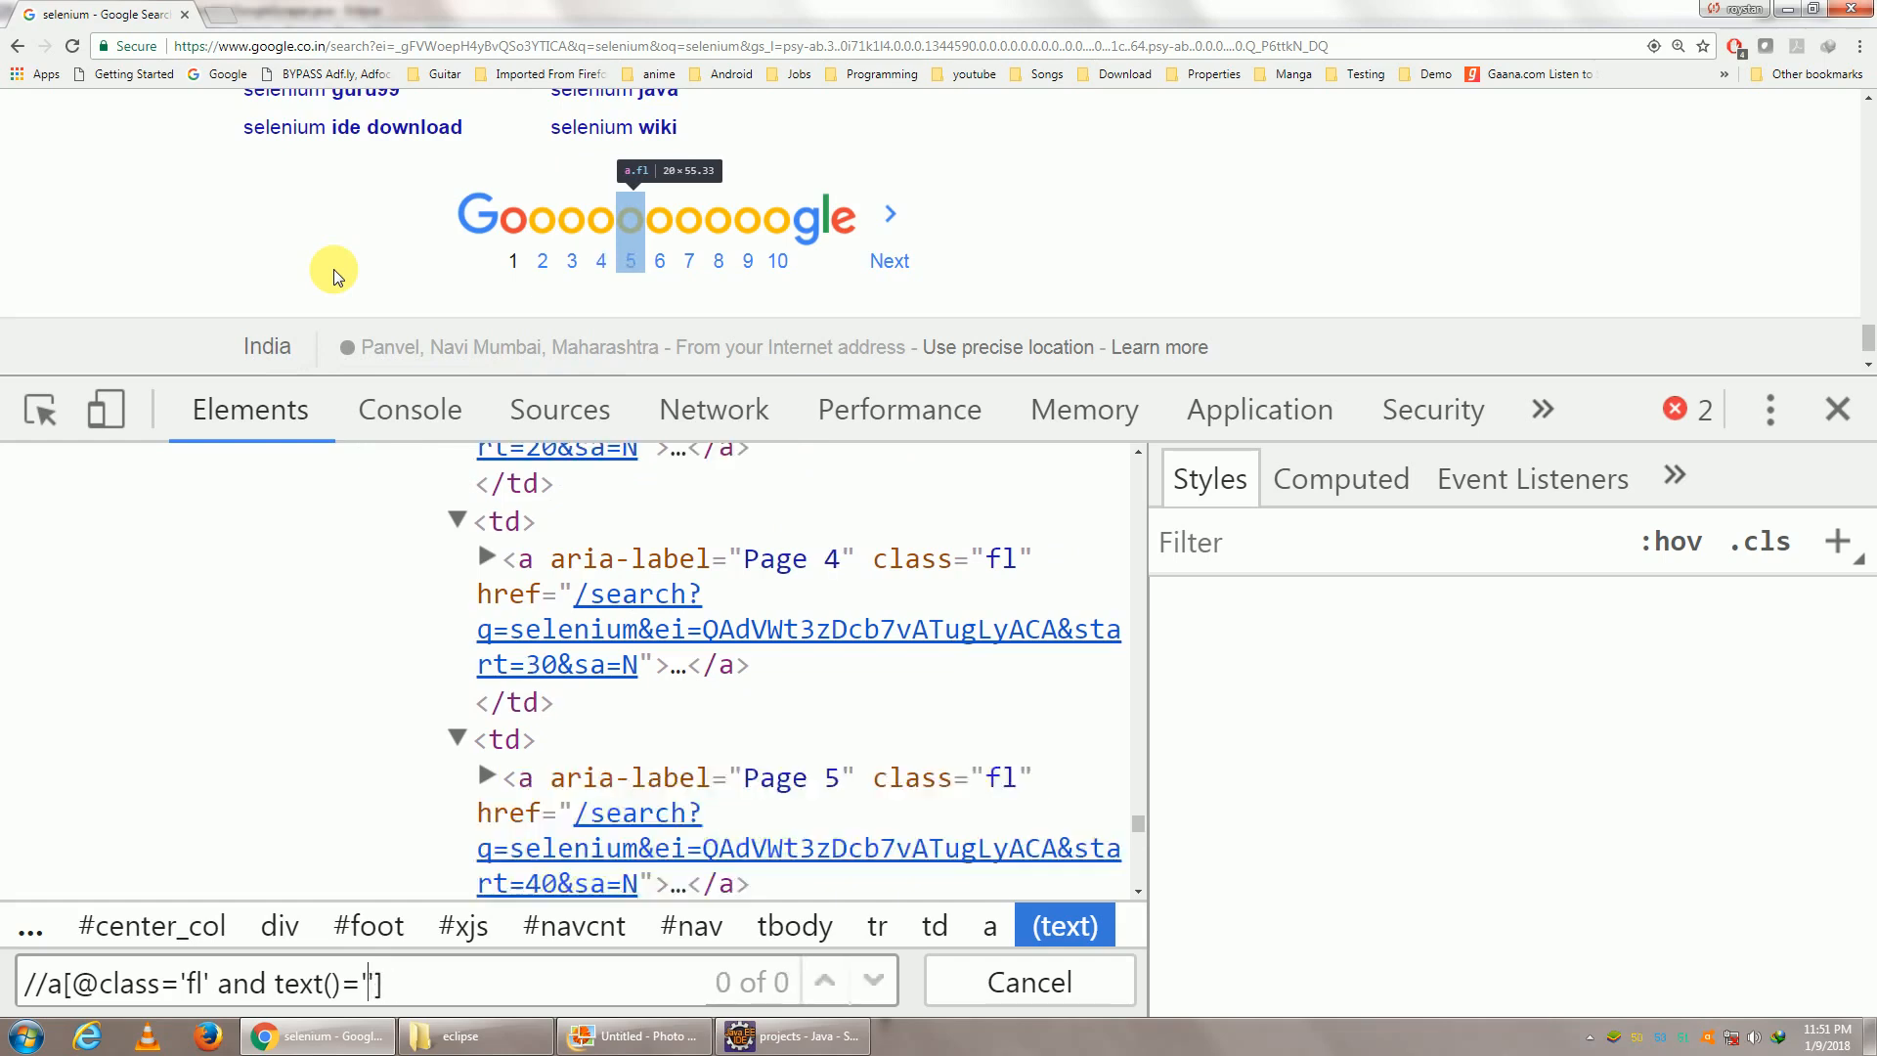
pyautogui.write('7')
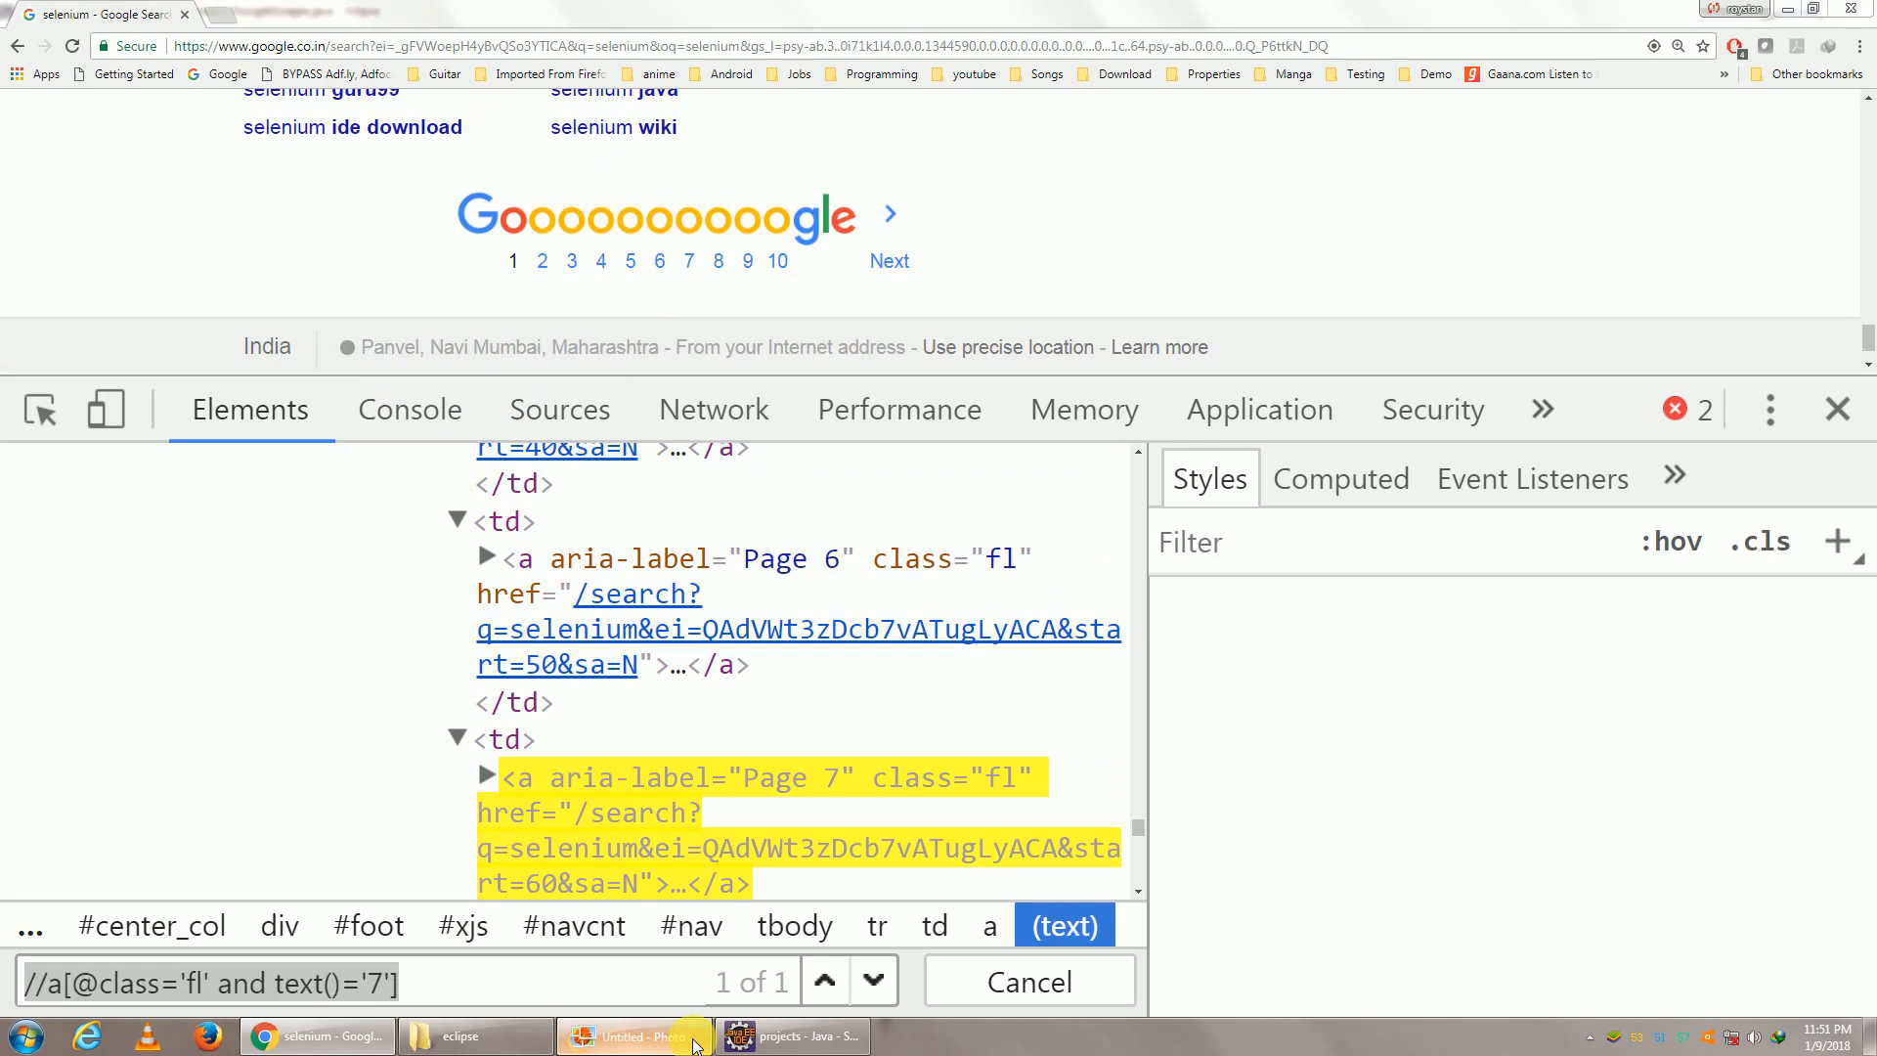
# Back in Eclipse, add an empty for loop with i = 1 and i <= 5
pyautogui.click(790, 1036)
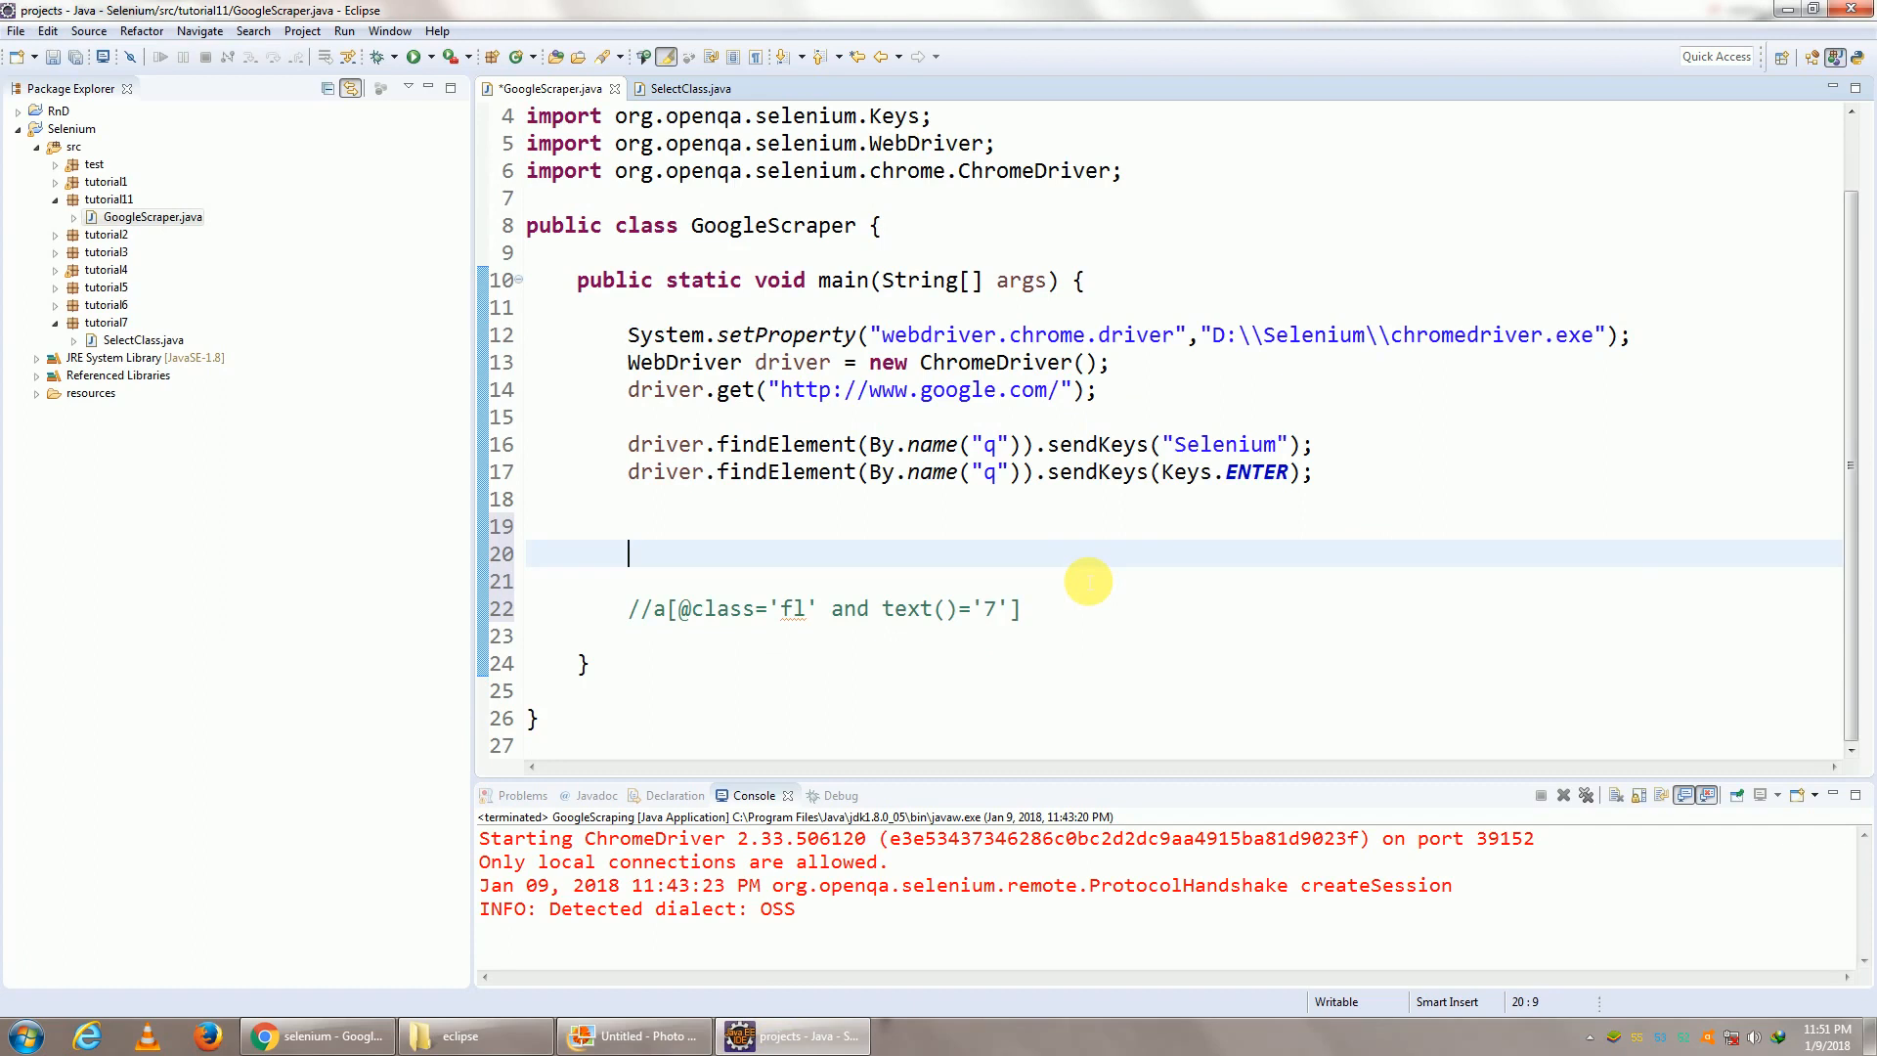
pyautogui.write('for')
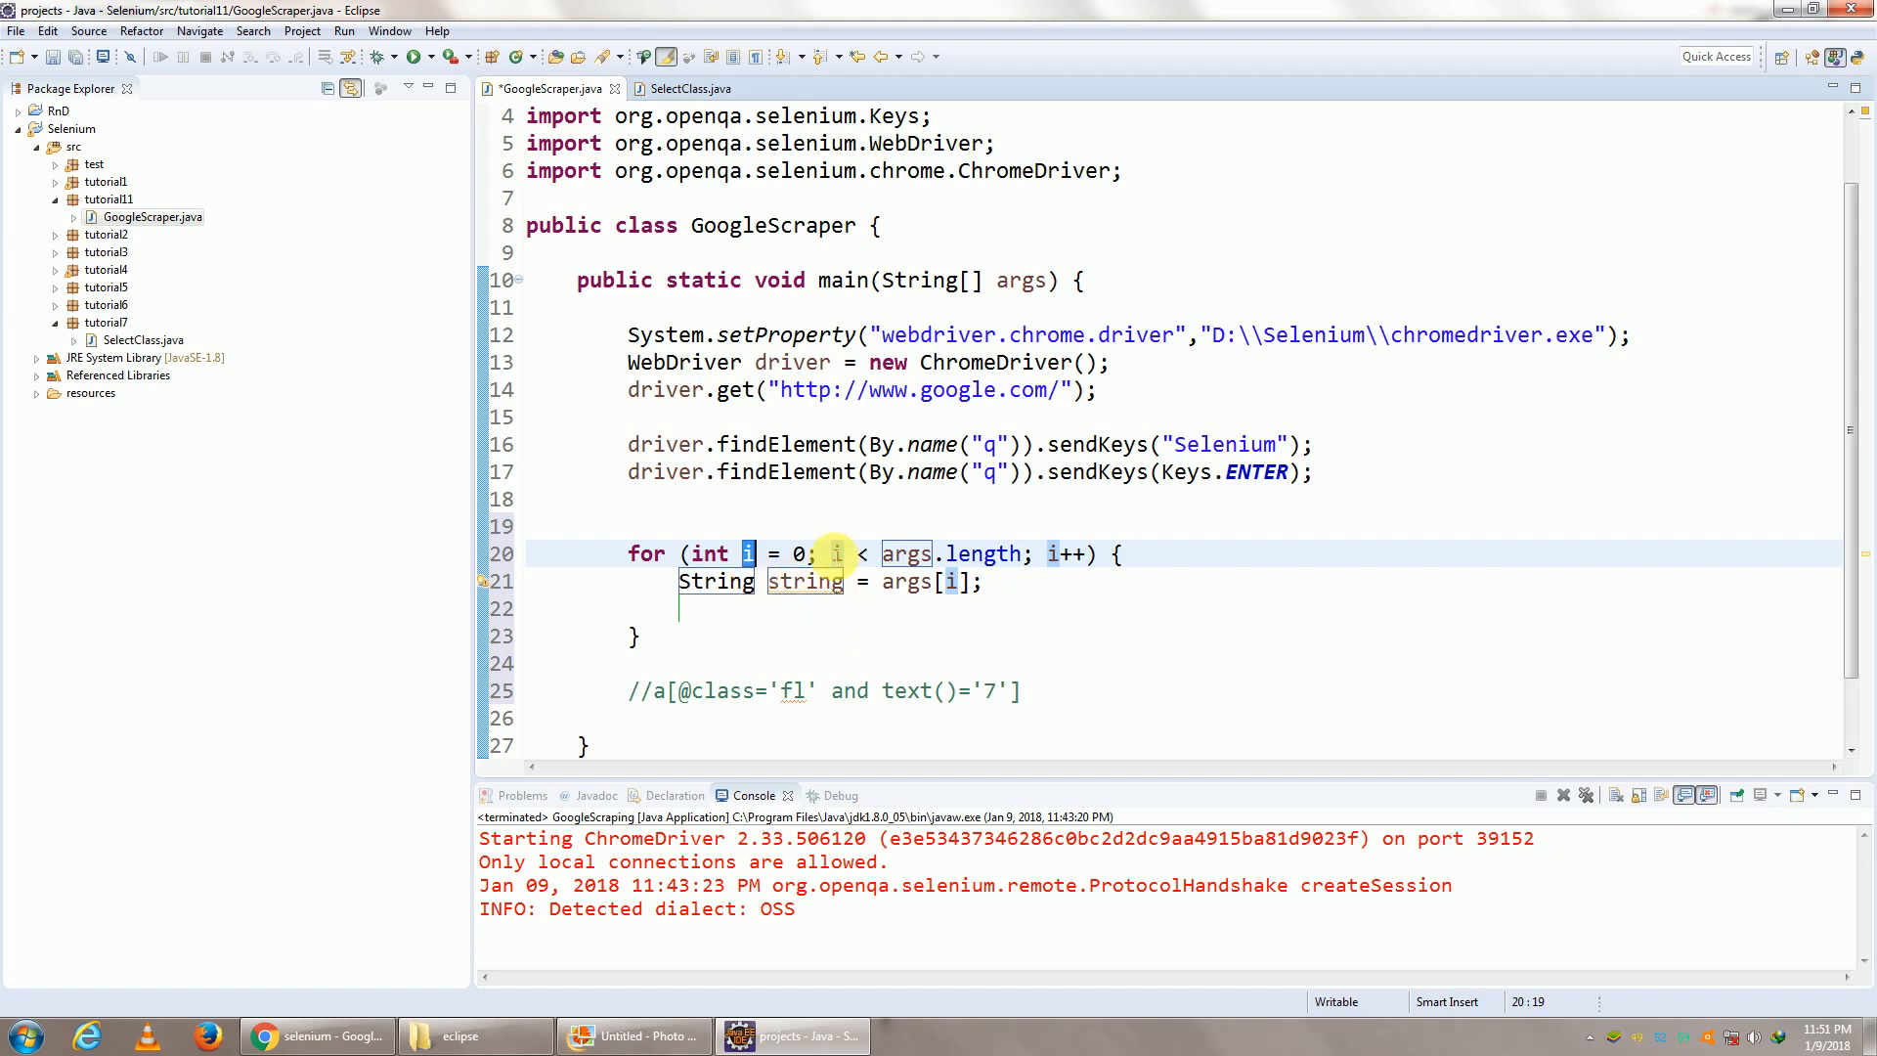
pyautogui.write('1')
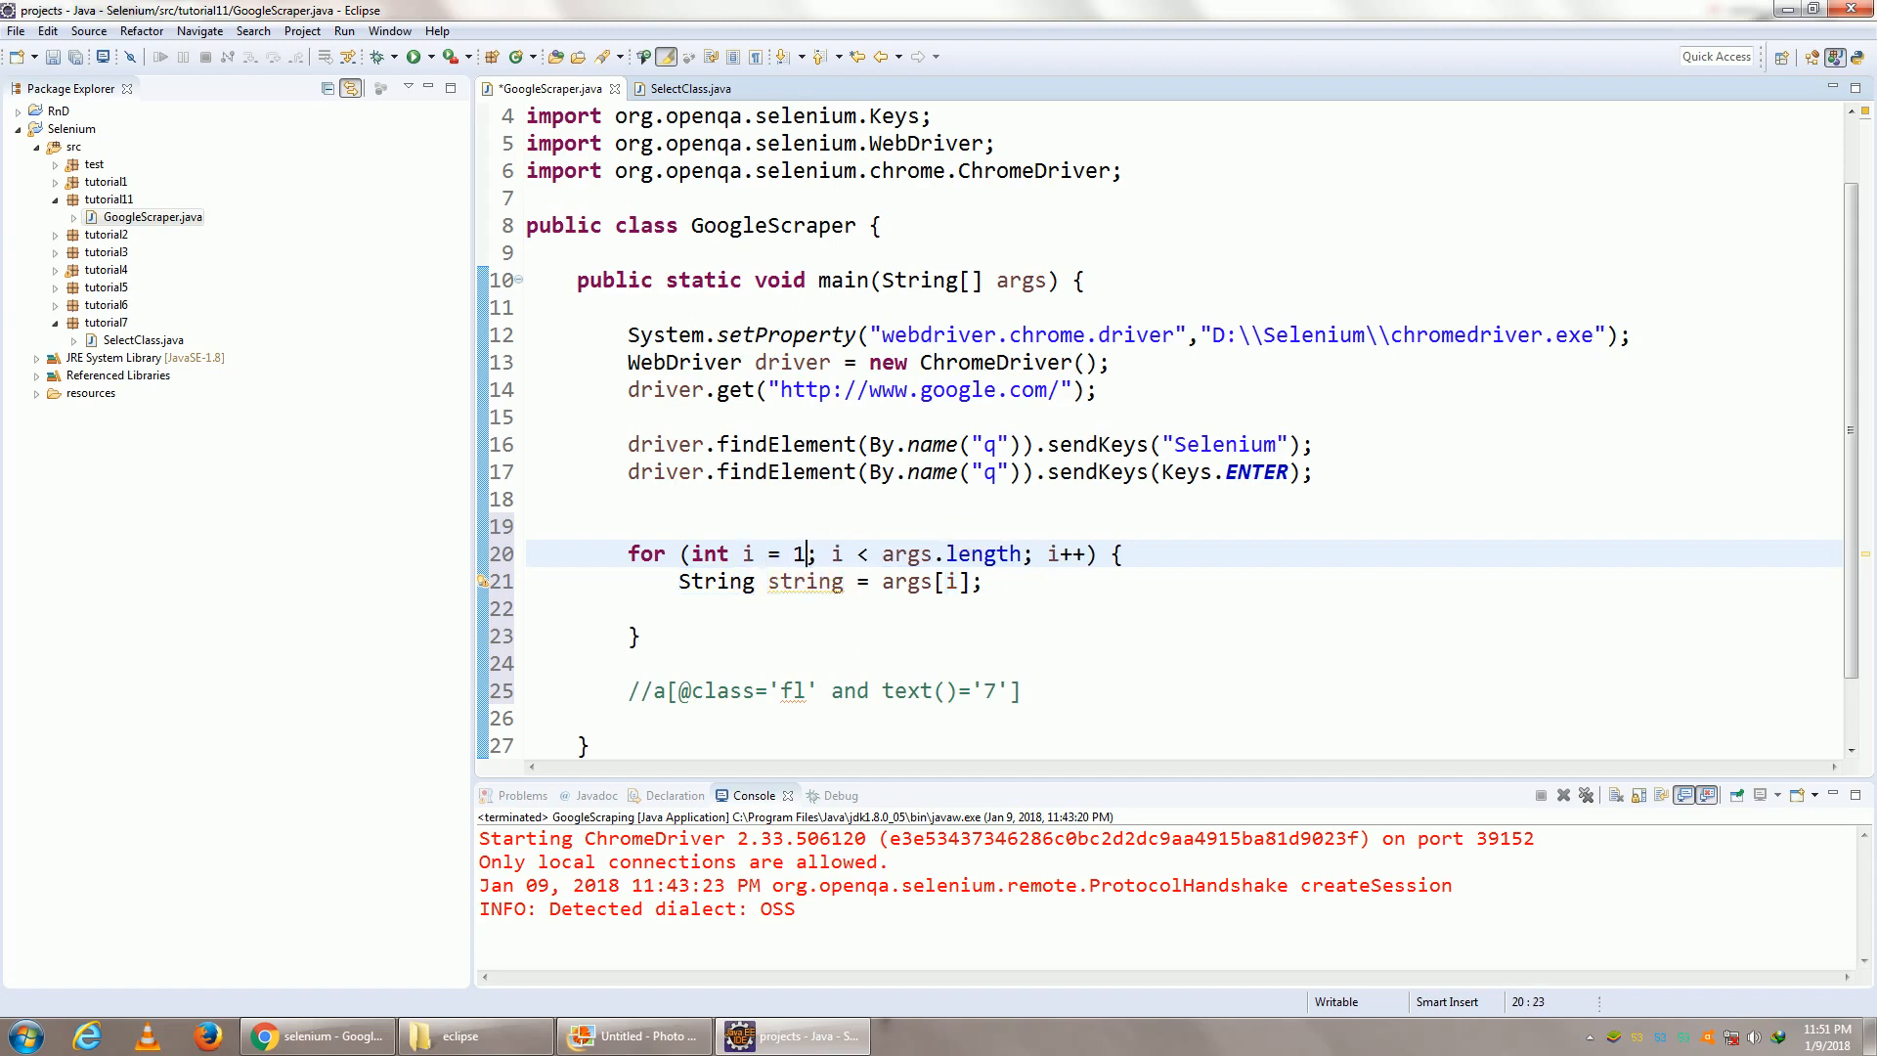
pyautogui.doubleClick(907, 553)
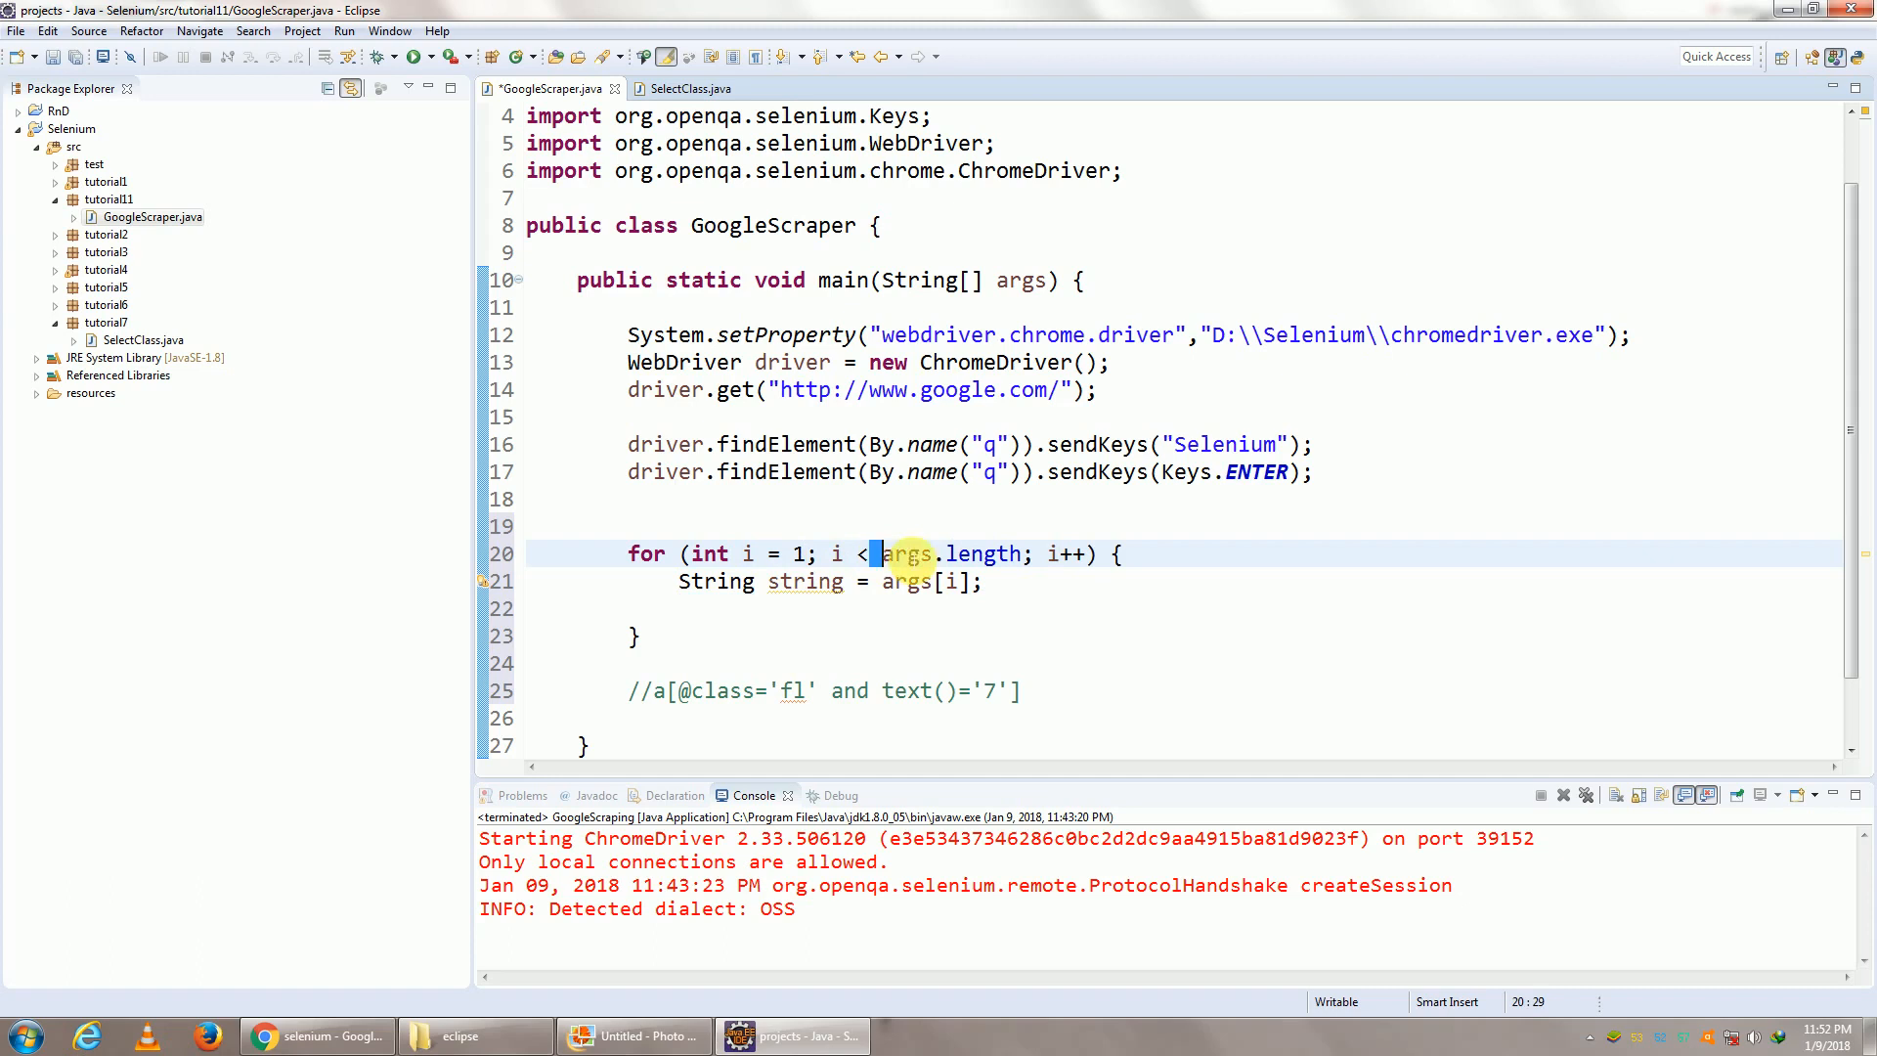
pyautogui.write('<=5')
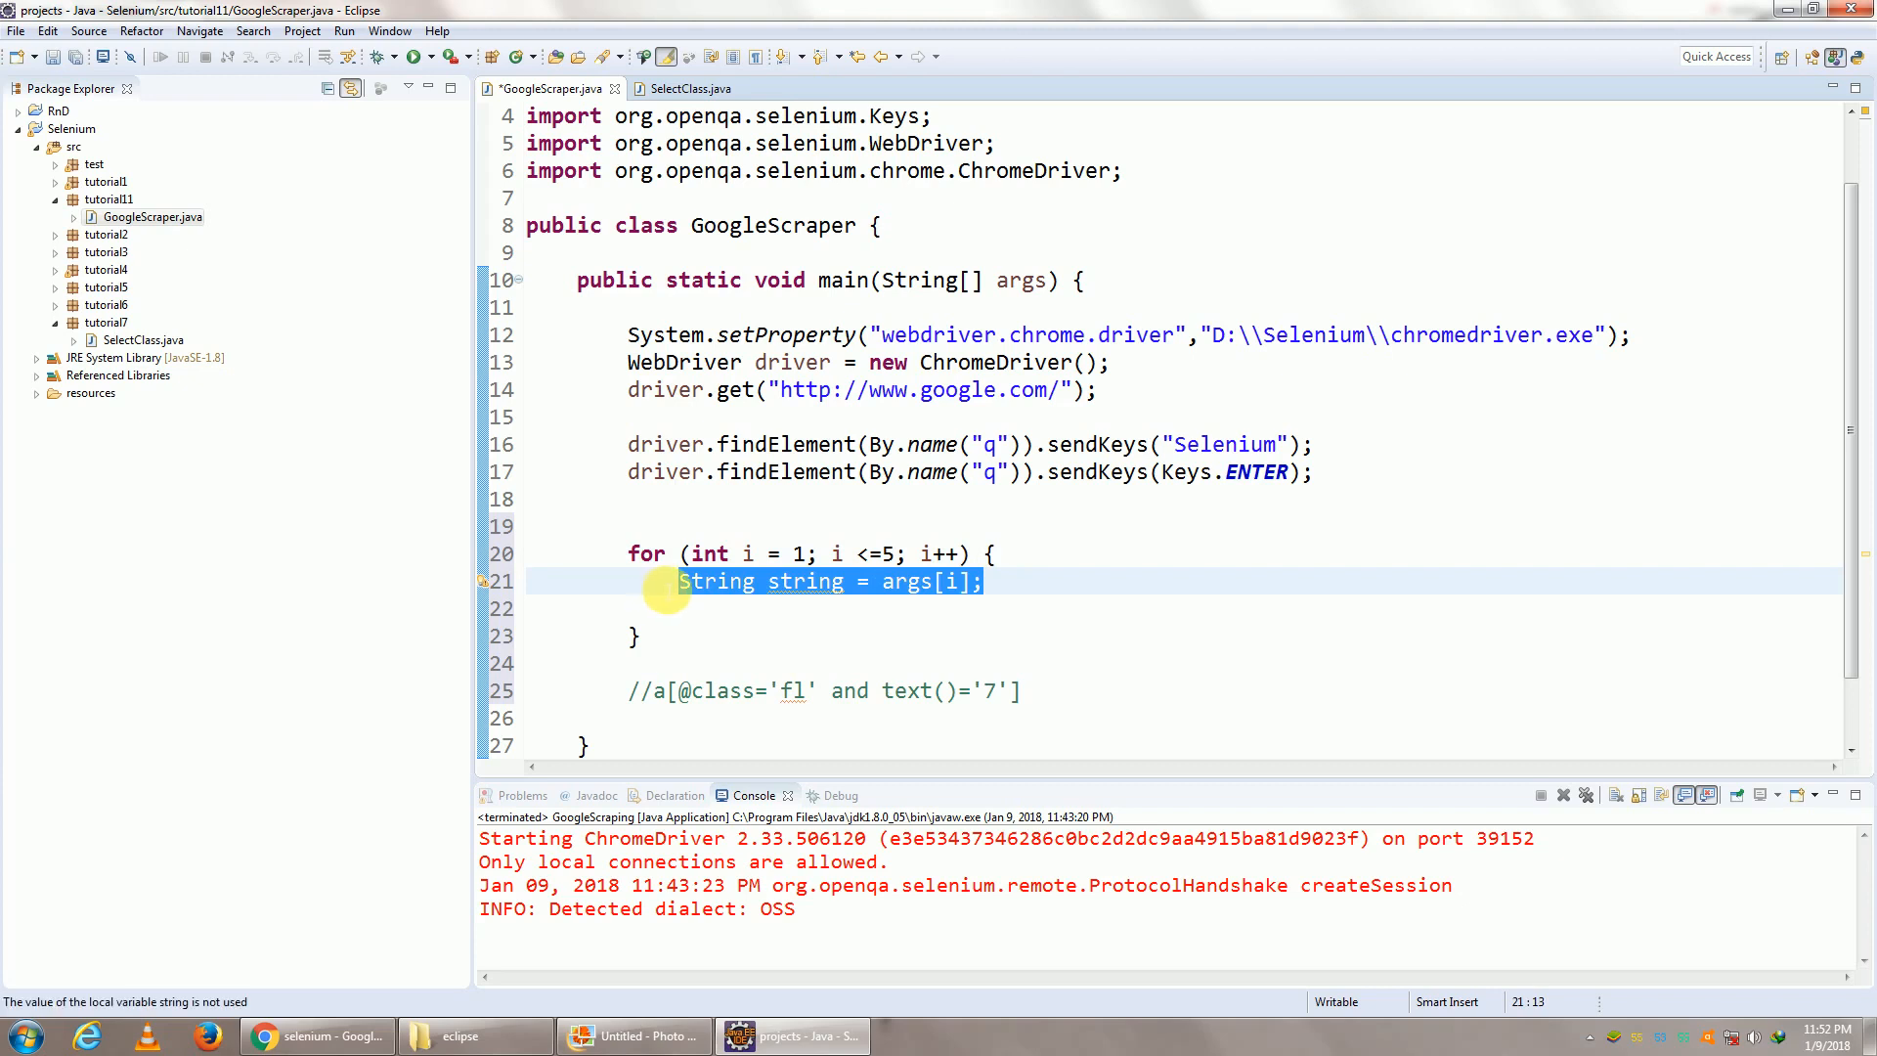
pyautogui.press('Delete')
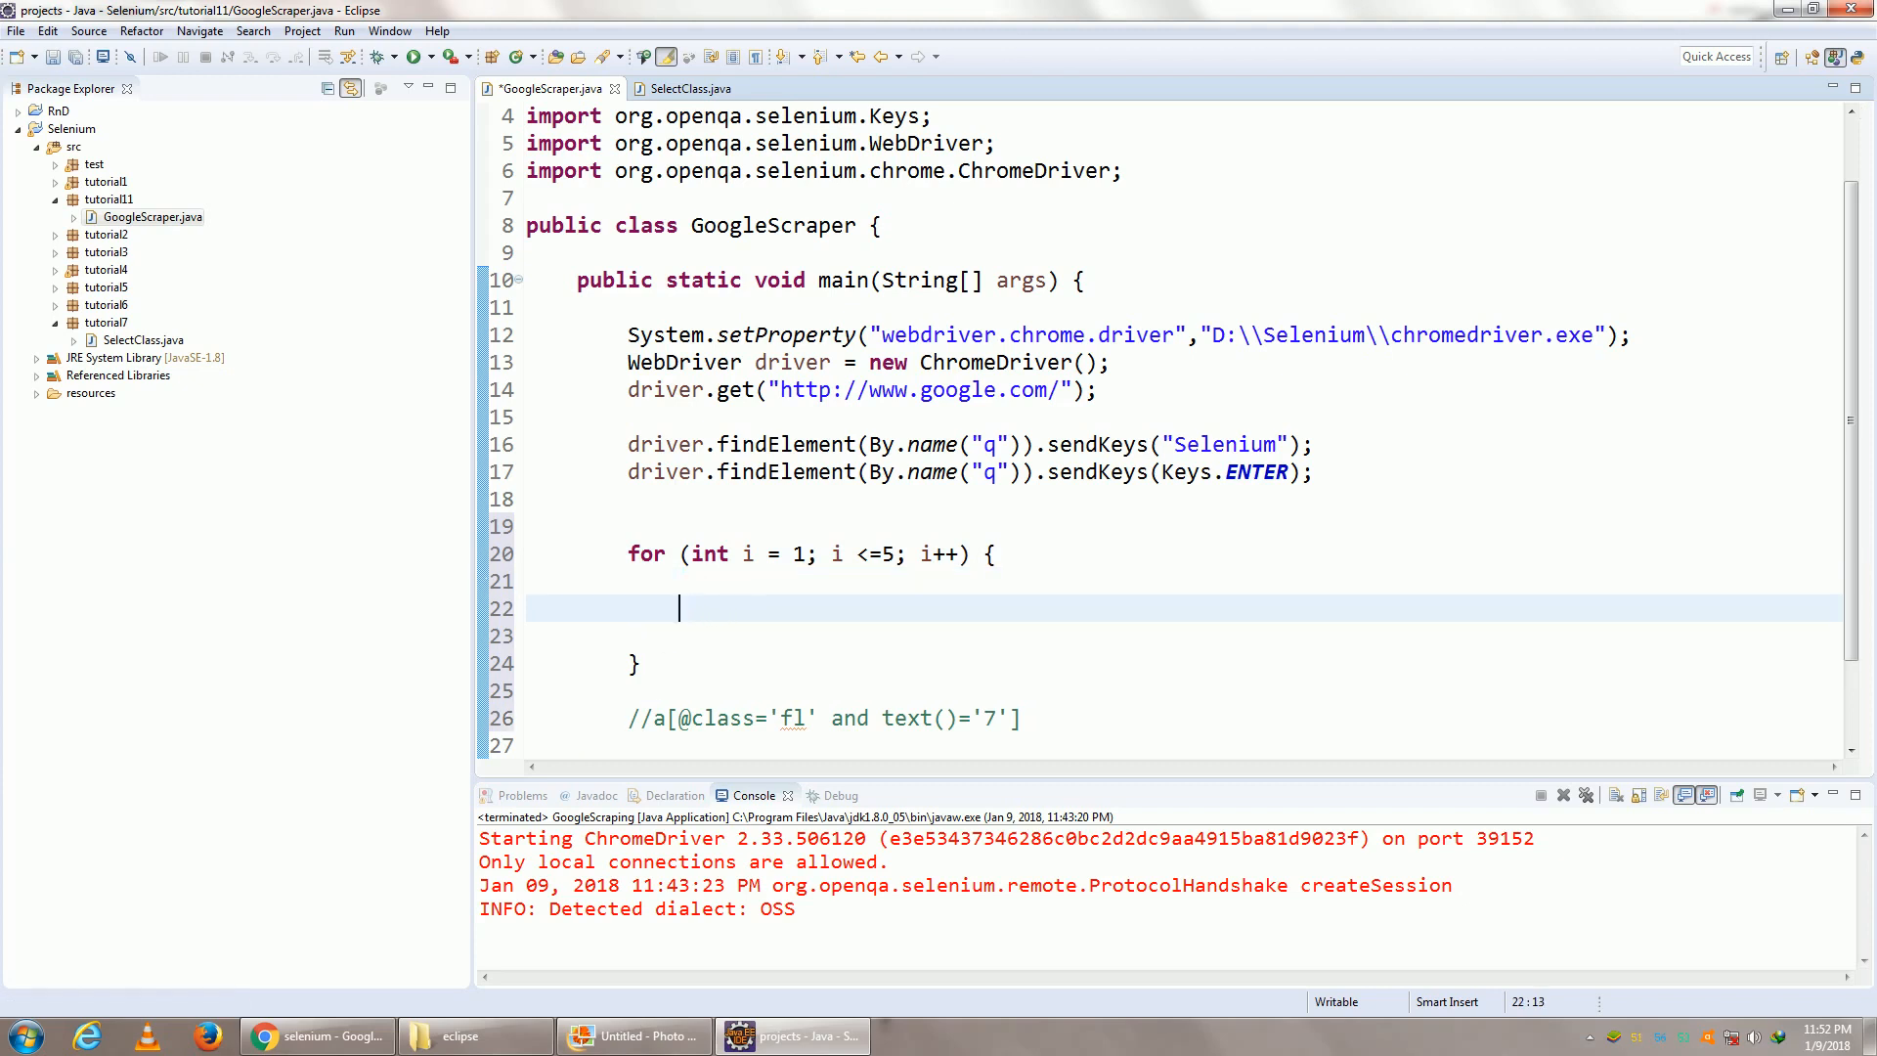
pyautogui.click(670, 307)
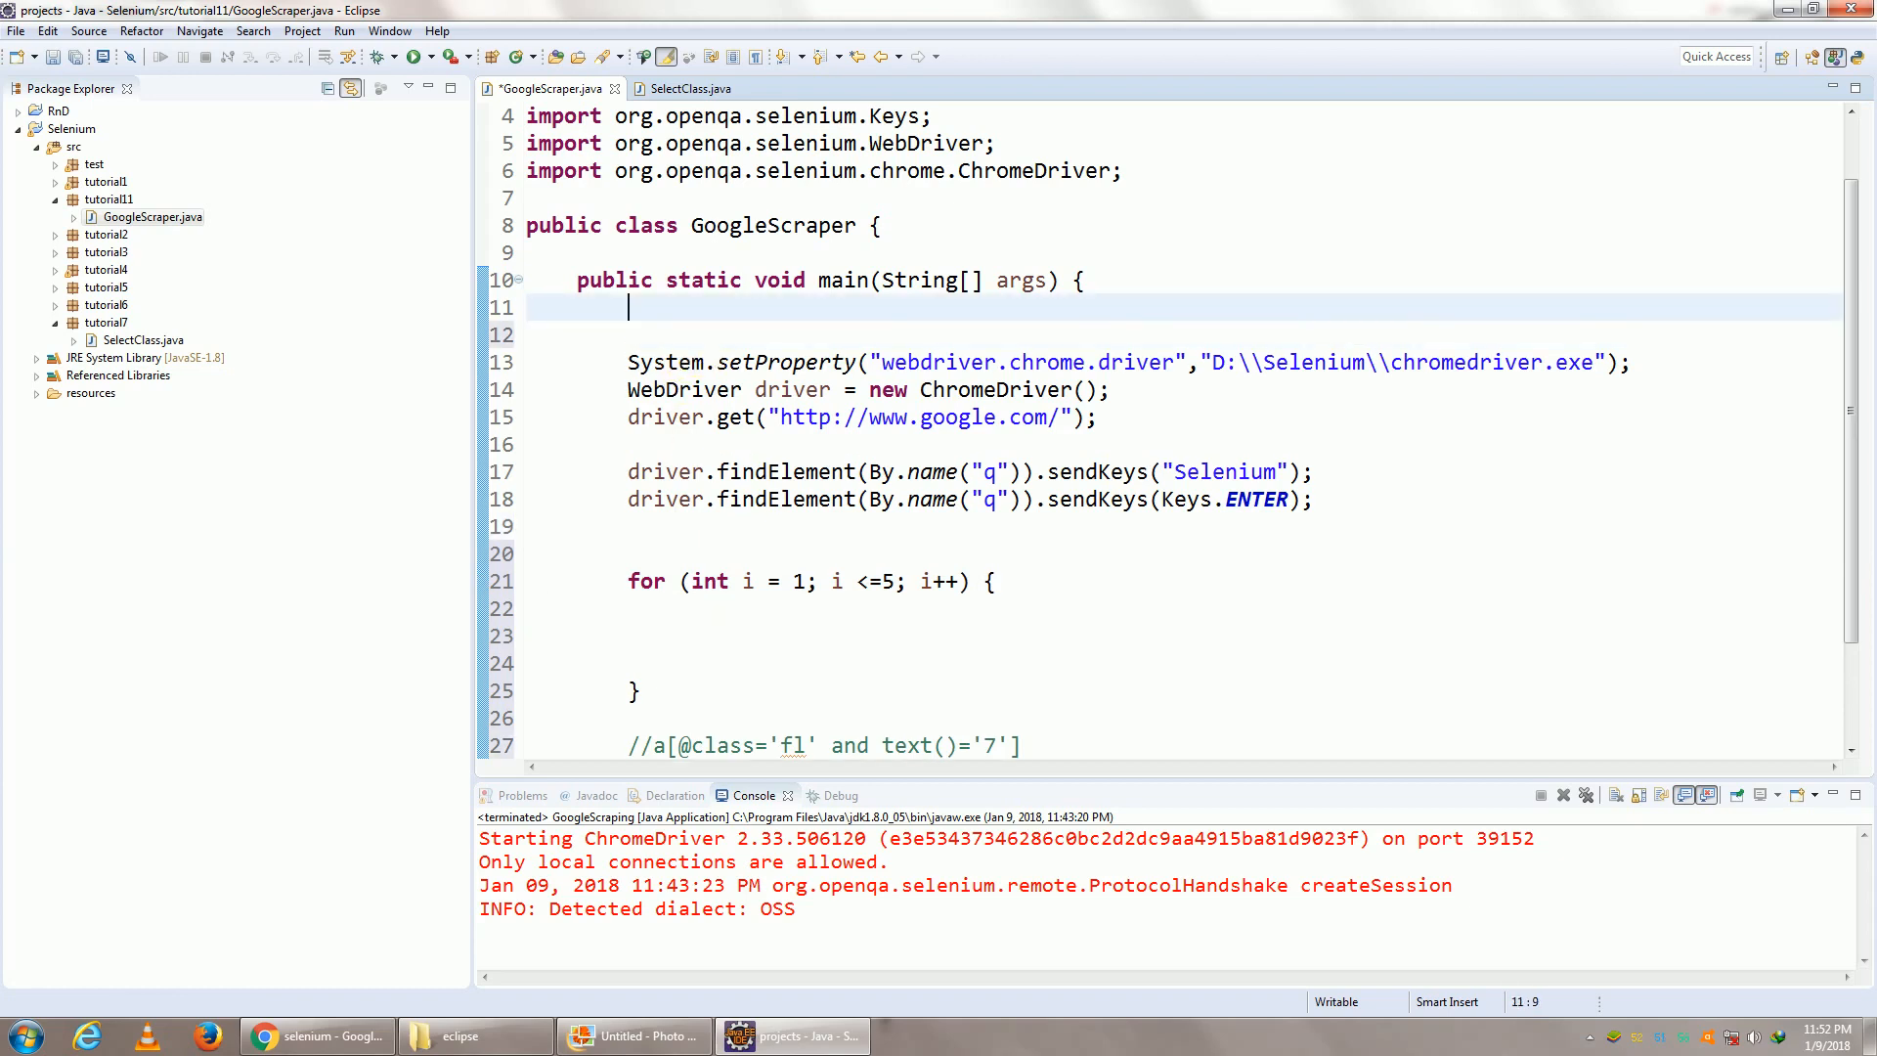
pyautogui.write('String')
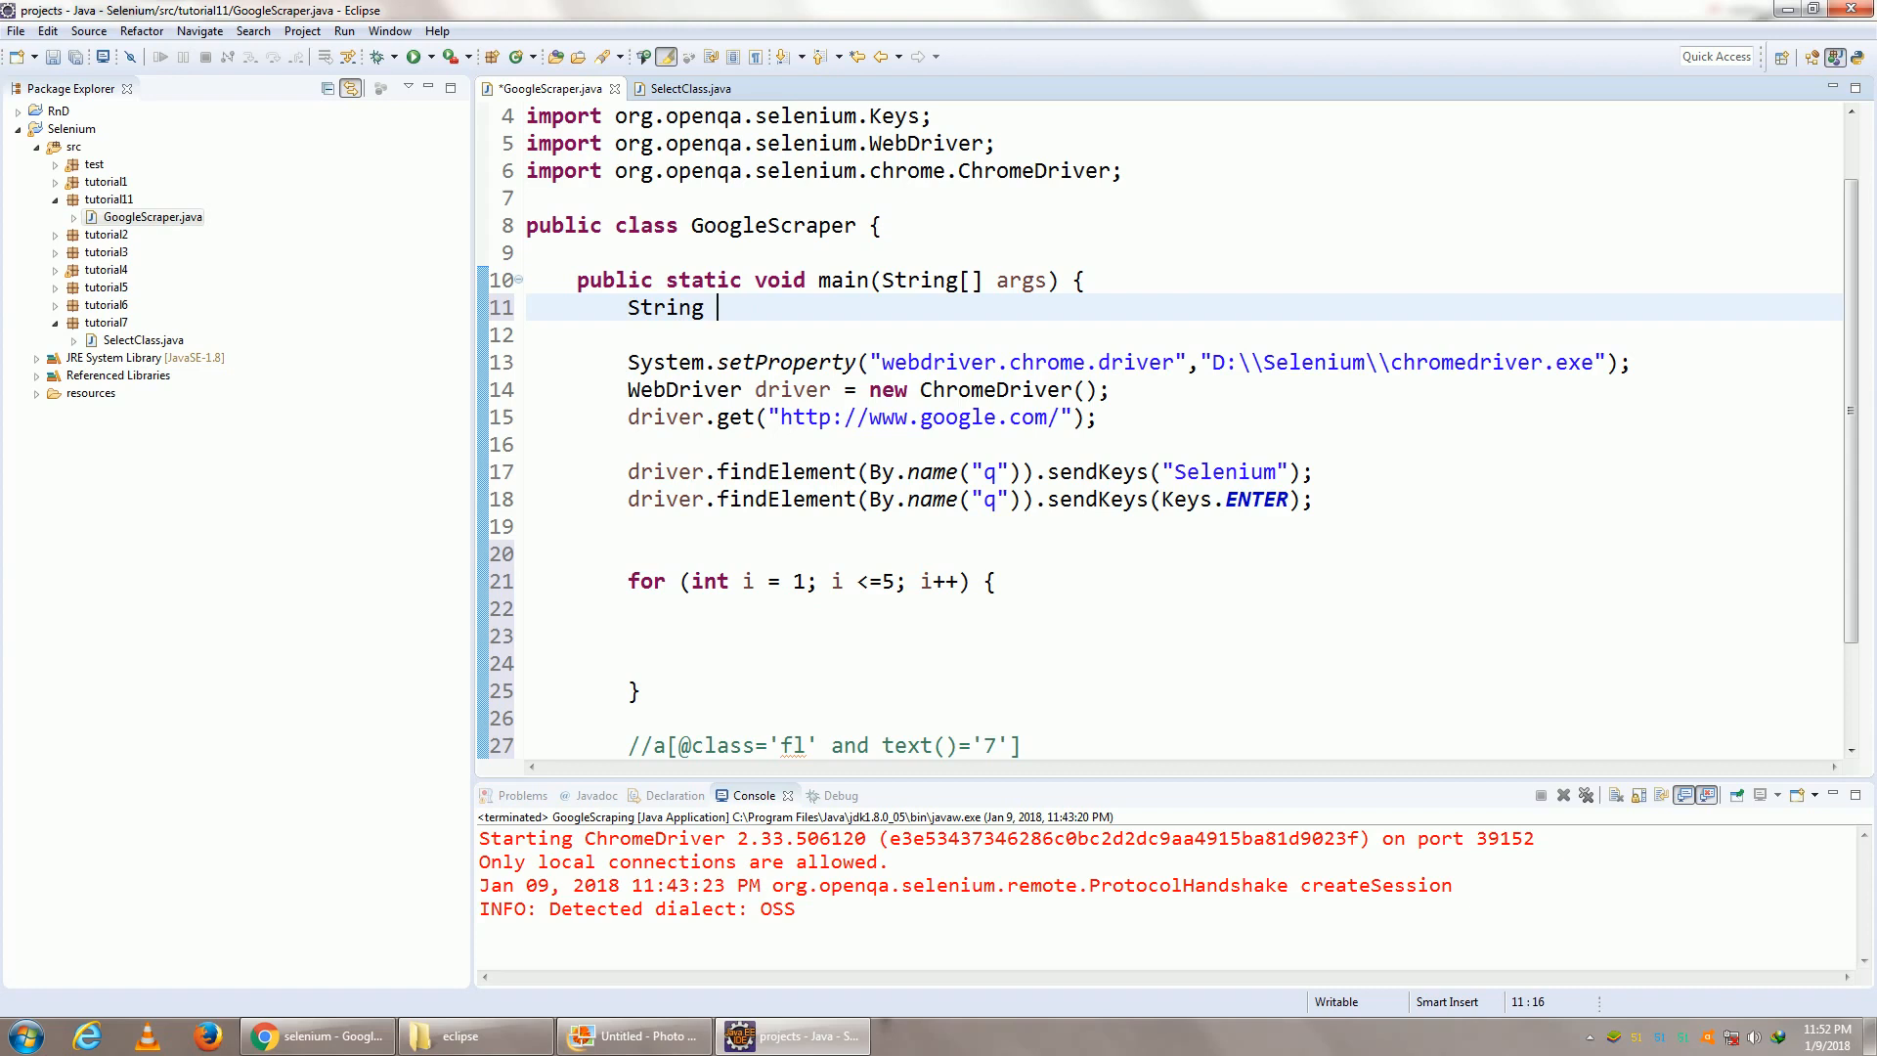
pyautogui.write('str')
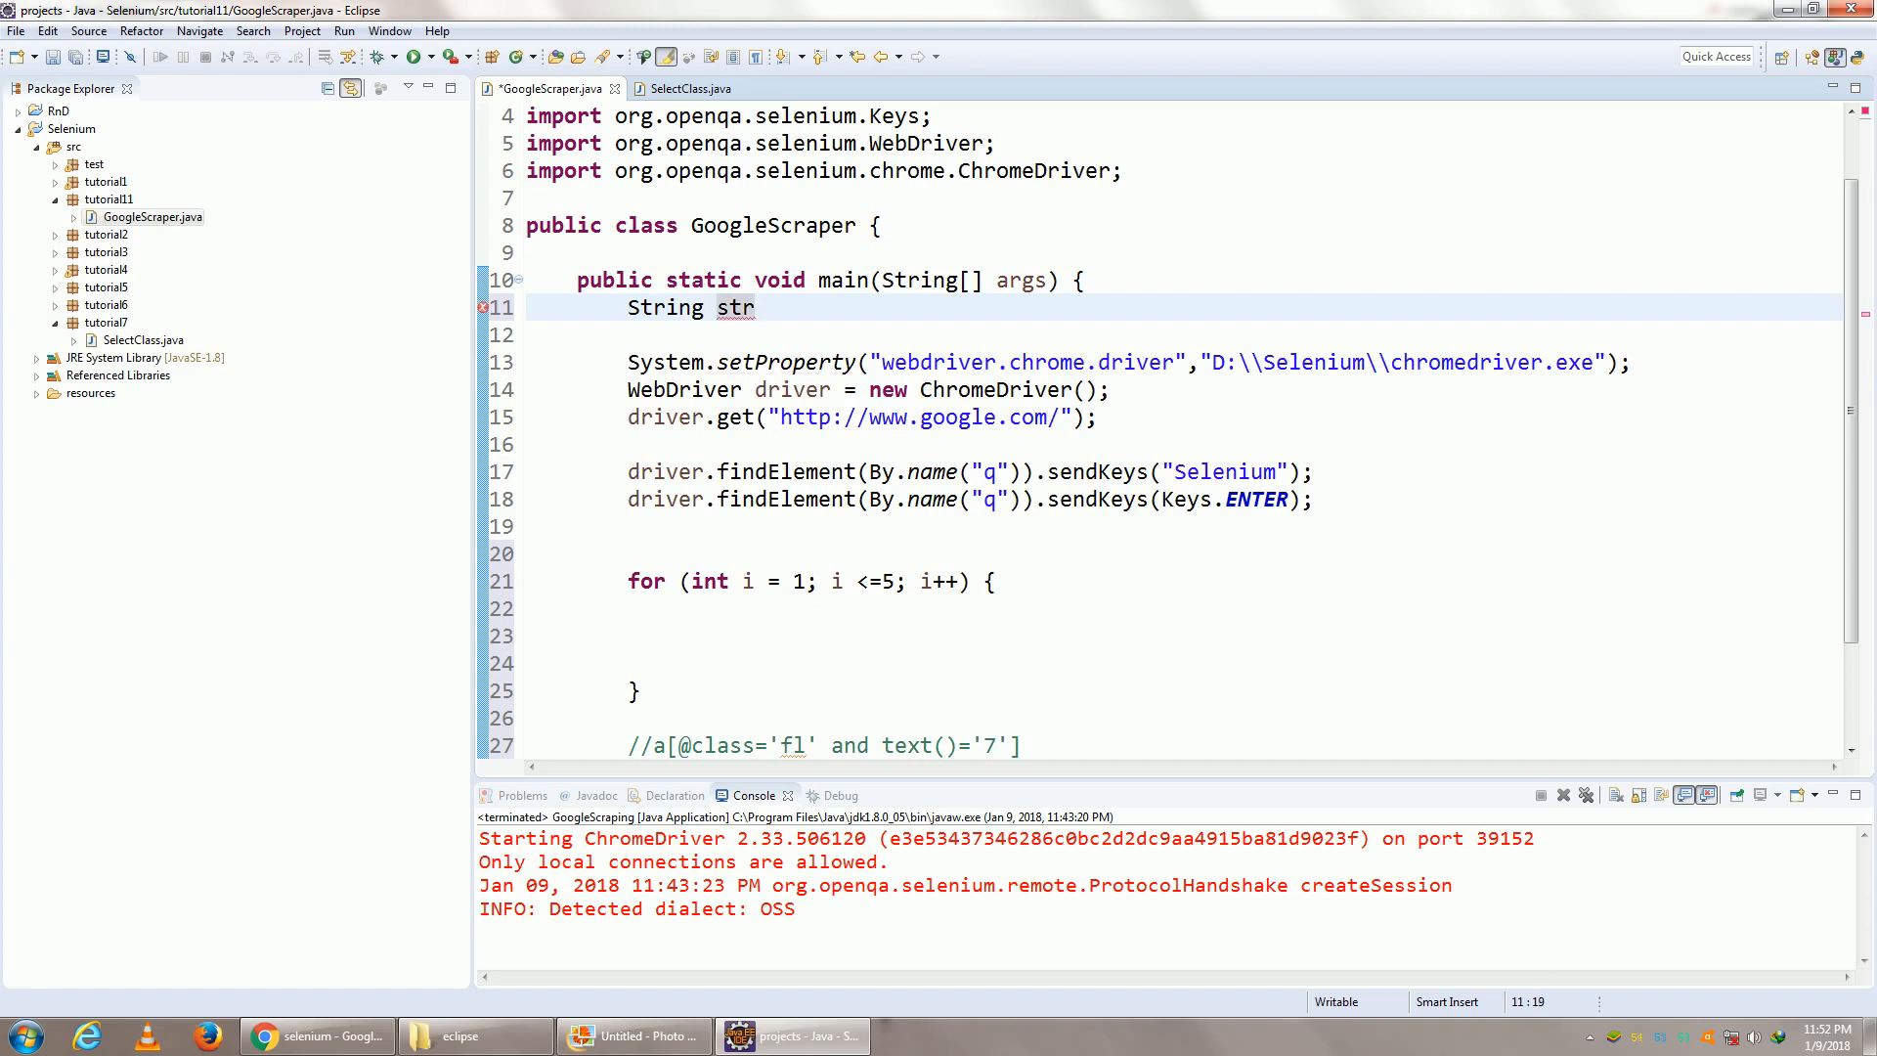
pyautogui.write('Xpath')
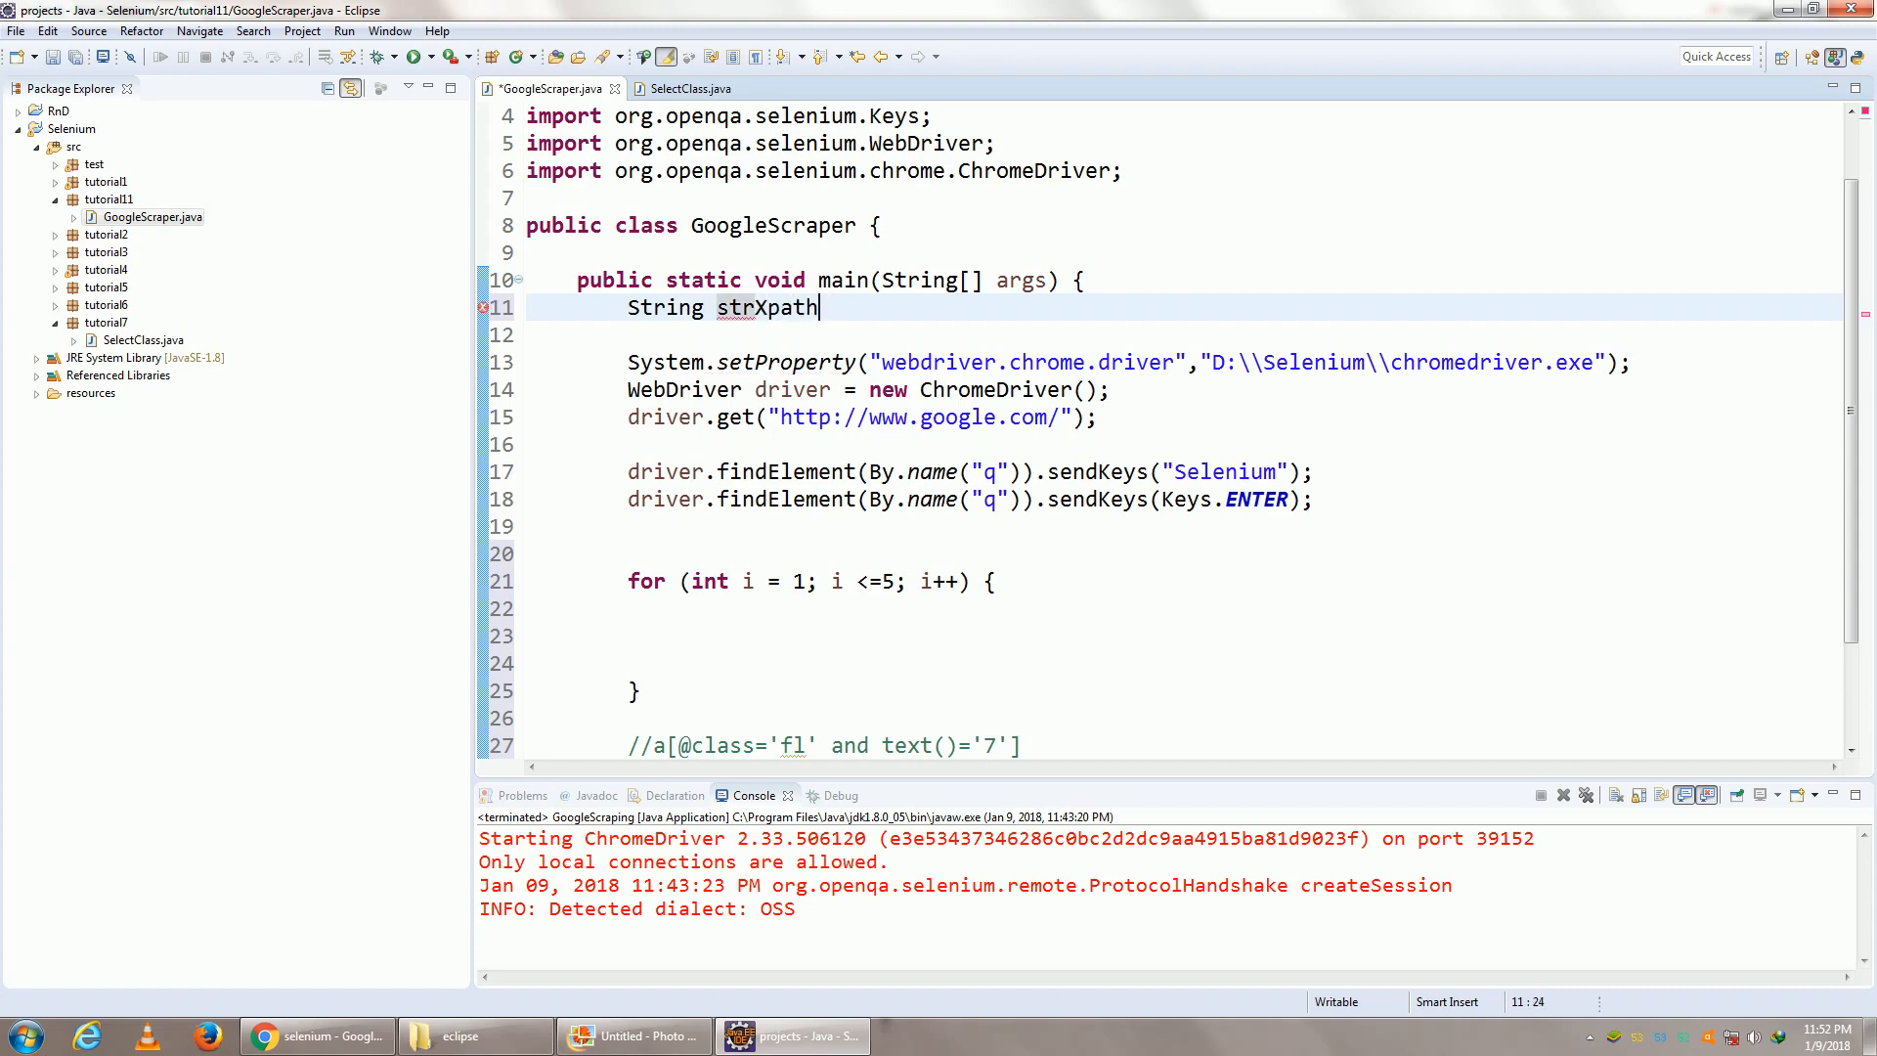
pyautogui.write(';')
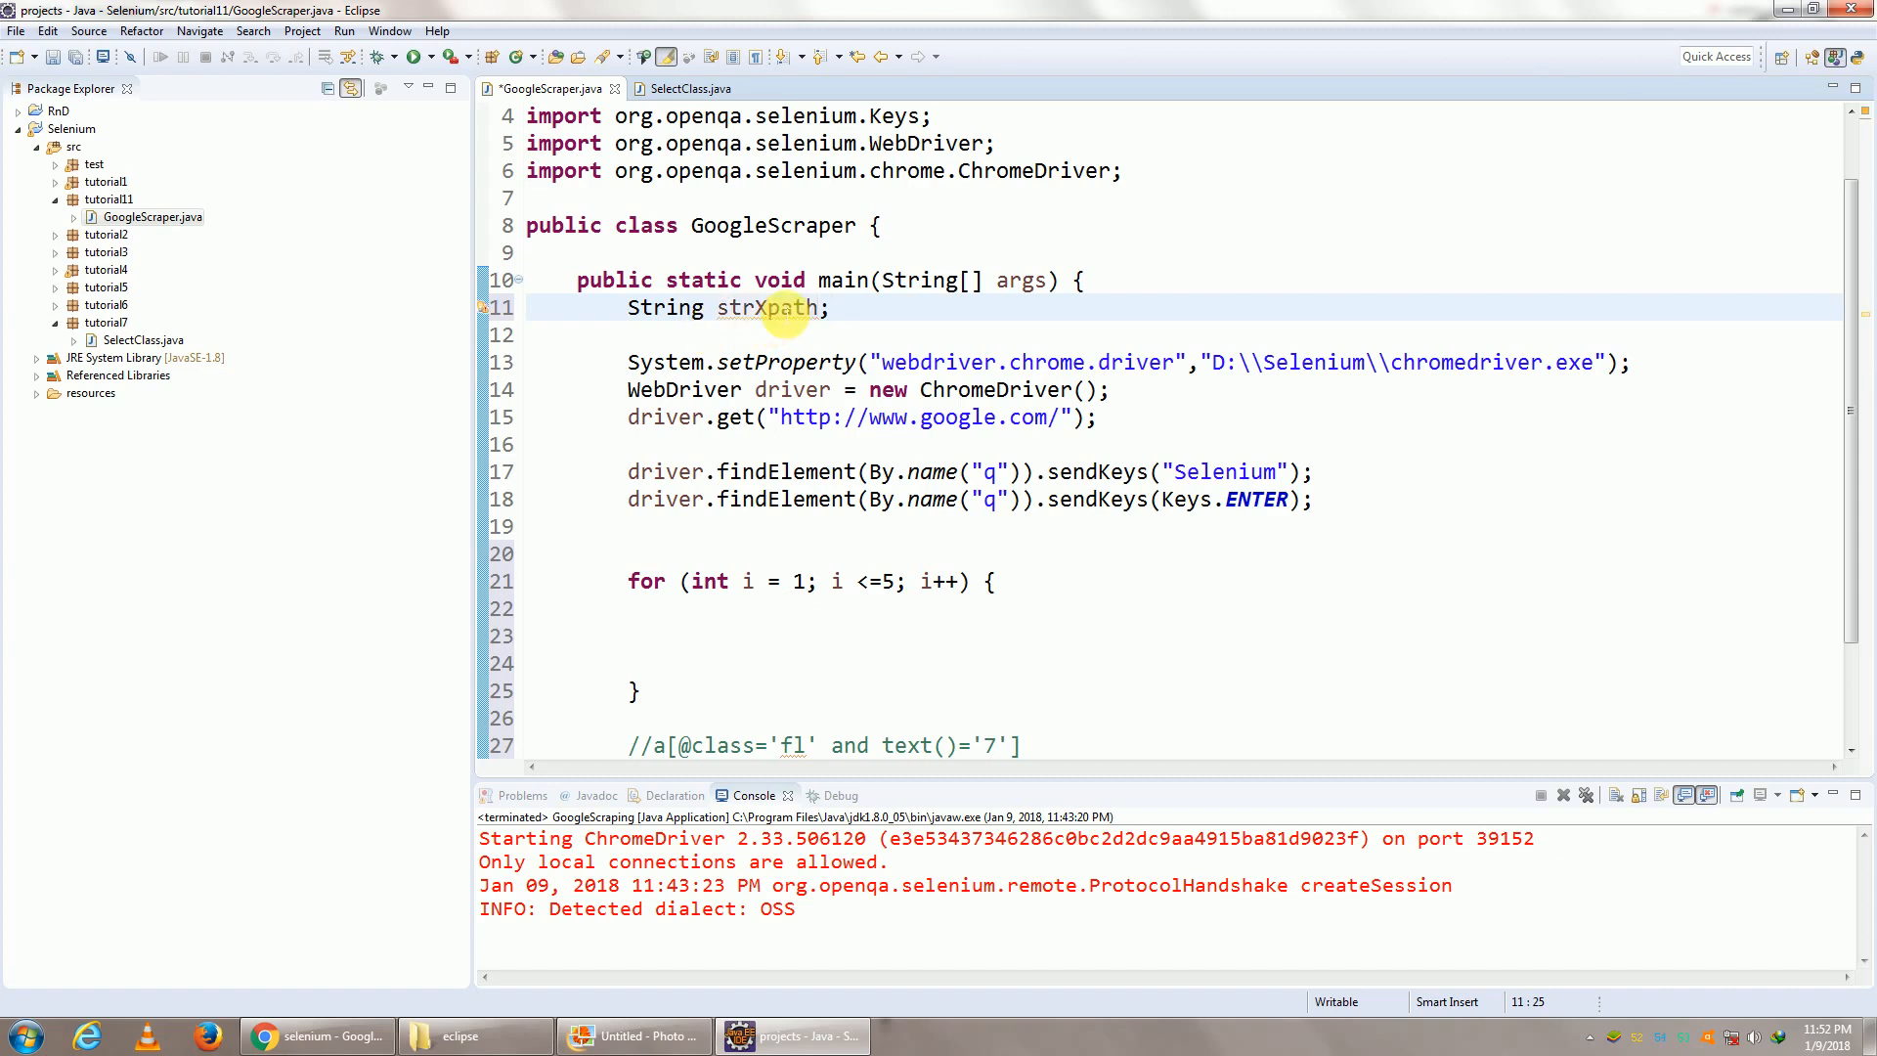
pyautogui.write('strXpath =')
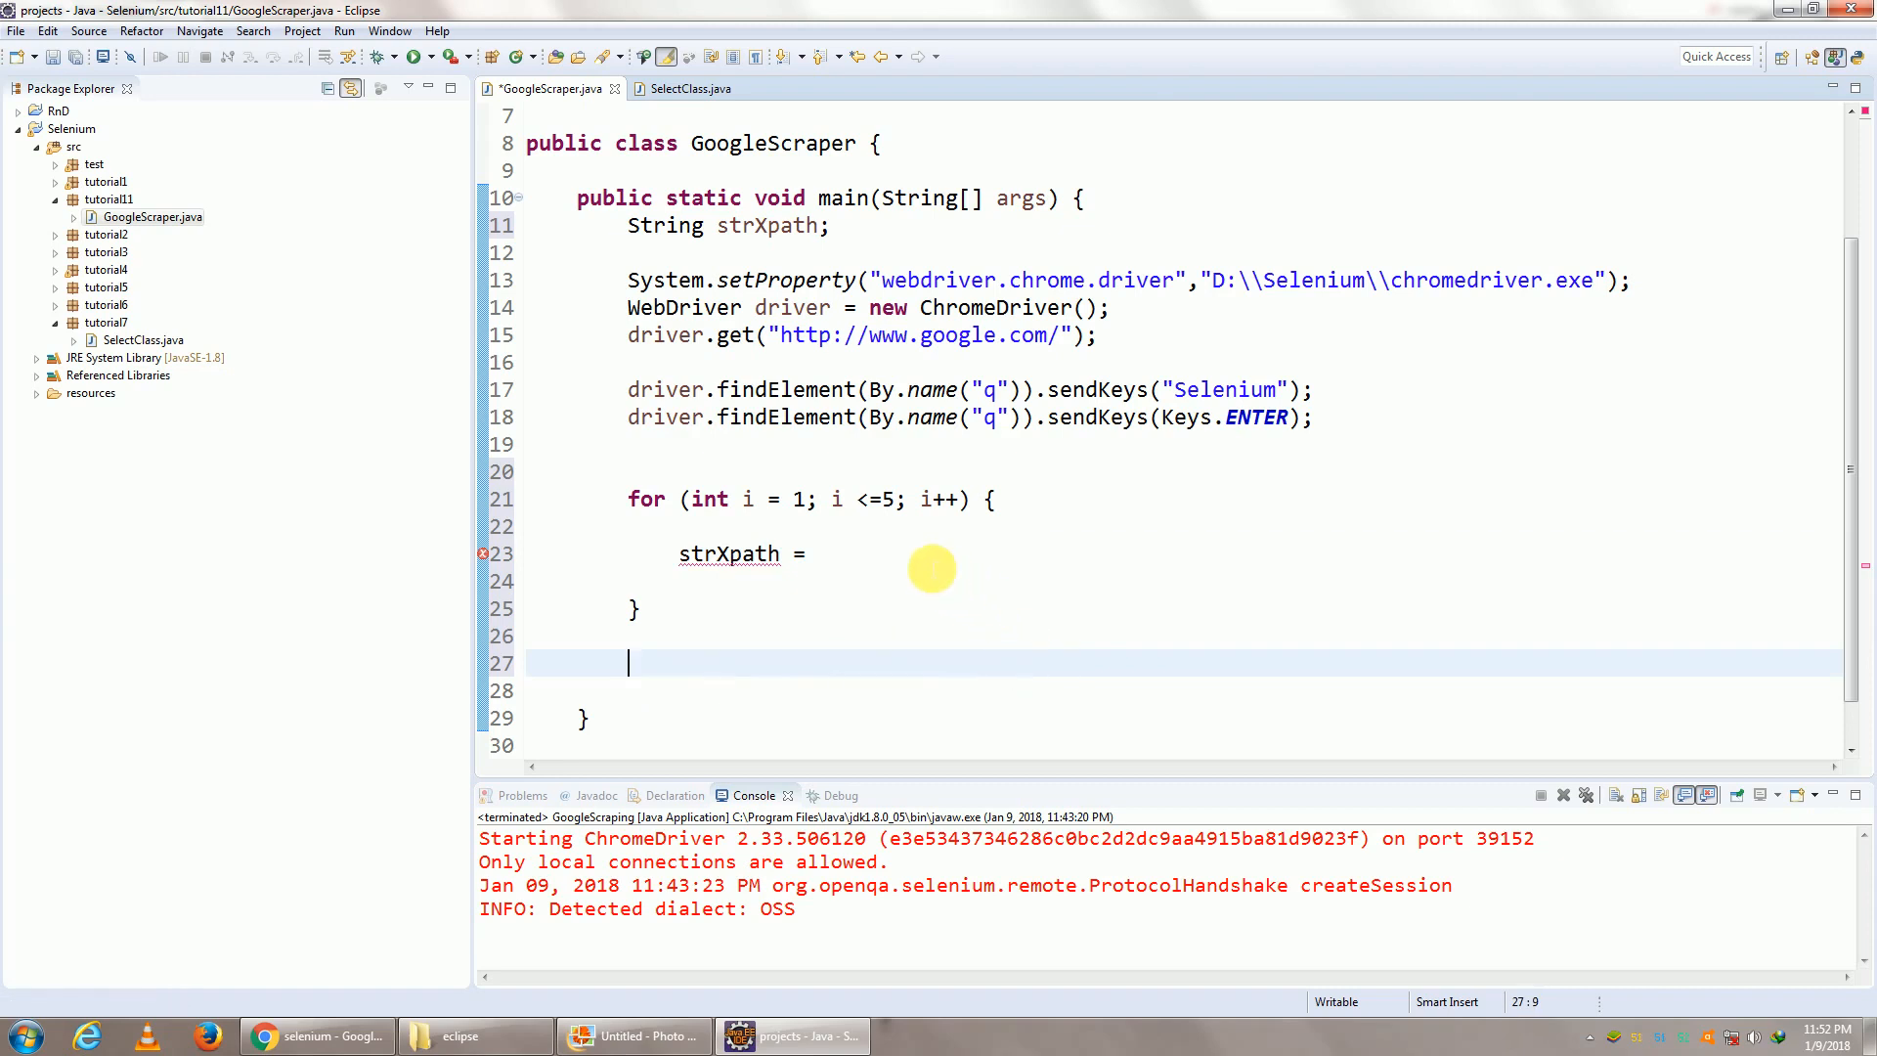
pyautogui.write('"//a[@class=\'fl\' and text()=\'7\']"')
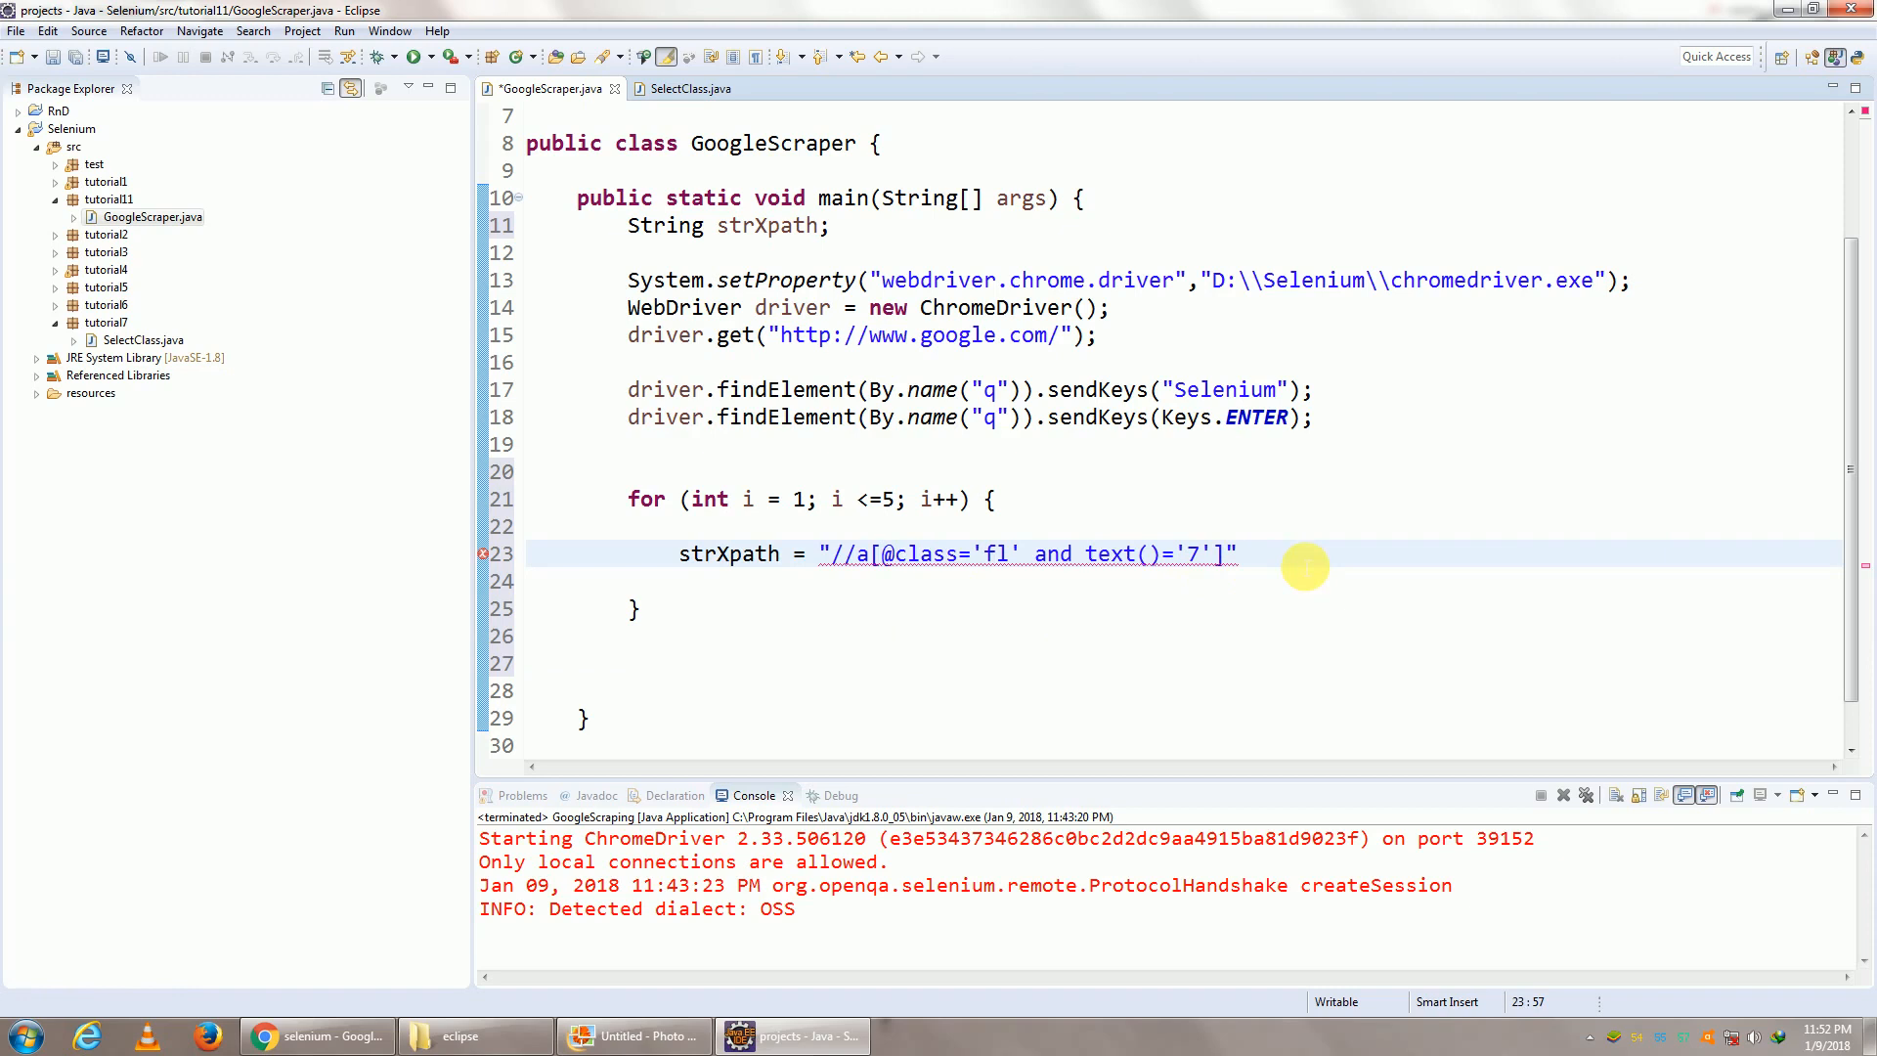
pyautogui.write(';')
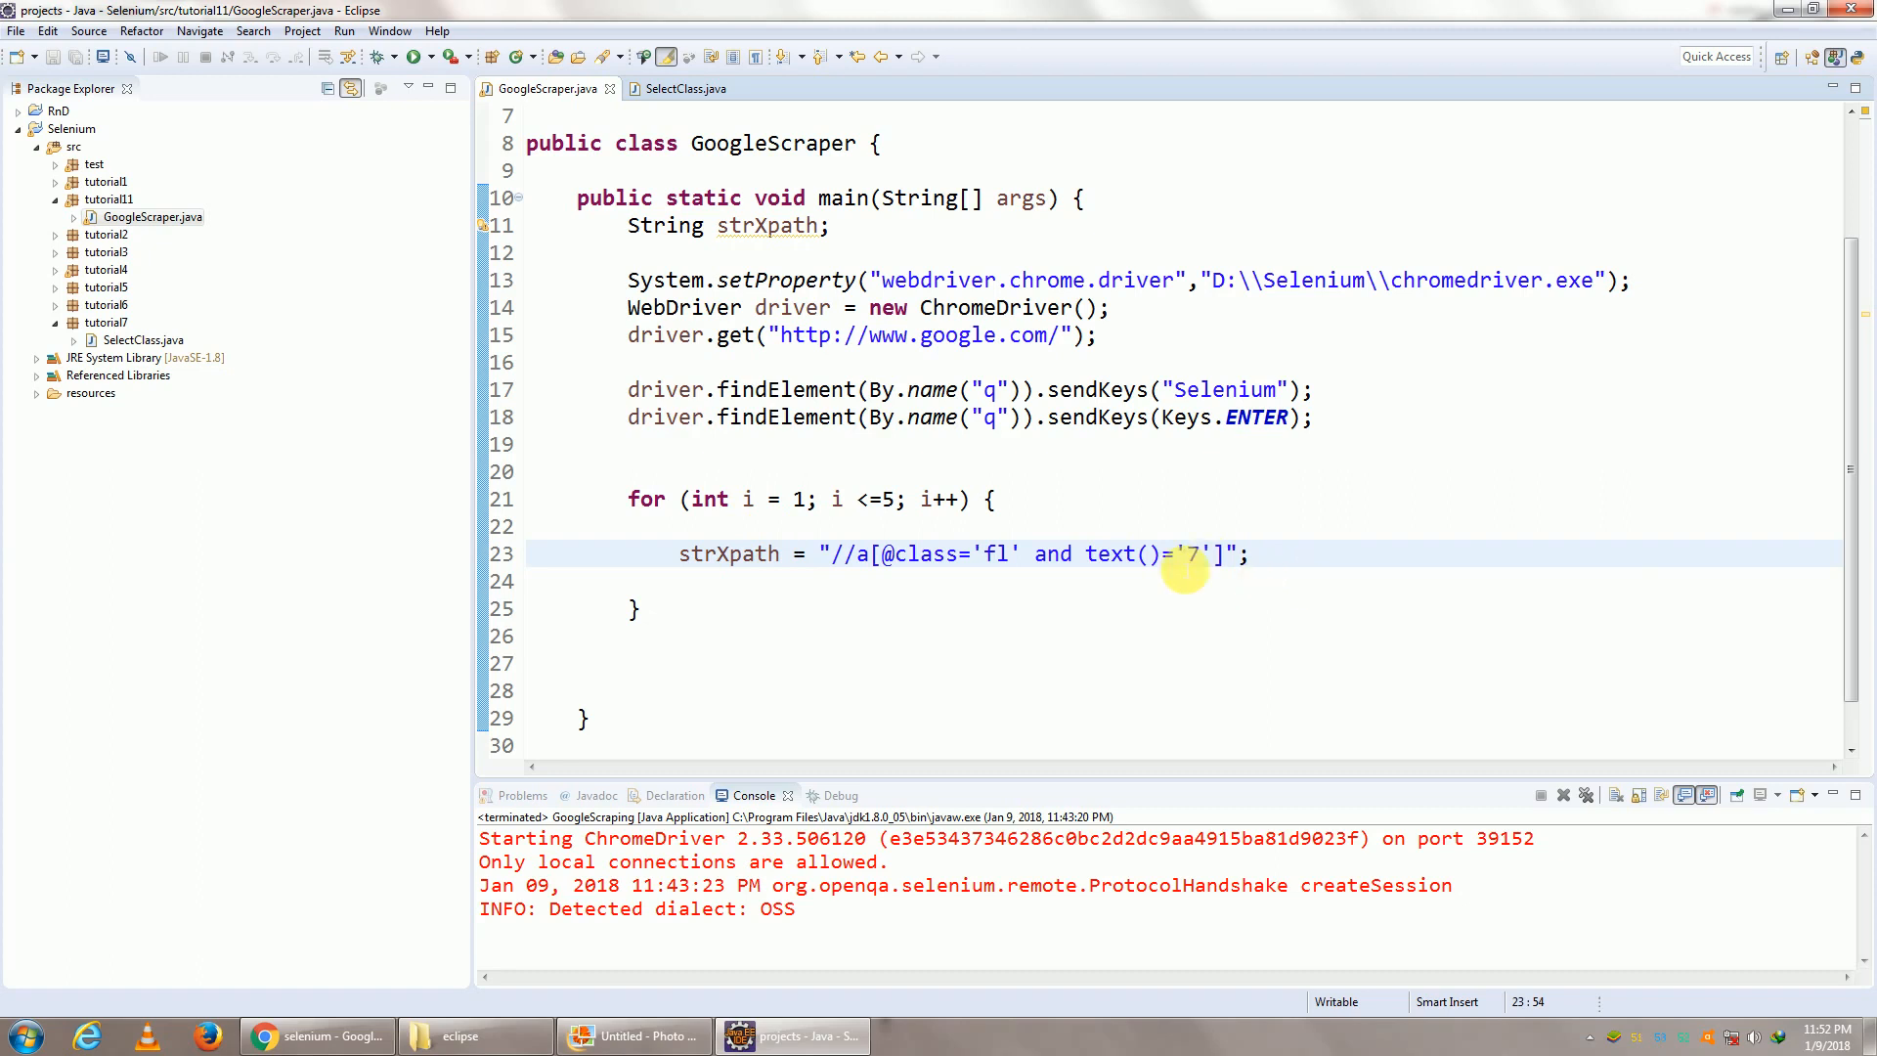
# Replace the fixed page number in strXpath with '"+i+"' so it uses the loop counter
pyautogui.write('2')
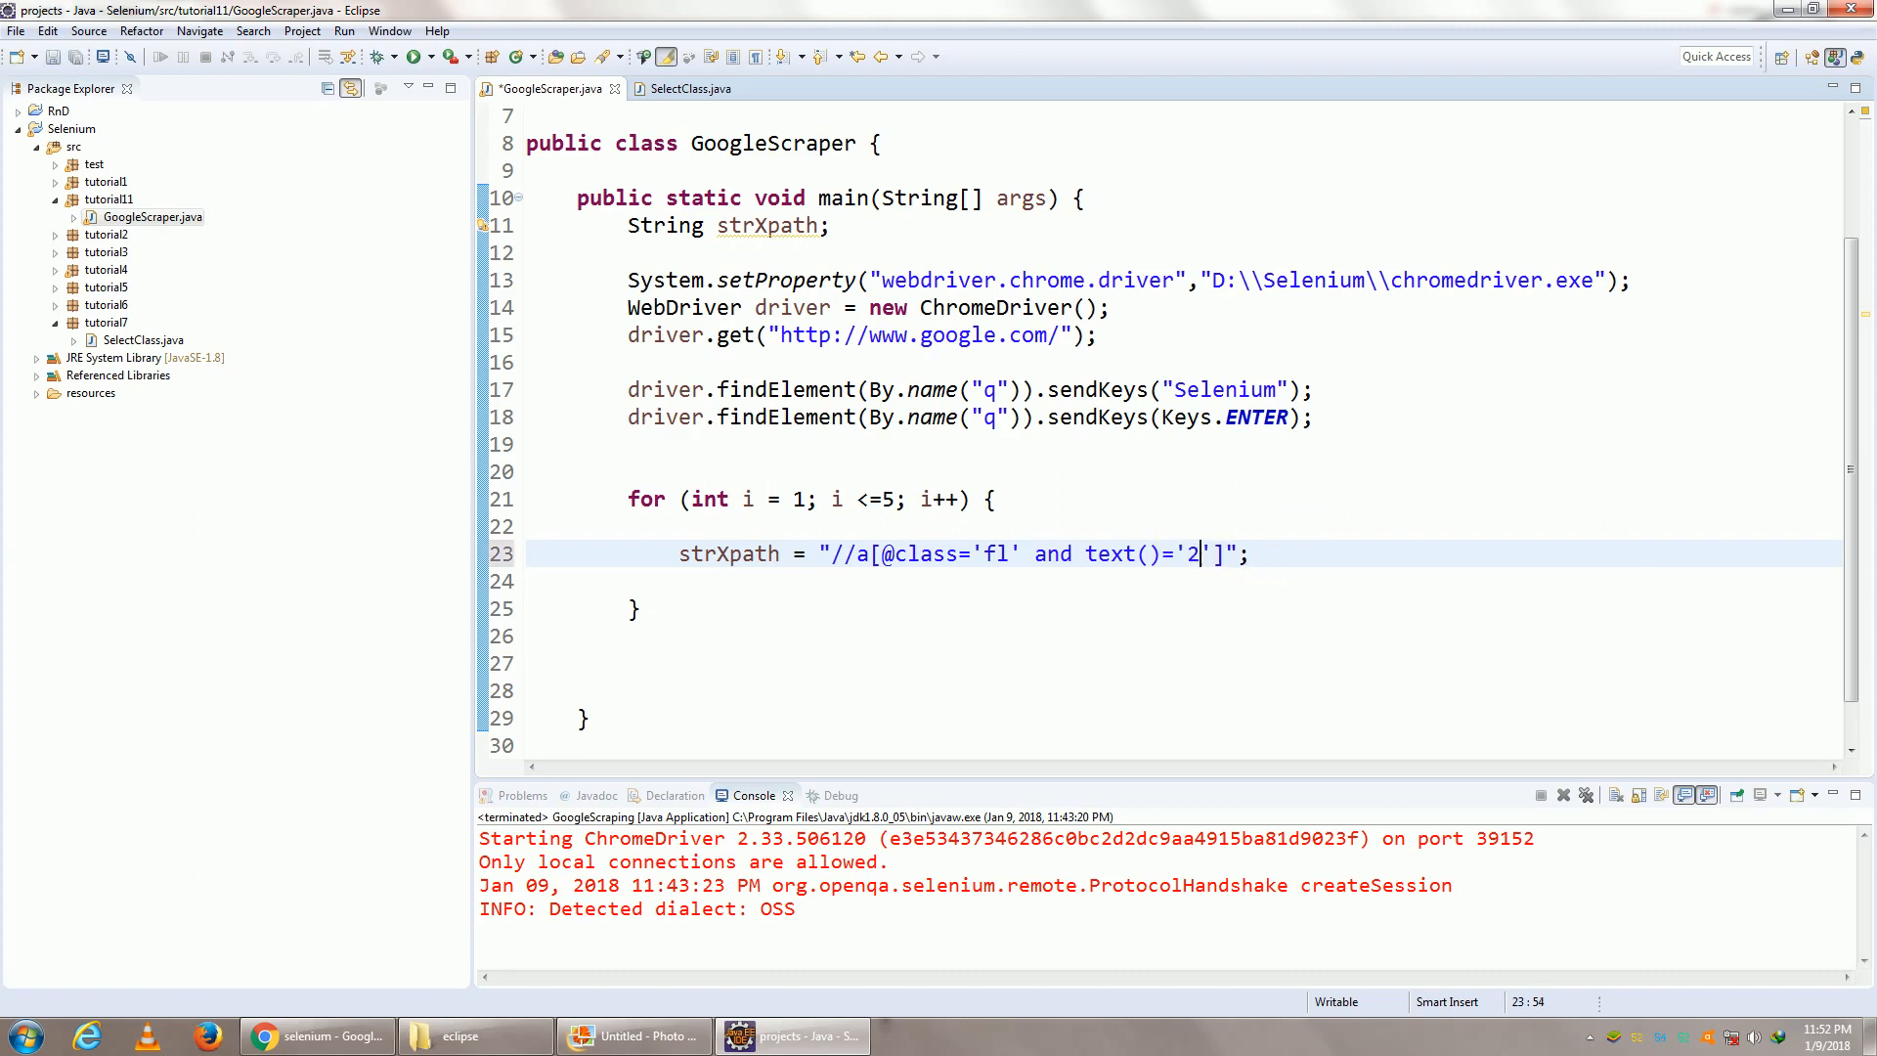
pyautogui.press('Backspace')
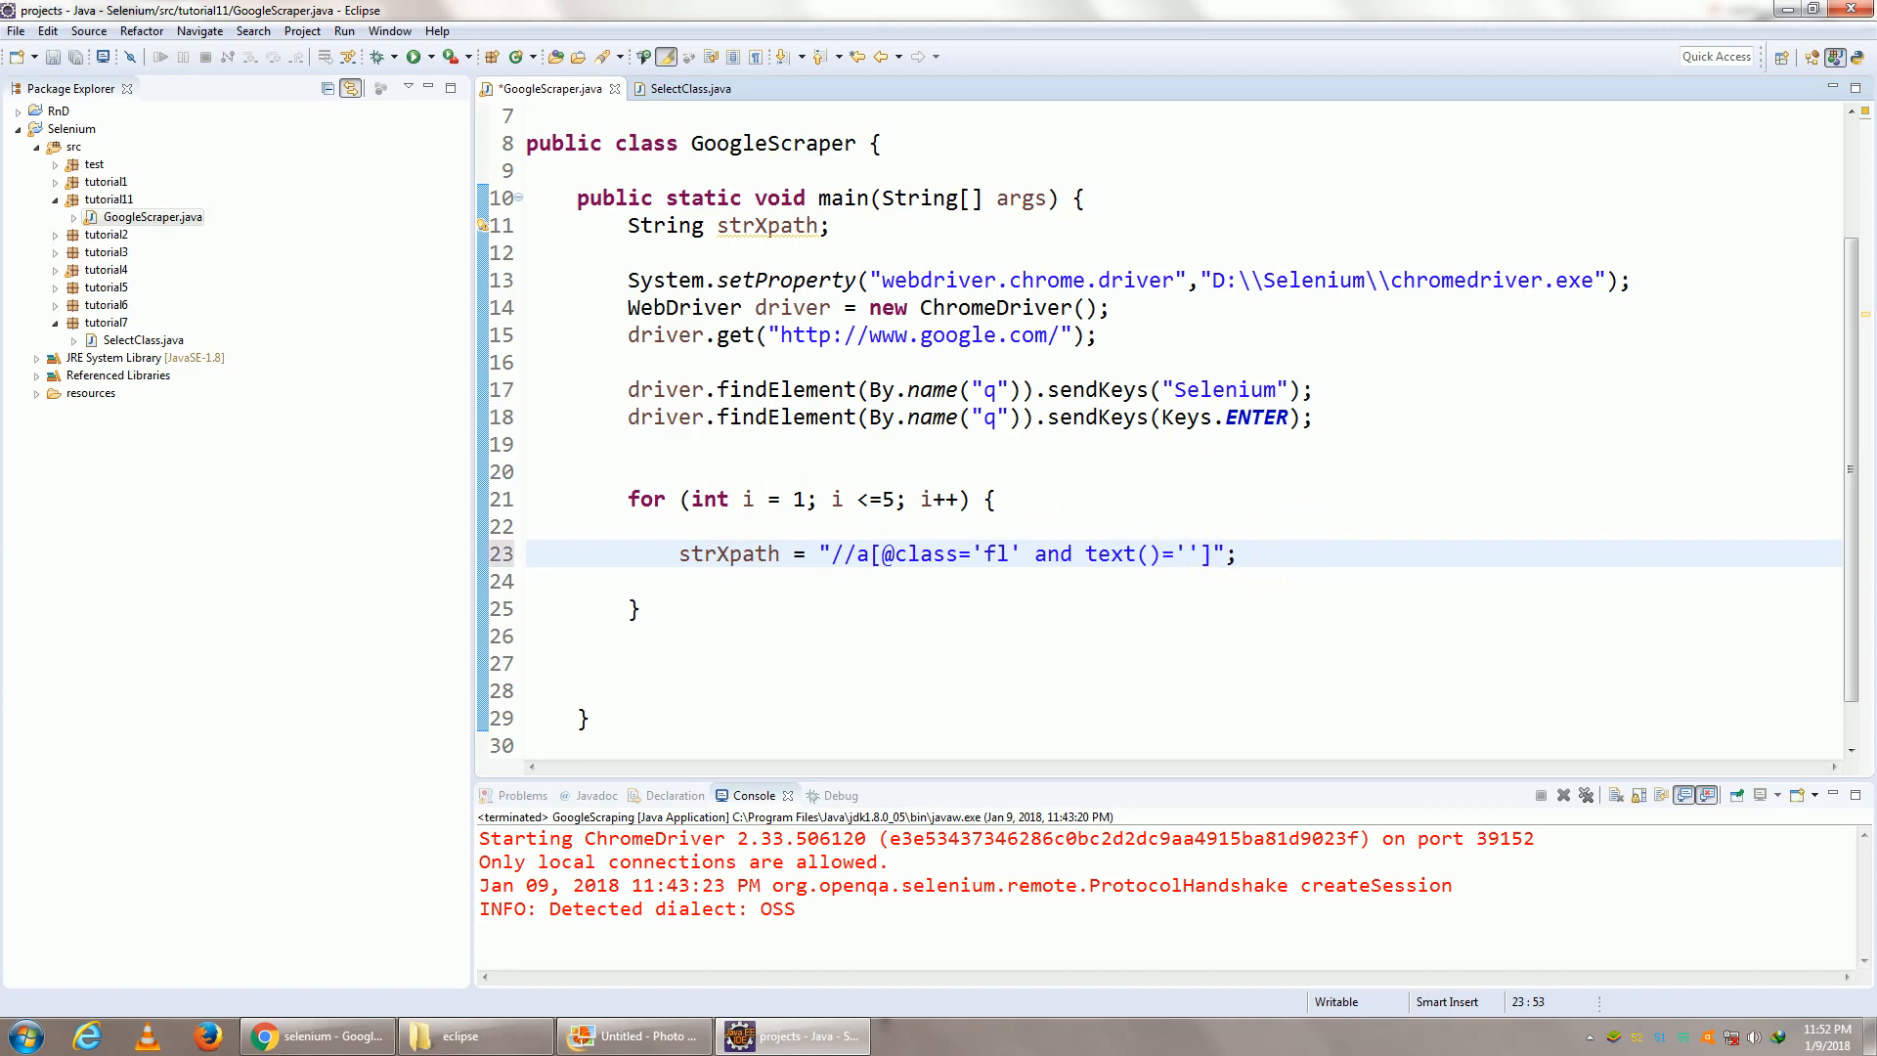
pyautogui.write('i')
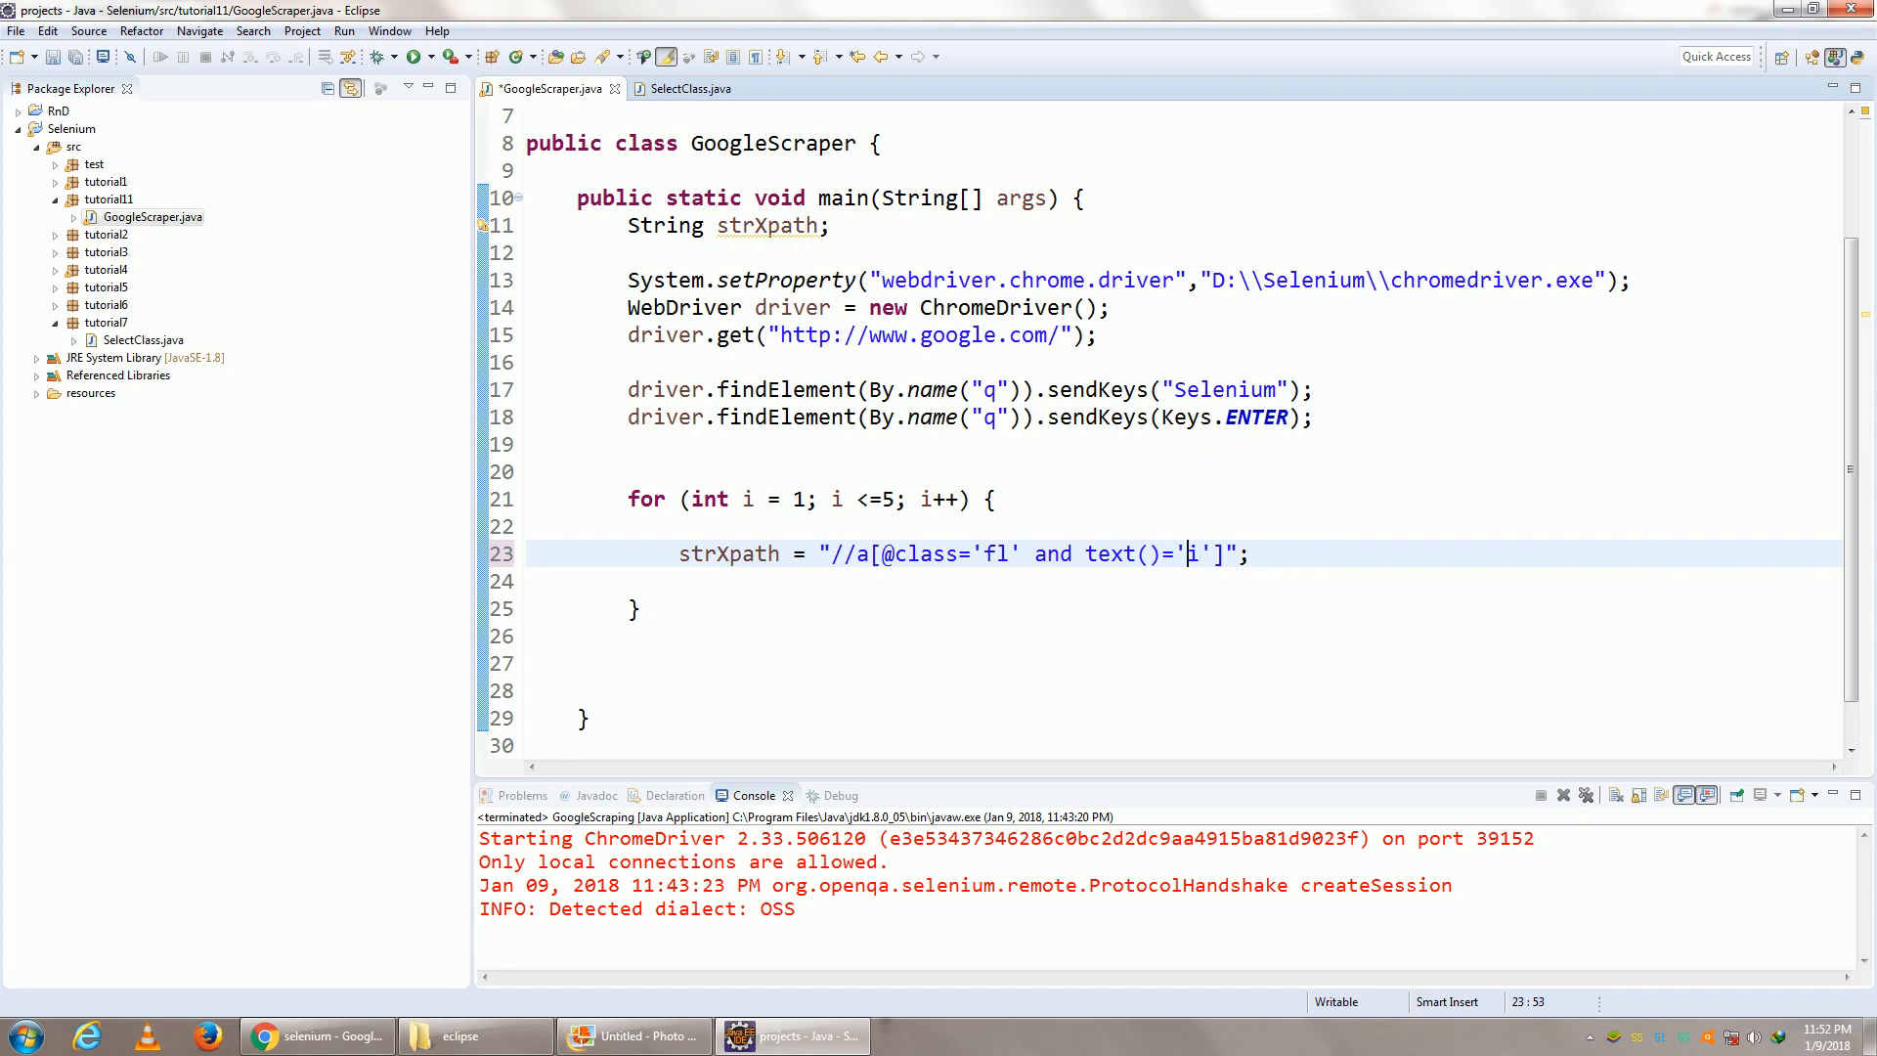
pyautogui.write("'")
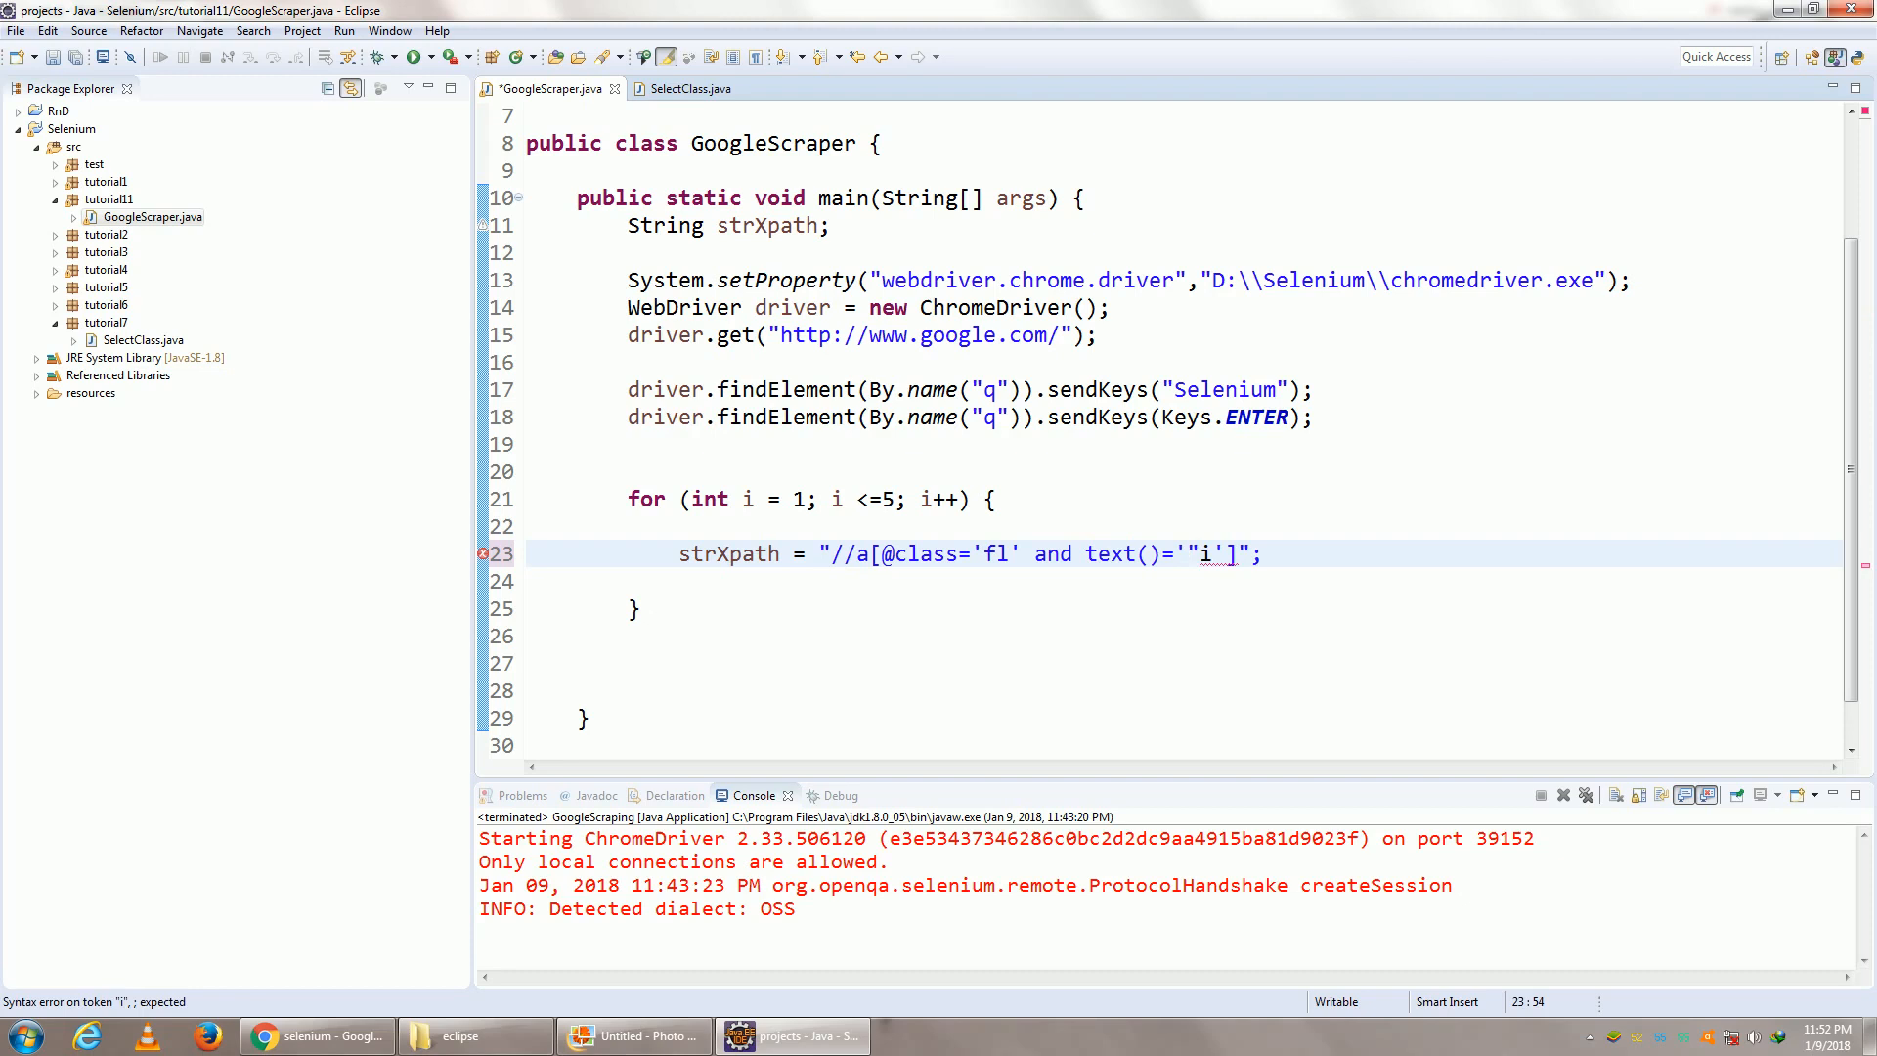
pyautogui.write('"+')
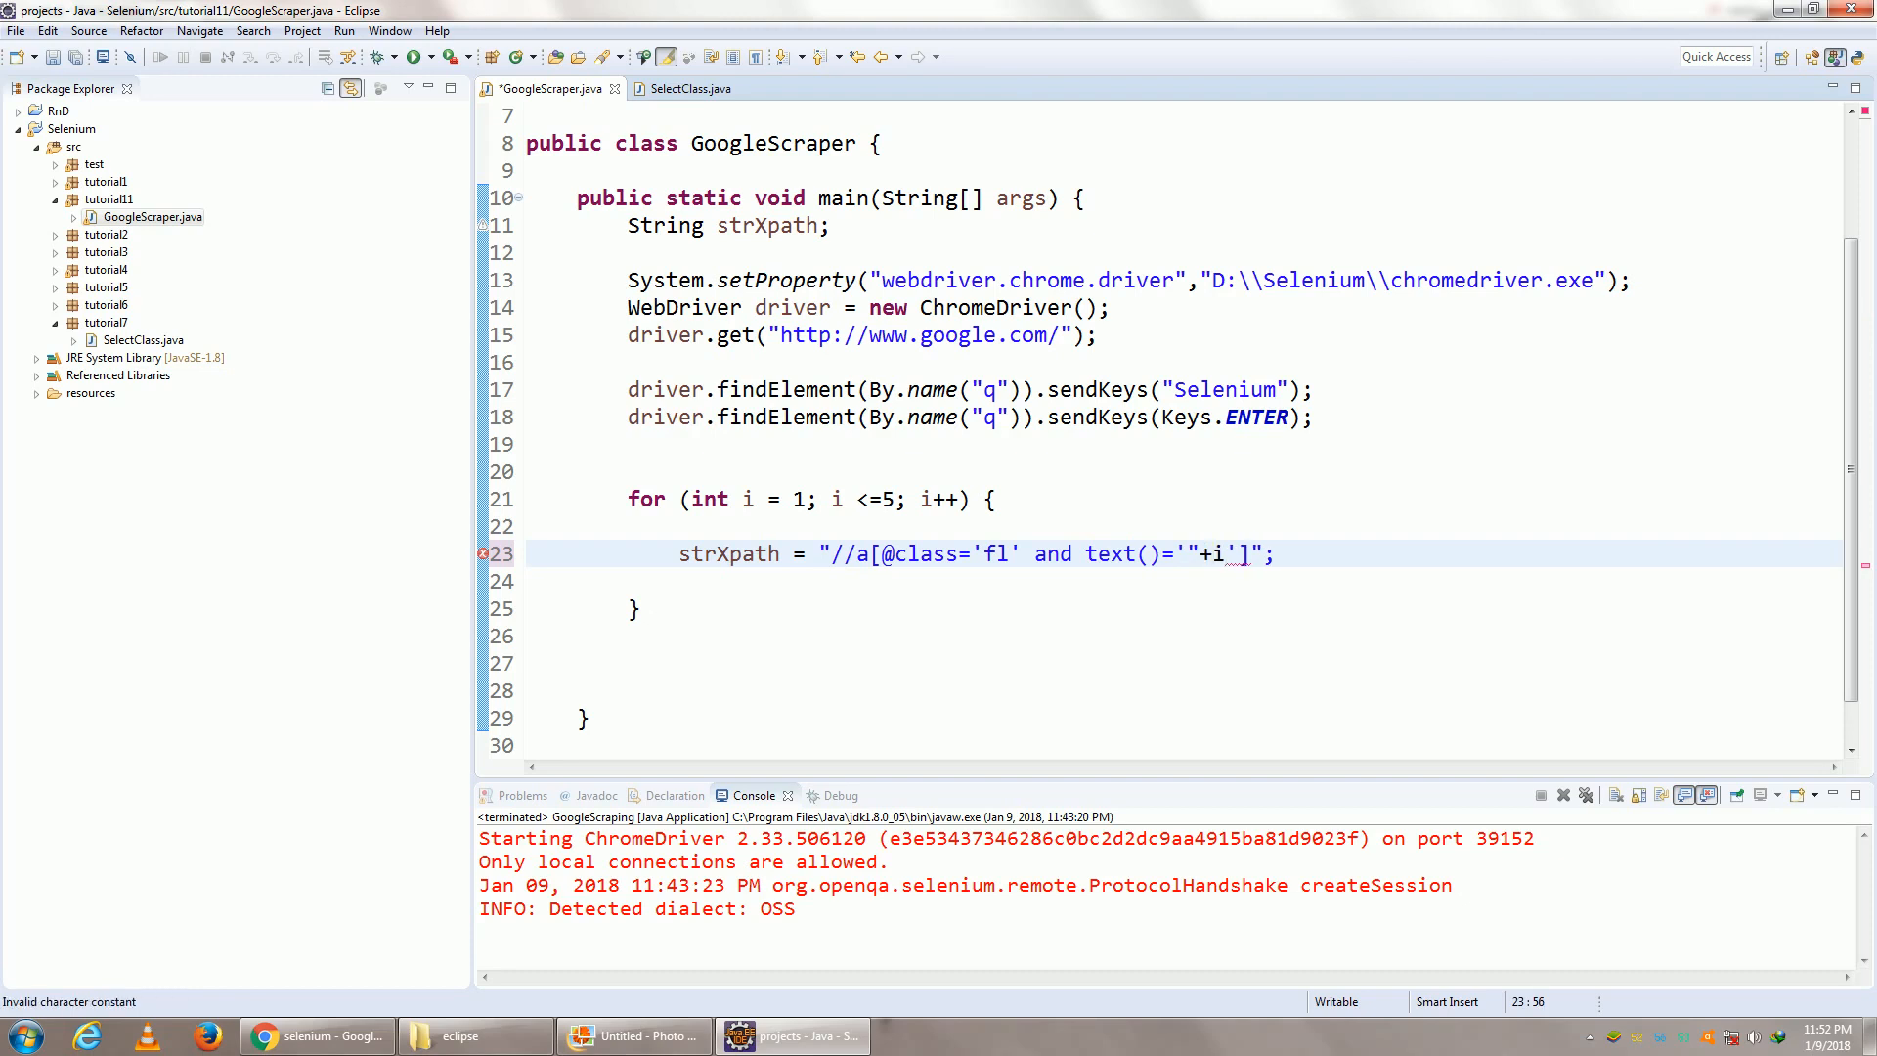
pyautogui.write('"')
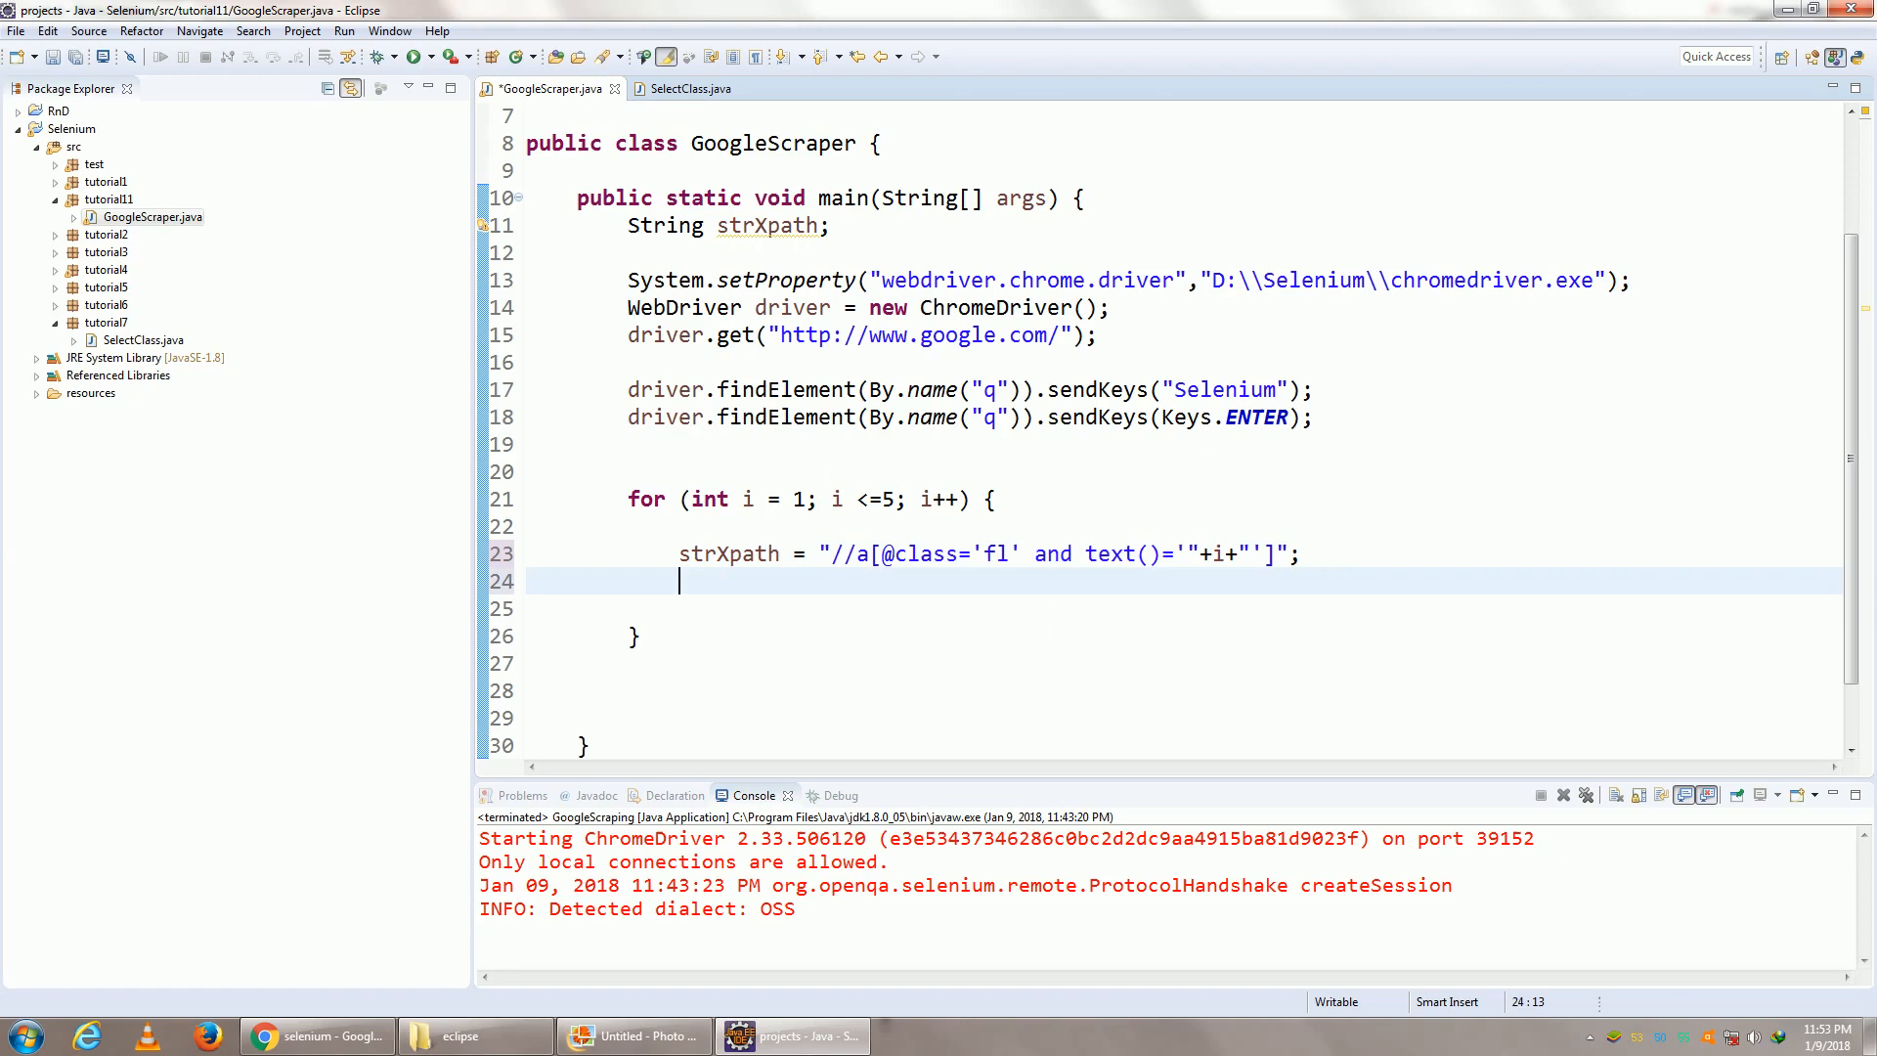
# Click By.xpath(strXpath) in the loop, add Thread.sleep(2000) pauses and the throws declaration
pyautogui.write('dri')
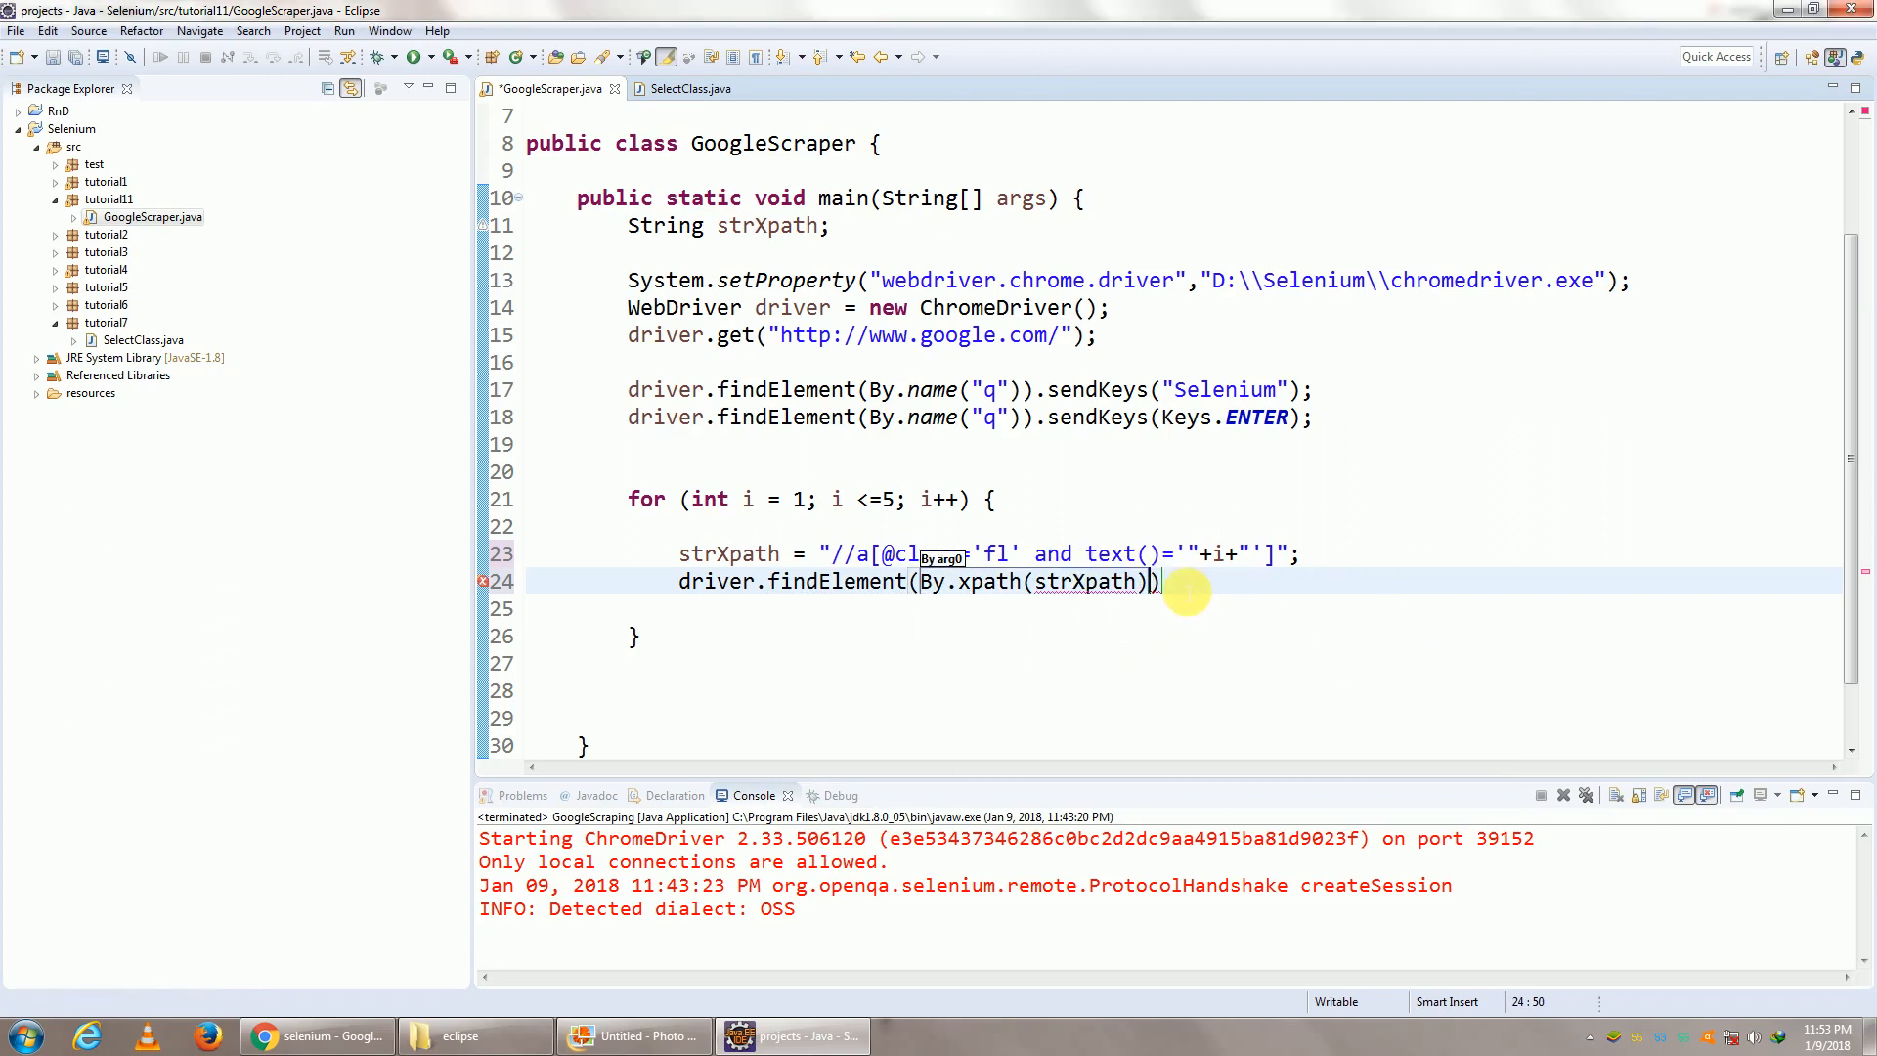
pyautogui.write('.click();')
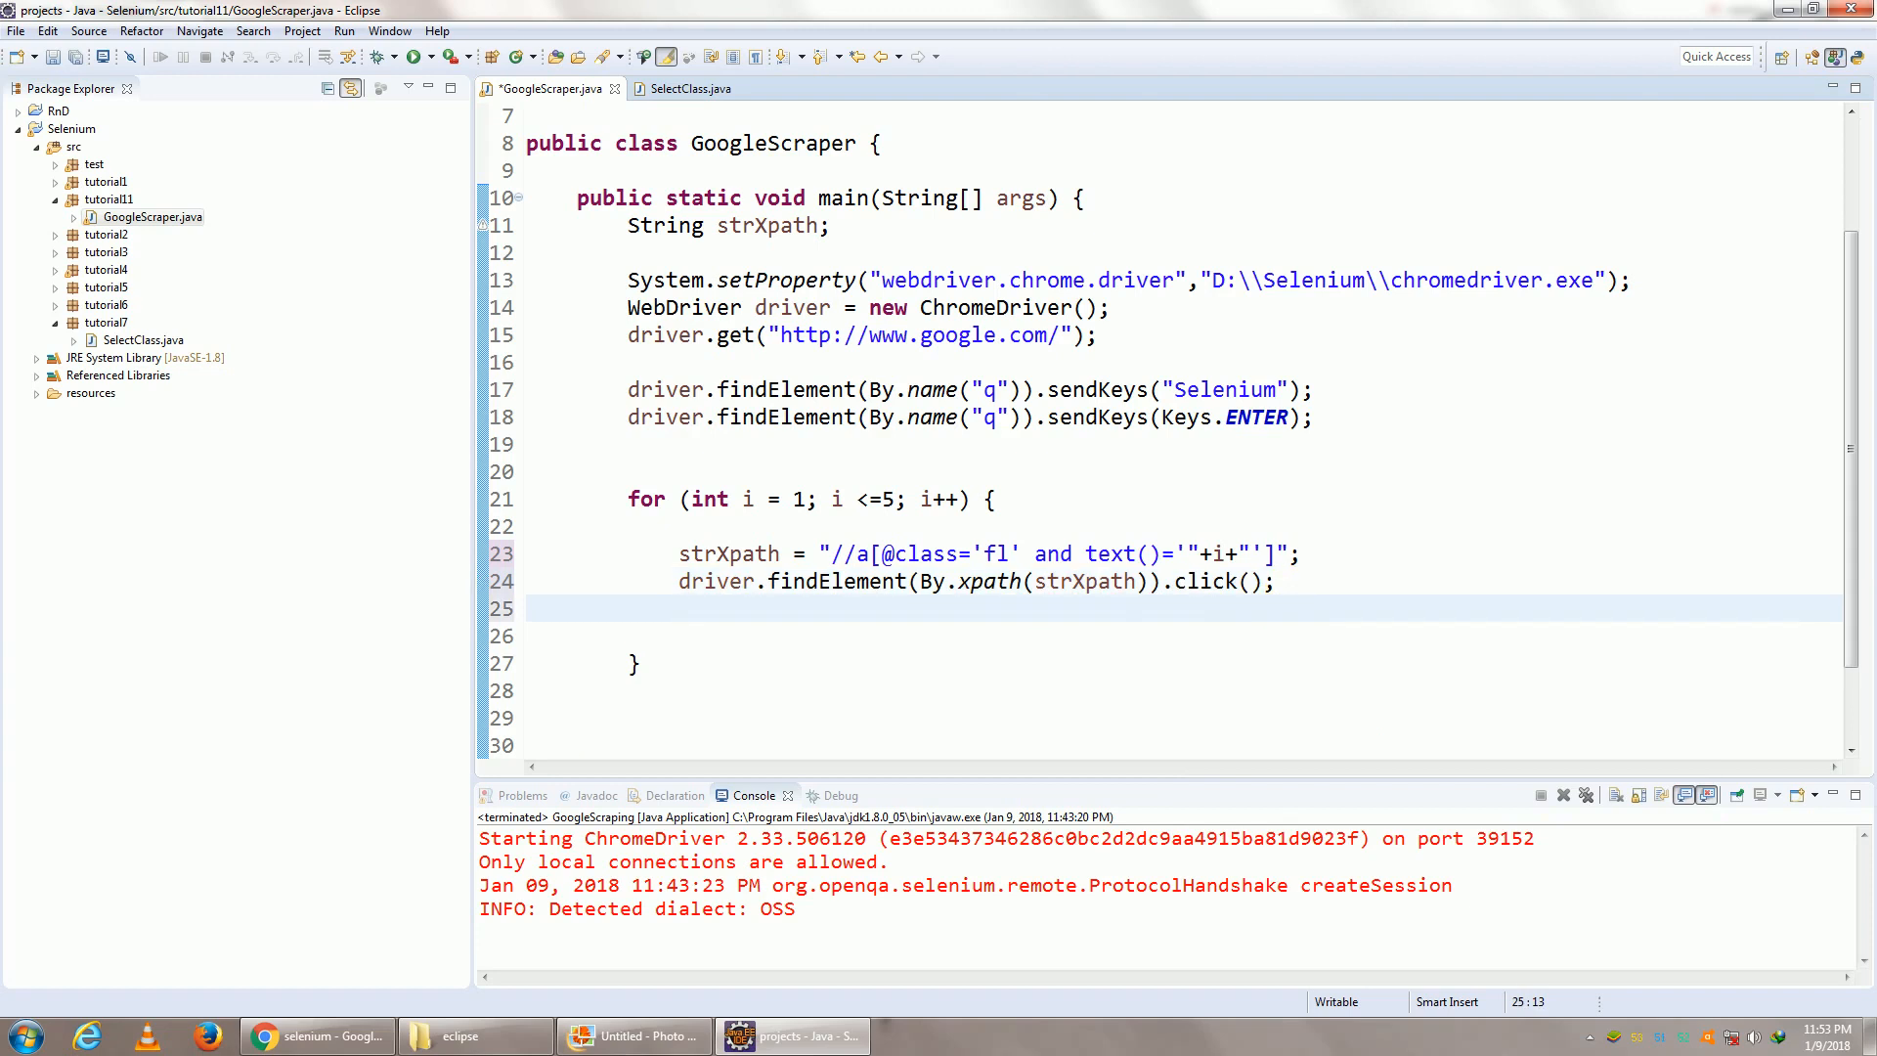
pyautogui.write('Thread')
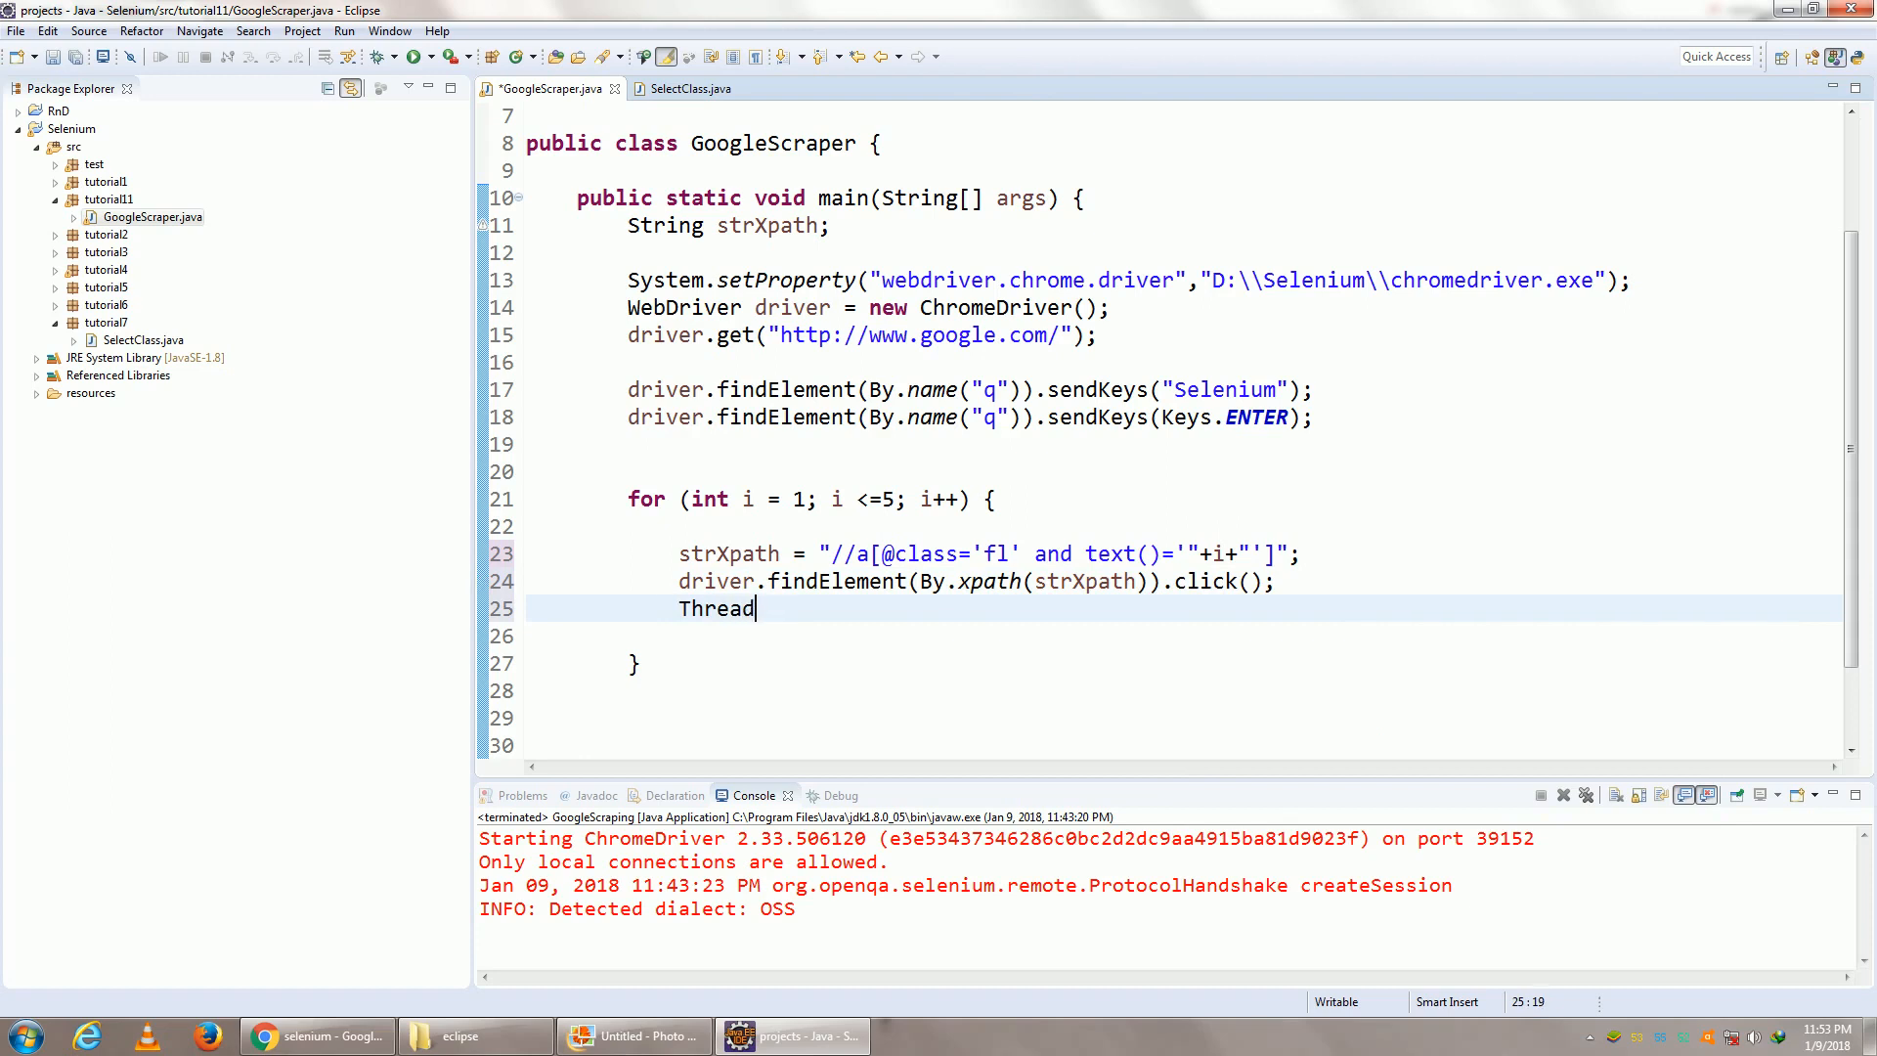
pyautogui.write('.sleep(millis);')
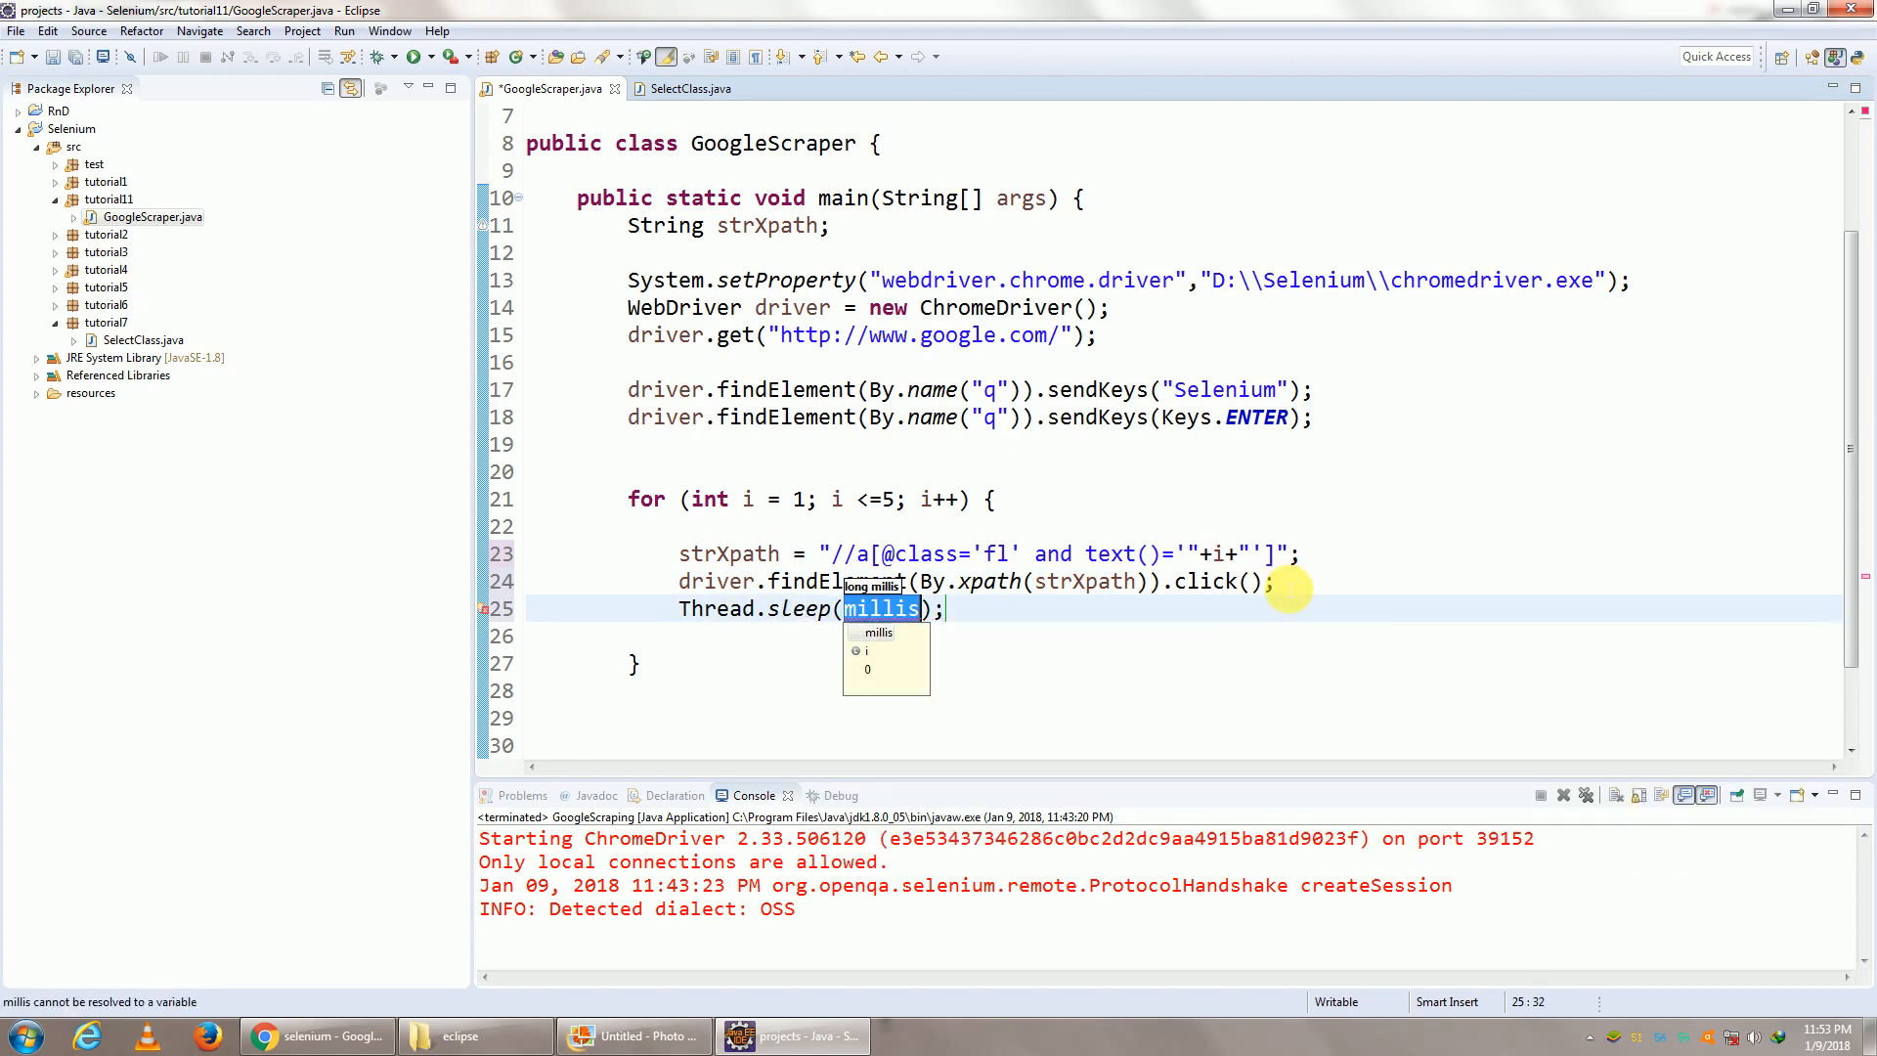
pyautogui.write('2000')
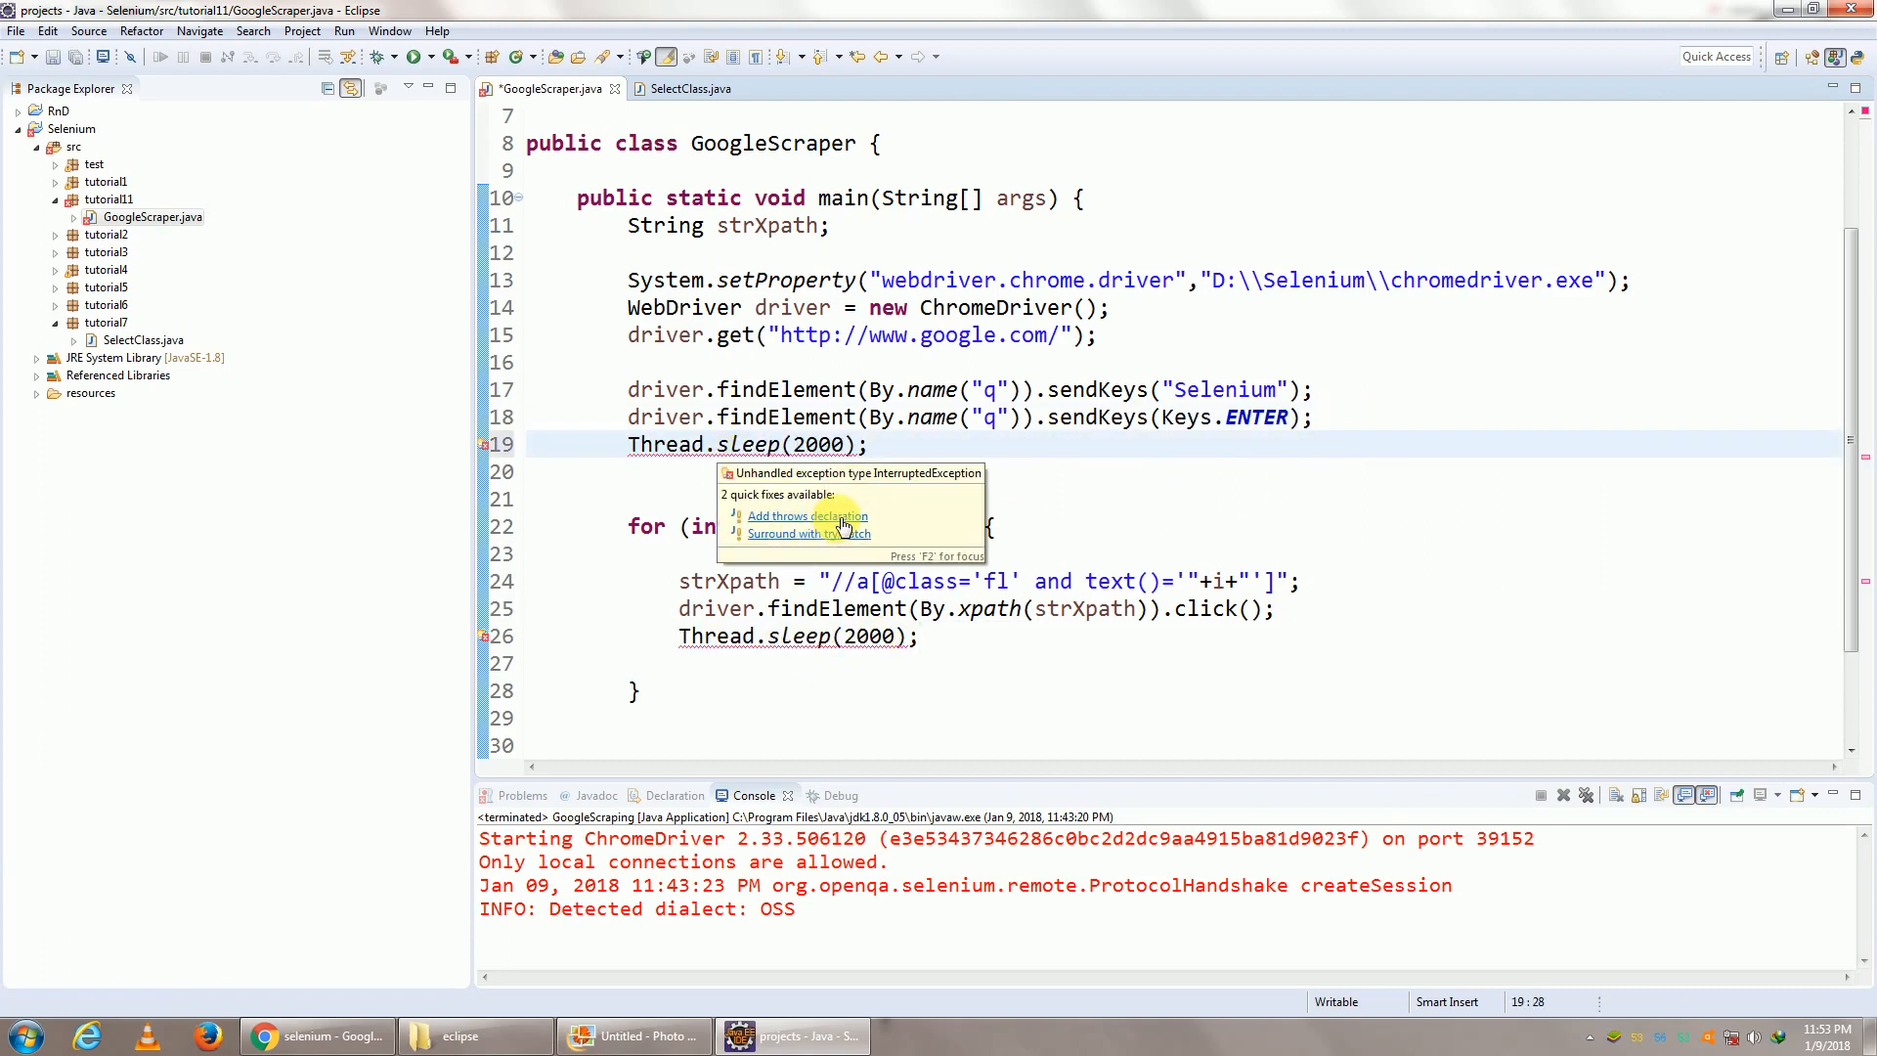
pyautogui.click(807, 516)
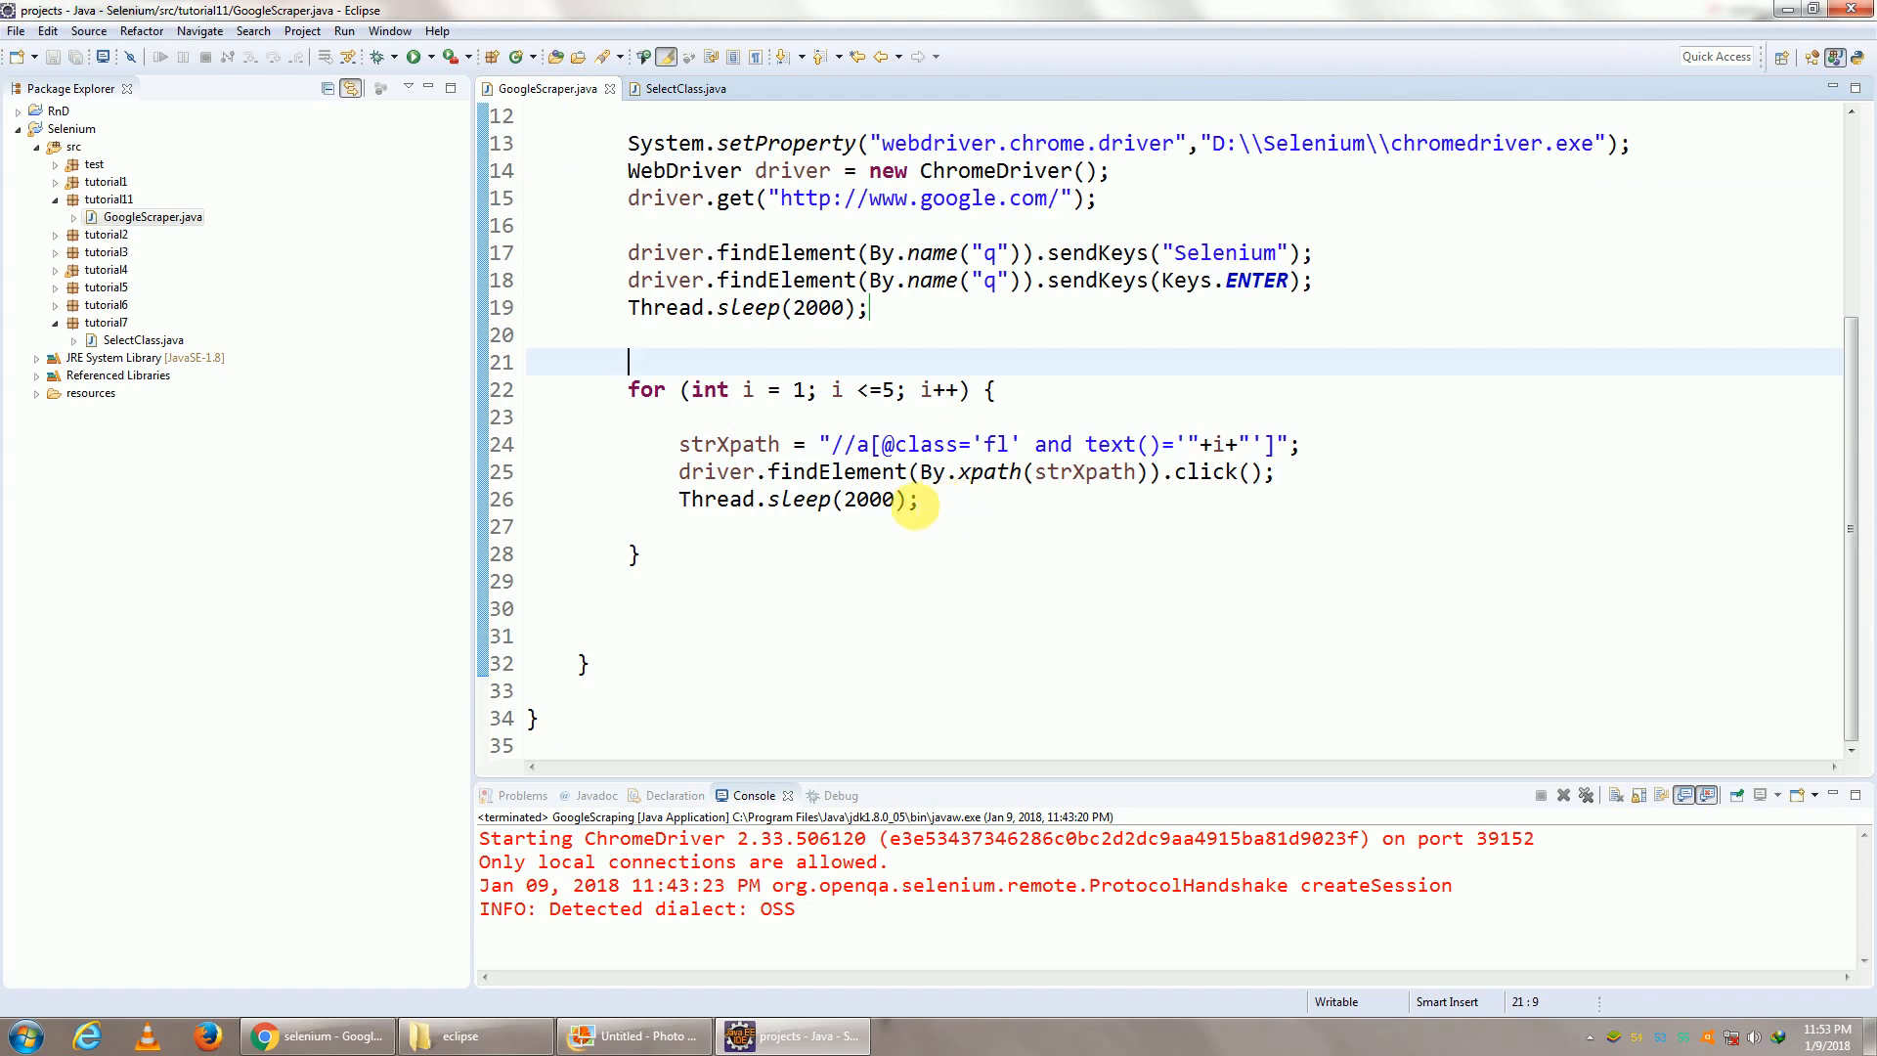
pyautogui.moveTo(647, 446)
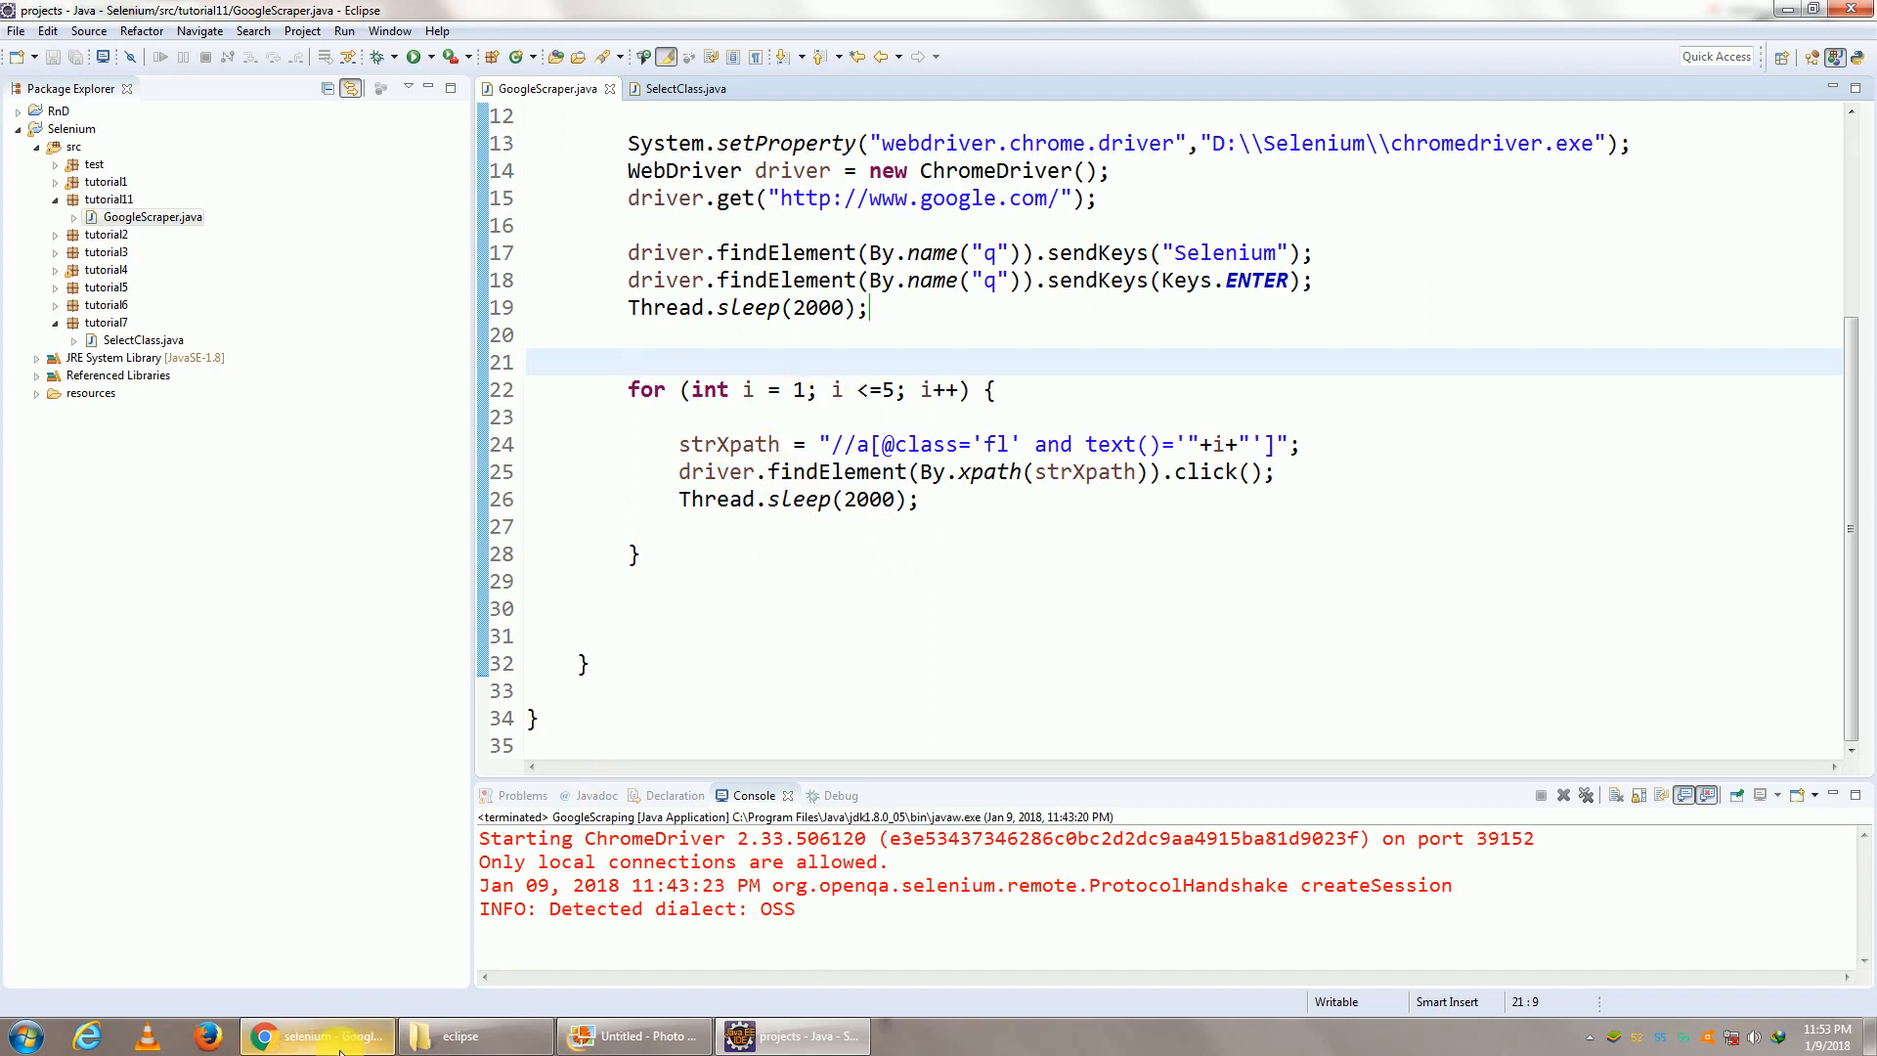
# Wrap the loop's XPath click and pause in an if (i>1) check so page 1 is skipped
pyautogui.click(317, 1036)
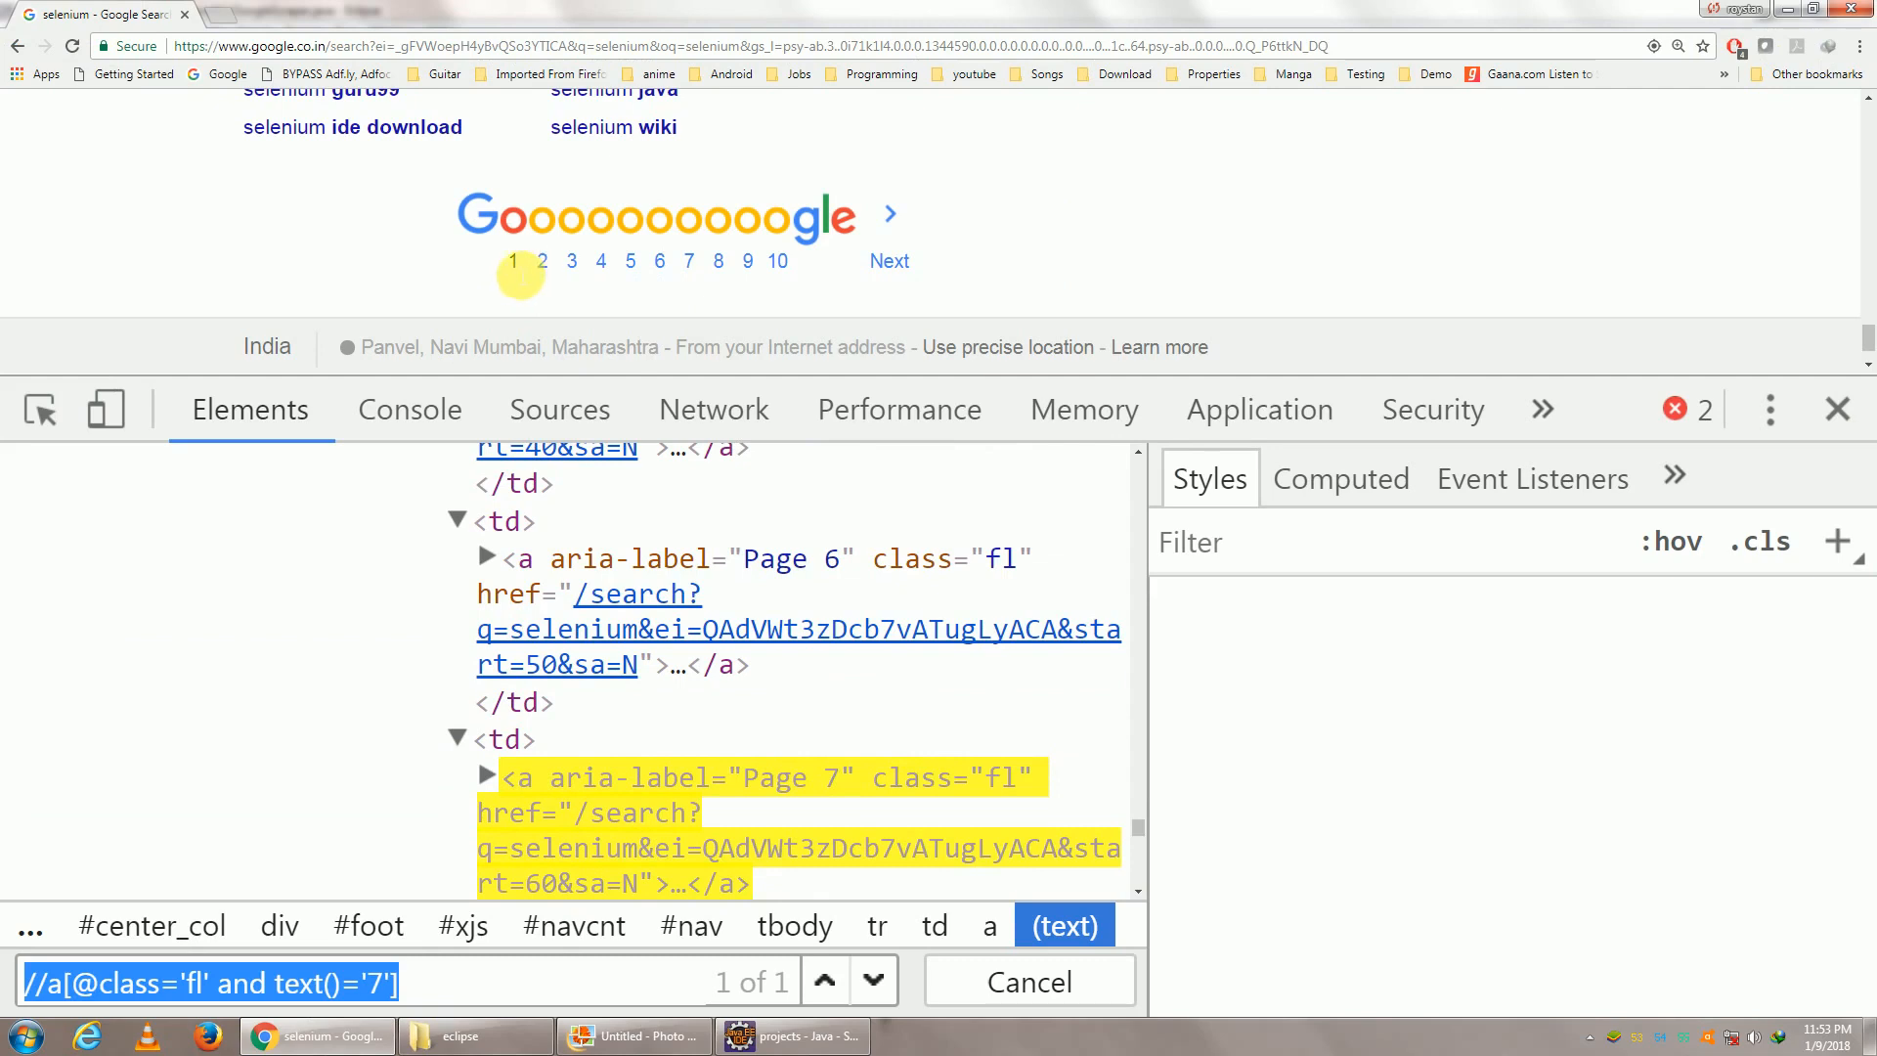
pyautogui.click(790, 1036)
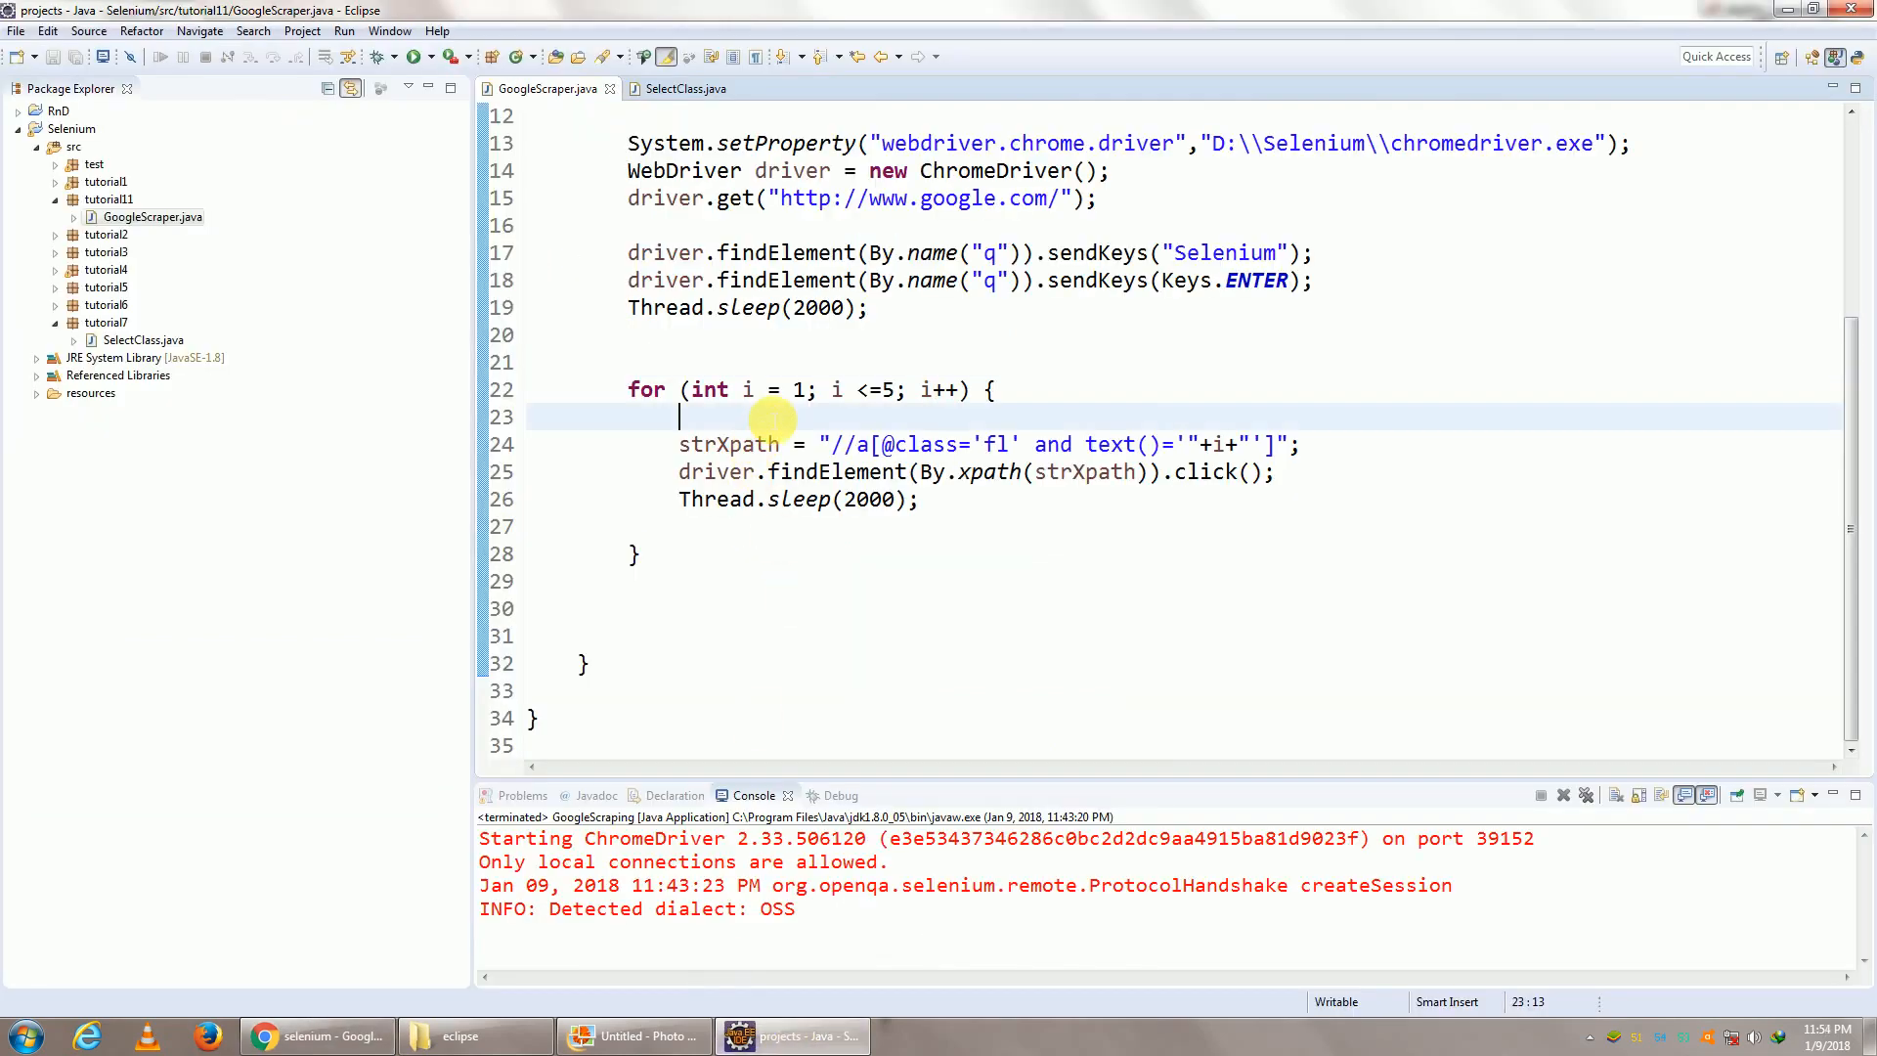
pyautogui.write('oi')
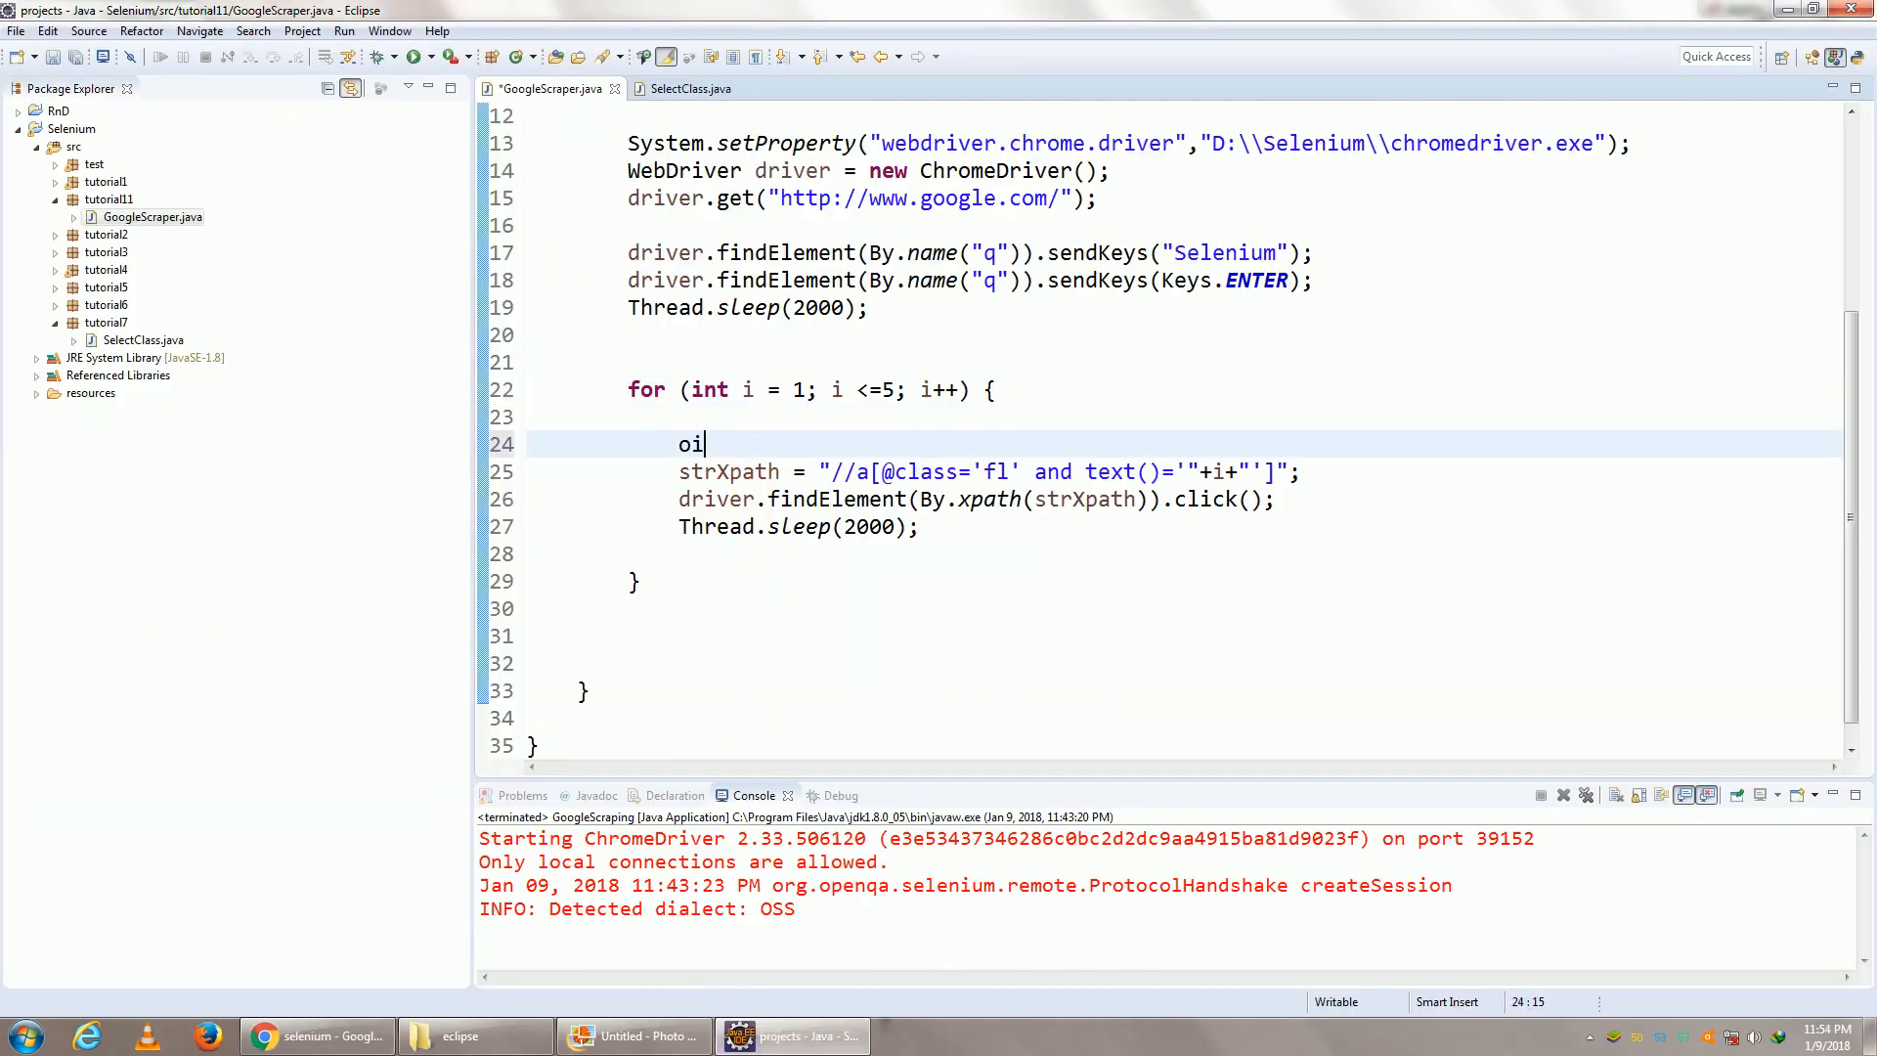
pyautogui.write('if (condition) {')
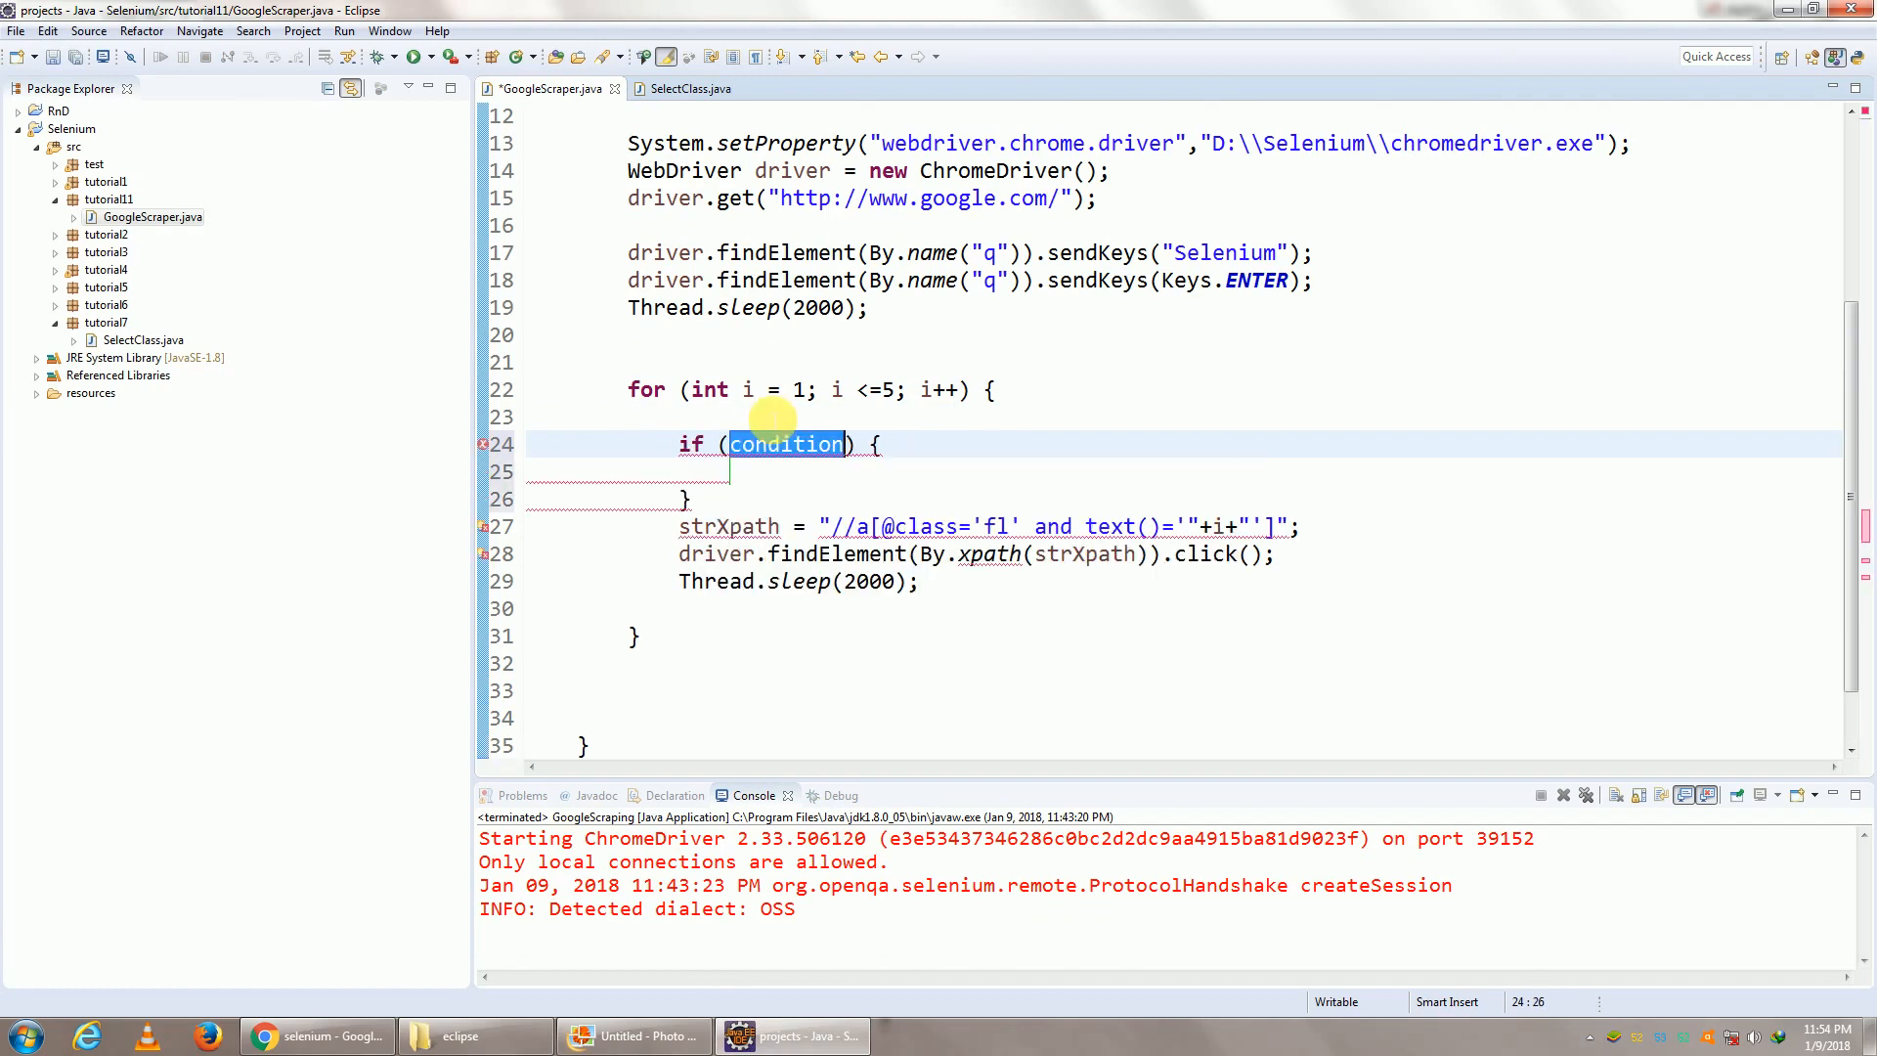
pyautogui.write('1) {')
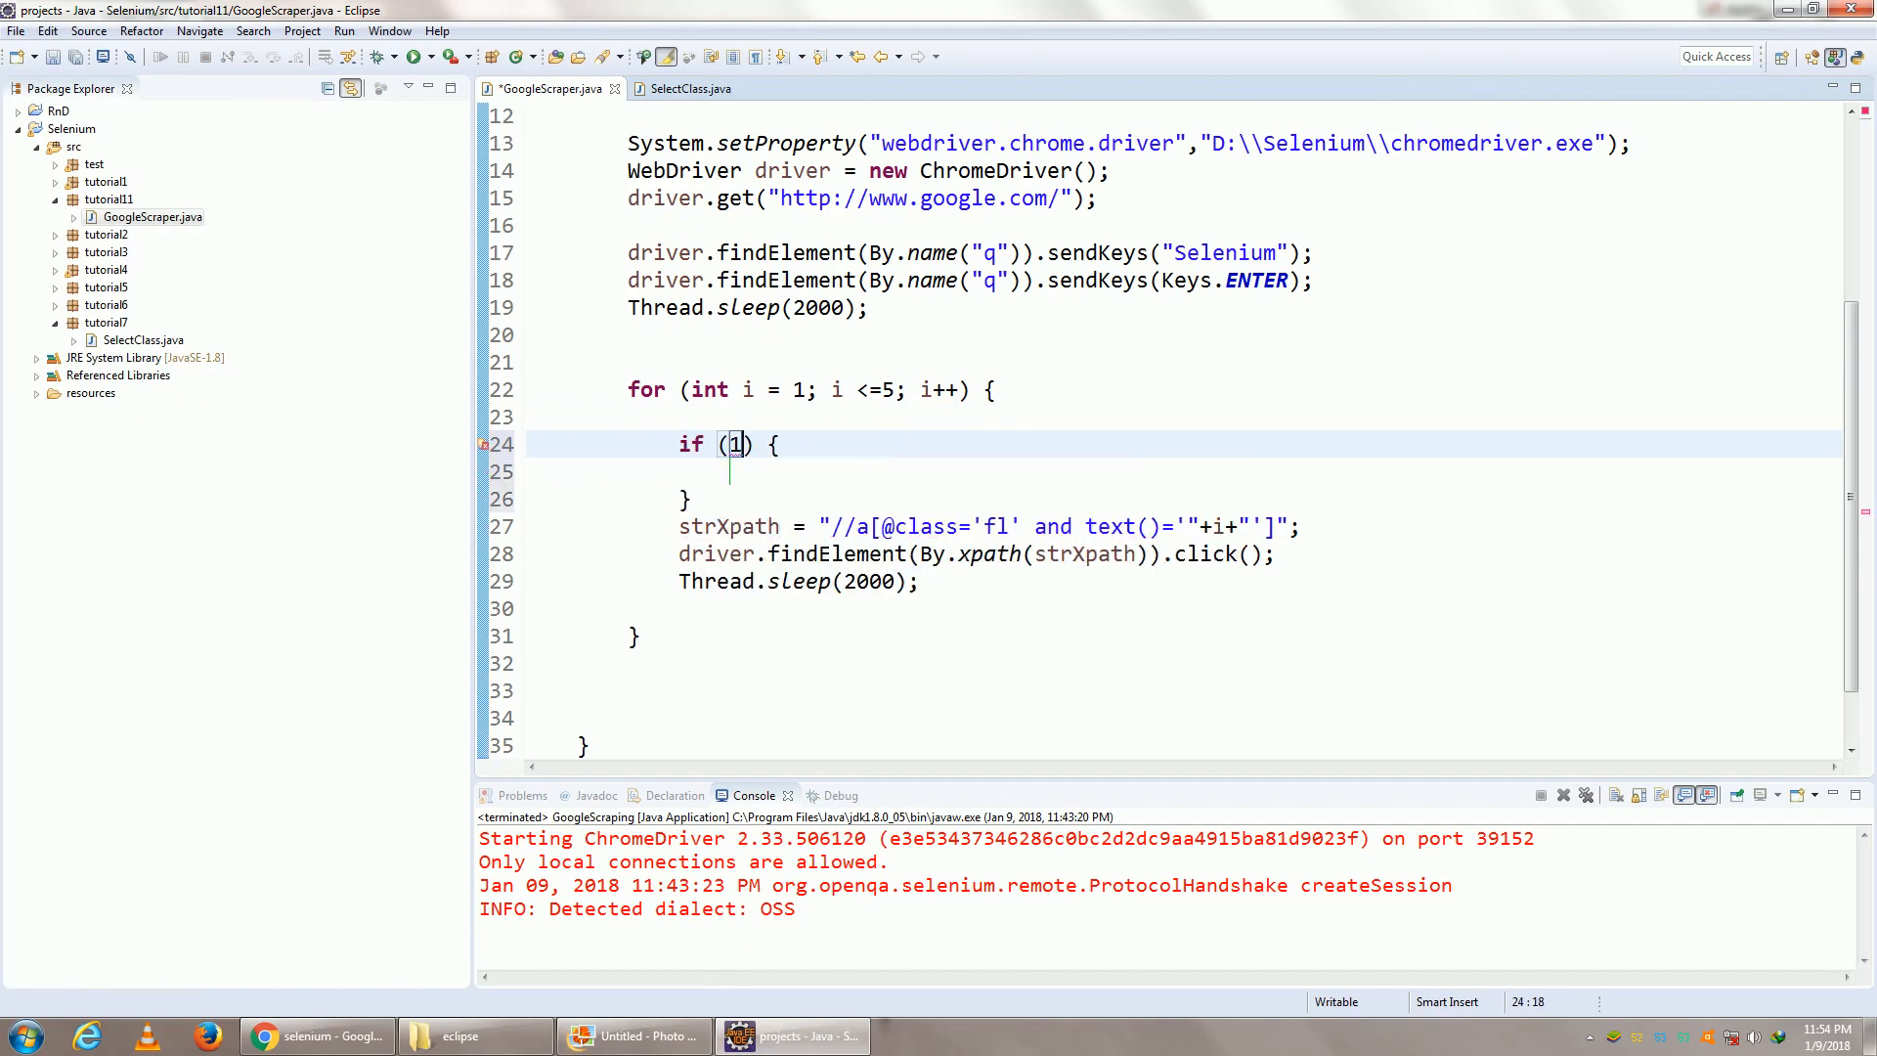
pyautogui.write('i')
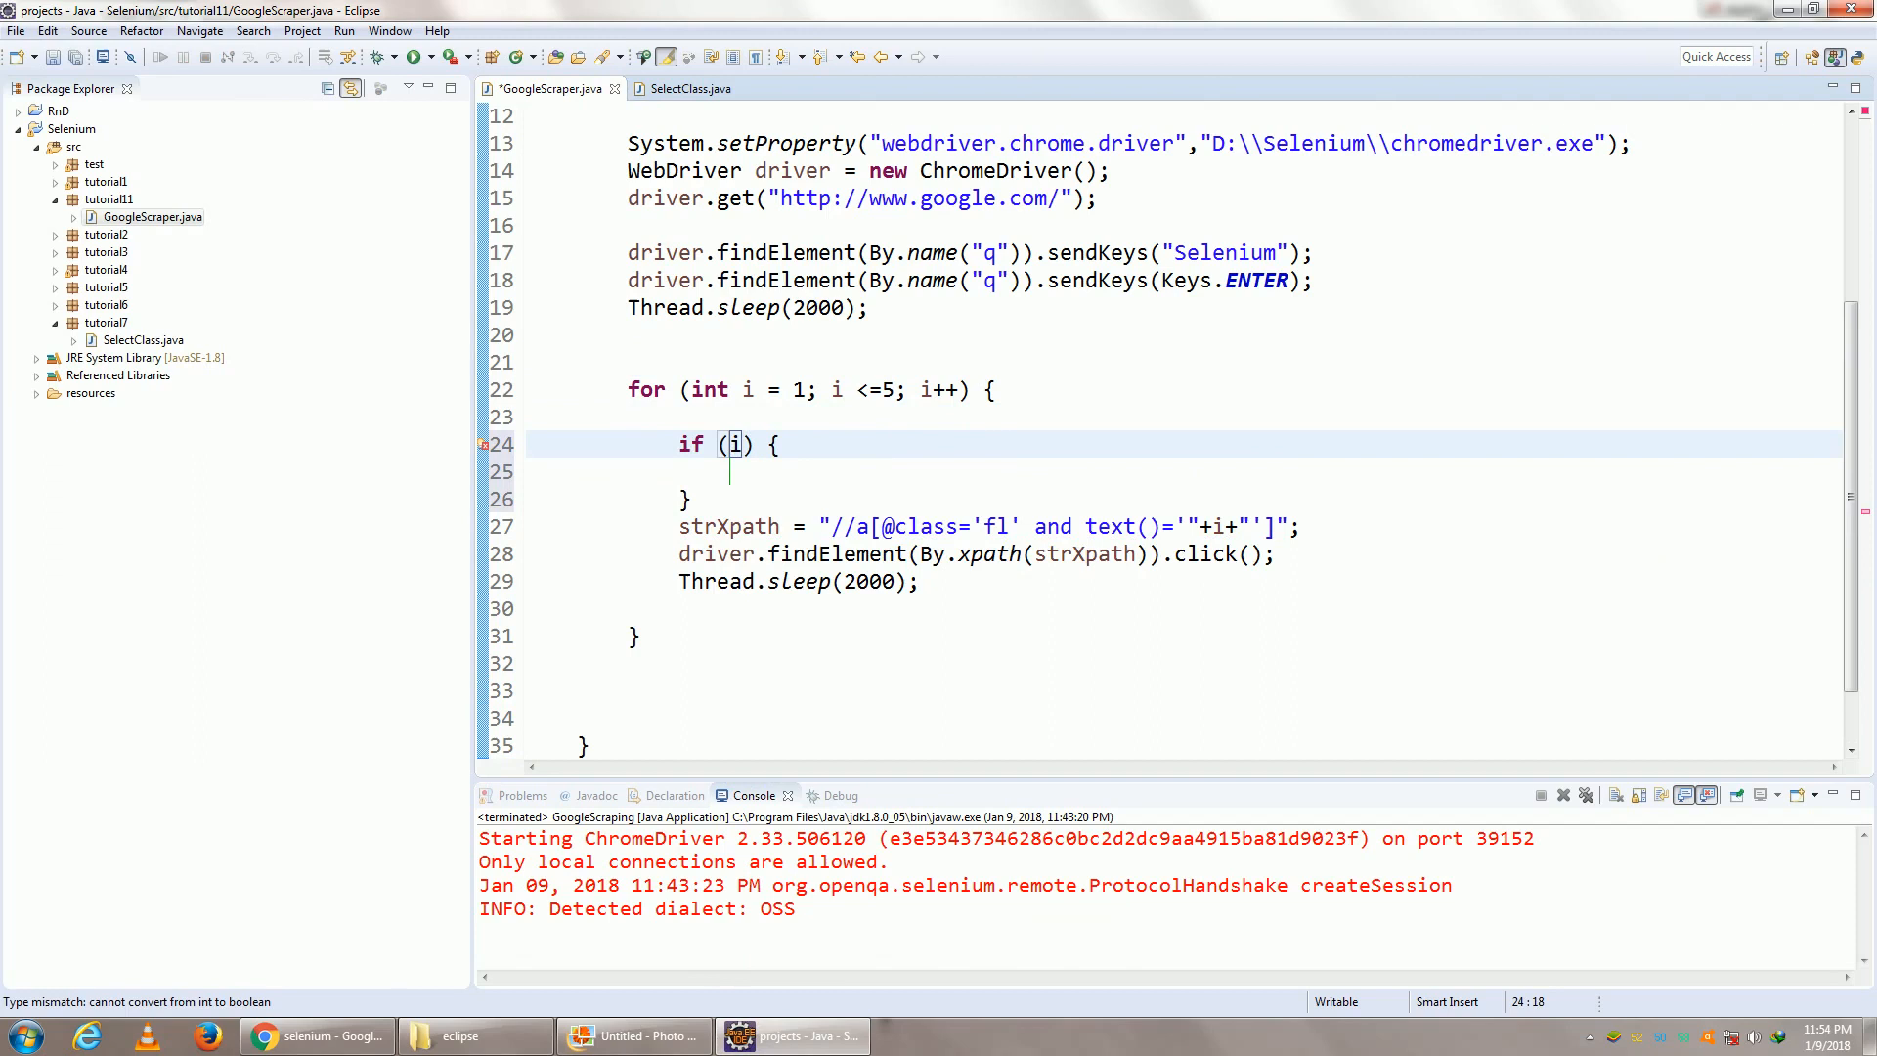
pyautogui.write('>')
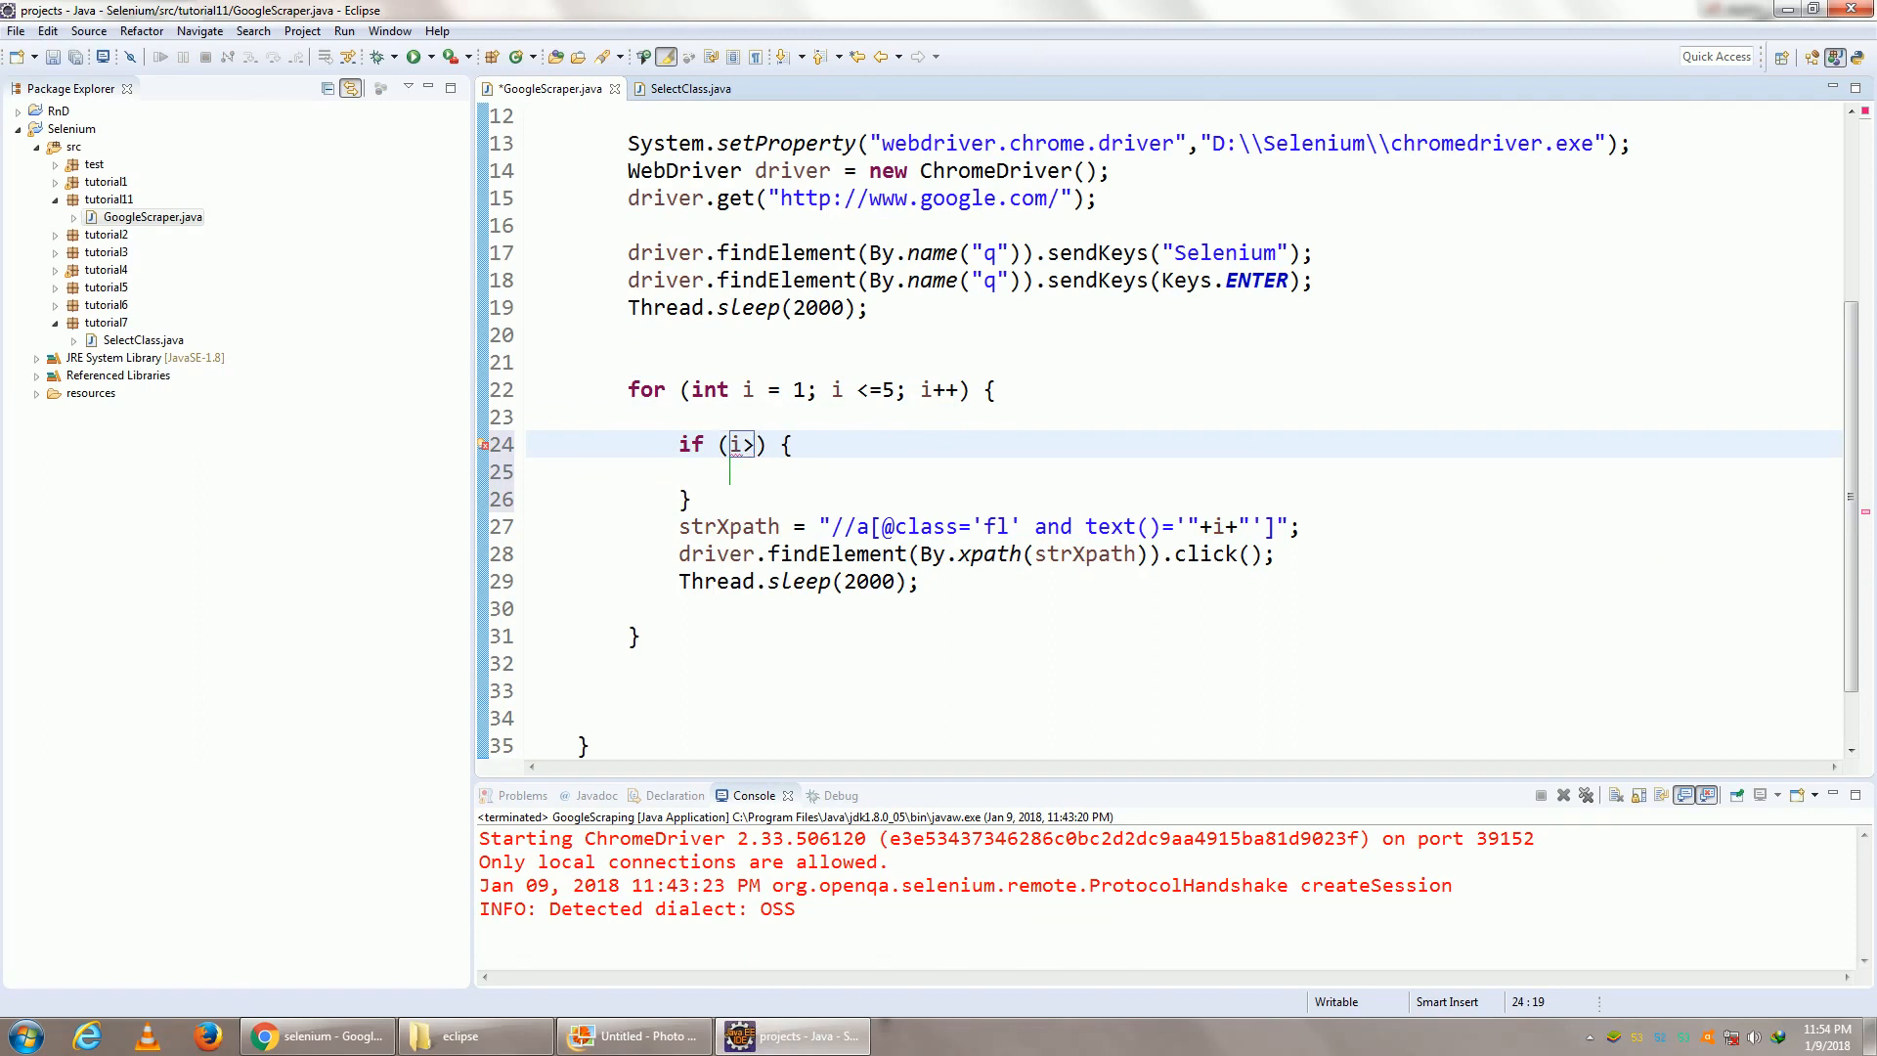
pyautogui.write('1')
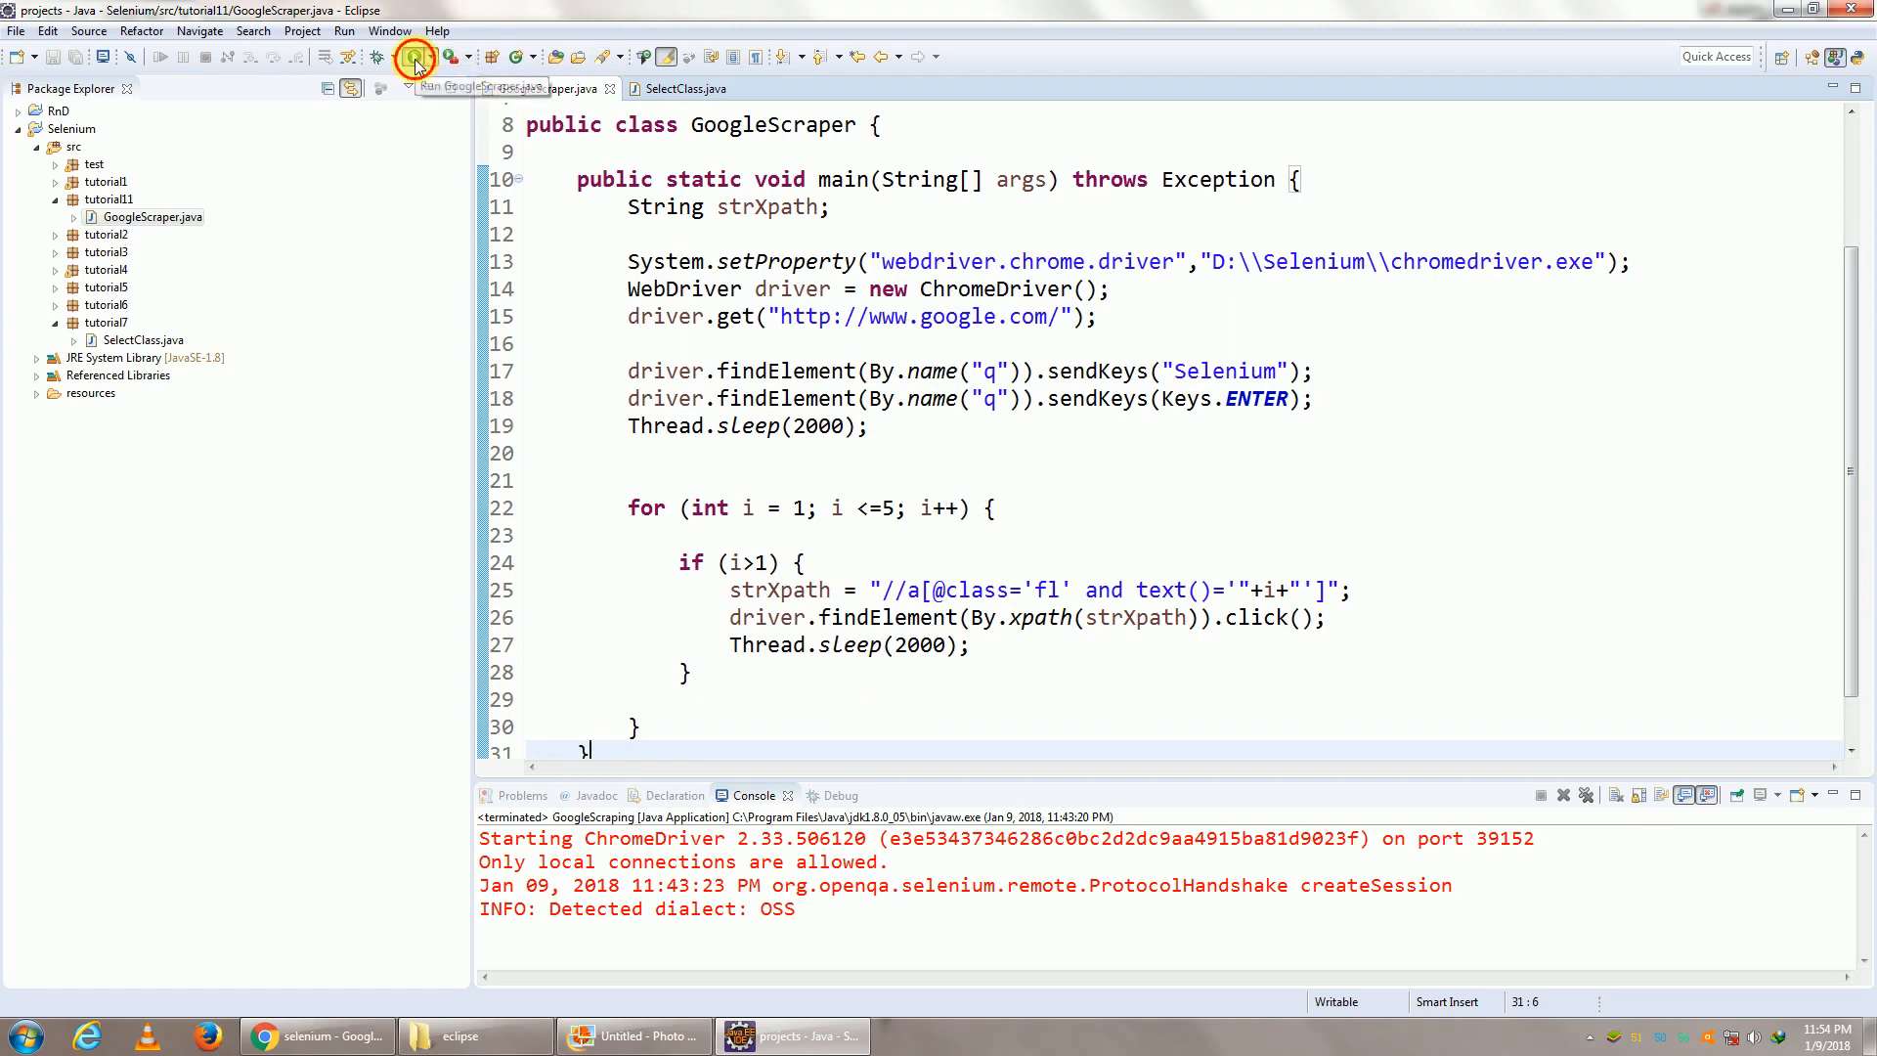
# Run GoogleScraper and verify the automated Chrome search ends on results page 5
pyautogui.click(412, 57)
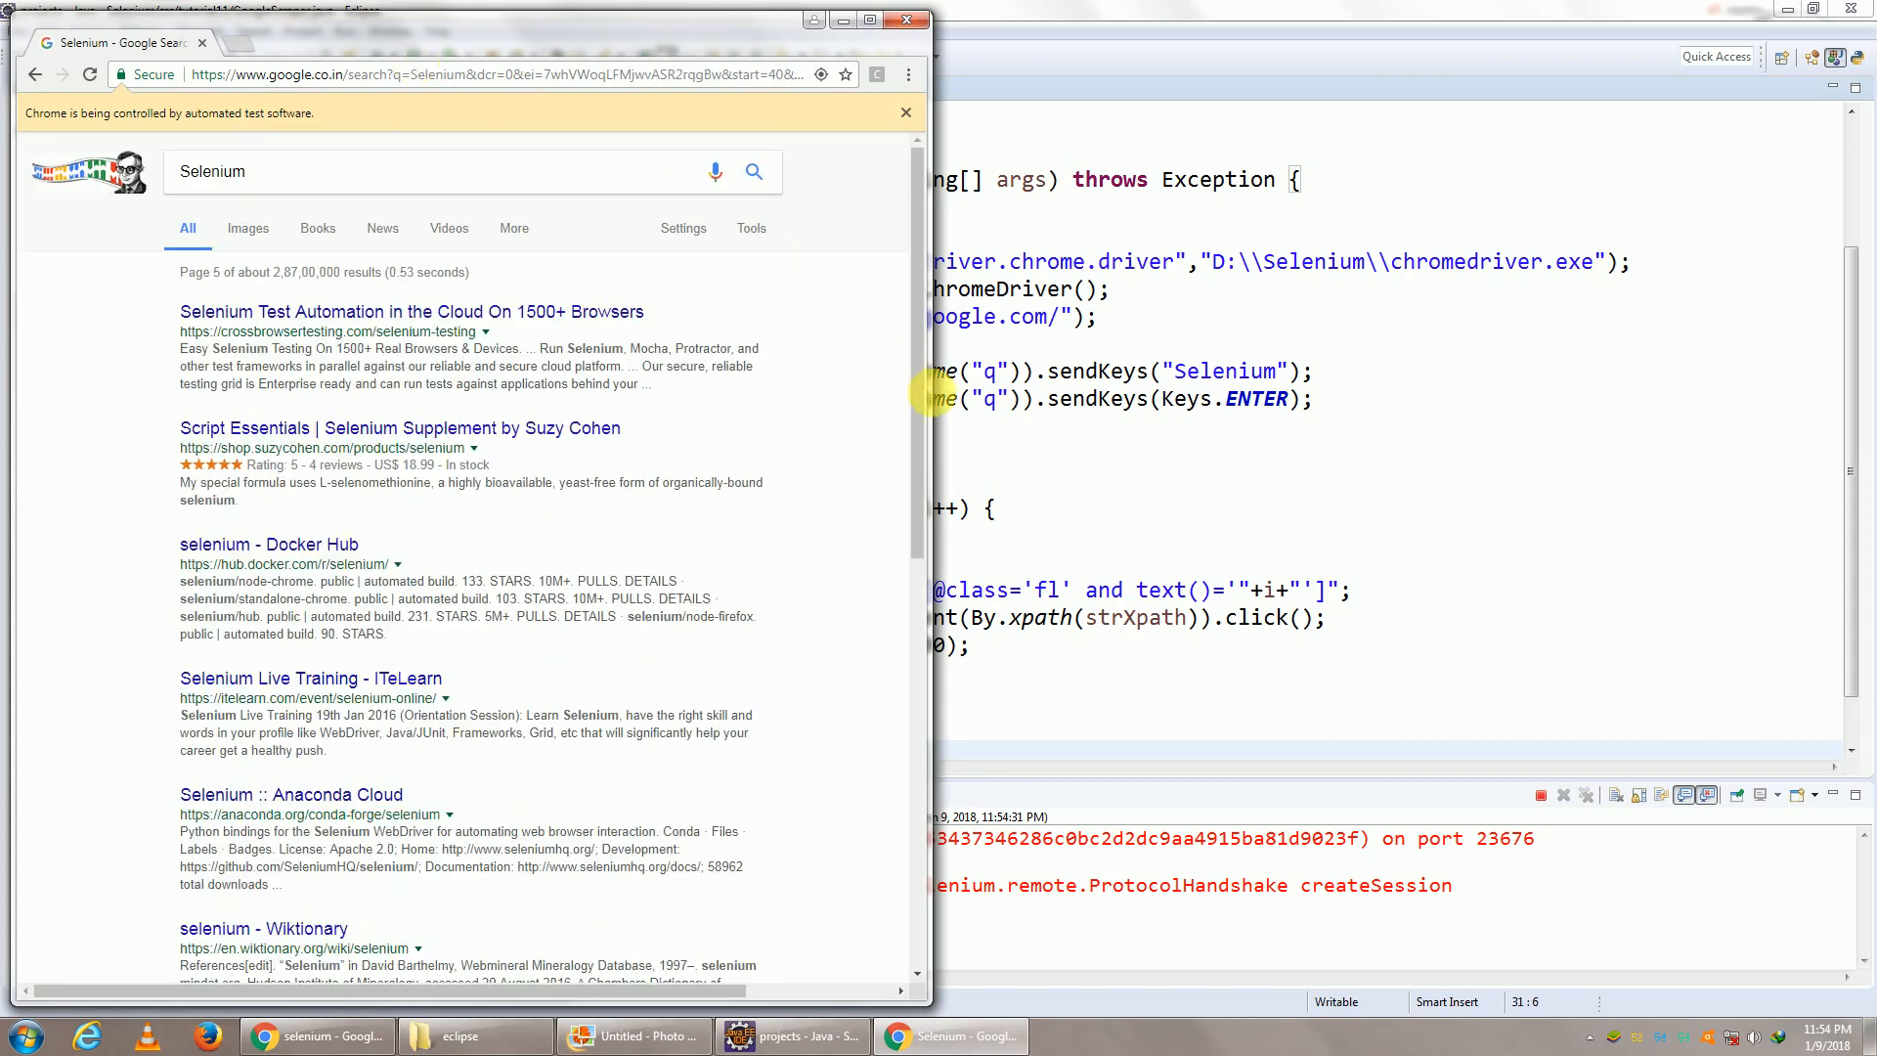
pyautogui.scroll(-3)
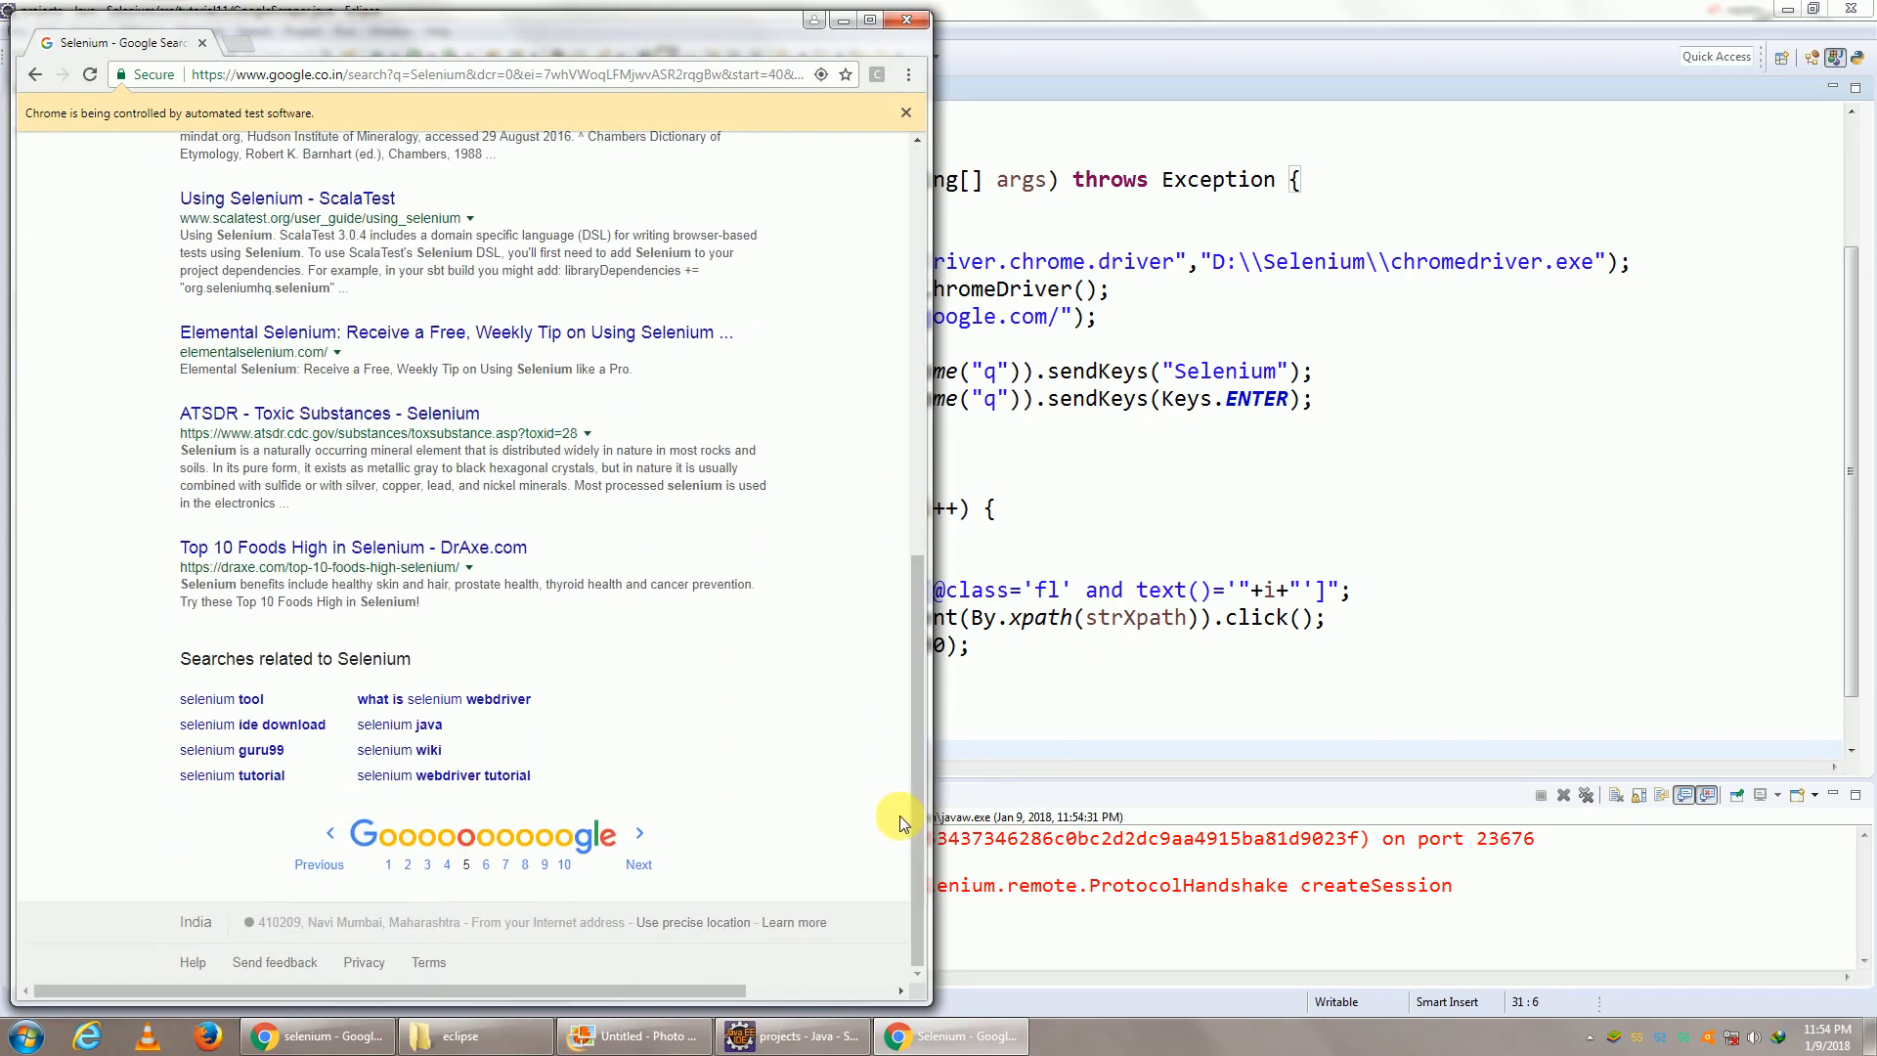
pyautogui.moveTo(899, 792)
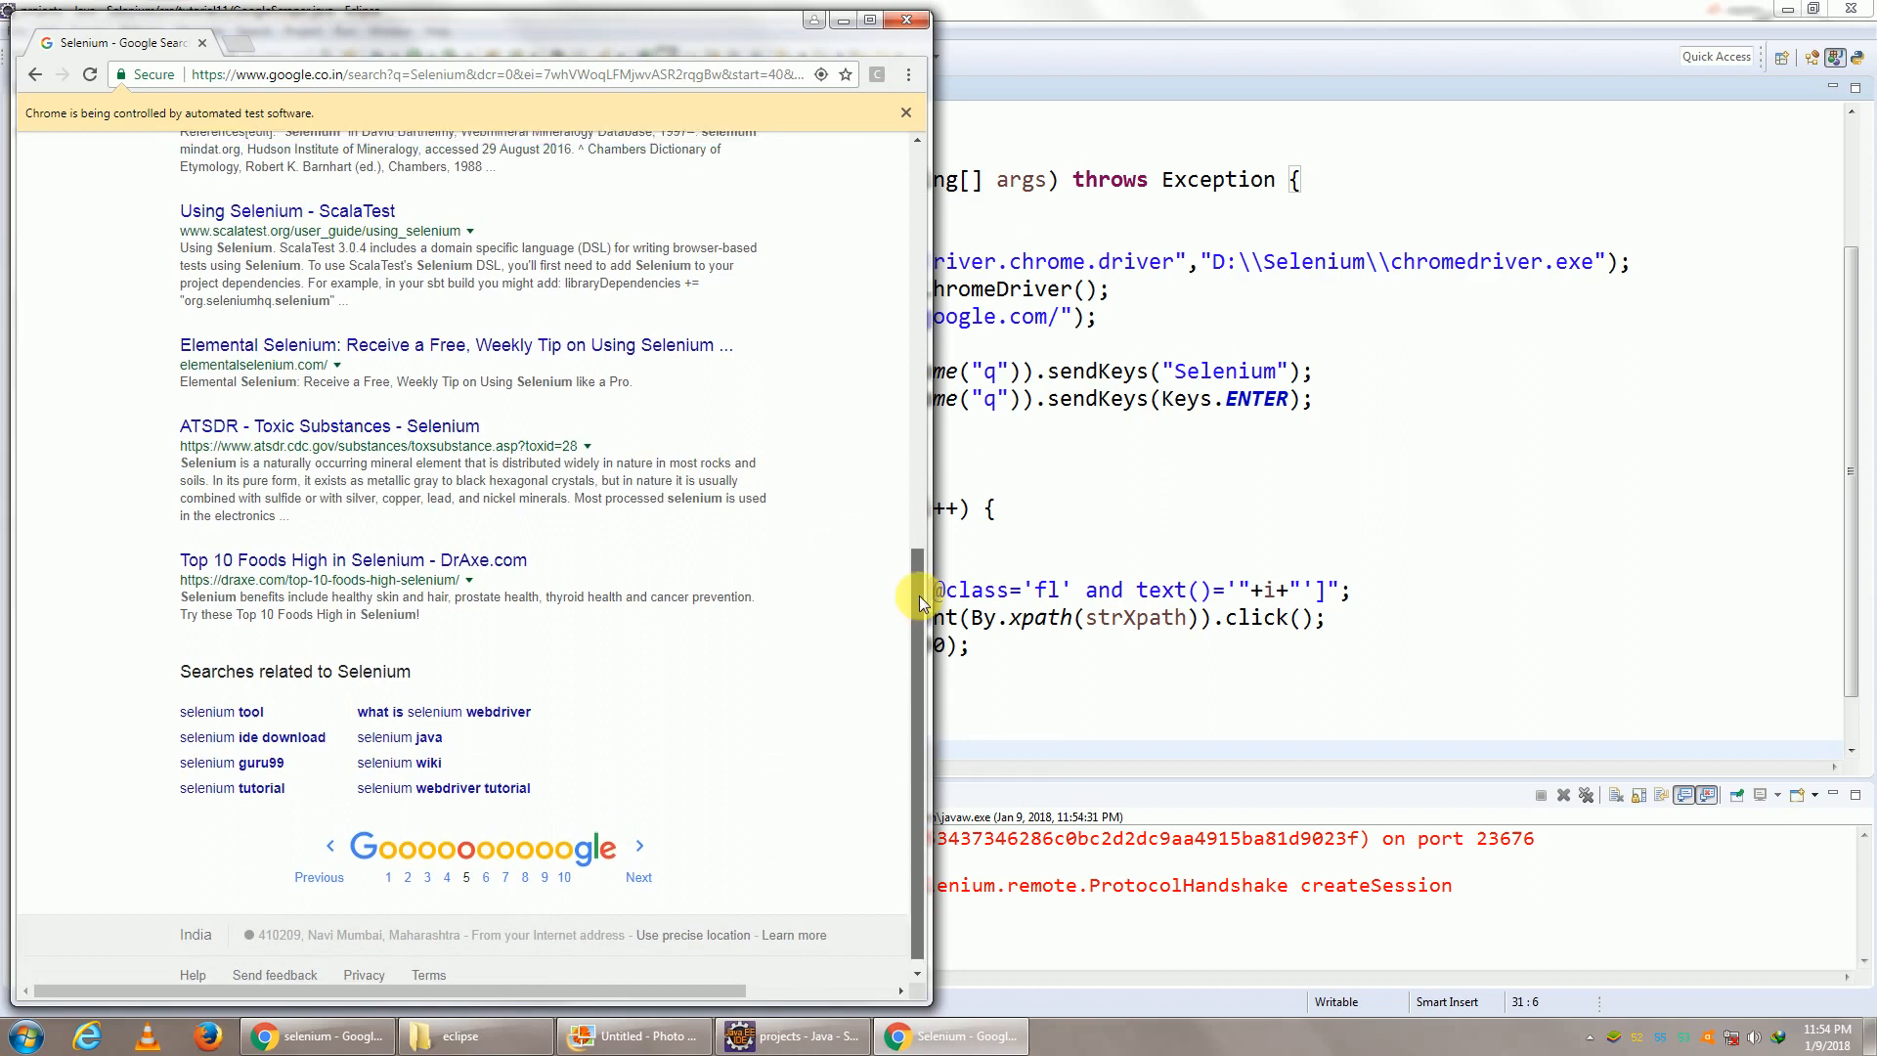
pyautogui.click(789, 1036)
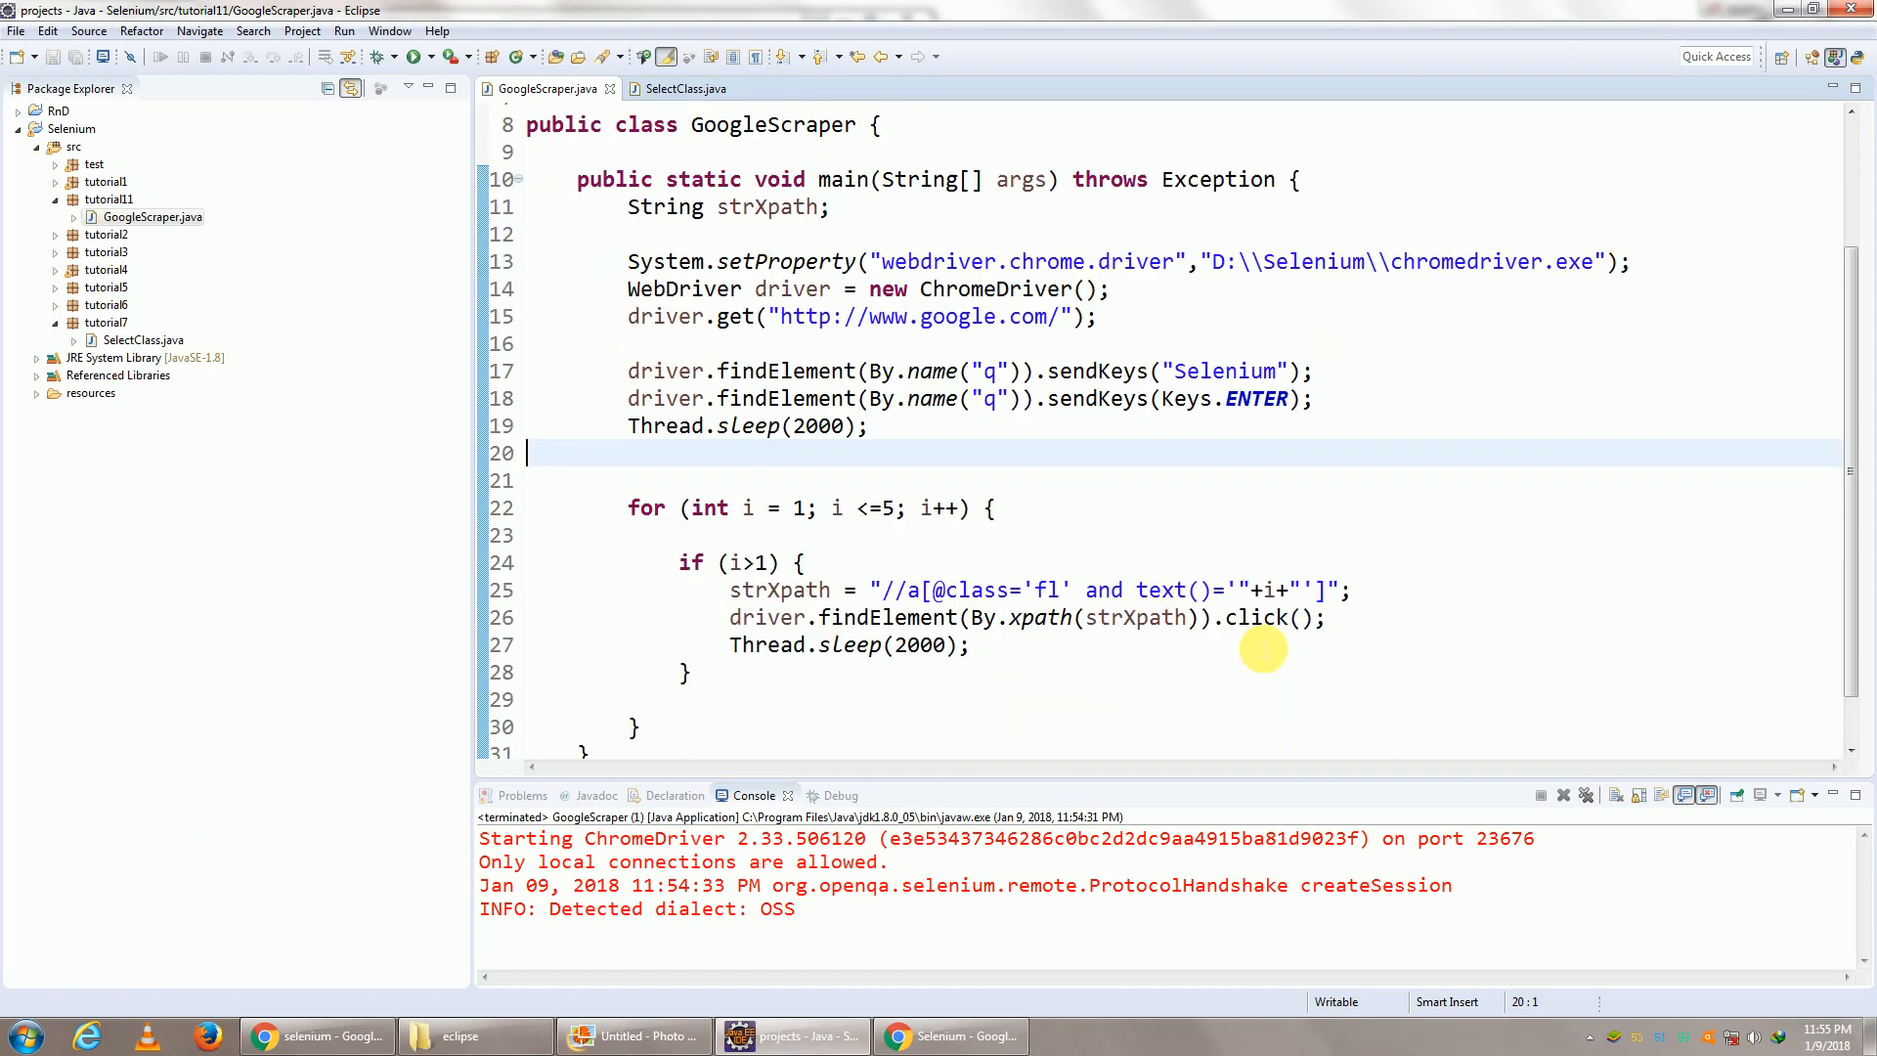
pyautogui.click(950, 1036)
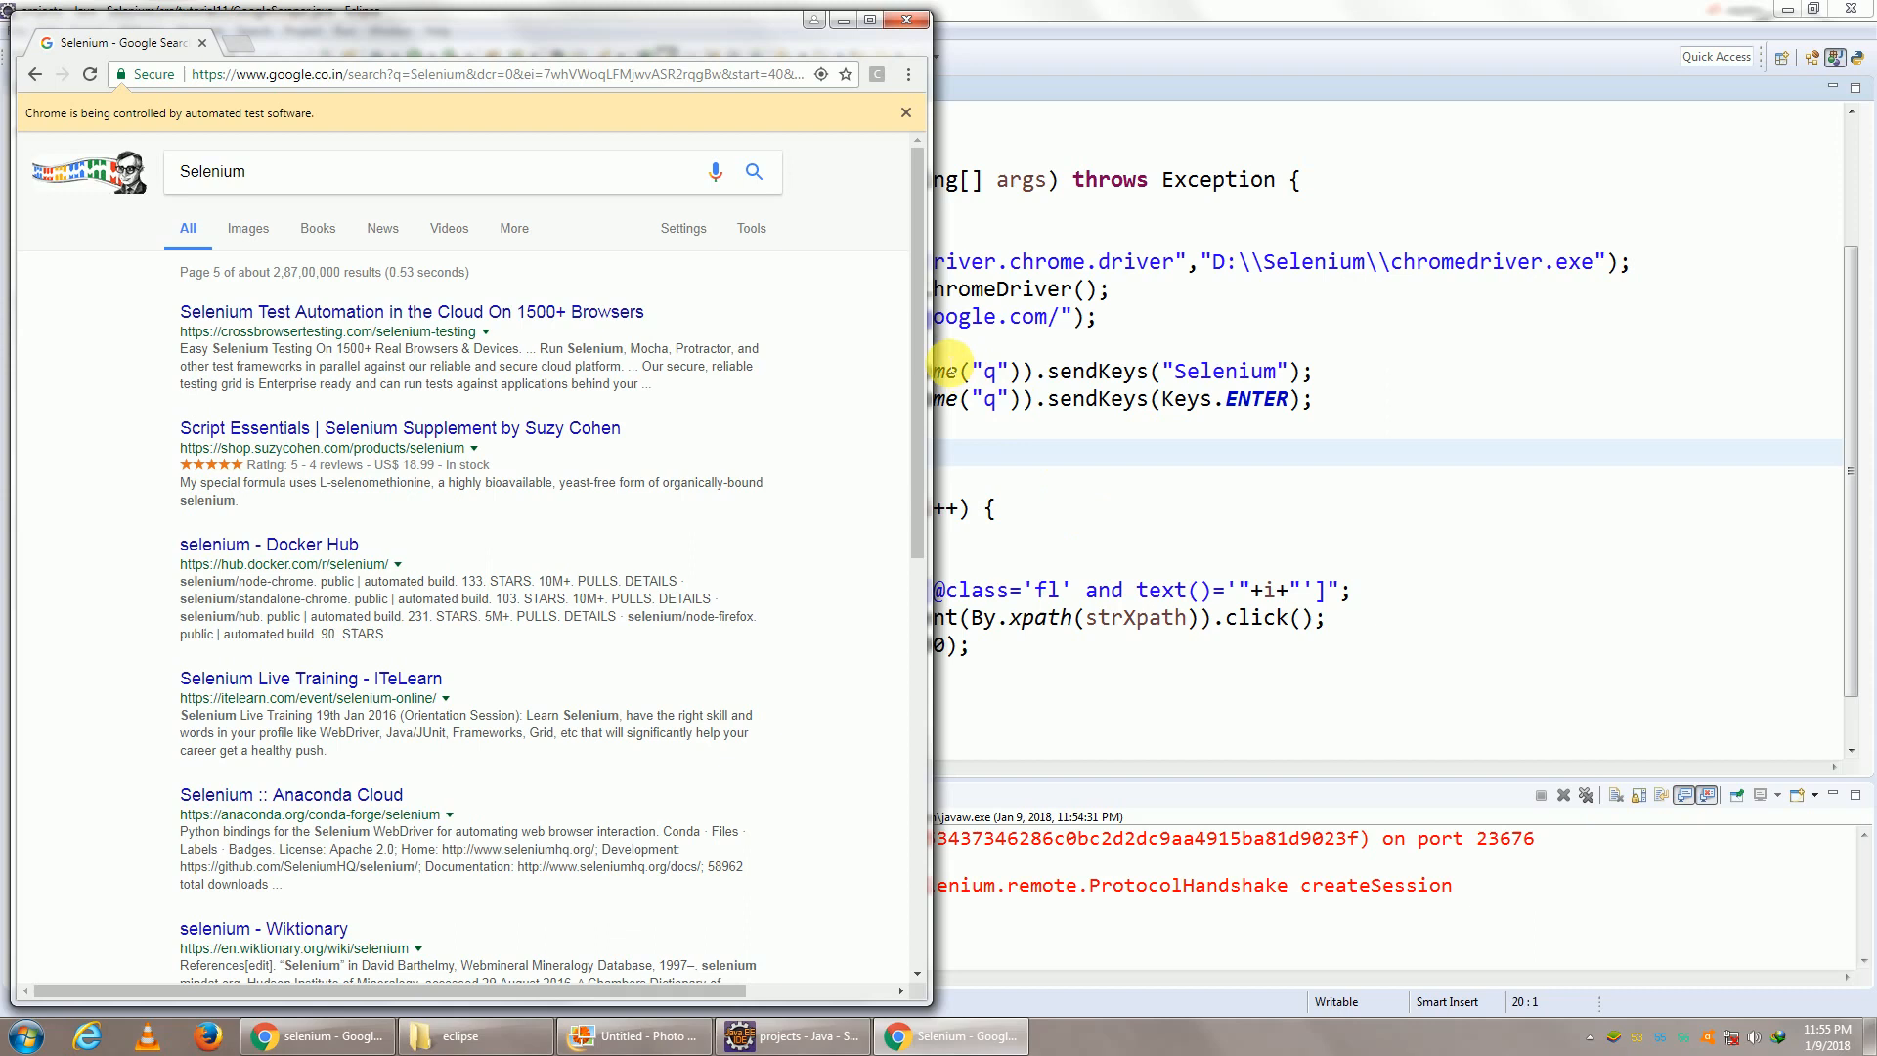
pyautogui.moveTo(401, 563)
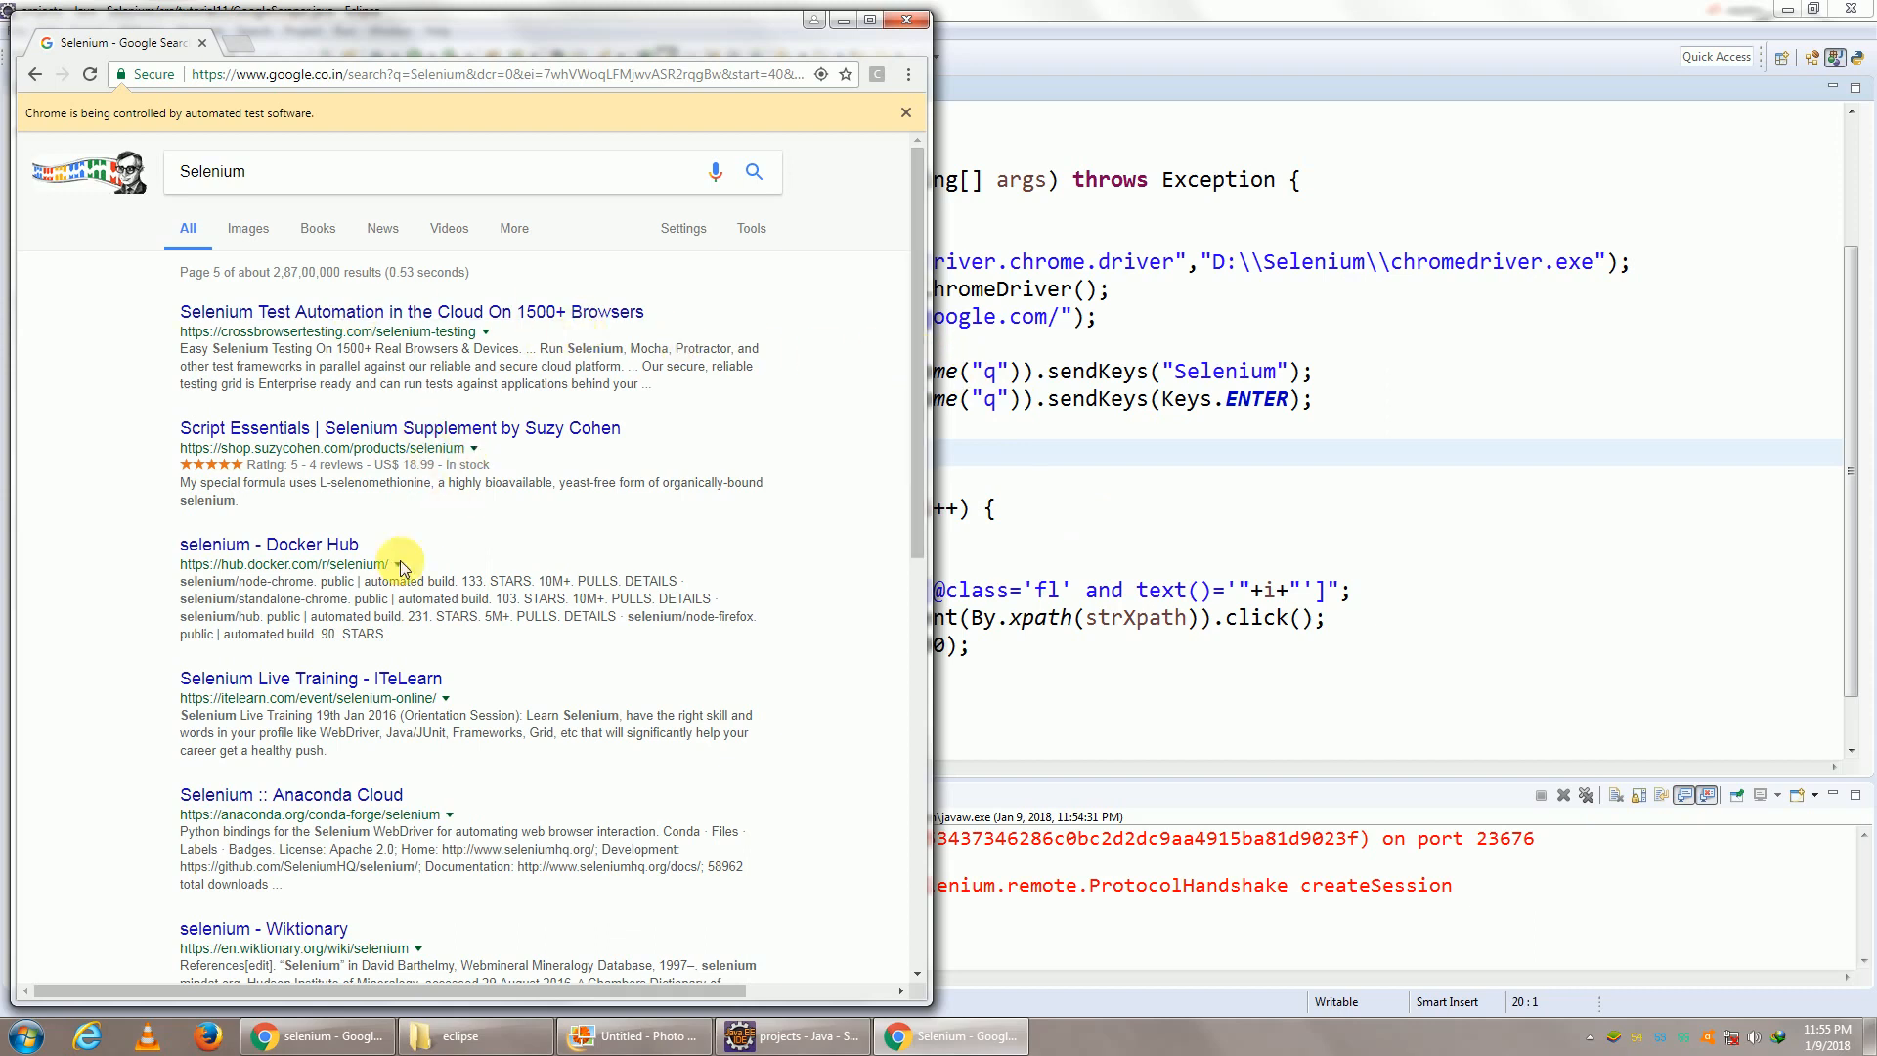
pyautogui.scroll(-3)
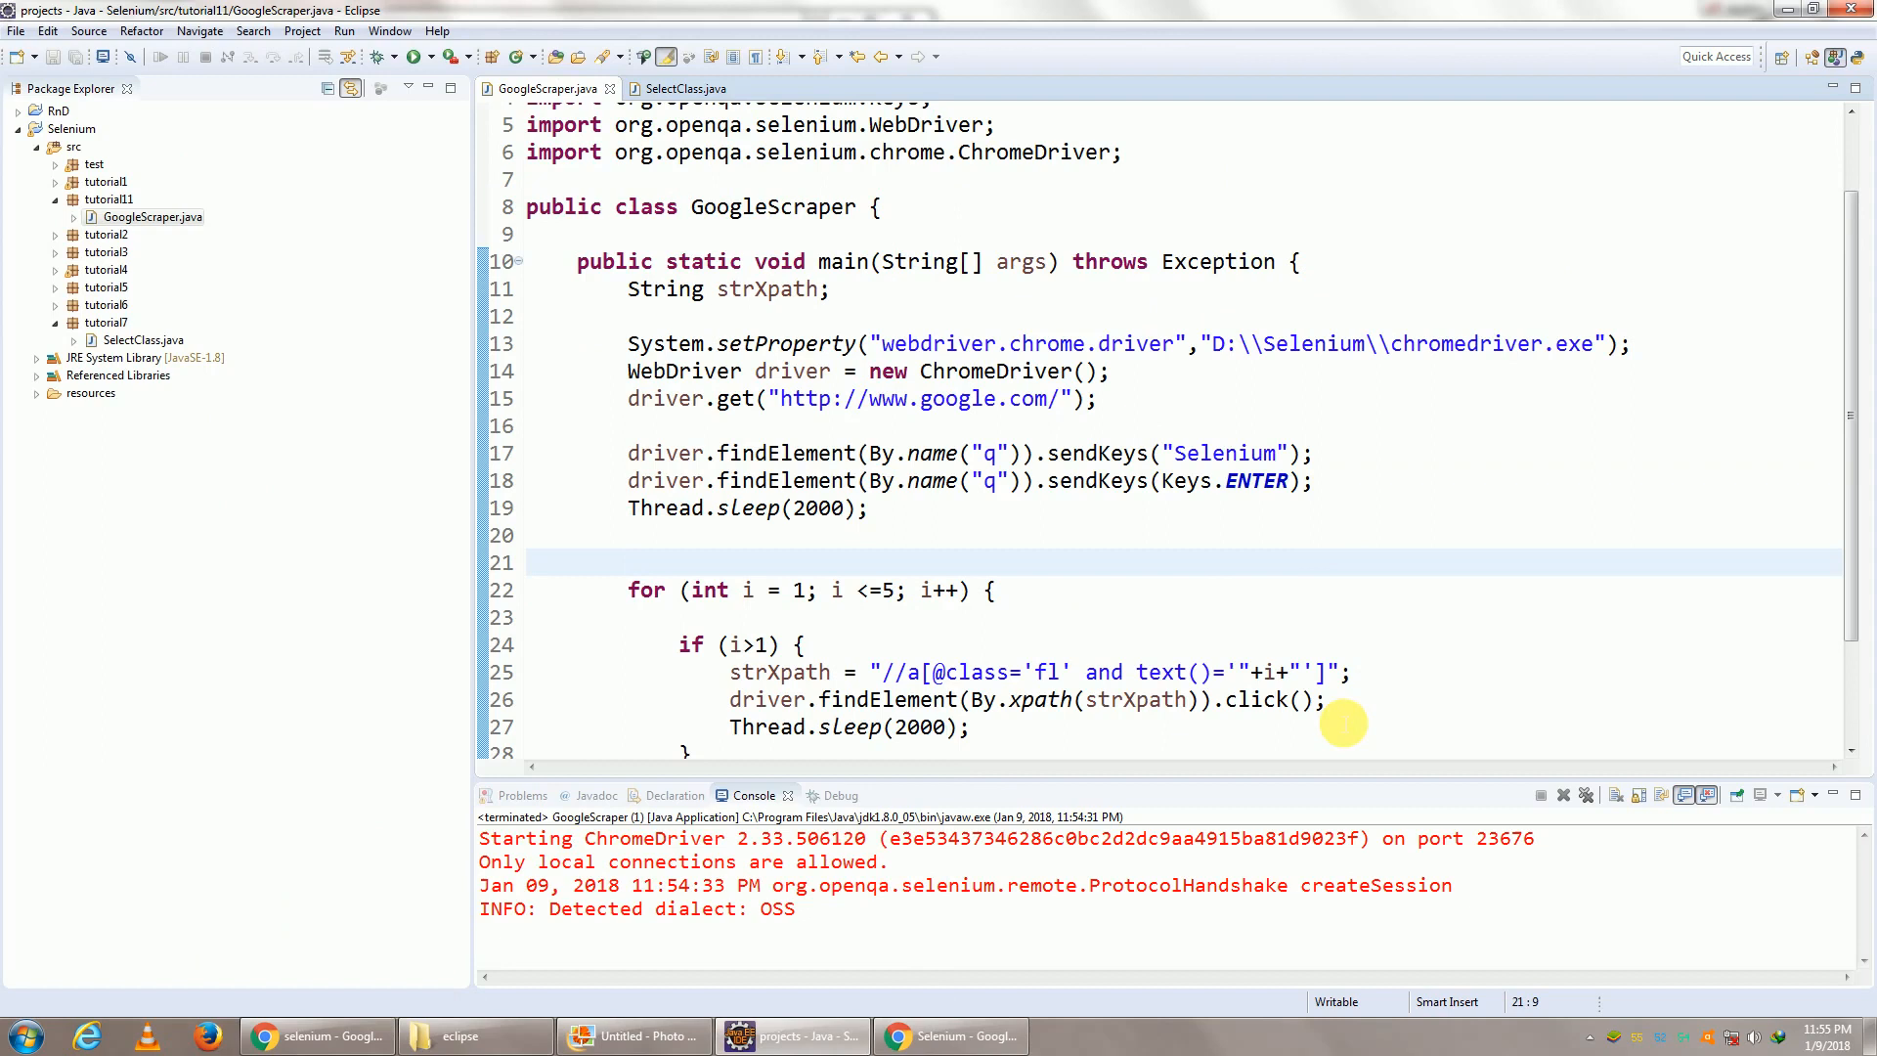
pyautogui.moveTo(1373, 737)
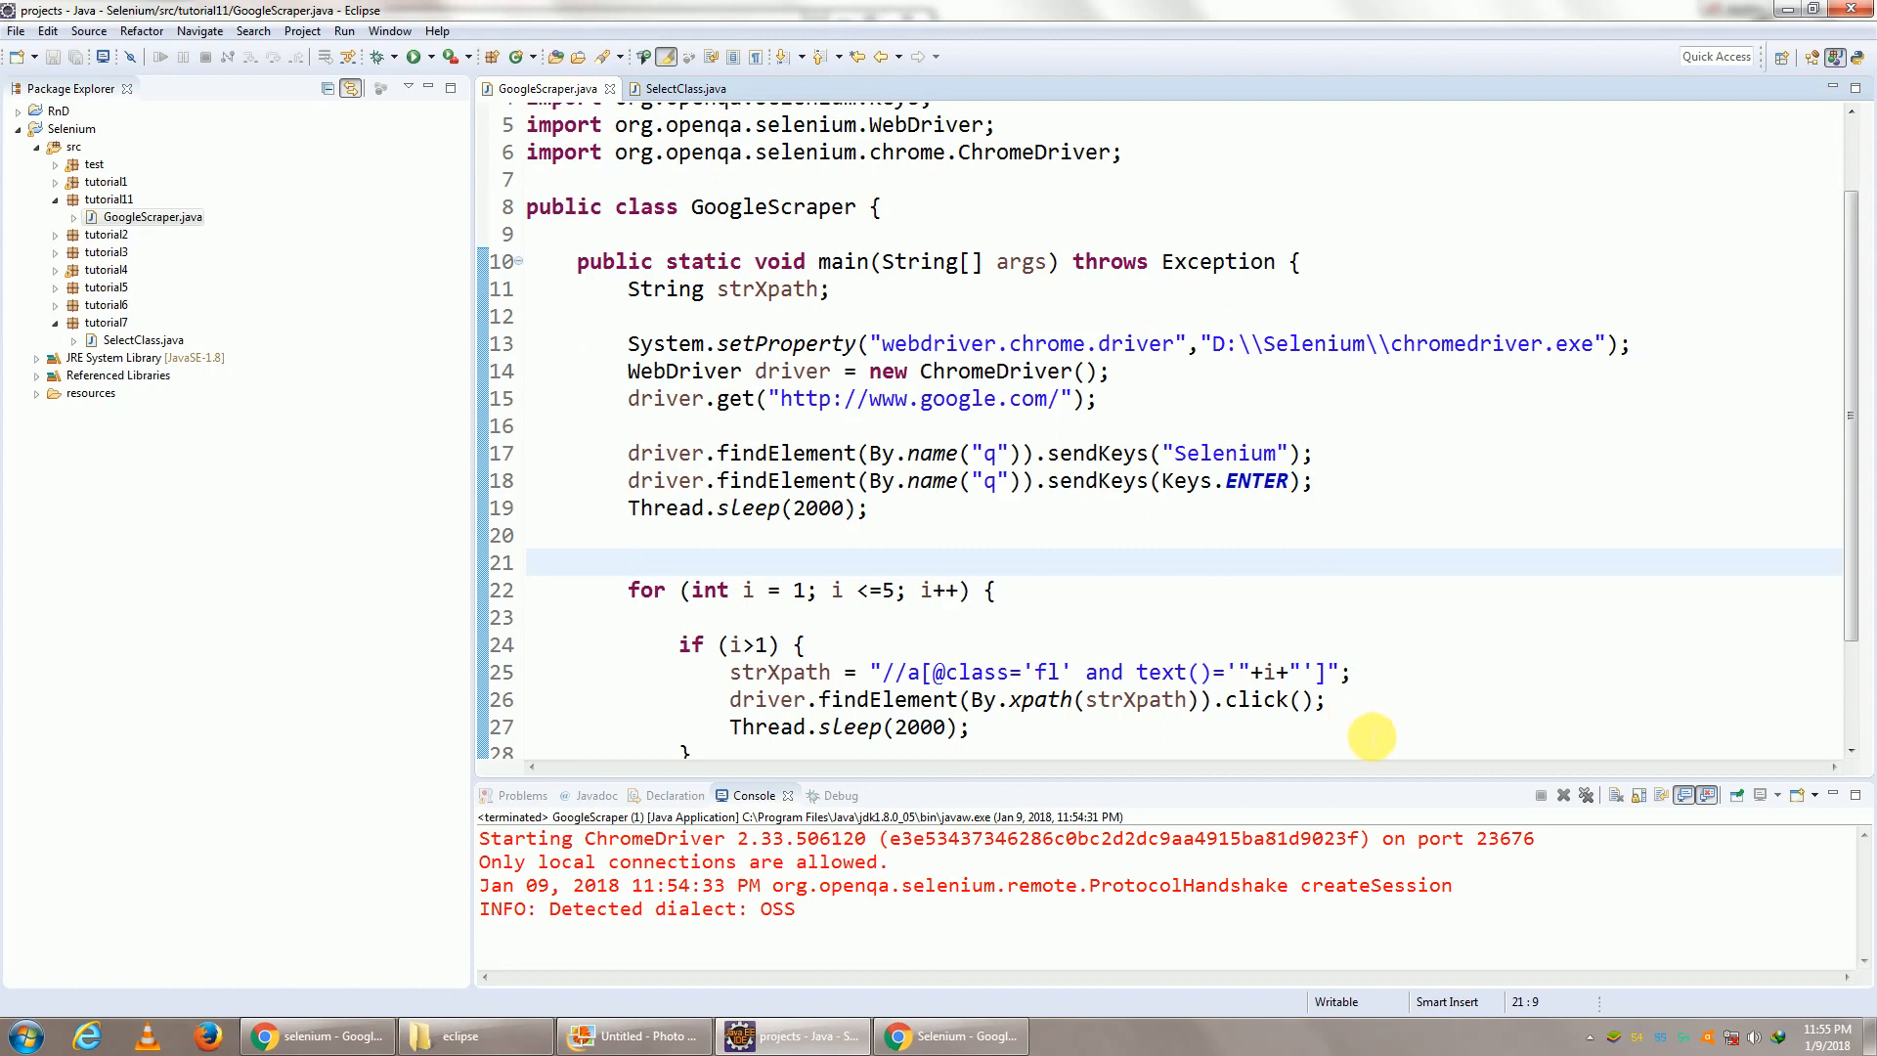
pyautogui.moveTo(1282, 631)
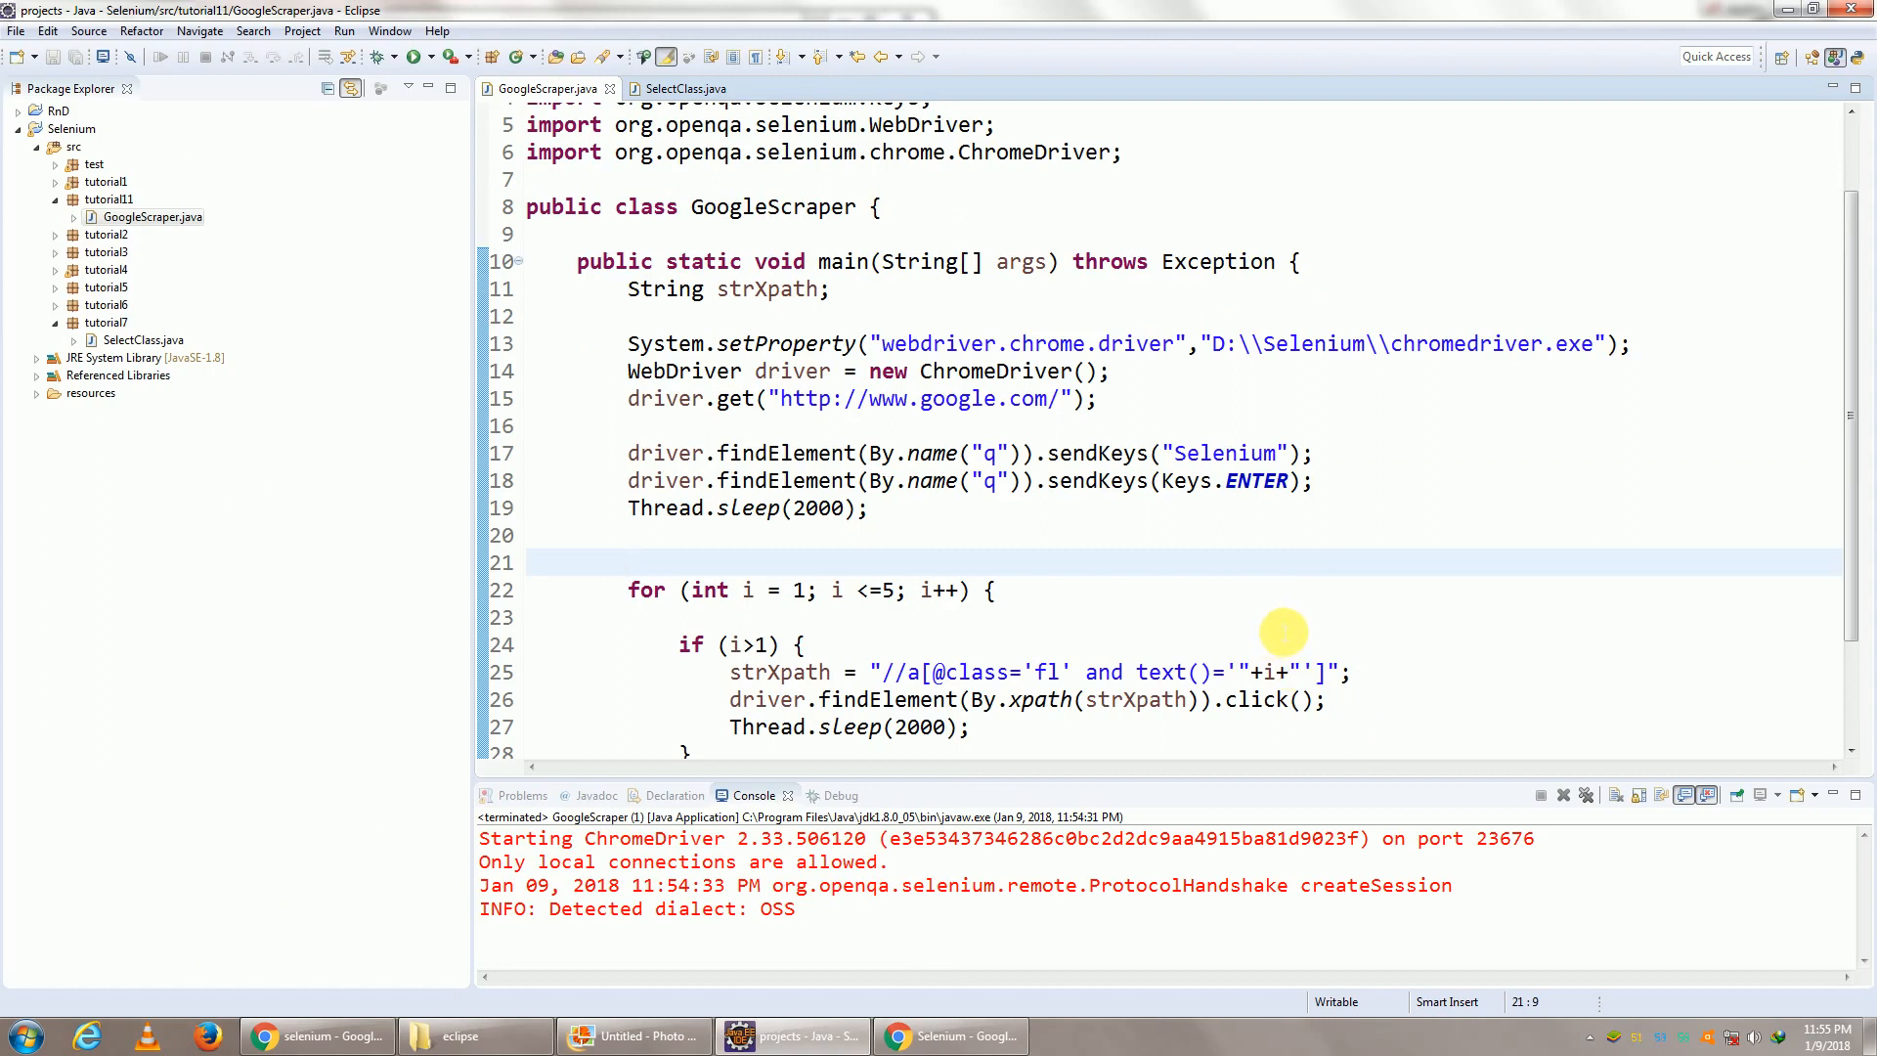